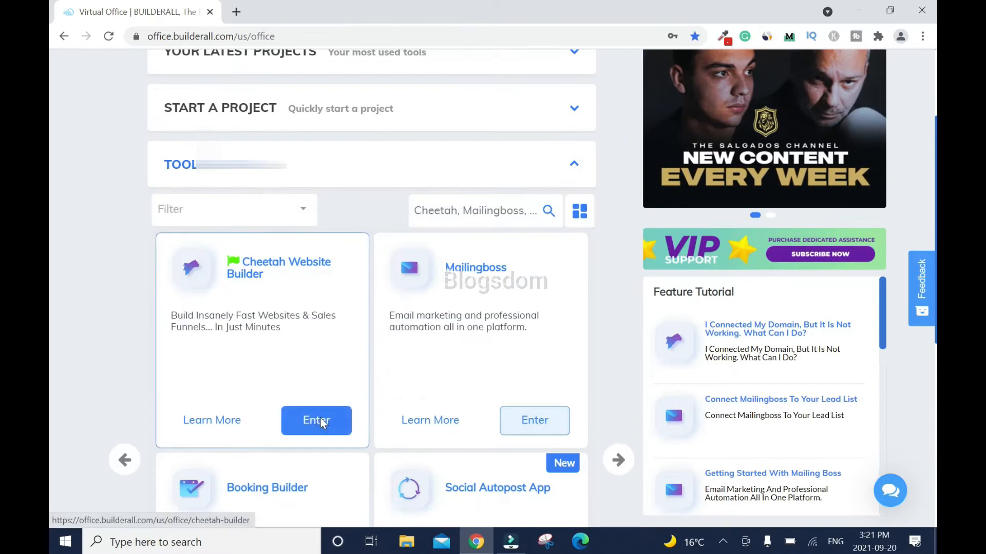
# Launch MailingBoss from the Tools section of the Builderall Virtual Office dashboard.
pyautogui.click(316, 420)
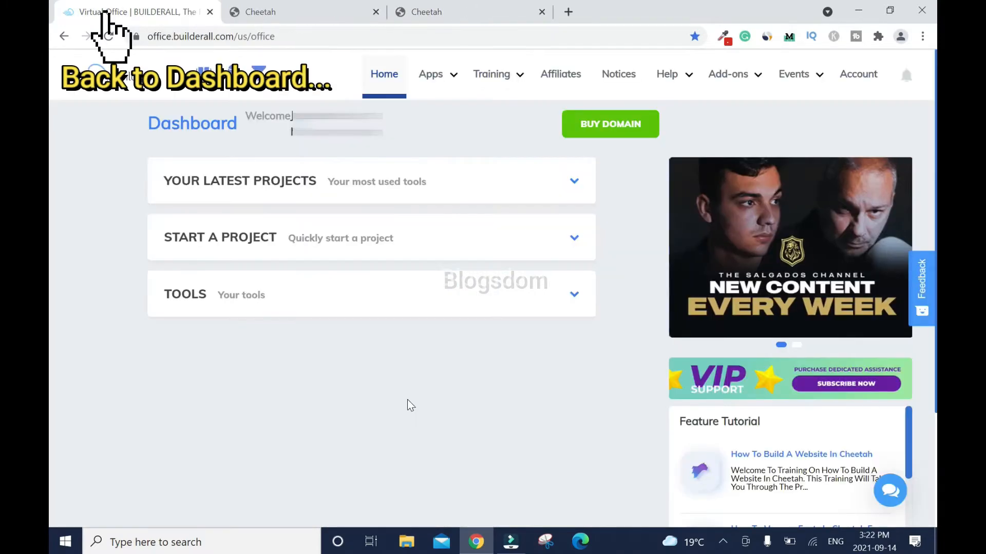
pyautogui.click(431, 74)
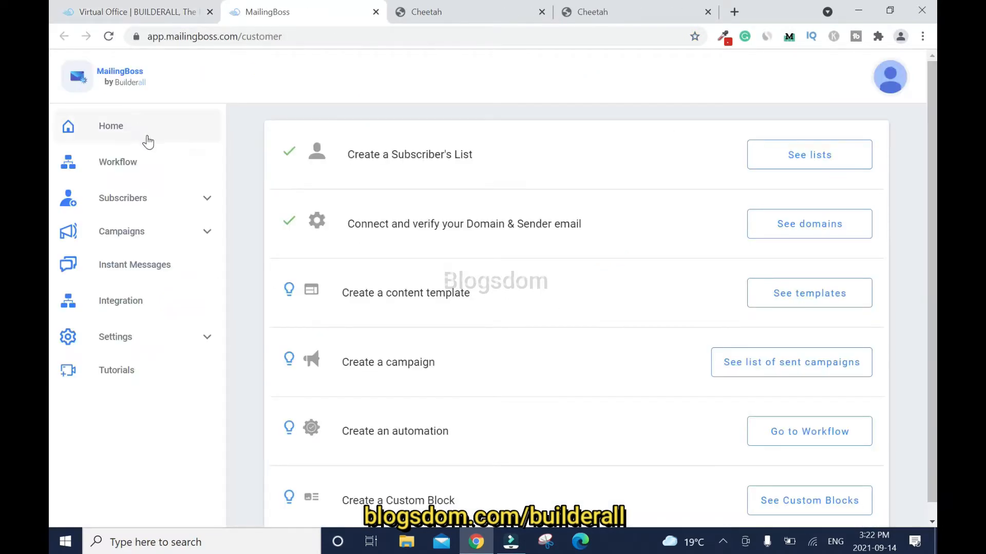
pyautogui.moveTo(148, 204)
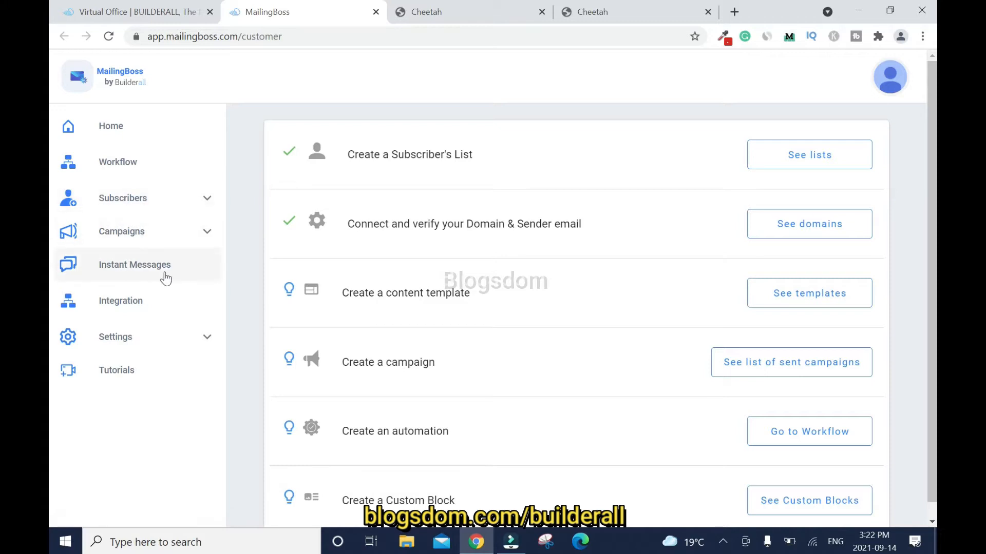
pyautogui.moveTo(148, 338)
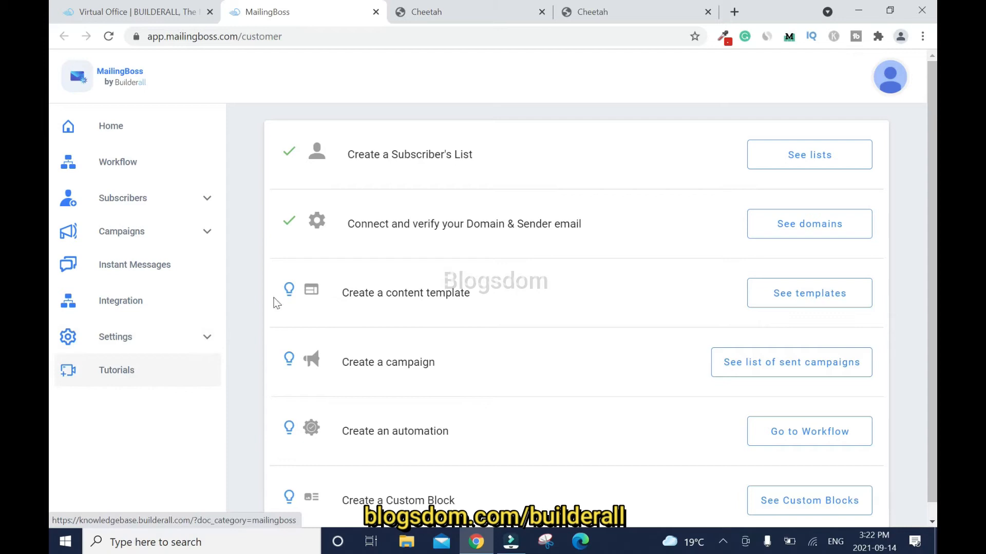
pyautogui.moveTo(451, 177)
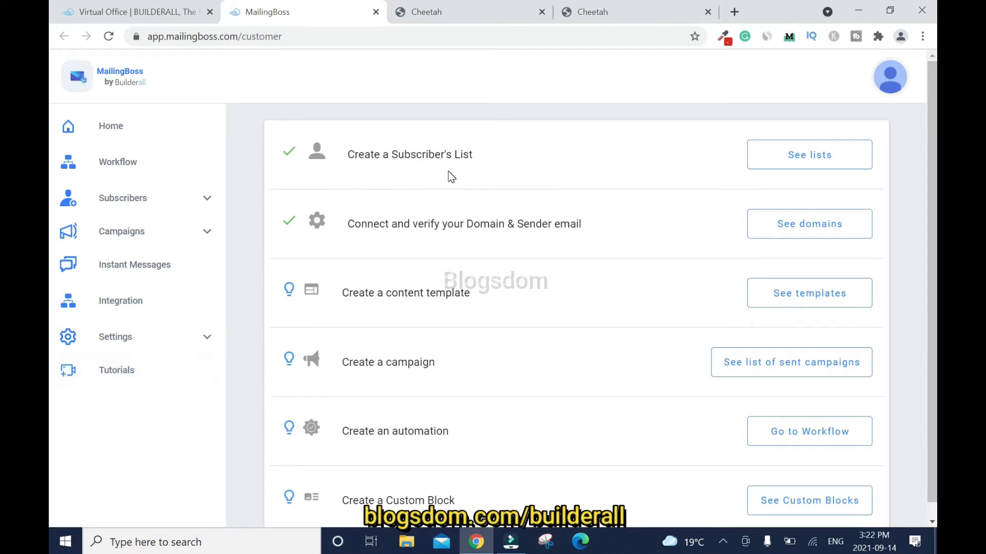
# Create list 'YouTube SEO' with Single opt-in and opt-out, and fix the description's grammar.
pyautogui.click(809, 155)
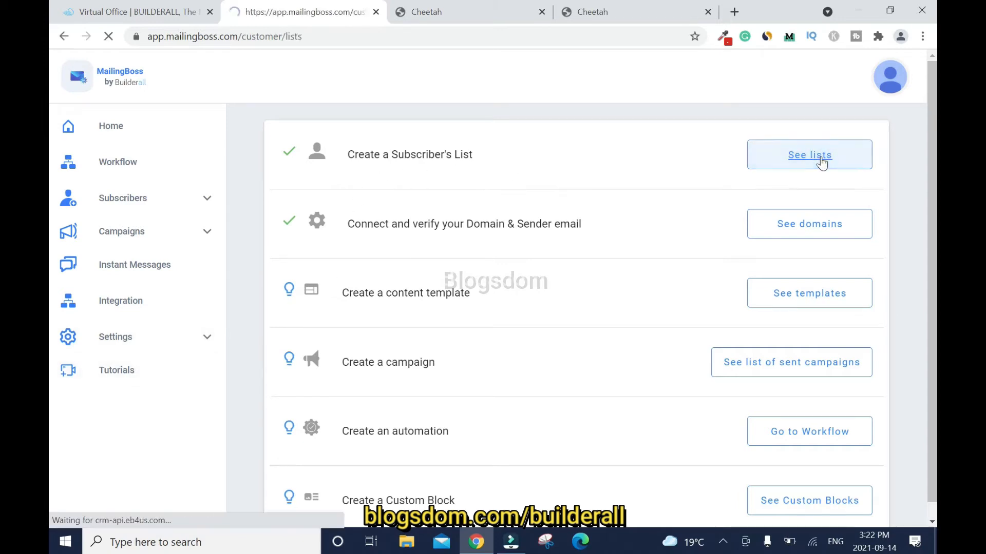
pyautogui.click(808, 154)
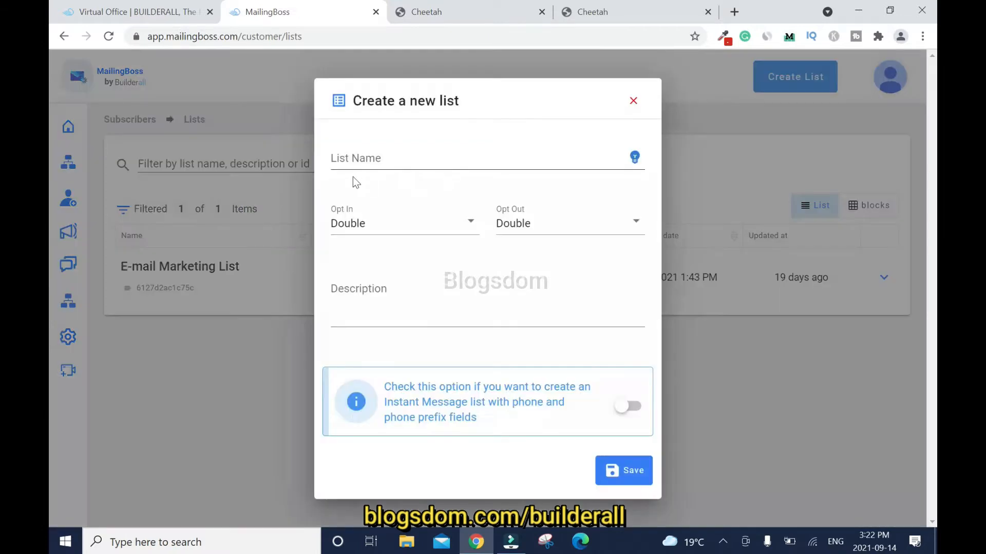
pyautogui.click(484, 159)
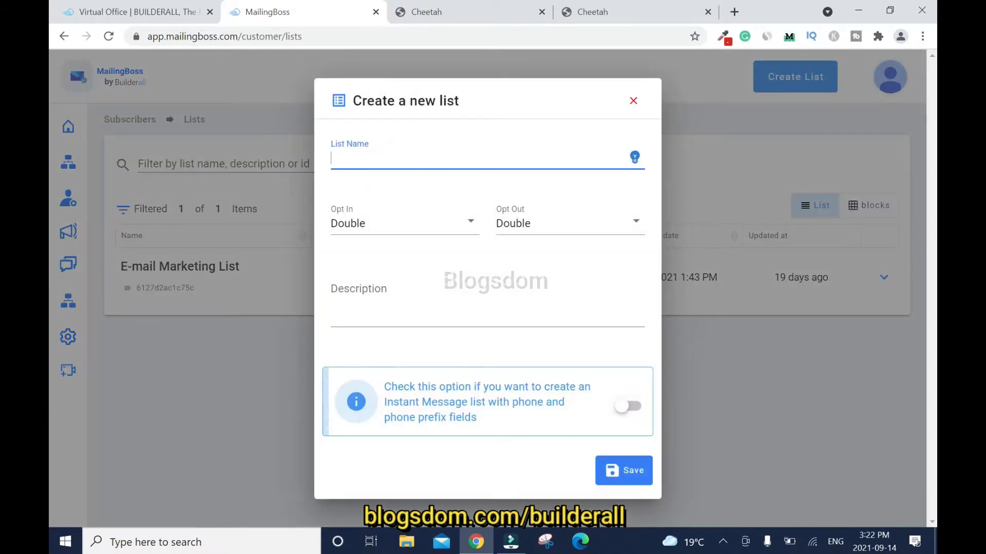
pyautogui.write('YouTube SEO')
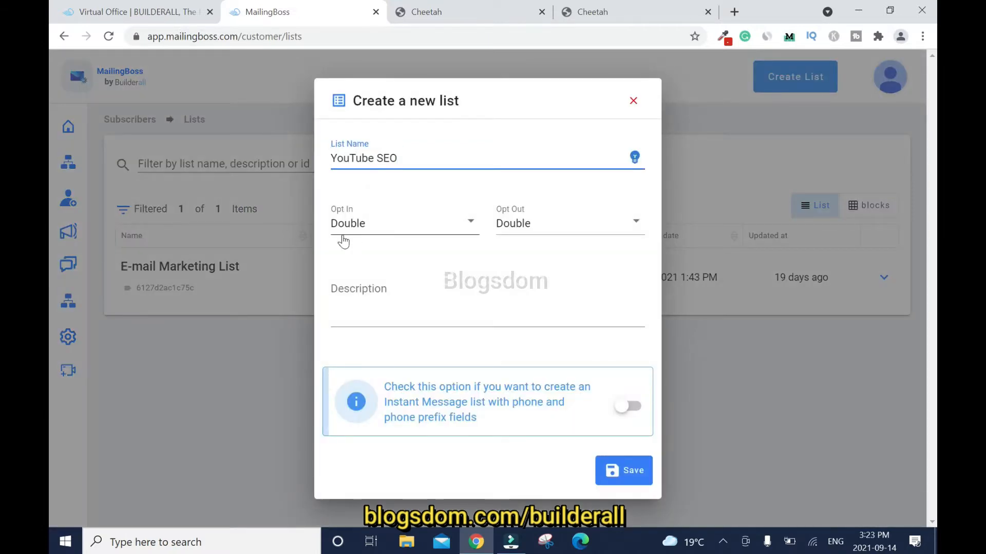
pyautogui.click(402, 223)
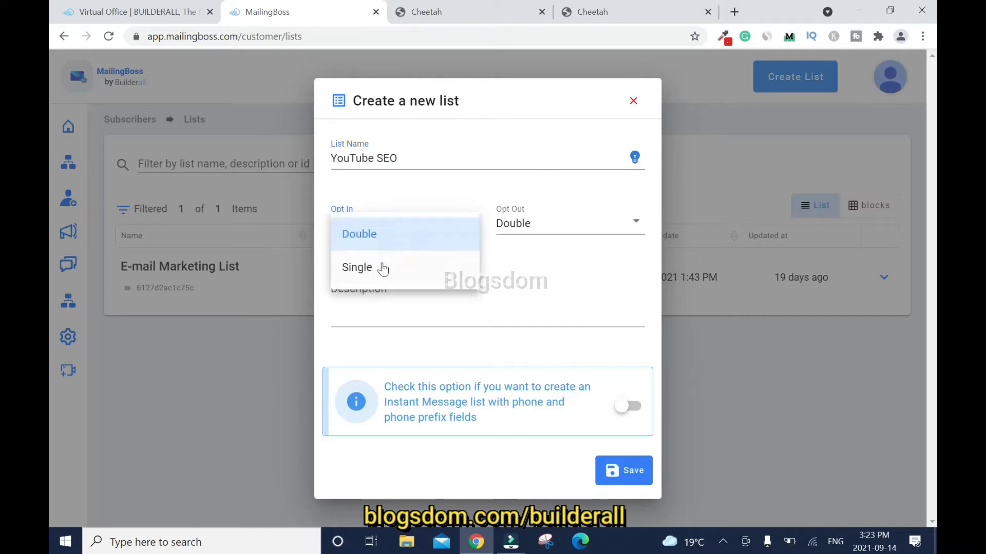
pyautogui.click(357, 267)
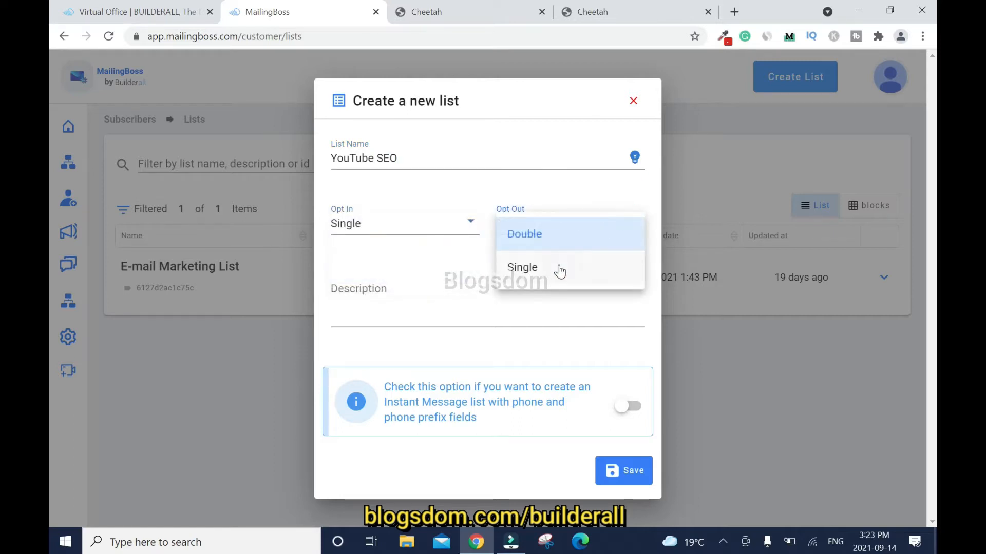
pyautogui.click(523, 267)
pyautogui.write('Download and install FREE YouTube app to help you grow your channel and make mo')
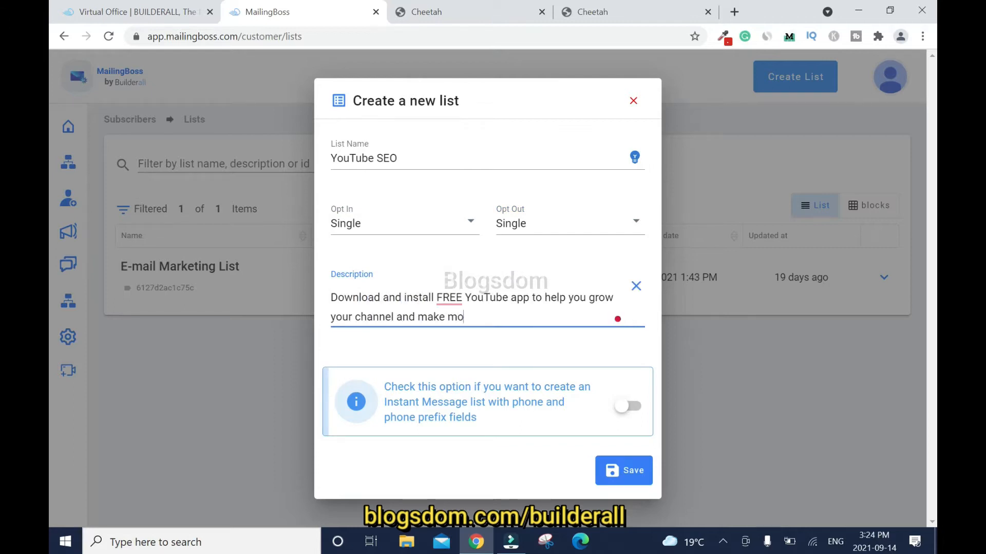
pyautogui.click(449, 297)
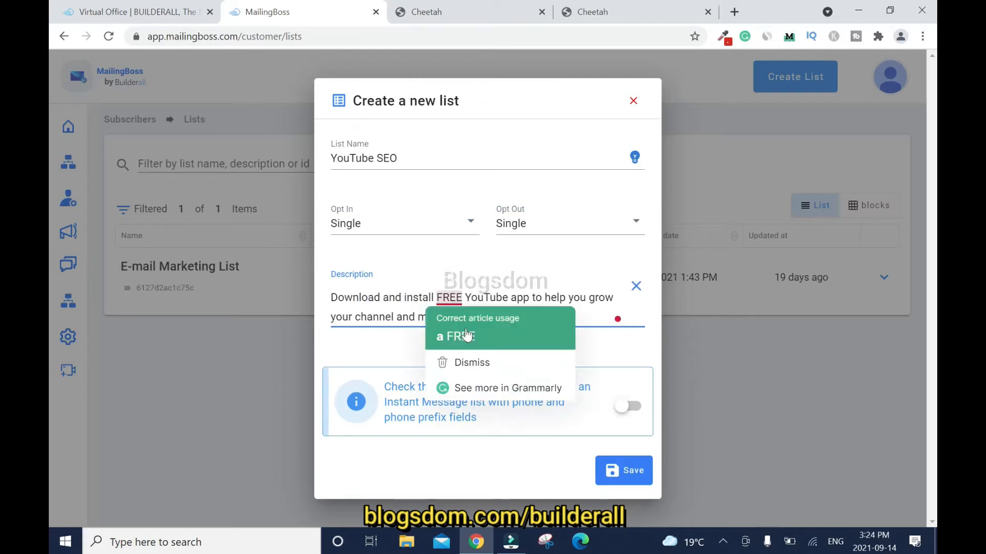
pyautogui.click(623, 470)
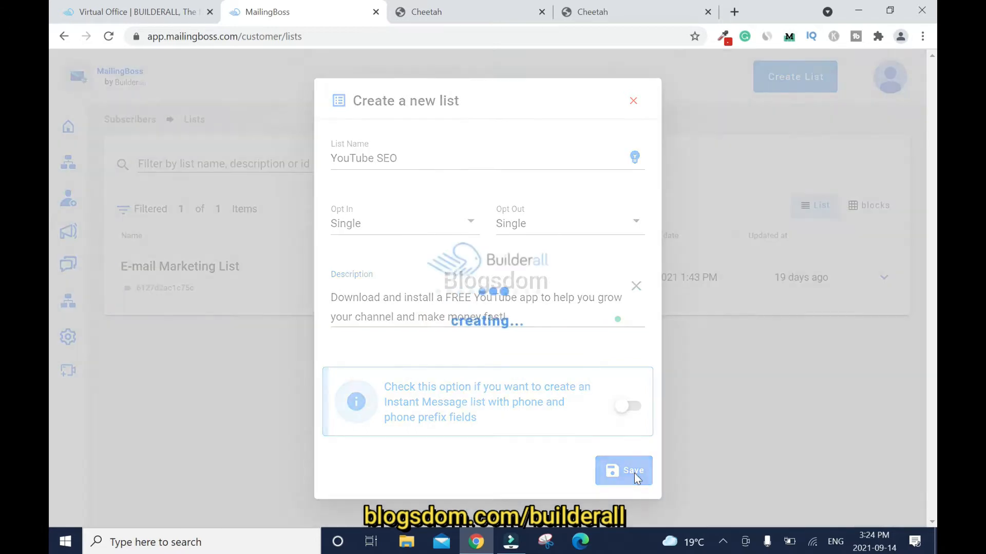
# Save the YouTube SEO list and relabel its name field 'First Name'.
pyautogui.click(622, 470)
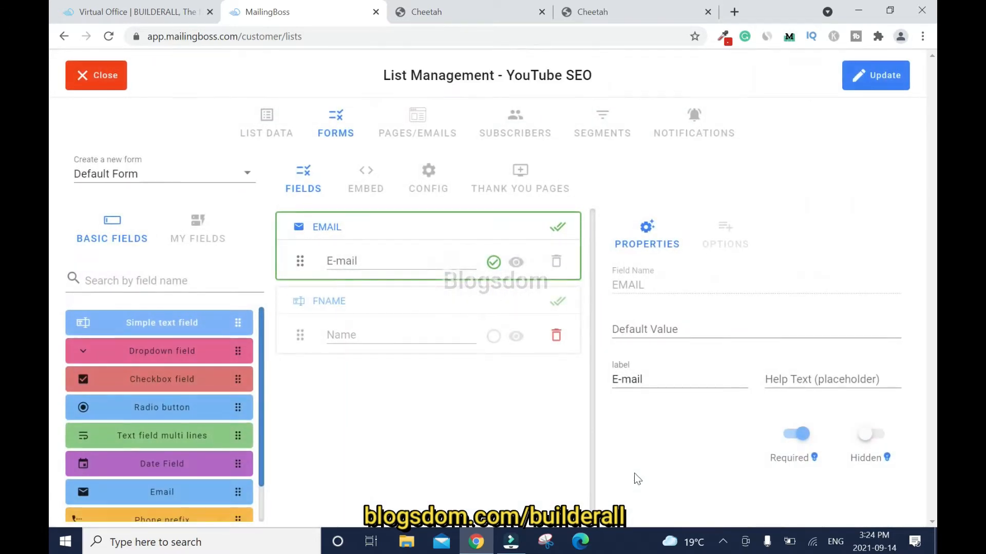
pyautogui.moveTo(561, 458)
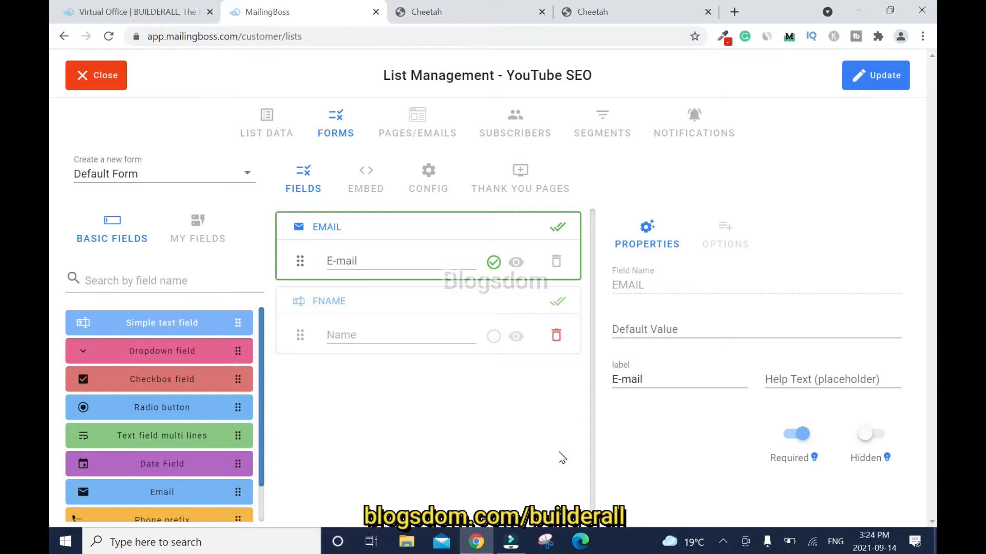
pyautogui.moveTo(411, 314)
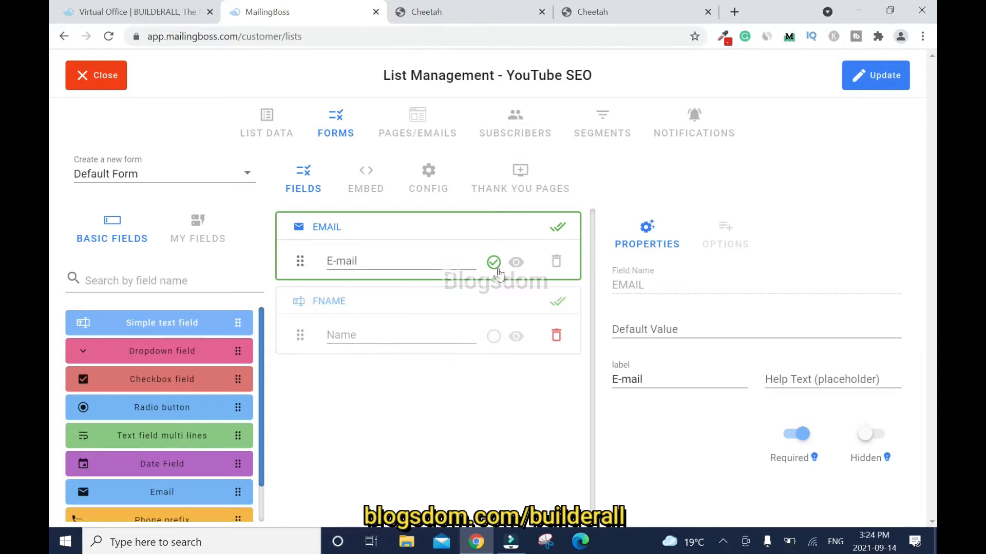
pyautogui.moveTo(296, 336)
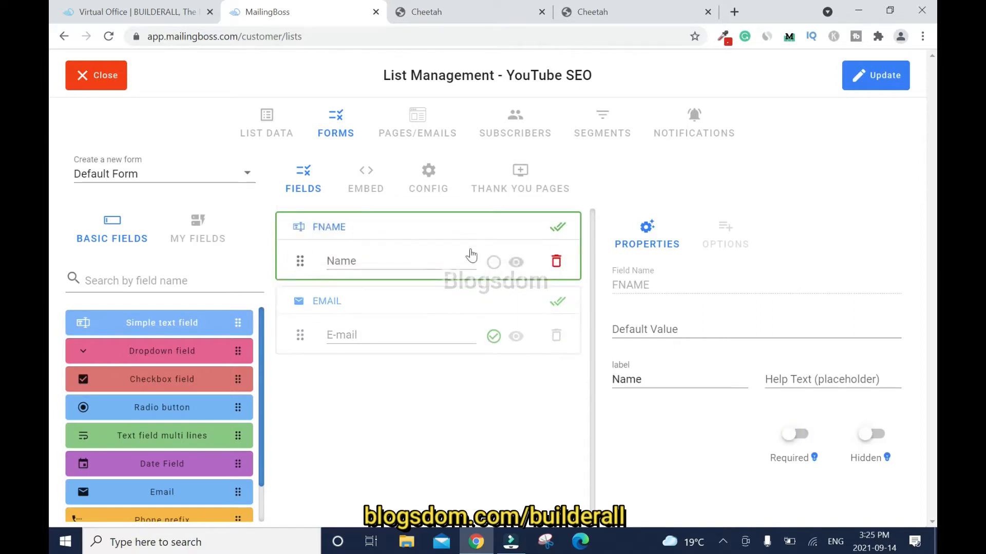
pyautogui.moveTo(635, 291)
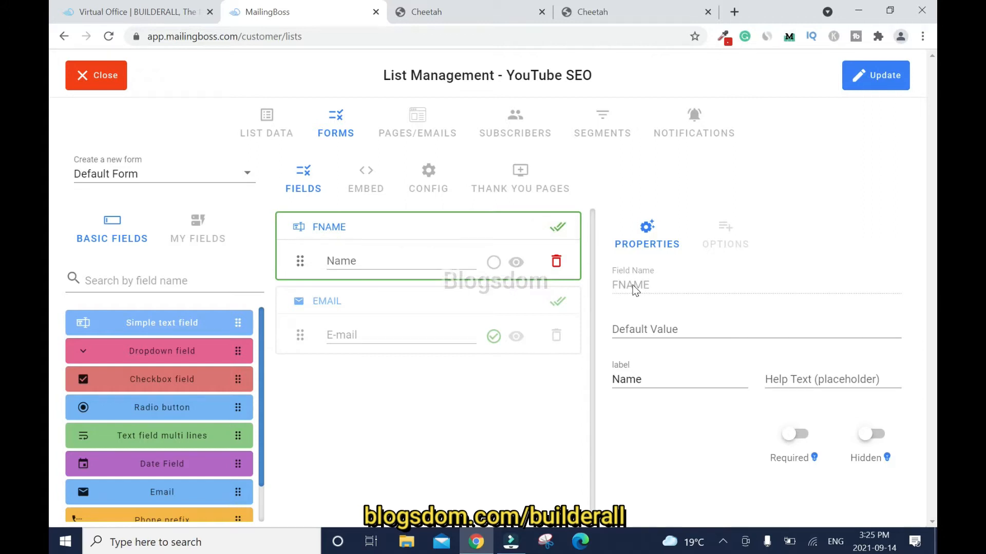
pyautogui.doubleClick(630, 285)
pyautogui.write('F')
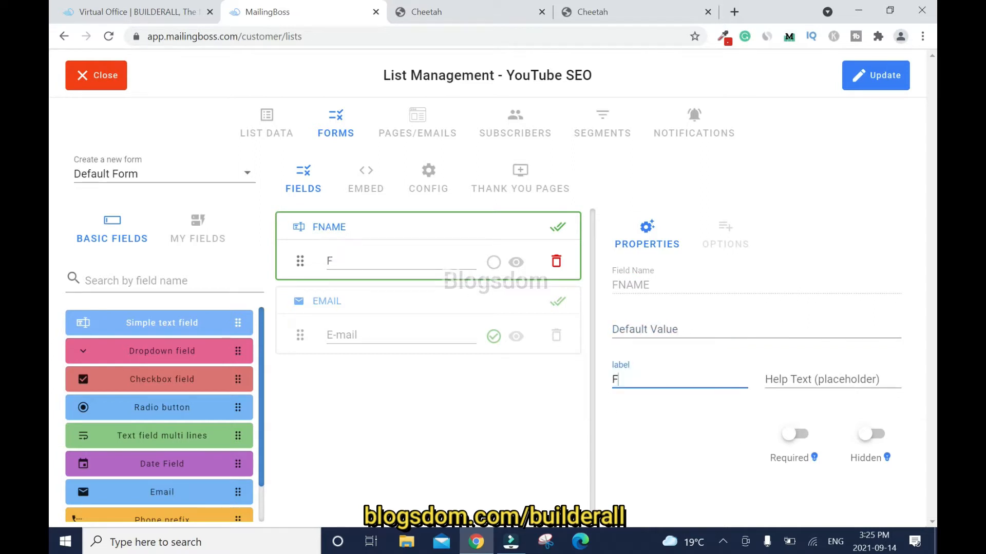
pyautogui.write('irst Name')
pyautogui.write('Best ')
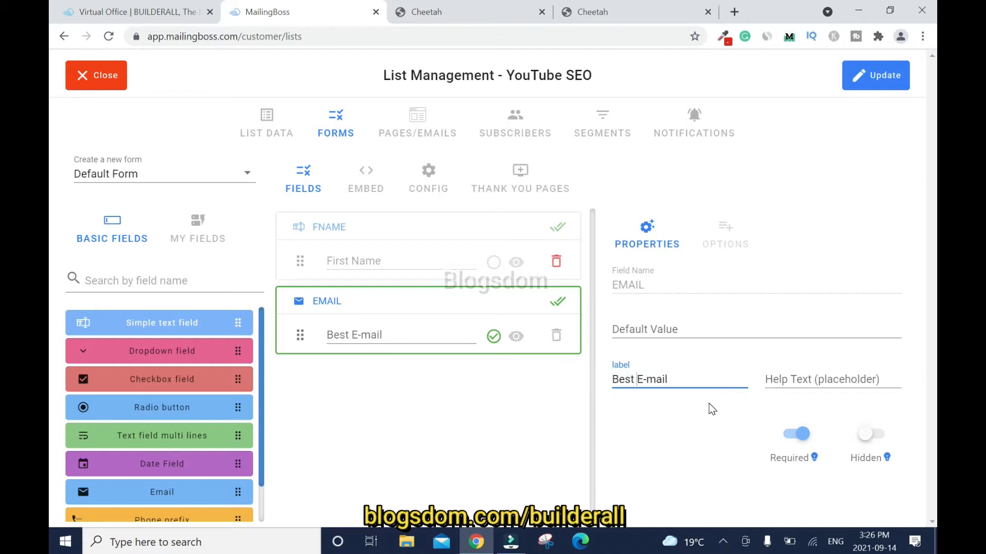
pyautogui.moveTo(281, 406)
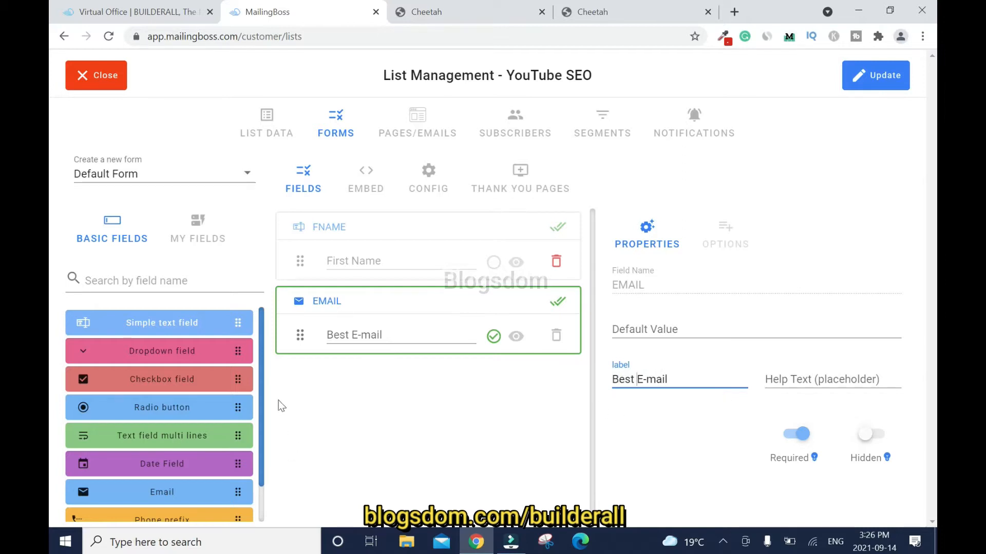
pyautogui.scroll(-3)
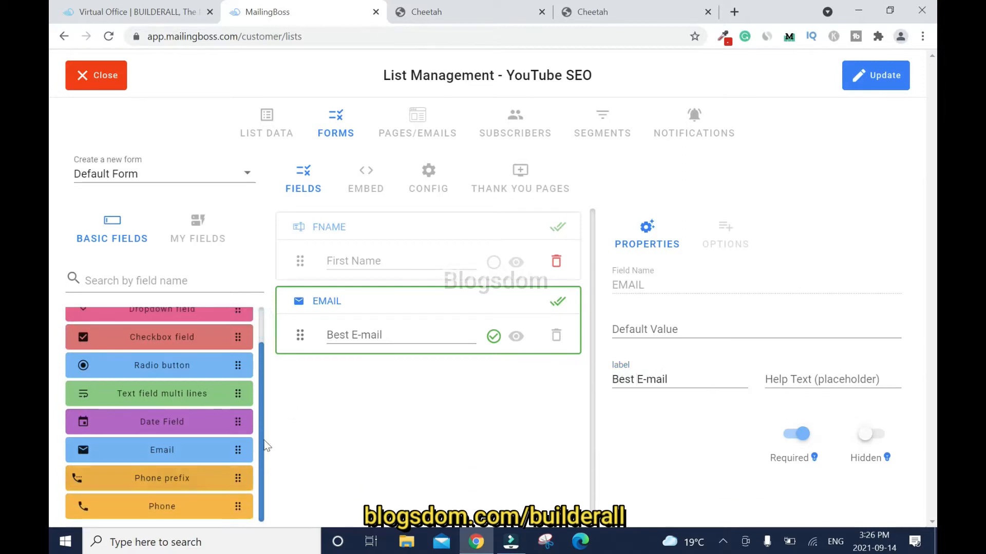
pyautogui.moveTo(265, 403)
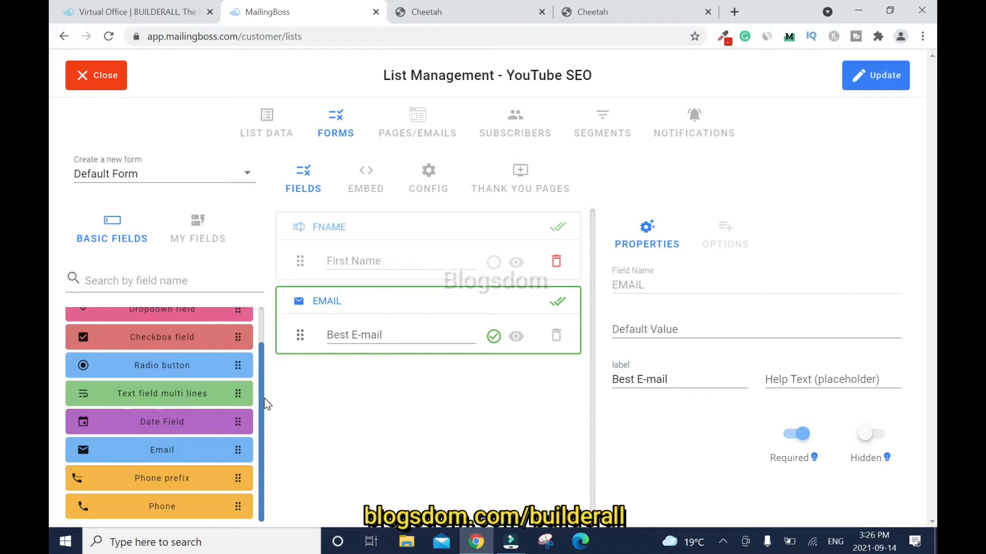
pyautogui.moveTo(162, 507)
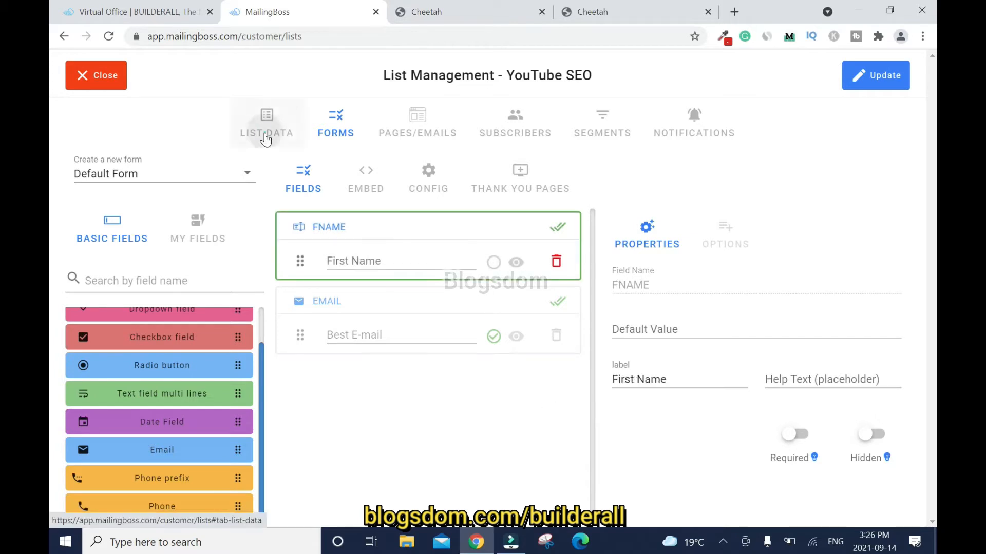
# Choose a different From Email sender address for the YouTube SEO list.
pyautogui.click(266, 122)
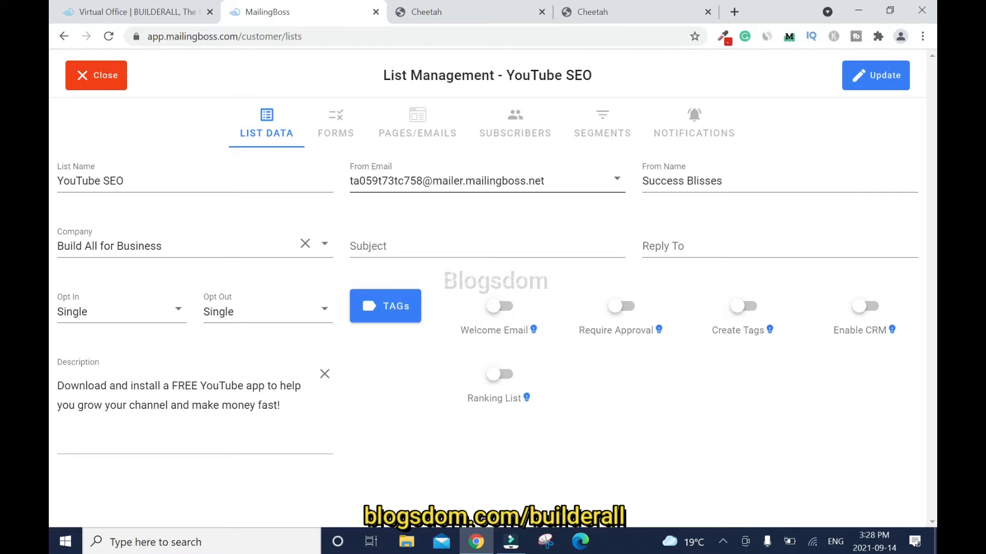
pyautogui.click(384, 306)
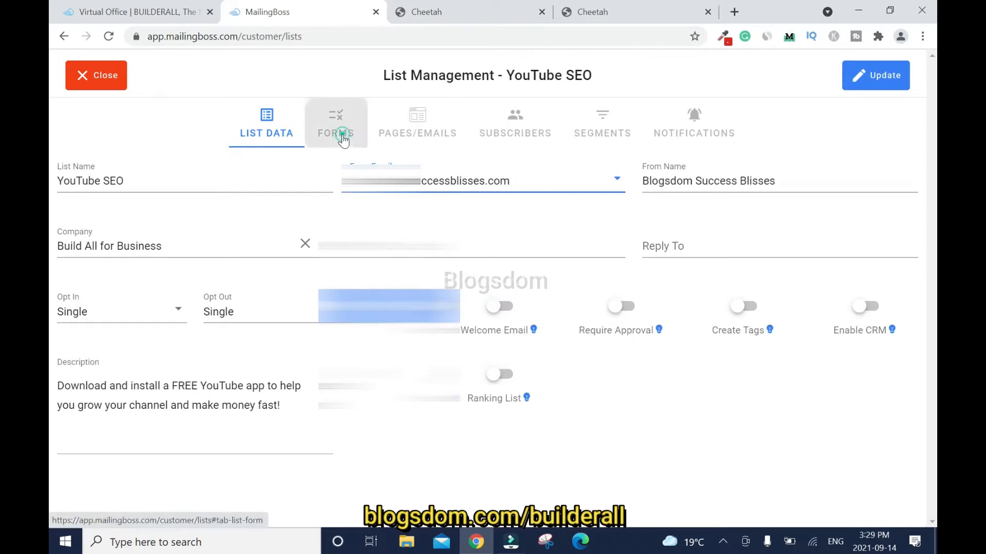
pyautogui.click(335, 123)
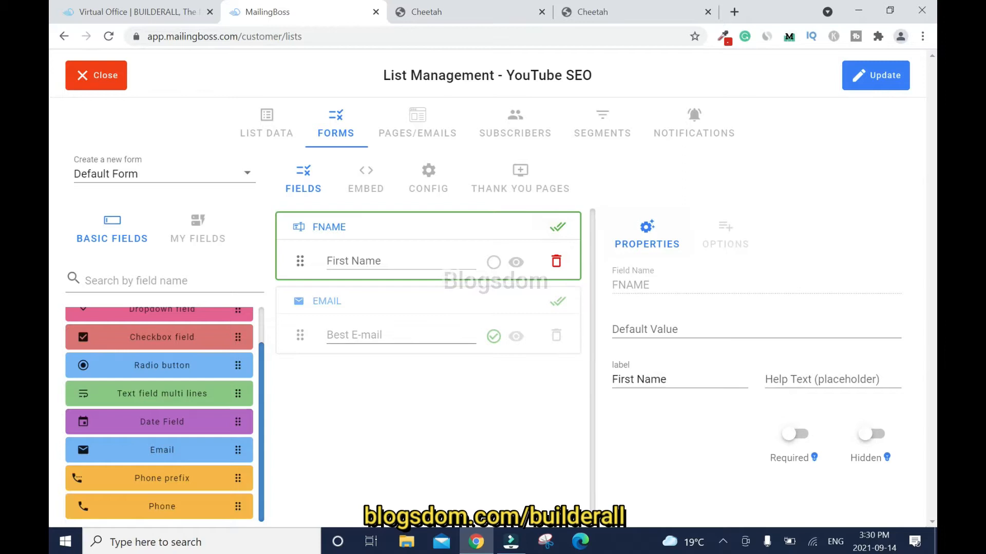
# Remove the First Name field and display the form's Config thank-you page redirects.
pyautogui.click(556, 261)
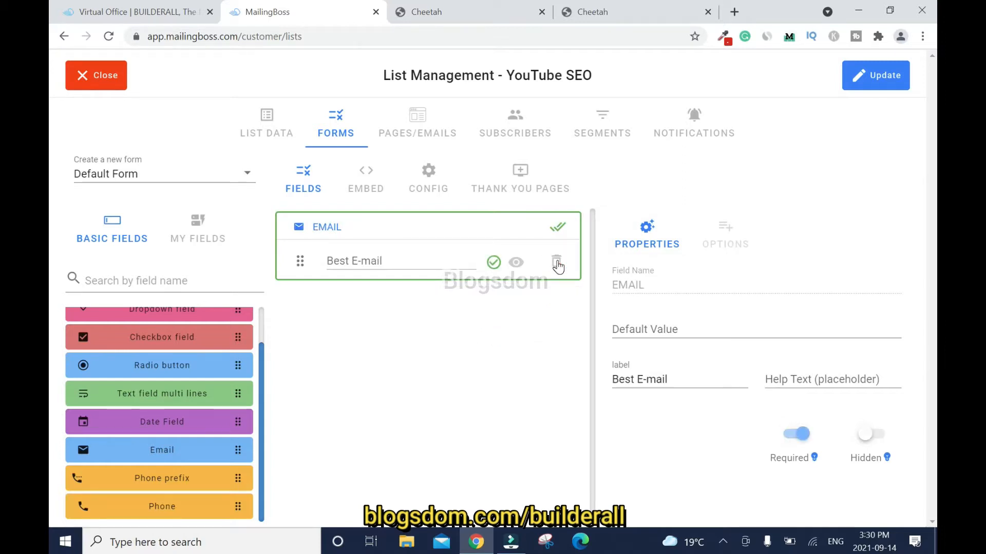
pyautogui.moveTo(365, 179)
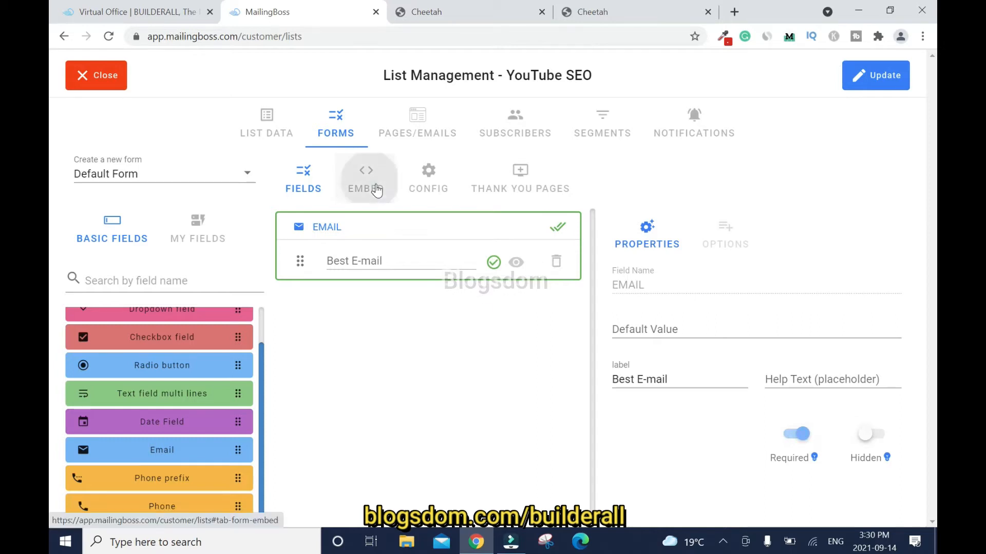
pyautogui.click(366, 179)
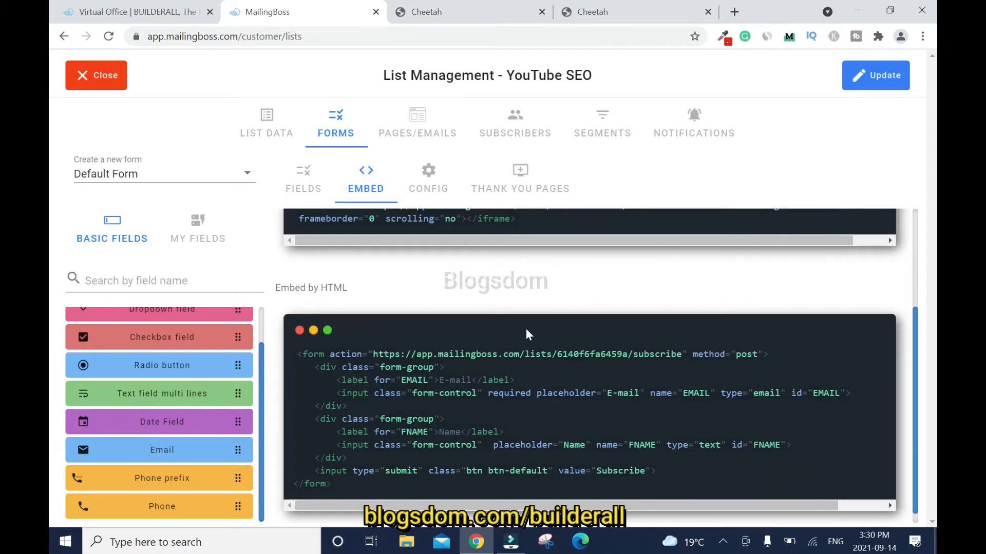
pyautogui.moveTo(632, 266)
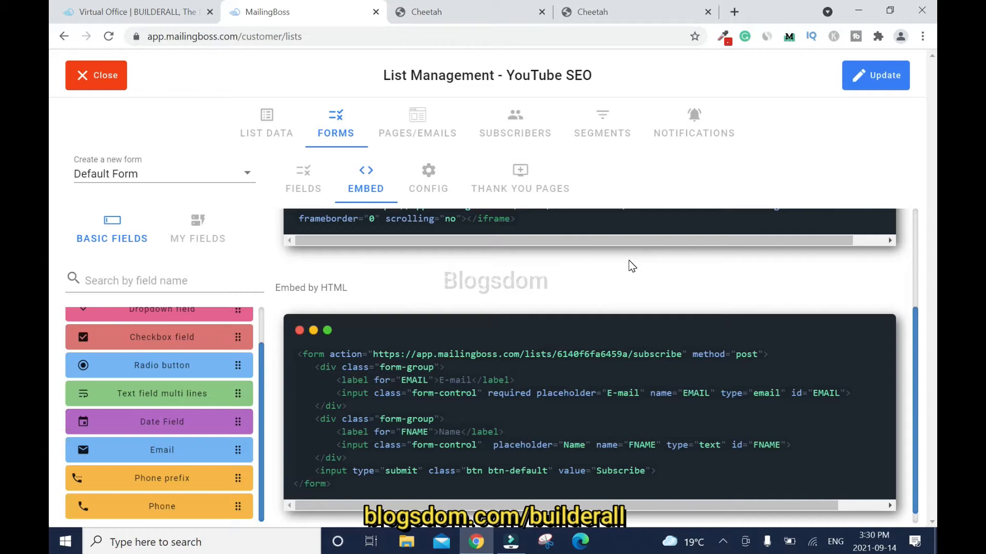
pyautogui.click(428, 178)
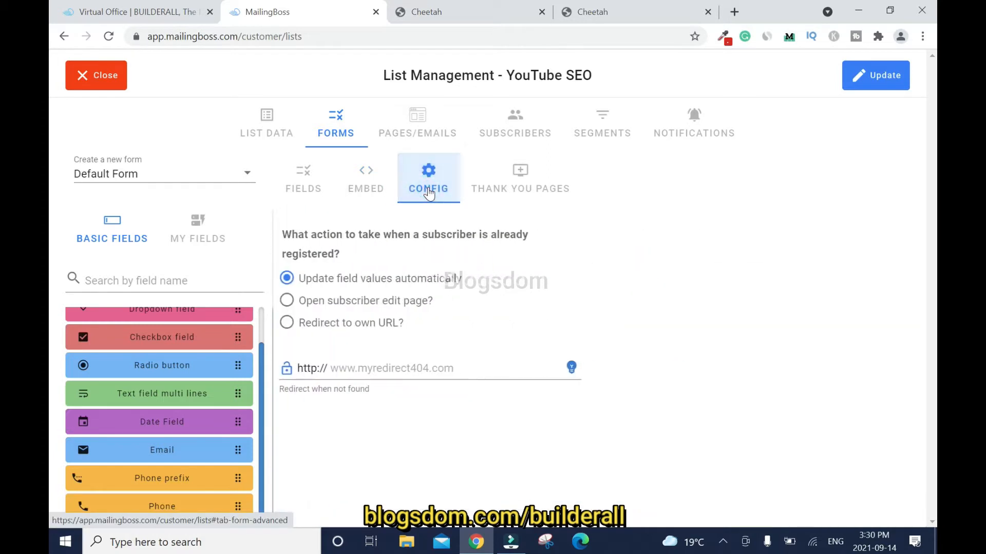
pyautogui.click(520, 179)
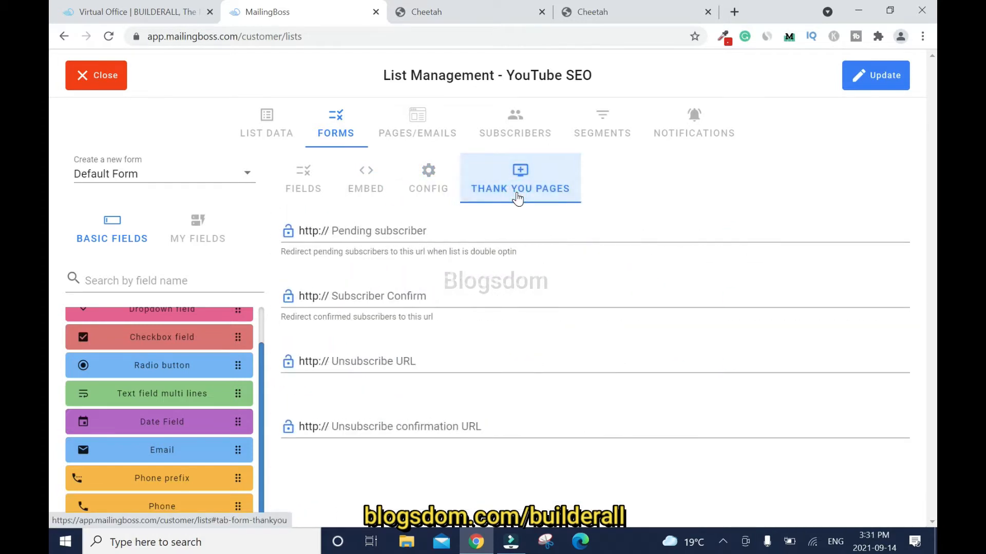
# Review the list's Pages/Emails, Subscribers, Segments and Notifications tabs.
pyautogui.click(417, 123)
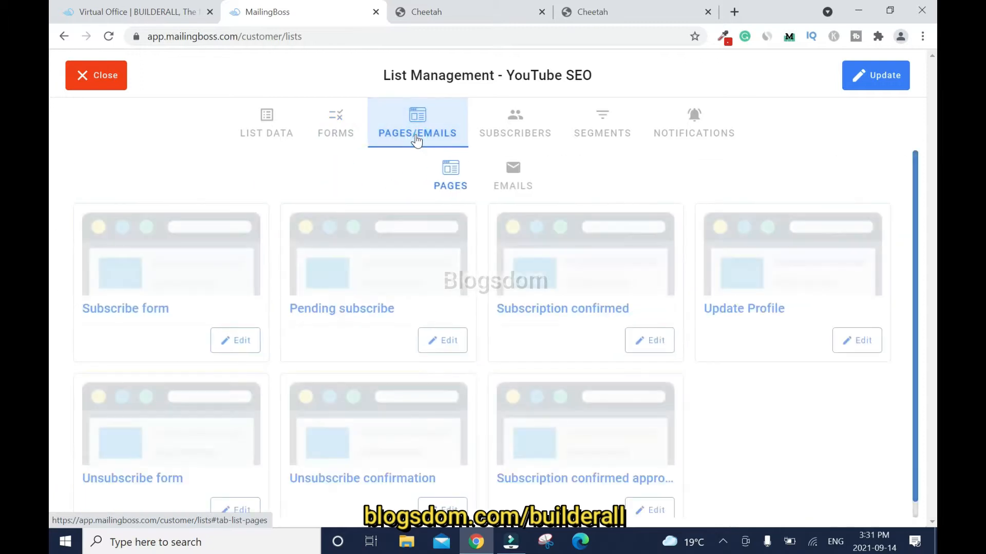
pyautogui.moveTo(352, 219)
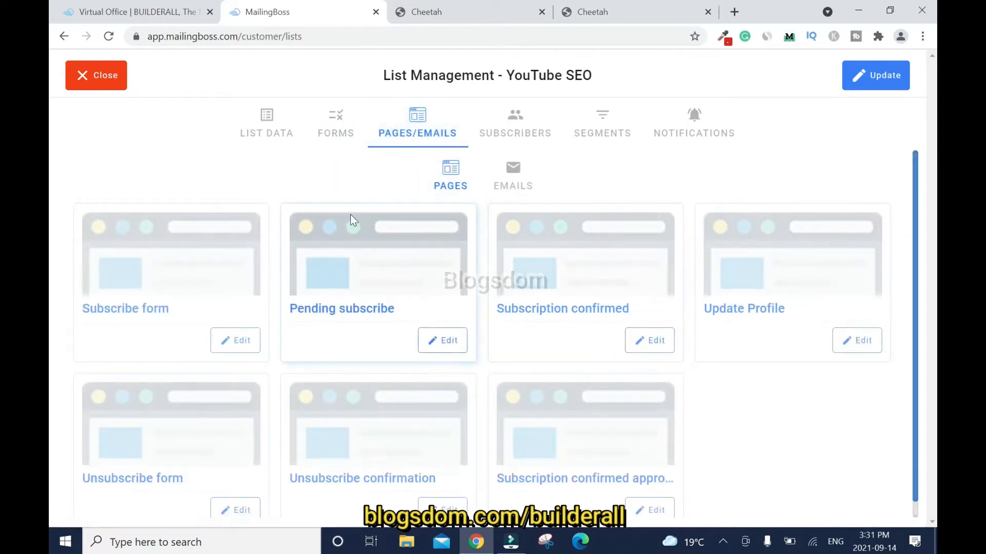
pyautogui.moveTo(700, 324)
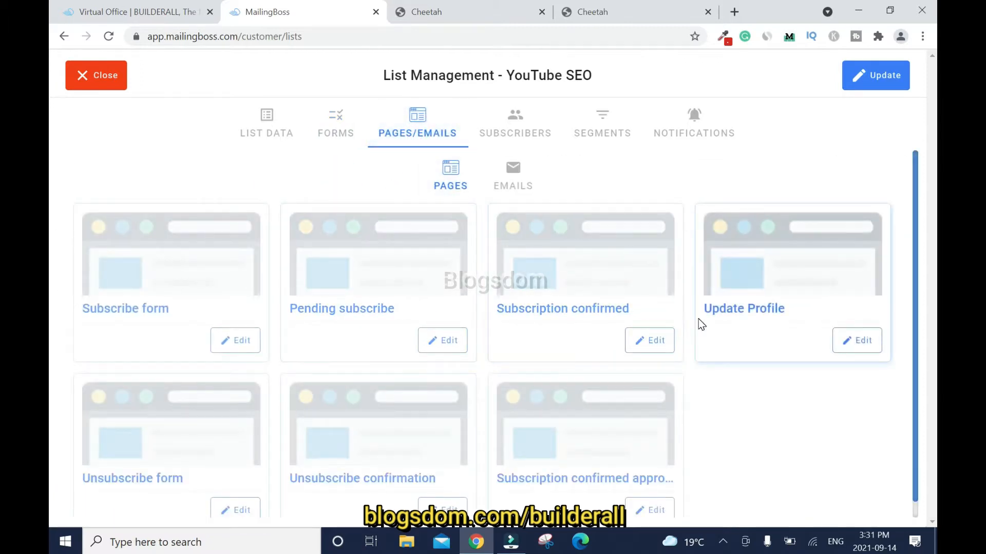
pyautogui.click(512, 174)
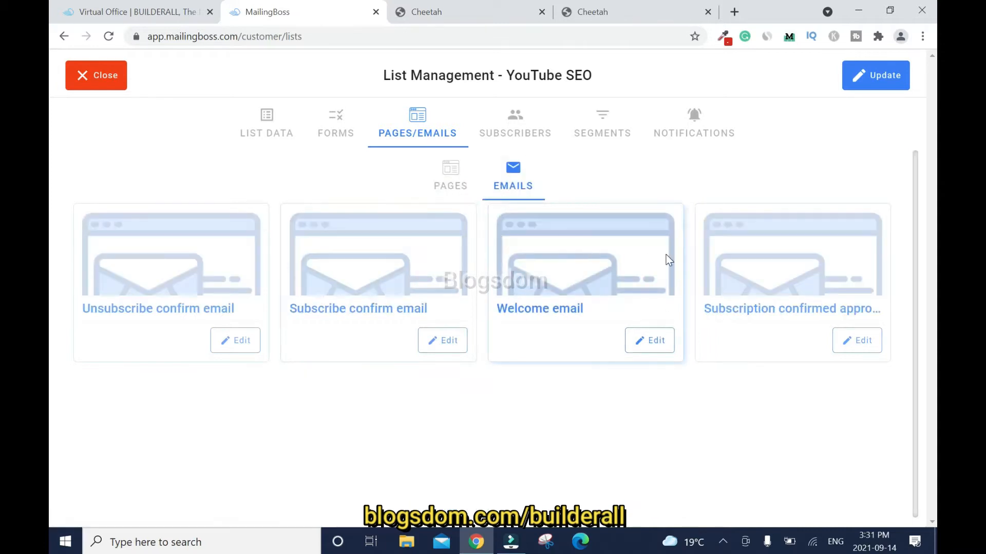
pyautogui.click(514, 122)
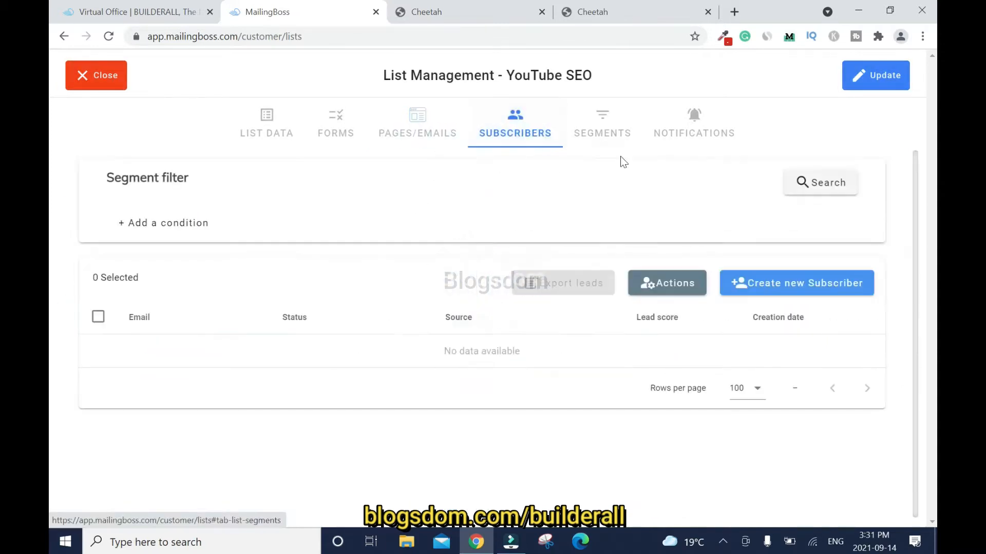
pyautogui.moveTo(621, 183)
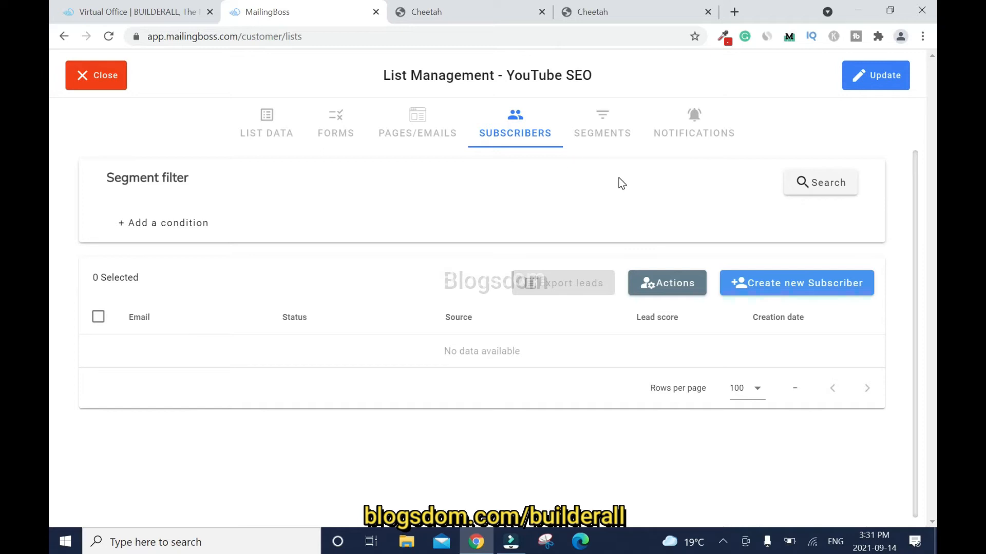
pyautogui.moveTo(624, 189)
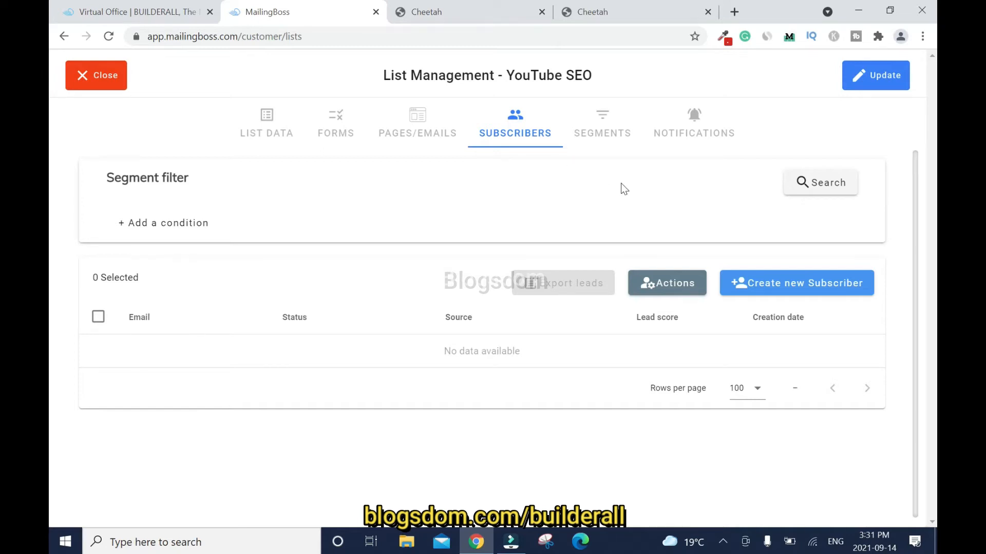
pyautogui.click(601, 123)
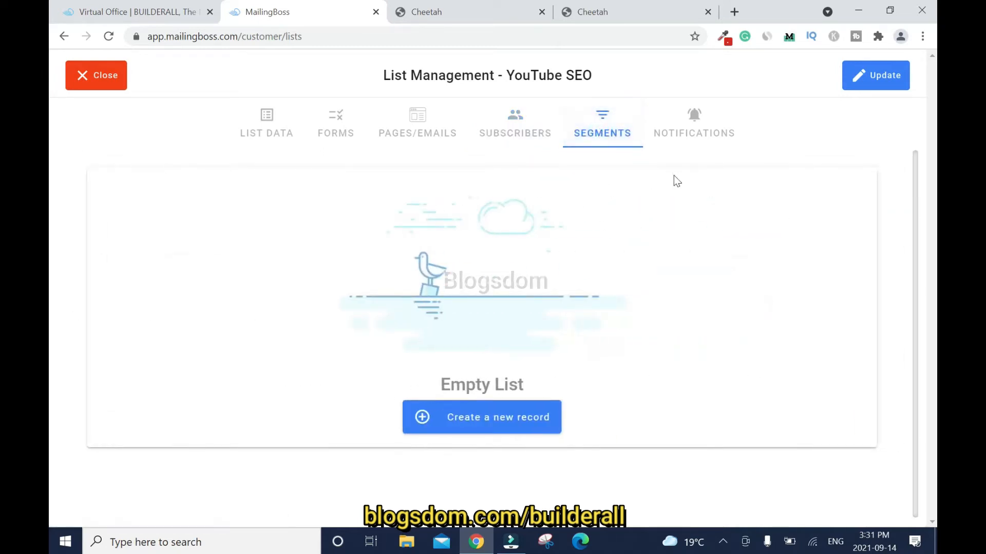
pyautogui.moveTo(656, 228)
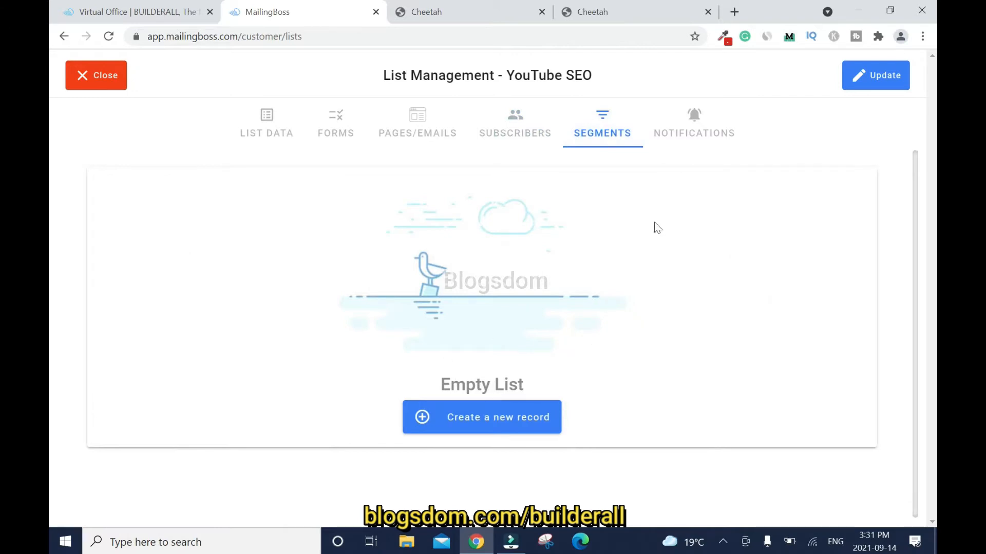
pyautogui.click(694, 123)
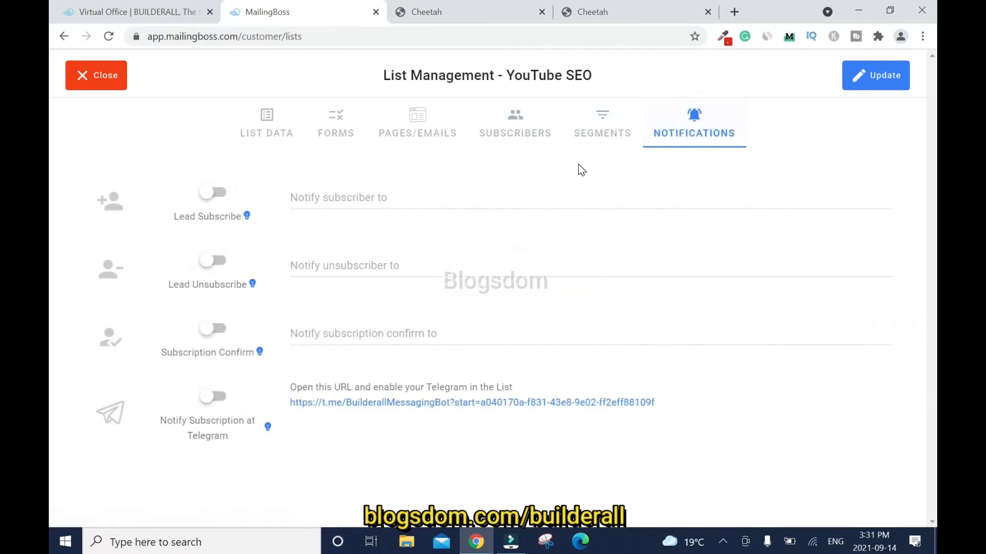
# Return to Forms and click Update to save the YouTube SEO list.
pyautogui.click(336, 124)
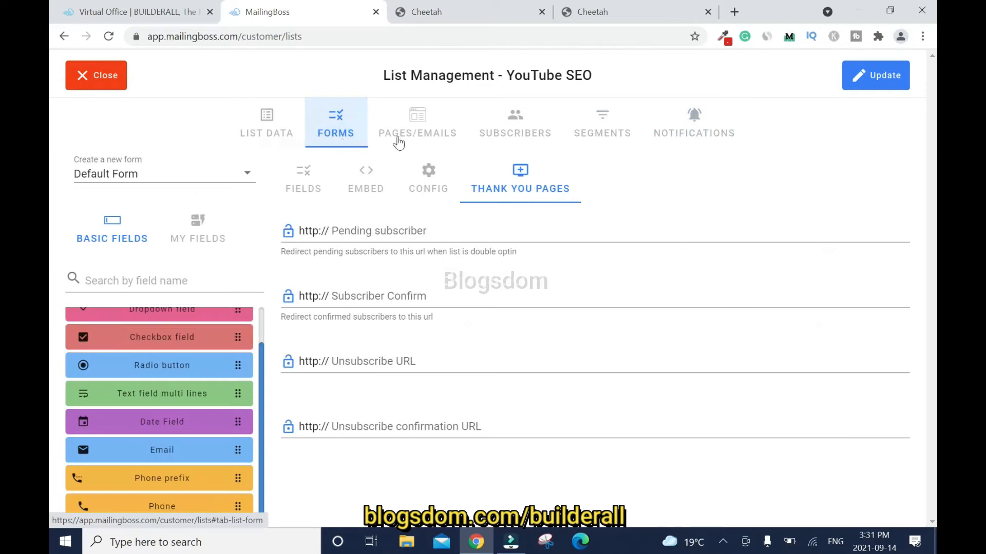
pyautogui.click(875, 75)
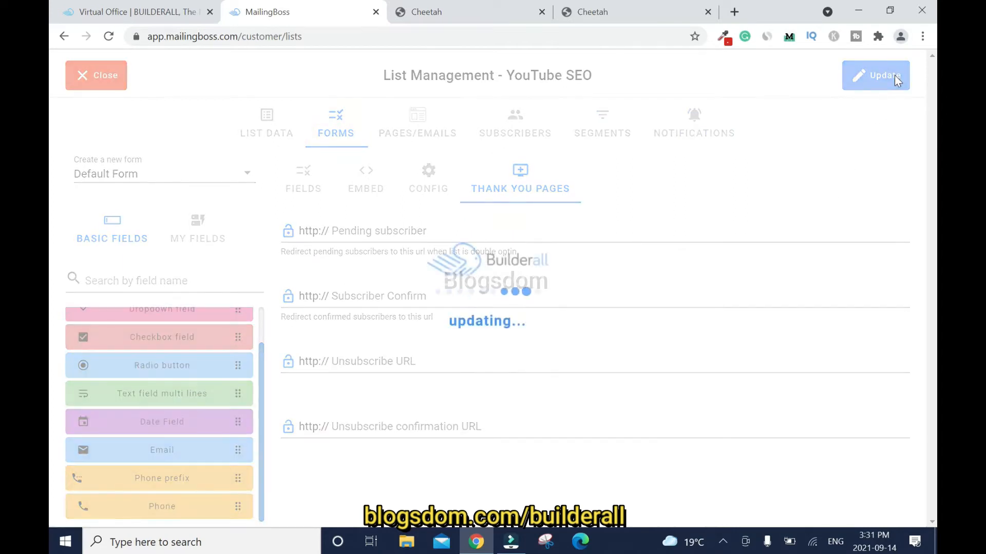
pyautogui.click(302, 182)
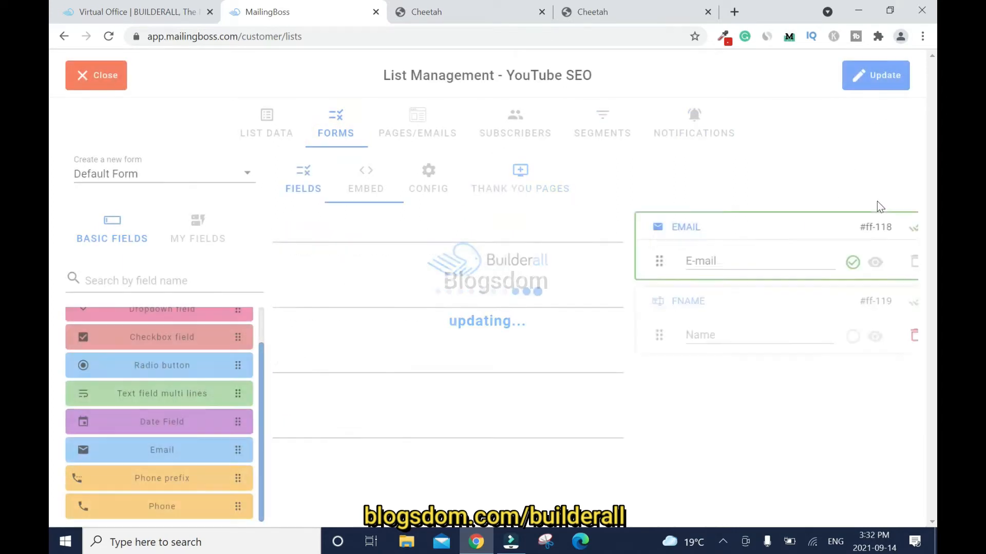
pyautogui.click(874, 75)
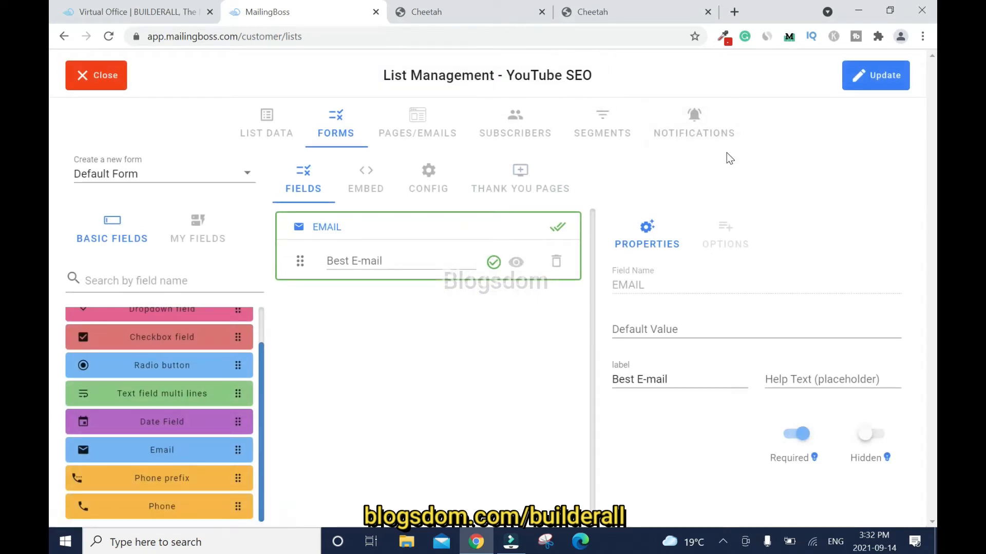
pyautogui.moveTo(818, 174)
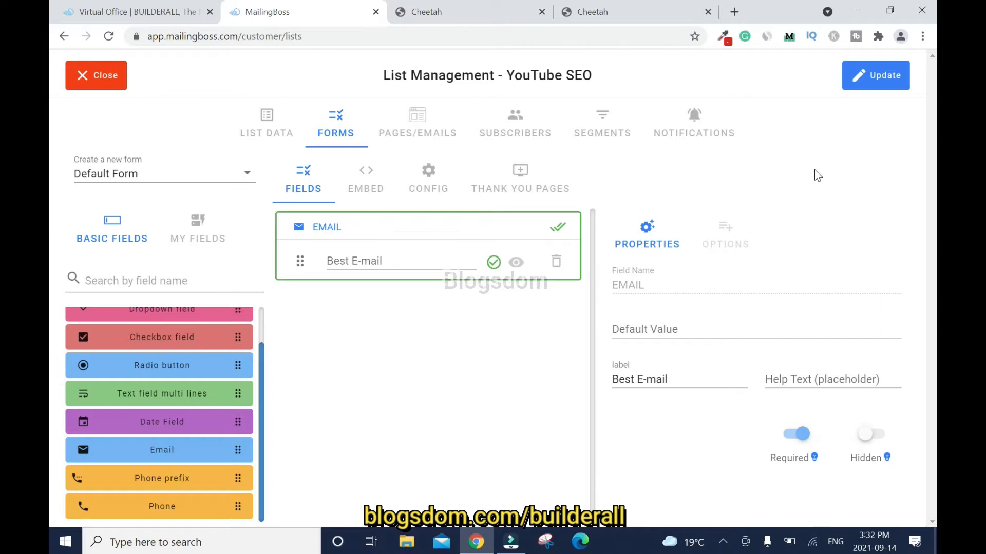
pyautogui.moveTo(96, 76)
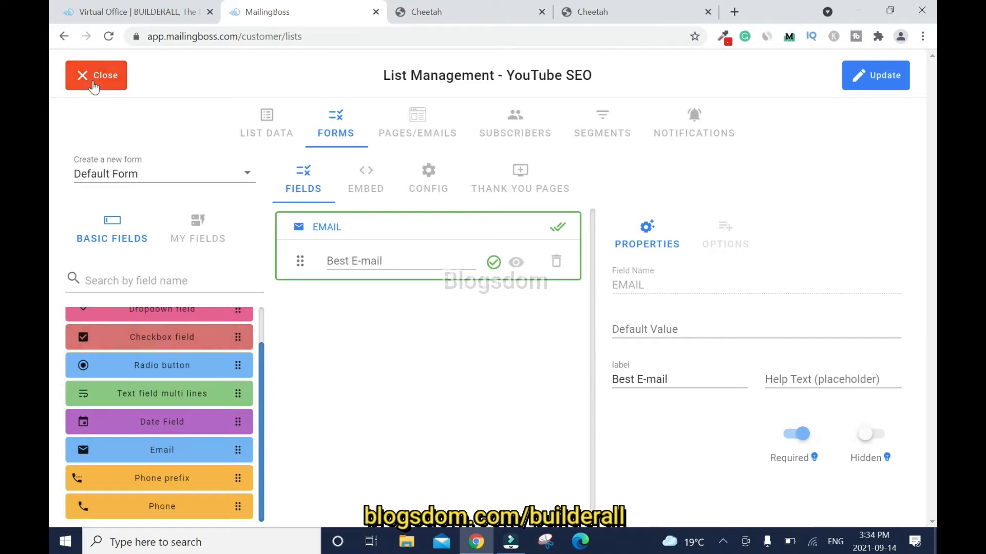
# Close the list settings and navigate to Campaigns > Email Sequence.
pyautogui.click(96, 75)
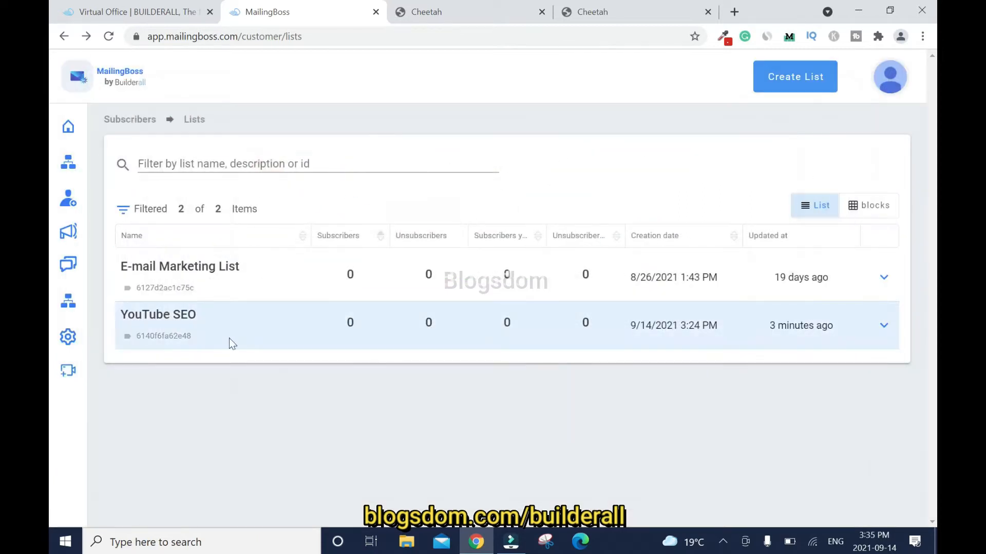
pyautogui.moveTo(110, 369)
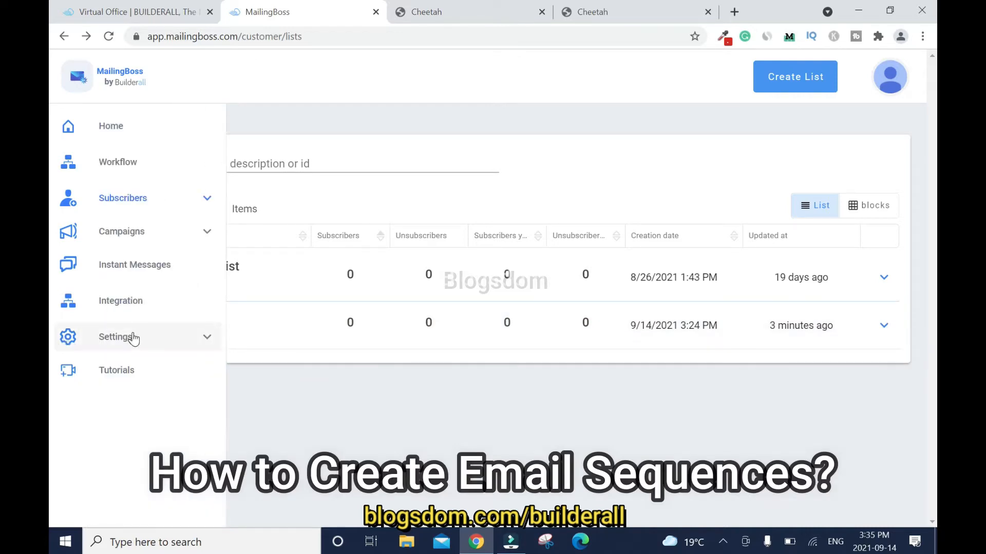
pyautogui.click(121, 232)
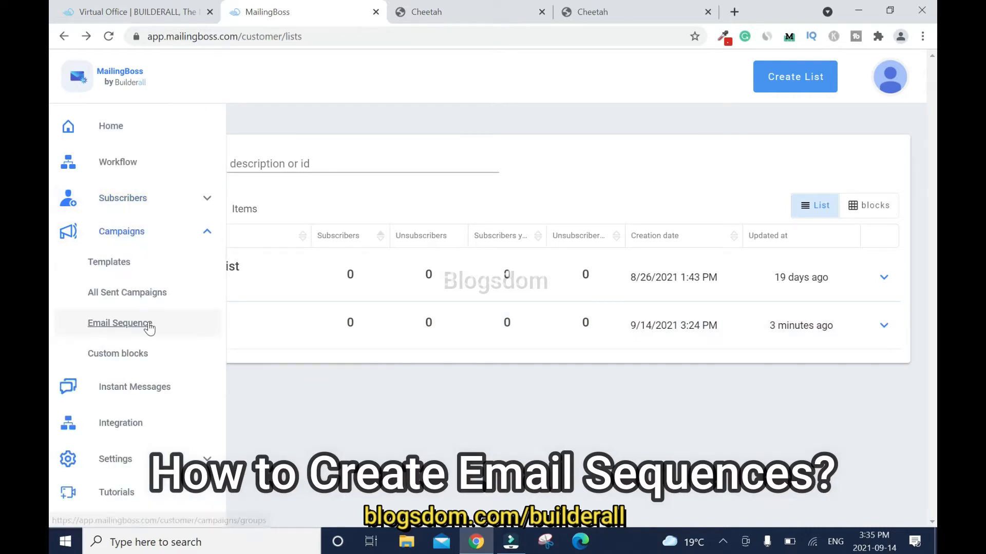
pyautogui.click(120, 322)
pyautogui.write('Y')
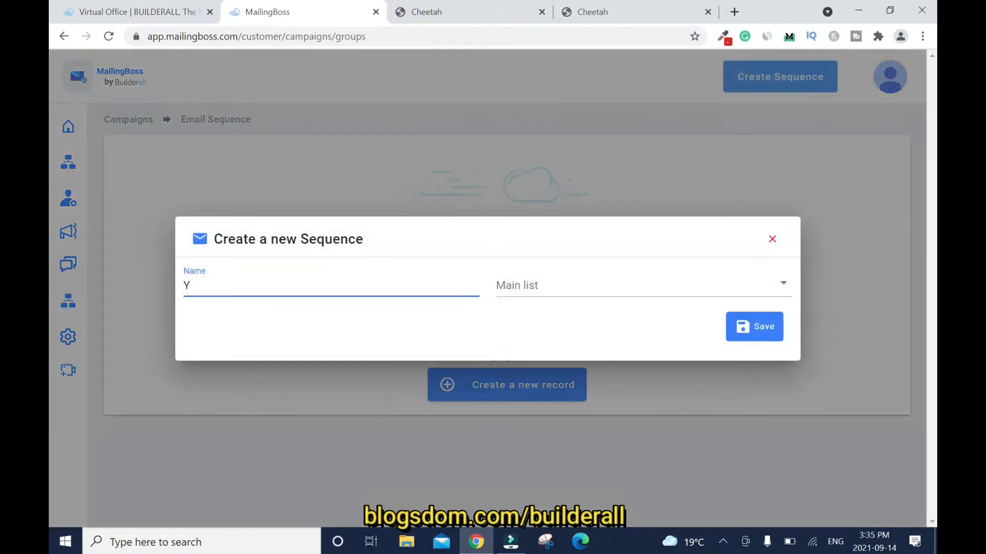
# Name the sequence 'YouTube SEO Seq.', set YouTube SEO as its main list, and finish.
pyautogui.write('ouTu')
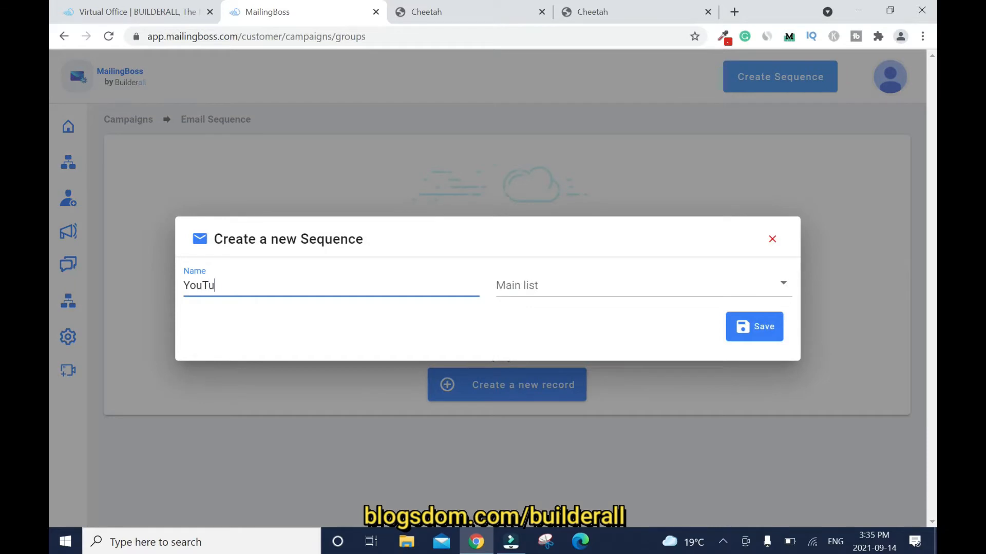
pyautogui.write('be SEO')
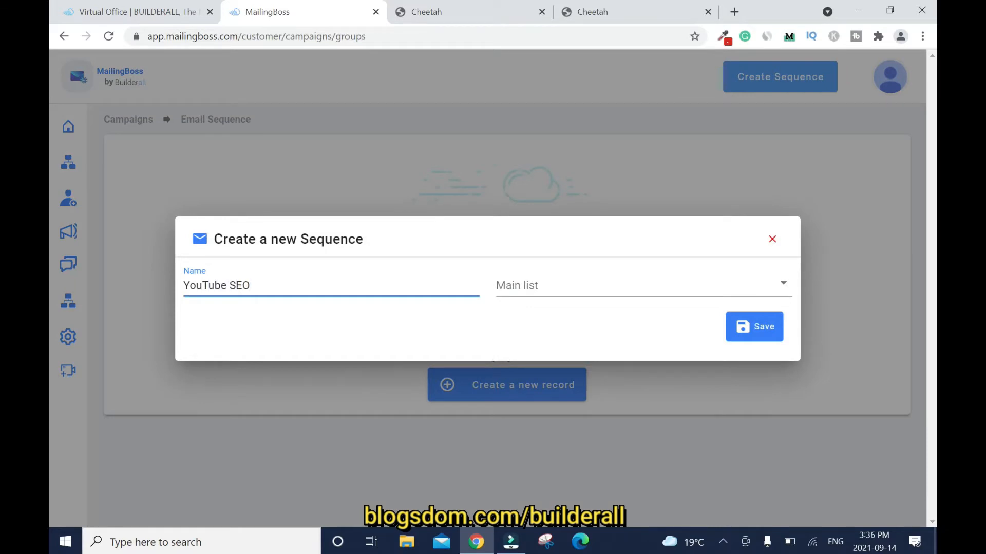
pyautogui.write('Seq.')
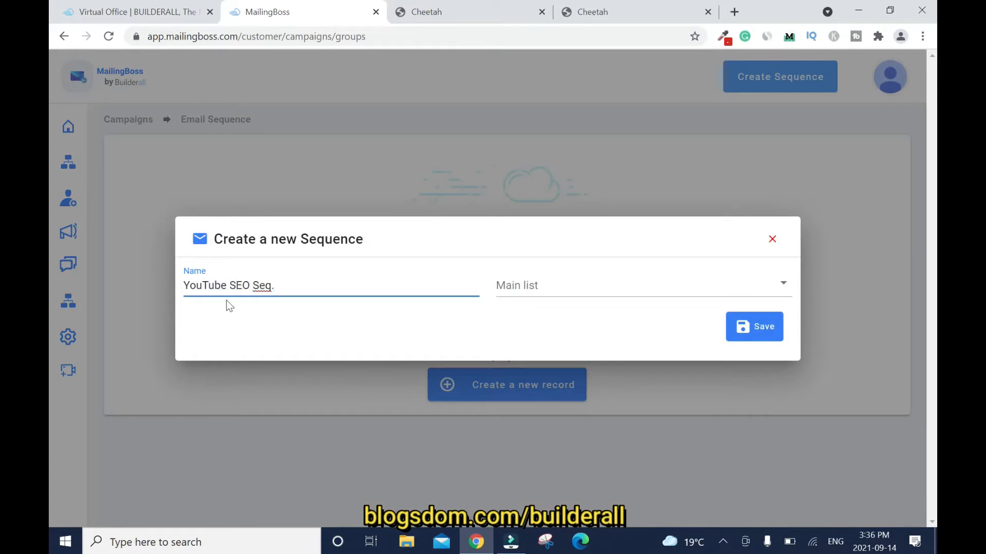
pyautogui.moveTo(523, 293)
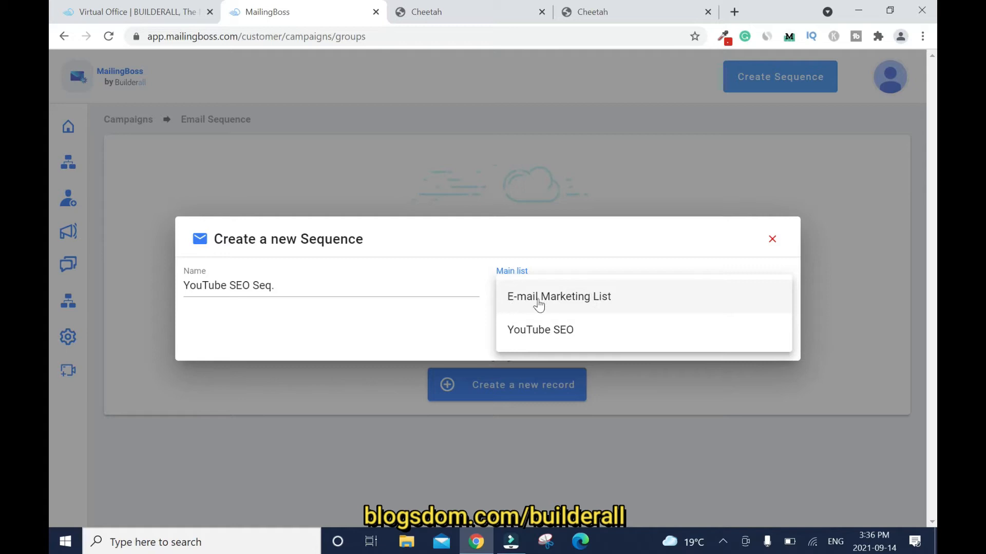
pyautogui.moveTo(608, 310)
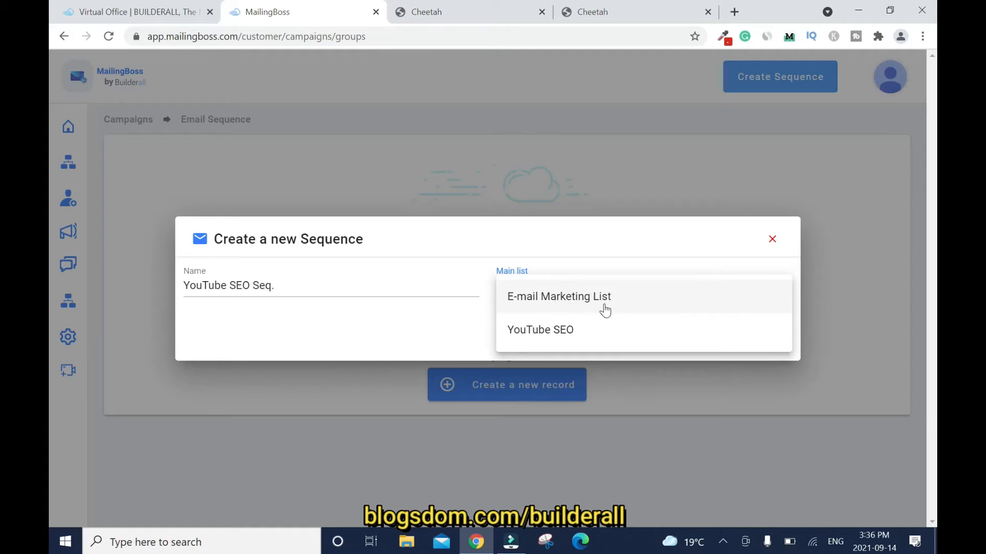
pyautogui.moveTo(562, 338)
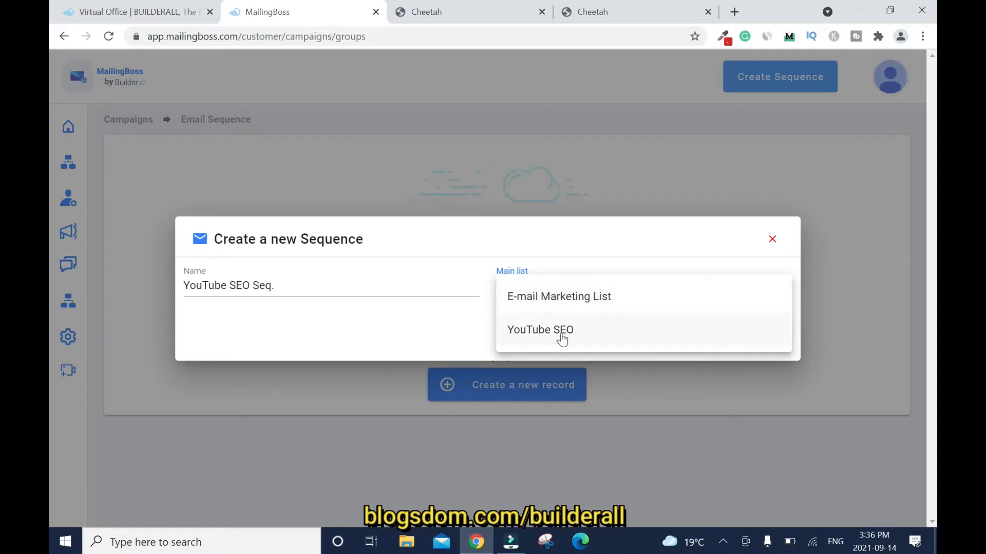
pyautogui.click(539, 330)
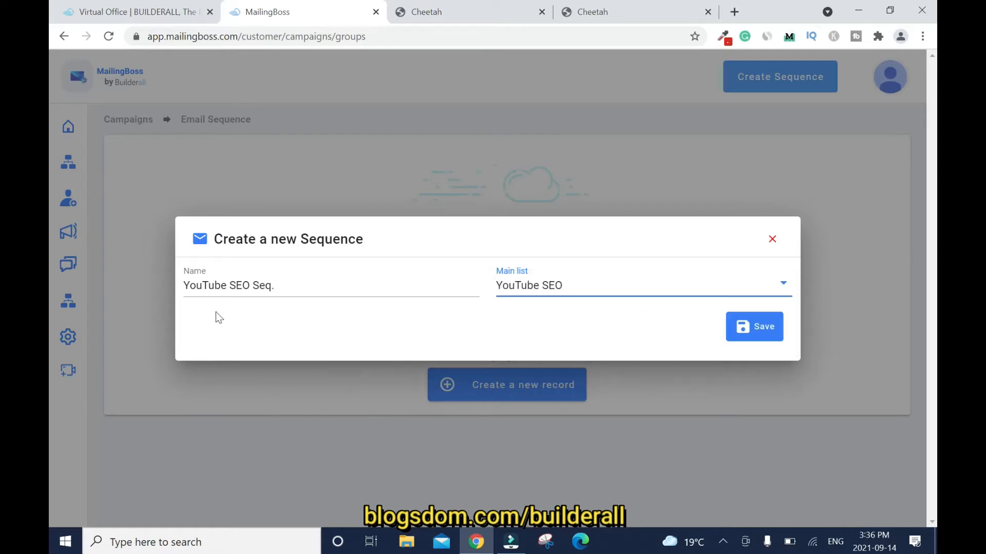
pyautogui.moveTo(368, 324)
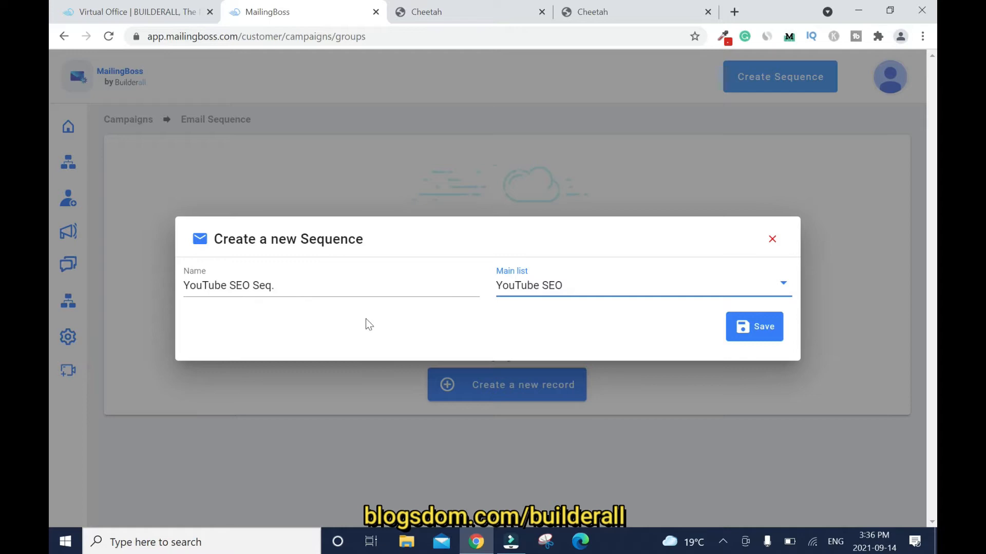
pyautogui.moveTo(666, 357)
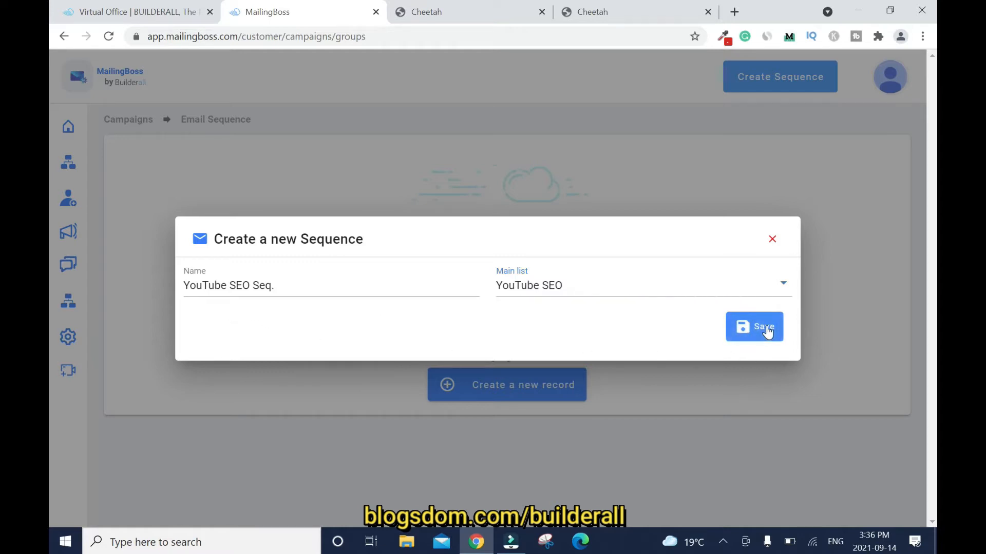
pyautogui.click(753, 327)
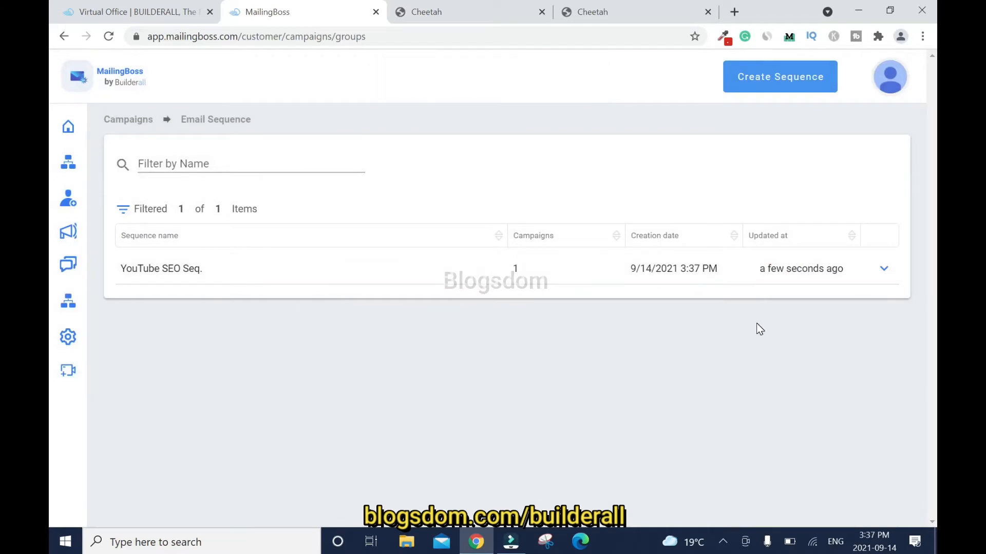
# Title the sequence's first campaign 'Email #1' and keep YouTube SEO as recipients.
pyautogui.click(885, 268)
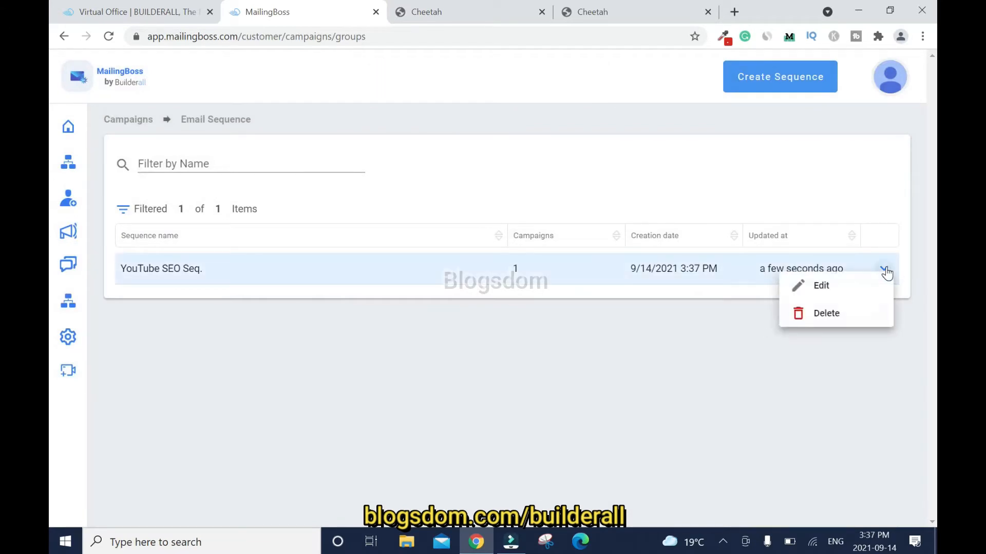
pyautogui.click(821, 286)
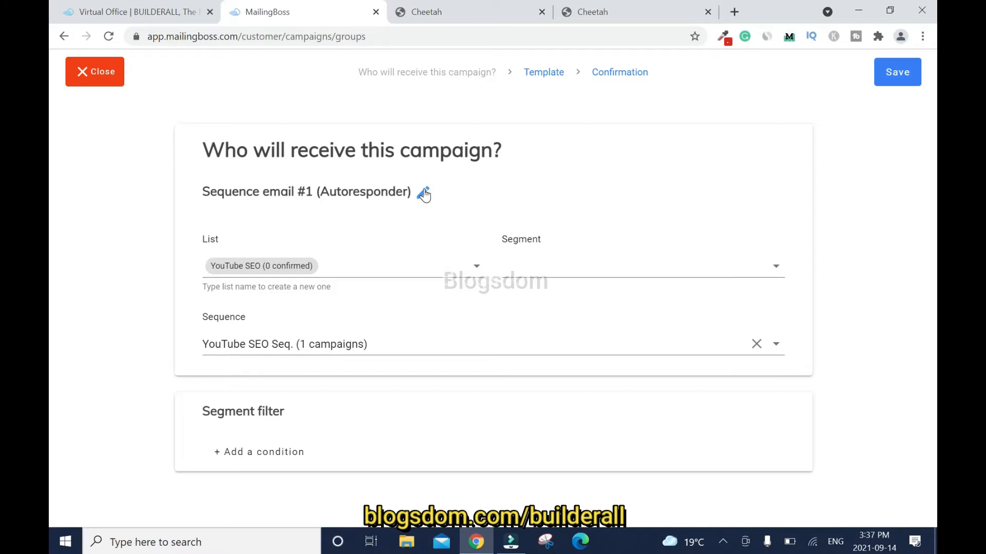
pyautogui.click(423, 193)
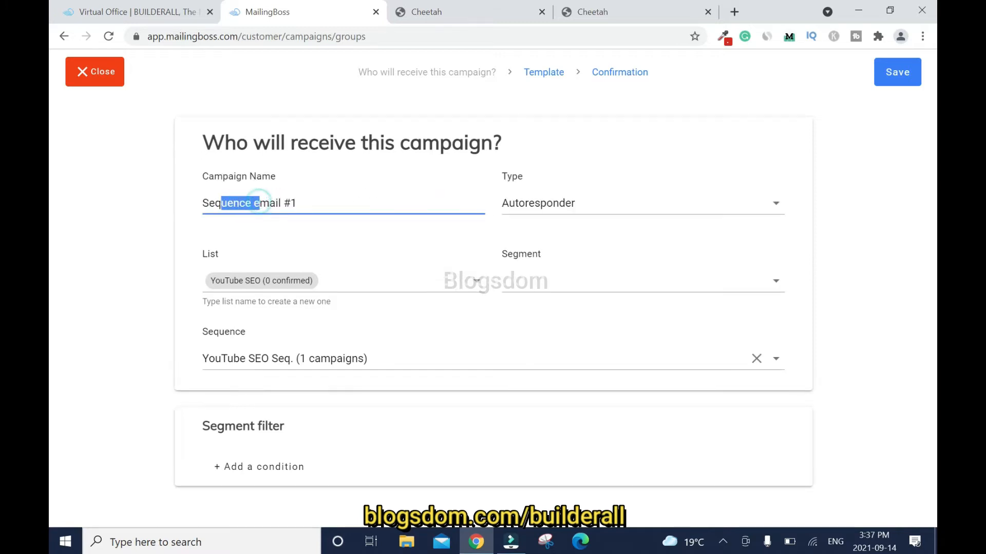
pyautogui.write('Email #1')
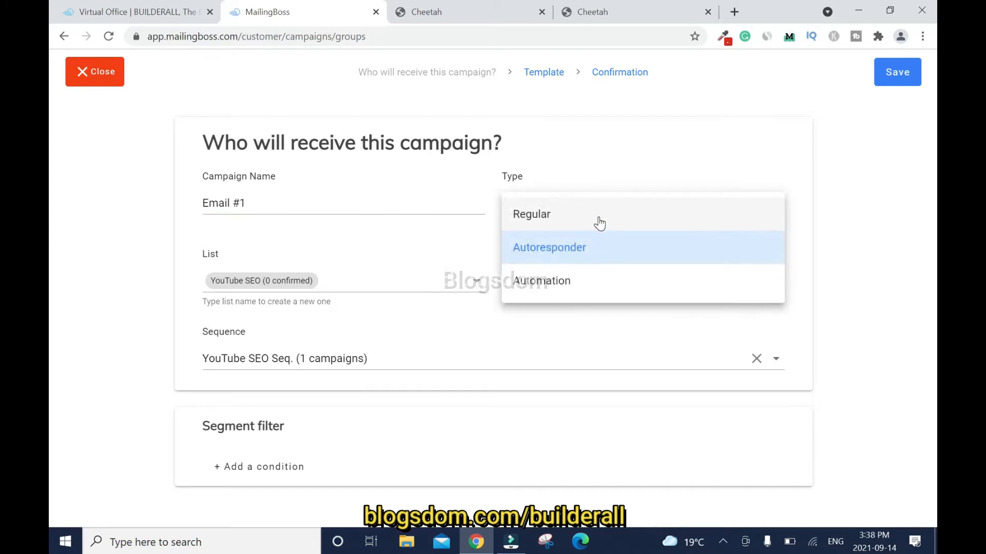
pyautogui.moveTo(663, 227)
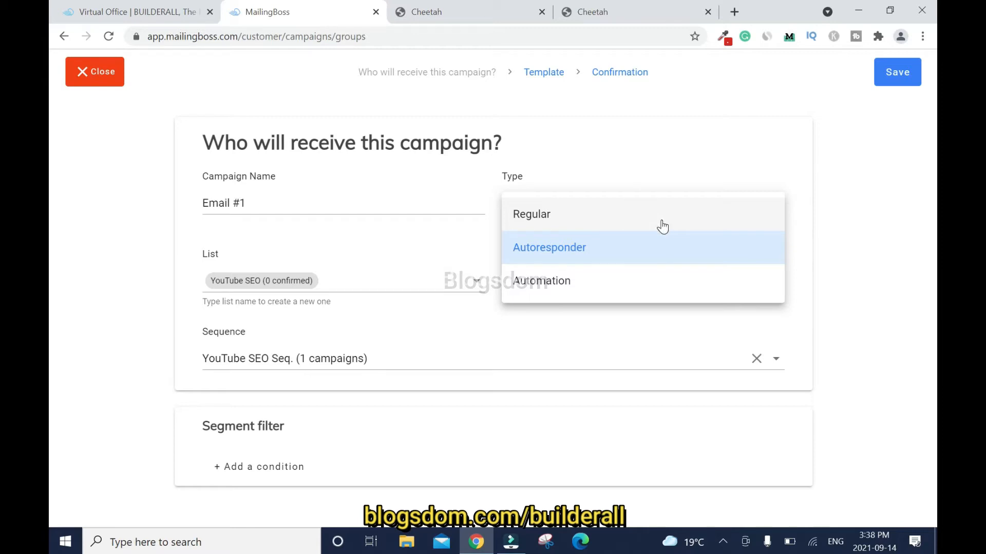
pyautogui.moveTo(563, 284)
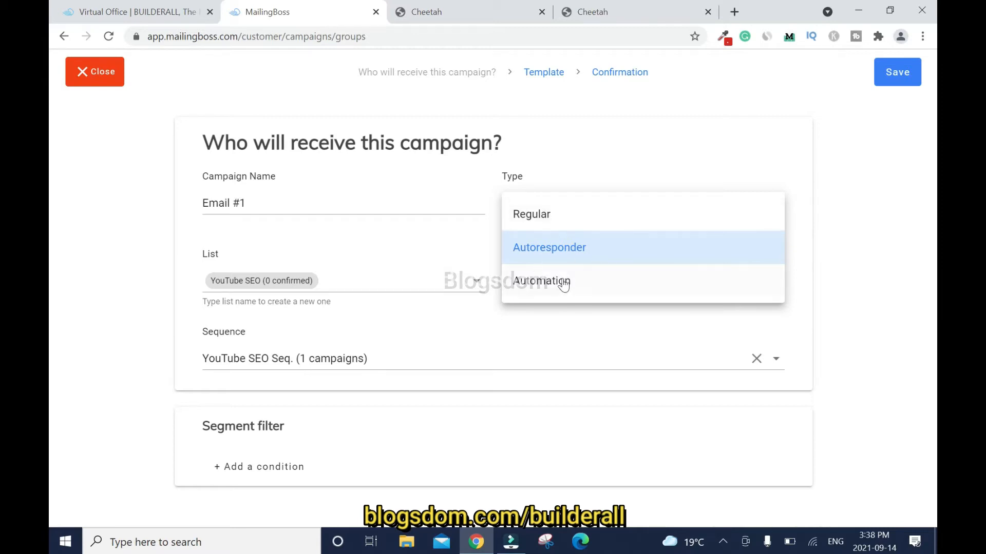
pyautogui.moveTo(586, 286)
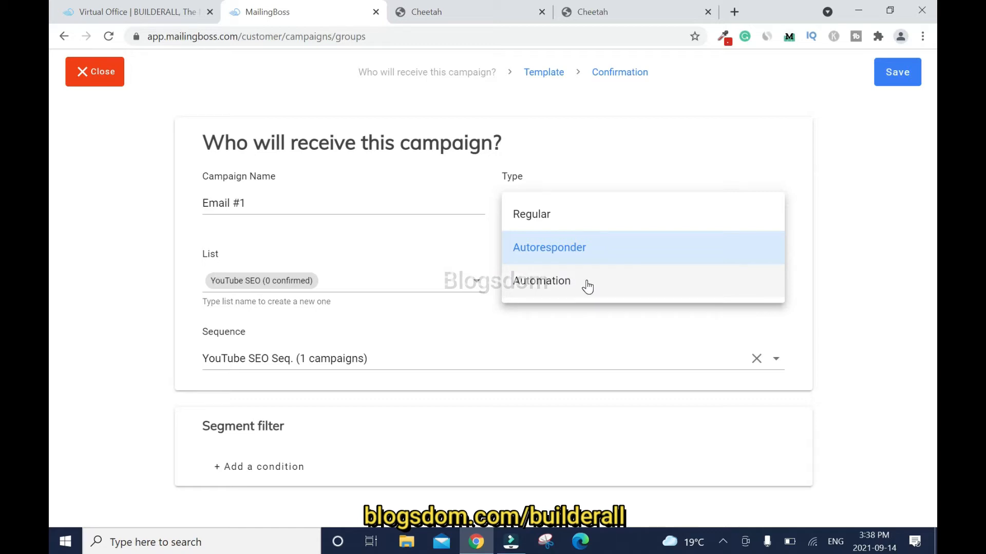
pyautogui.moveTo(578, 286)
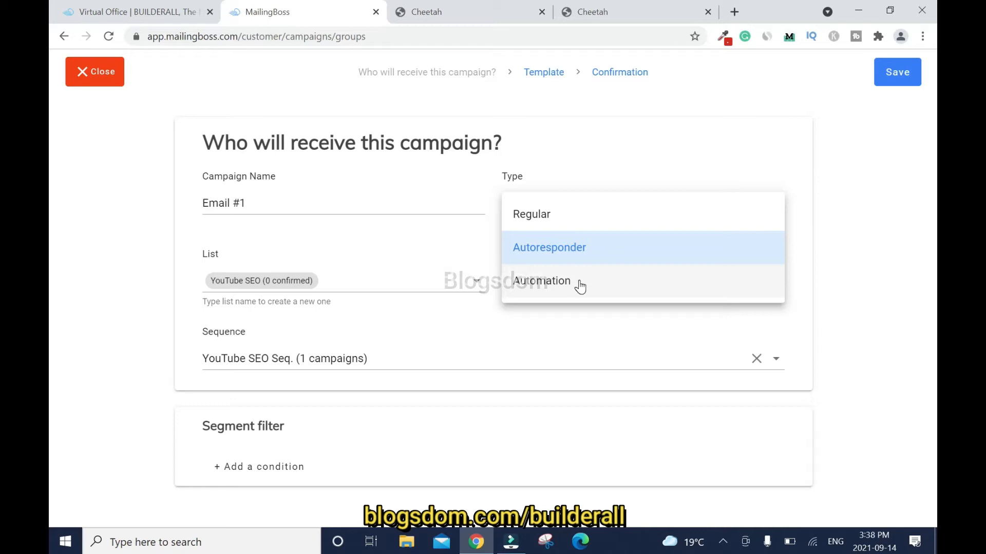
pyautogui.moveTo(585, 309)
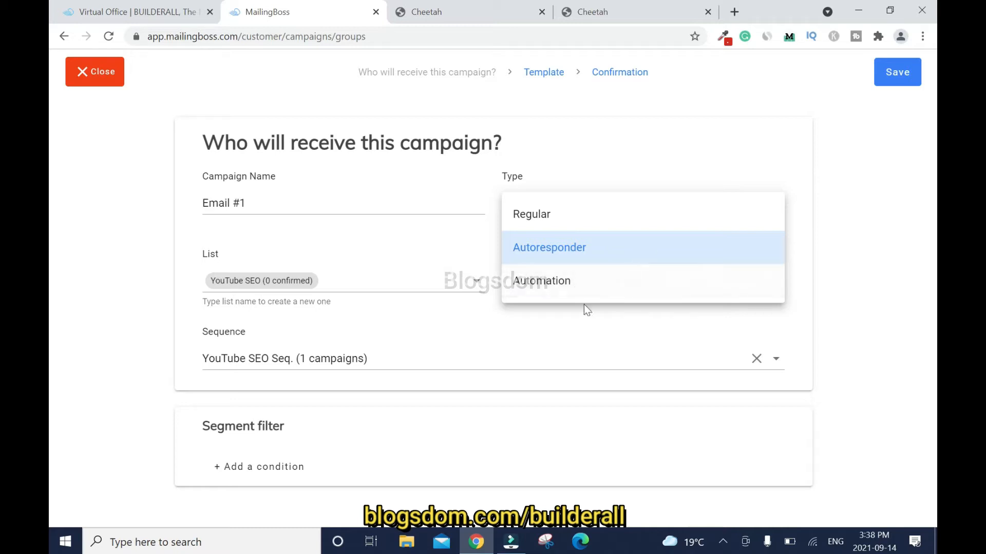
pyautogui.moveTo(583, 295)
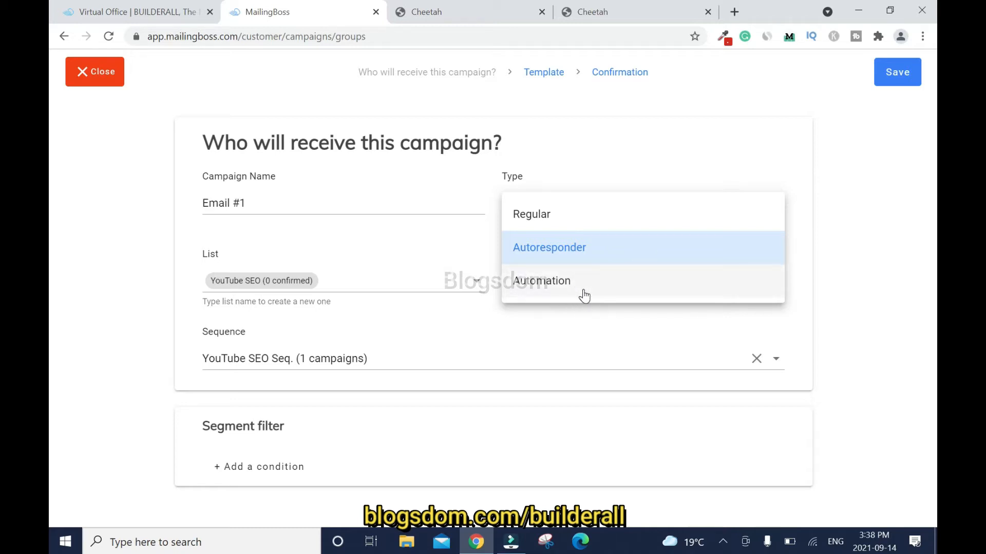
pyautogui.moveTo(746, 130)
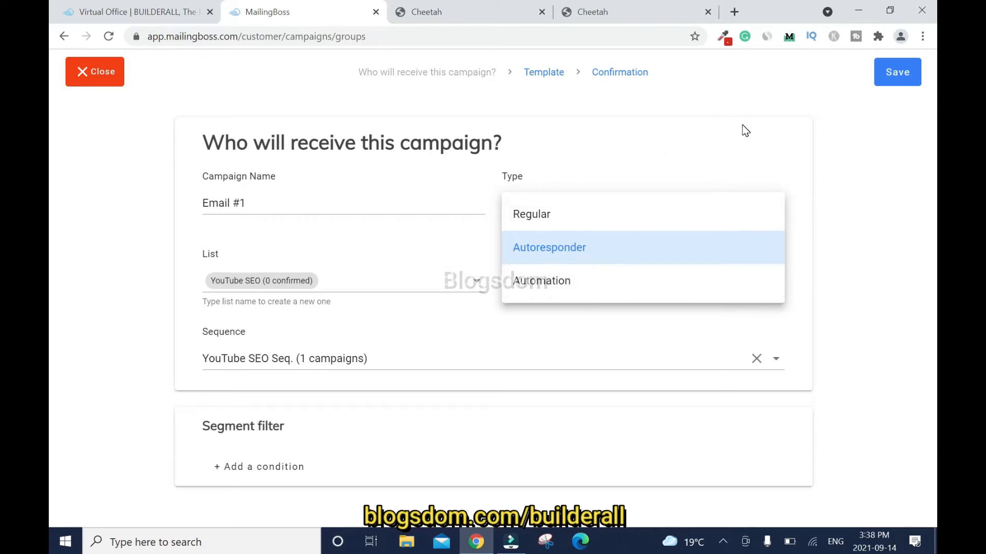
pyautogui.click(549, 247)
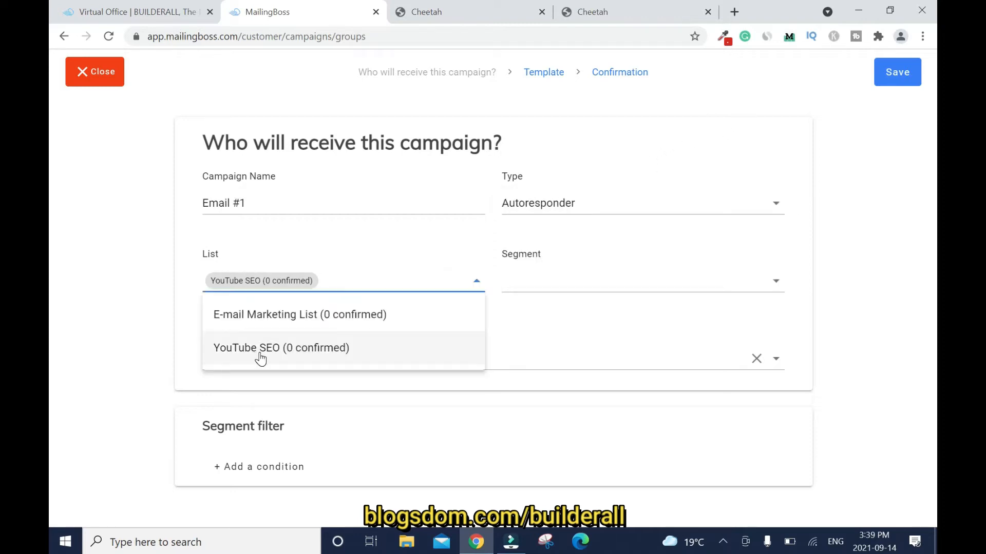
pyautogui.click(281, 347)
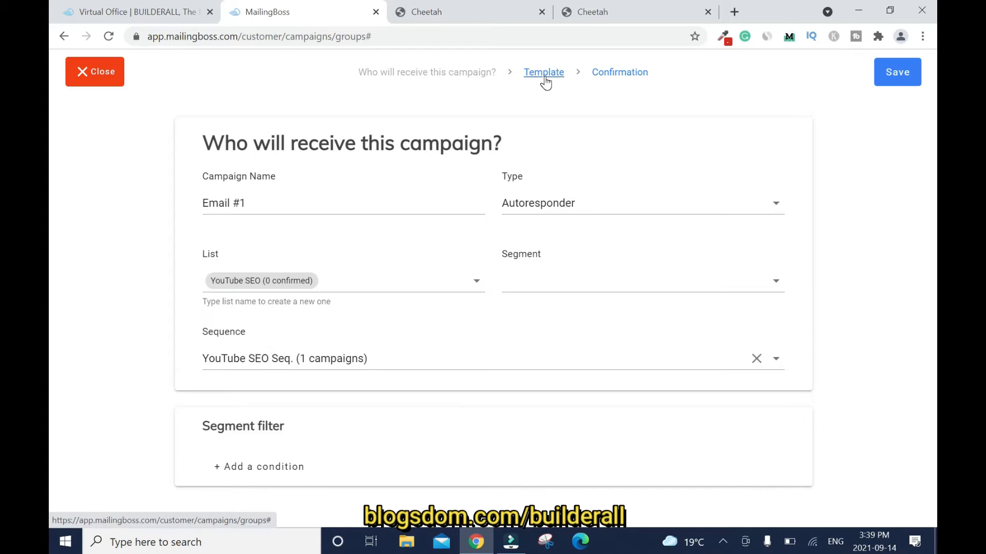
pyautogui.moveTo(546, 87)
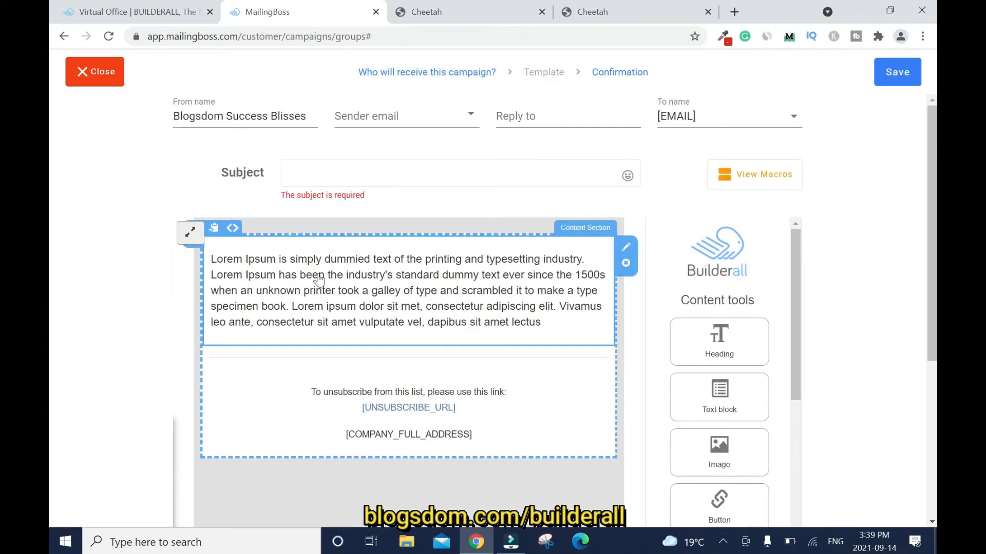
pyautogui.moveTo(292, 276)
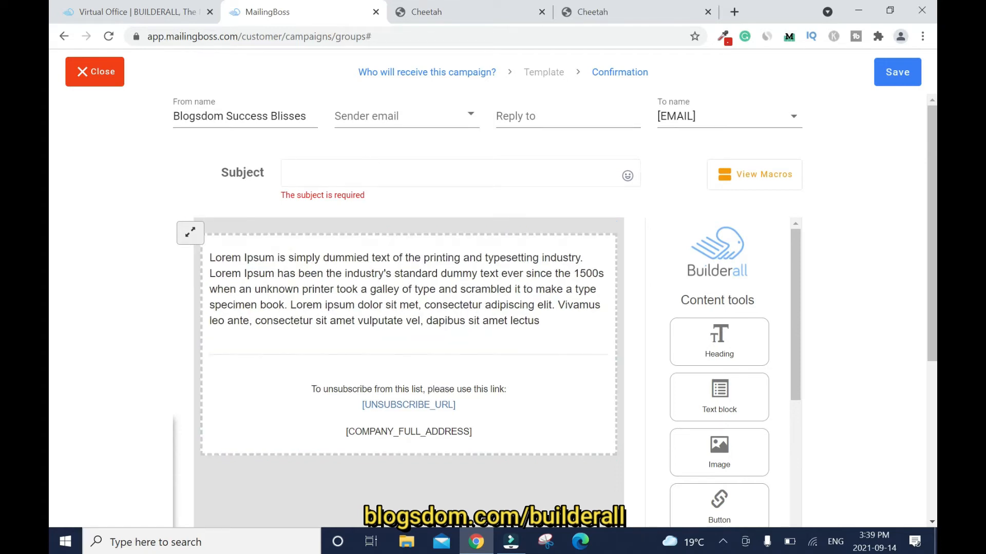
# Enter subject 'Do you want to grow your YouTube Channel fast?' and select the body text.
pyautogui.write('Do')
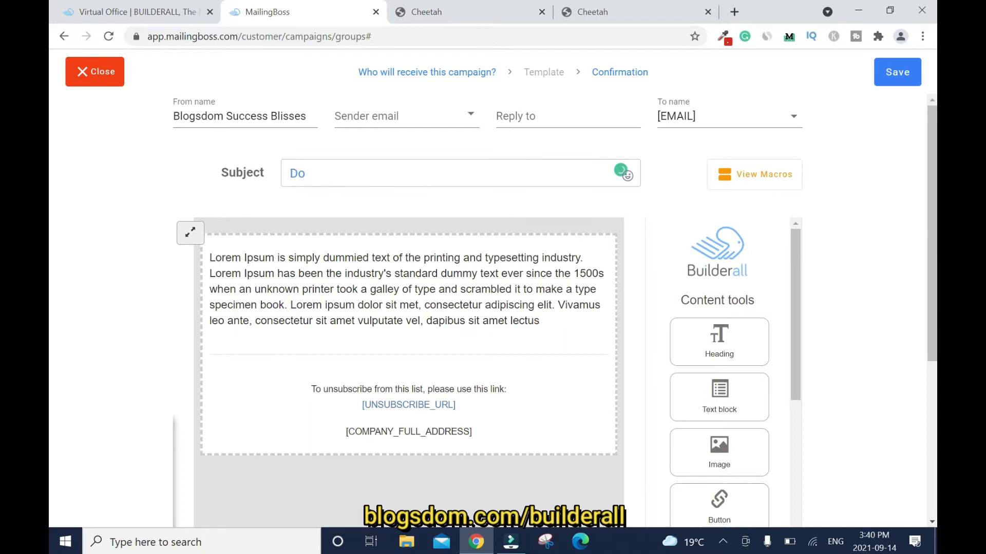
pyautogui.write('you want to grow')
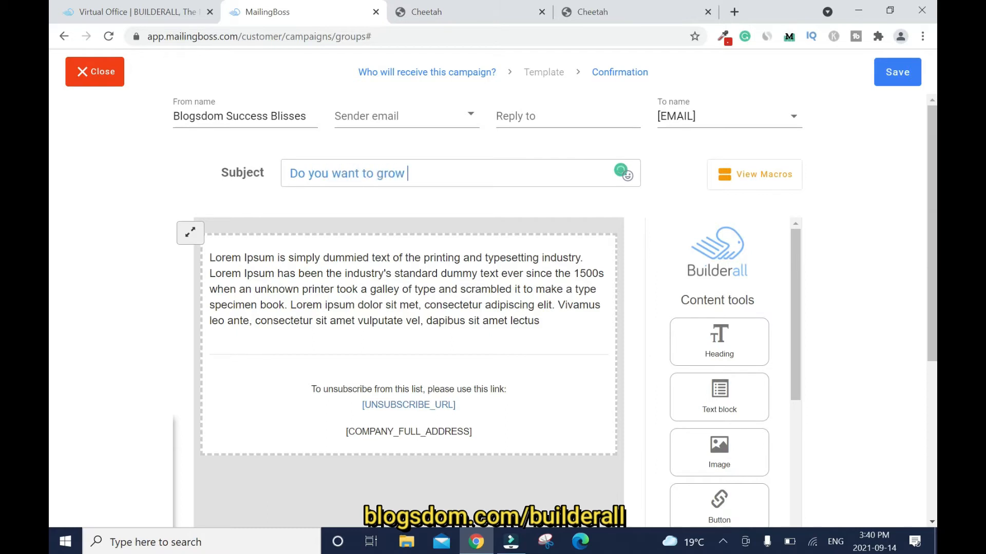
pyautogui.write('your YouTube Channel fas')
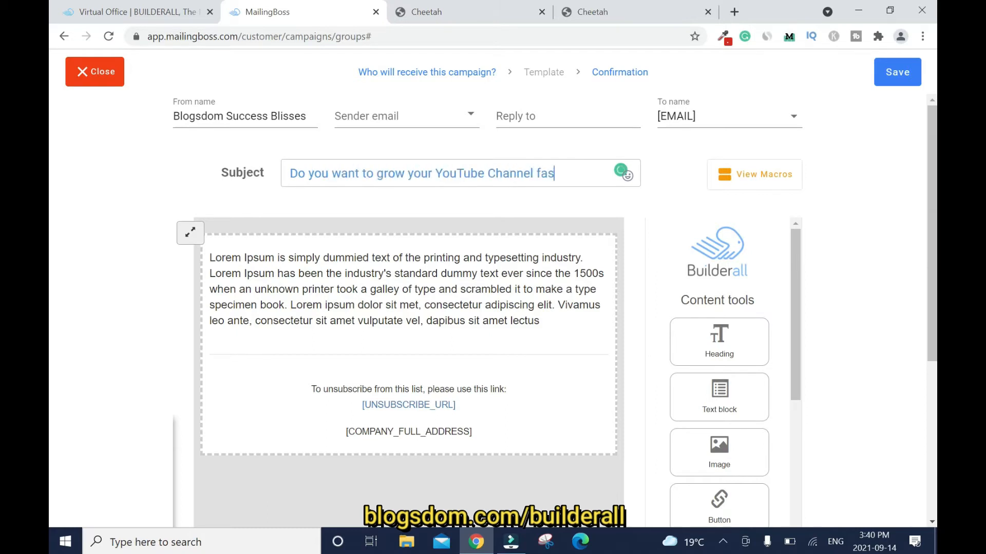
pyautogui.write('t?')
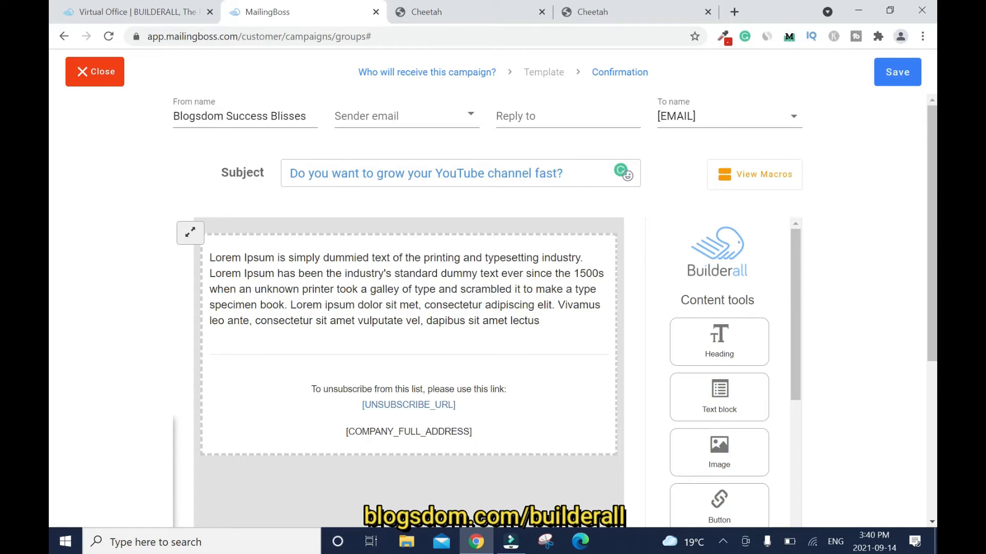
pyautogui.click(408, 289)
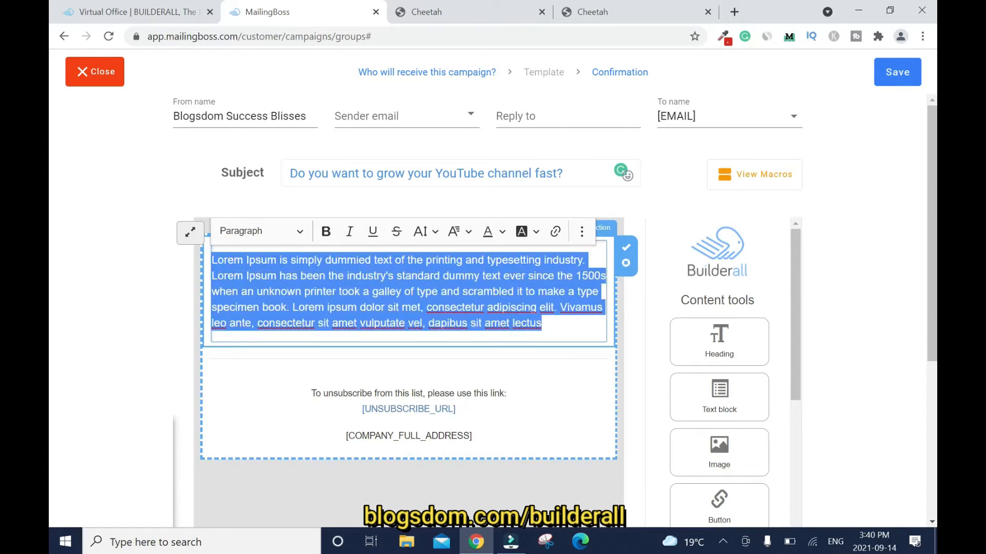
# Write the 'Find out how new YouTubers…' pitch and link 'here to access' to TubeBuddy.
pyautogui.write('Find out how new YouTubers are growing fast on their channel with just a one')
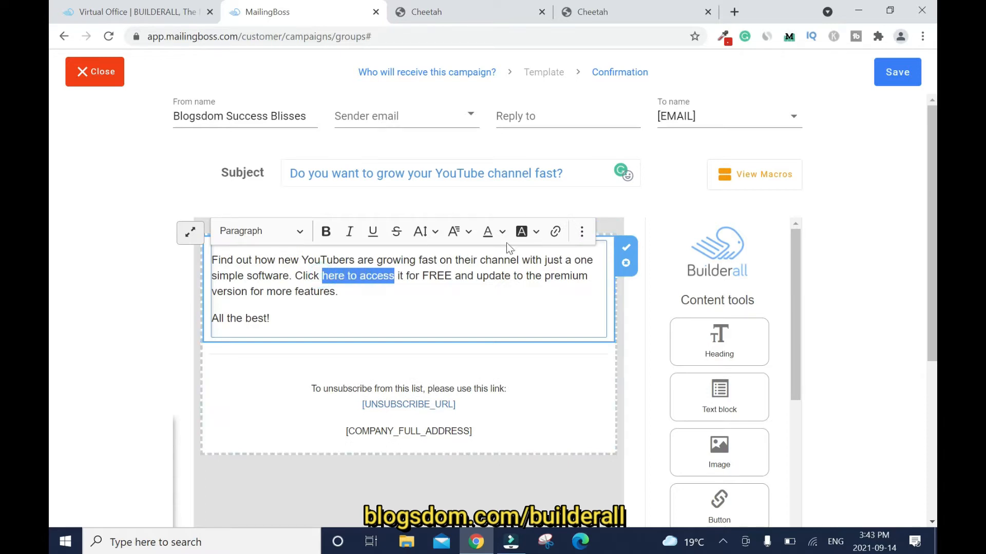
pyautogui.click(554, 231)
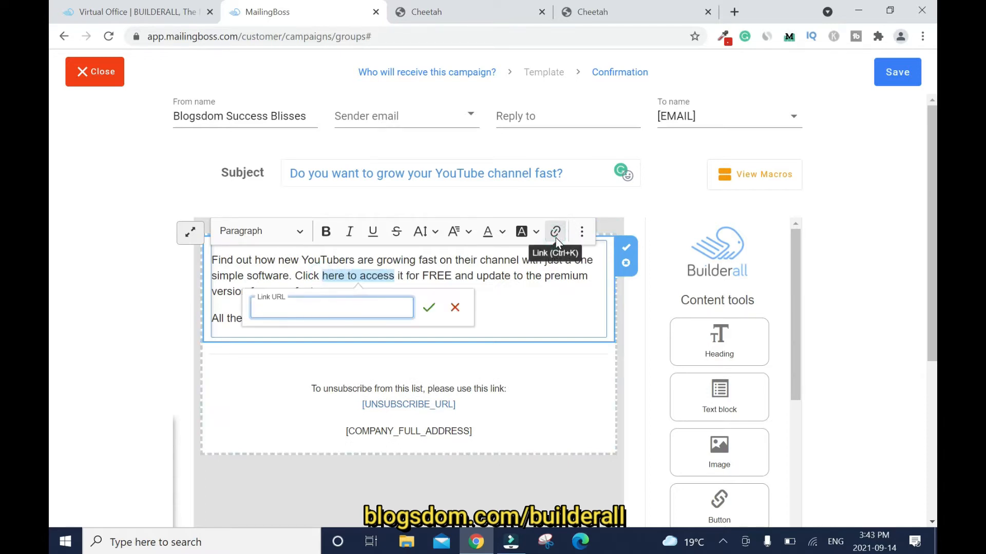
pyautogui.write('h')
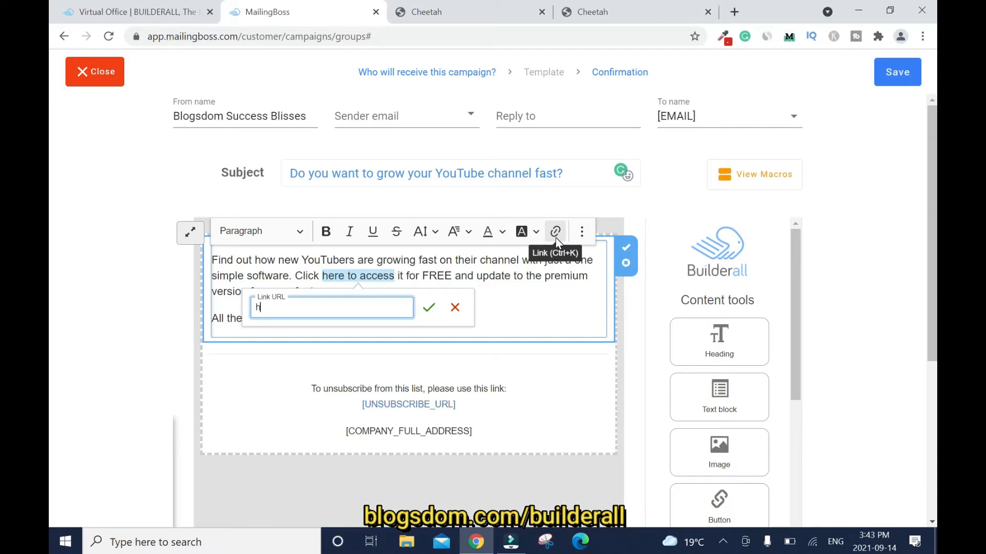
pyautogui.write('ttps://www.tubebuddy.com/Blogsdom')
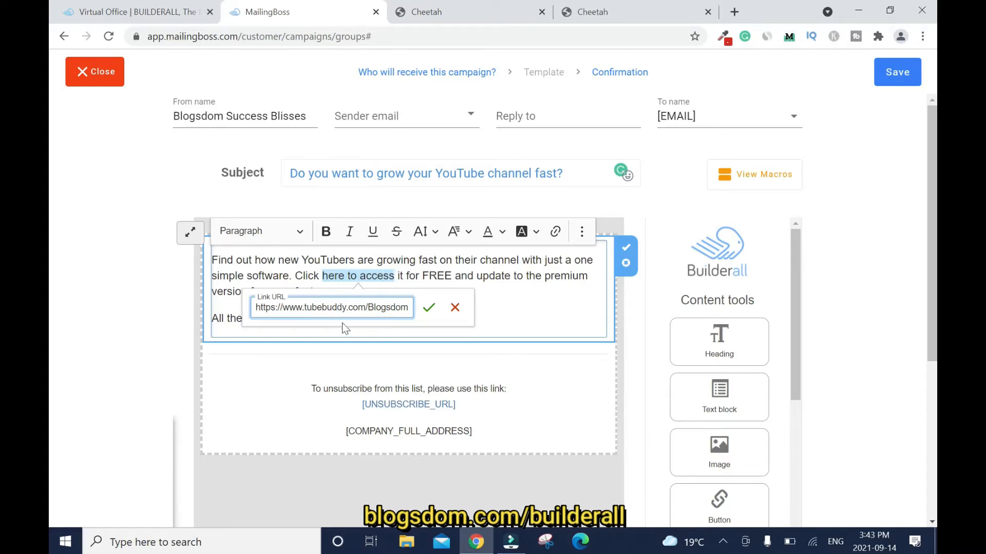
pyautogui.moveTo(442, 325)
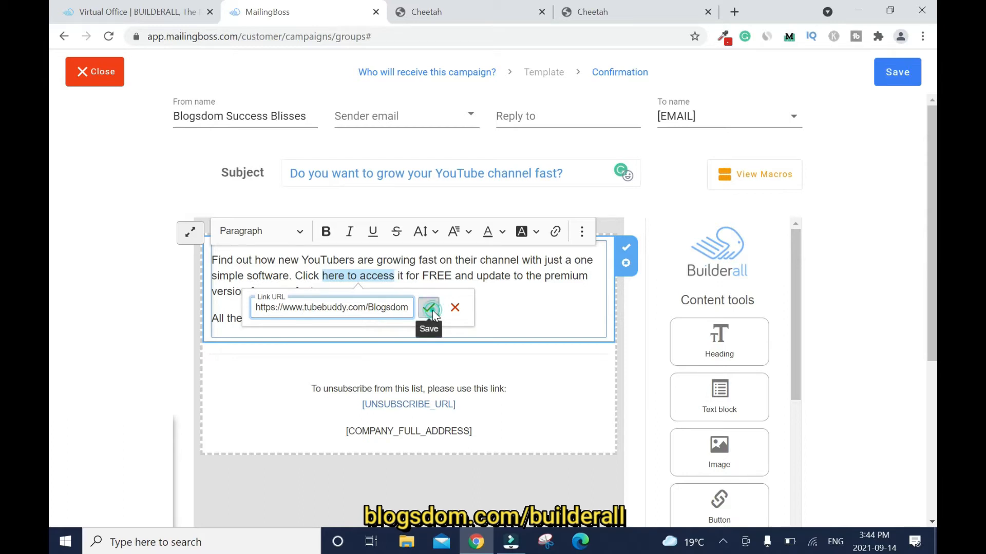
pyautogui.click(429, 307)
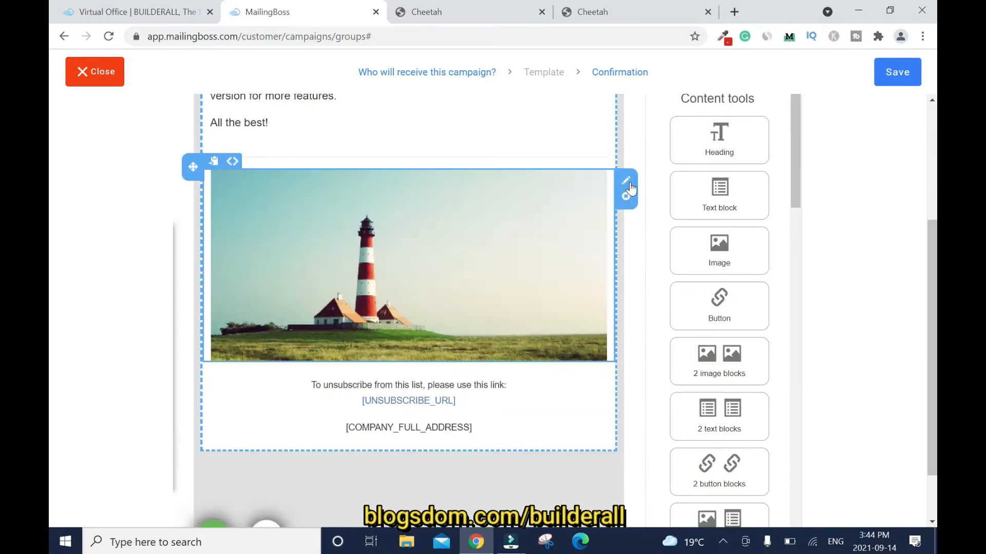
# Replace the lighthouse placeholder with an uploaded SEO image at a smaller width.
pyautogui.click(626, 184)
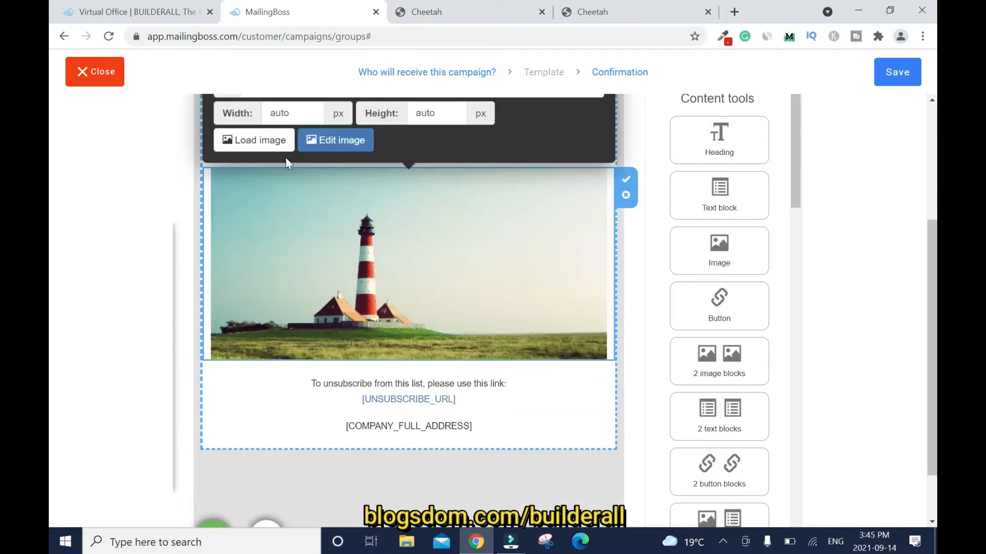
pyautogui.click(253, 139)
pyautogui.write('1')
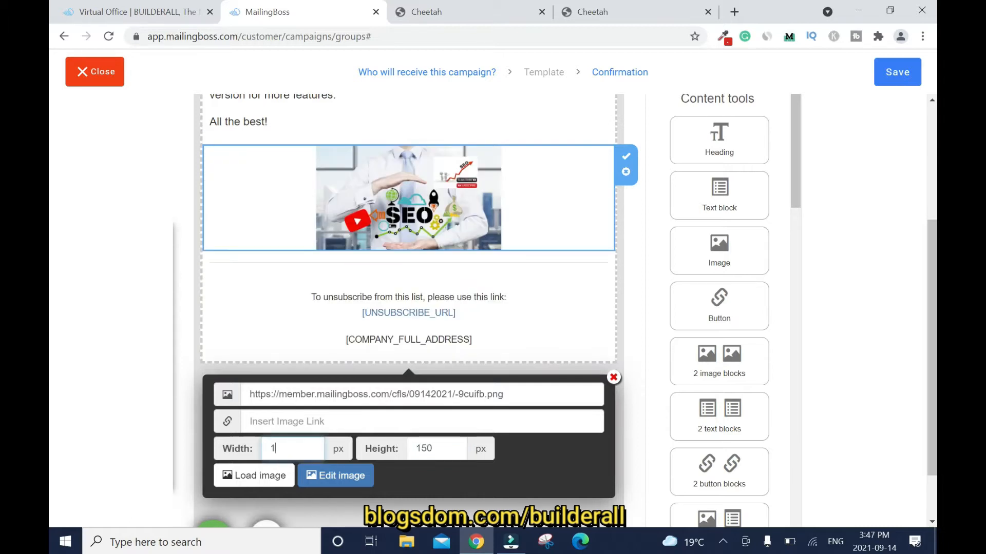
pyautogui.click(613, 378)
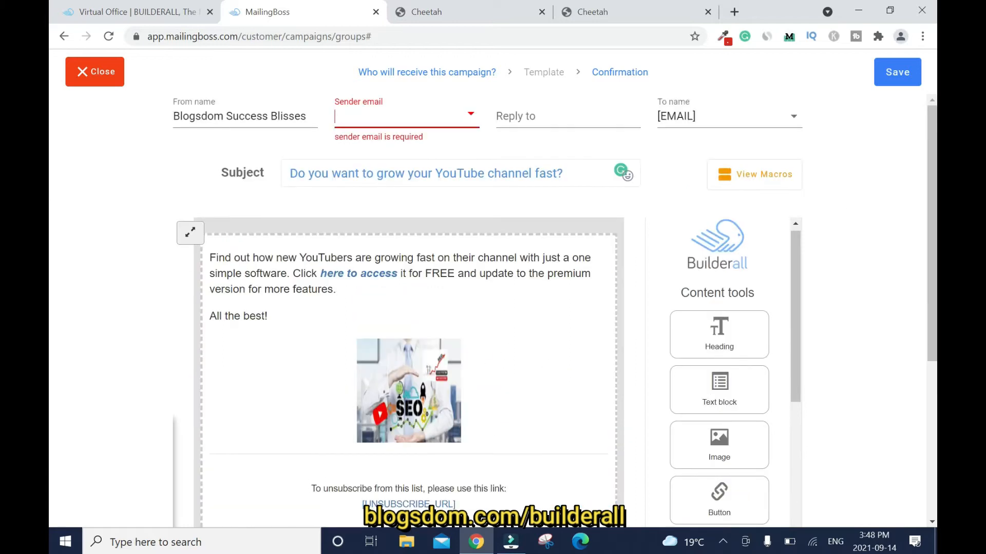
# Choose a successblisses-domain sender email address for Email #1.
pyautogui.click(469, 115)
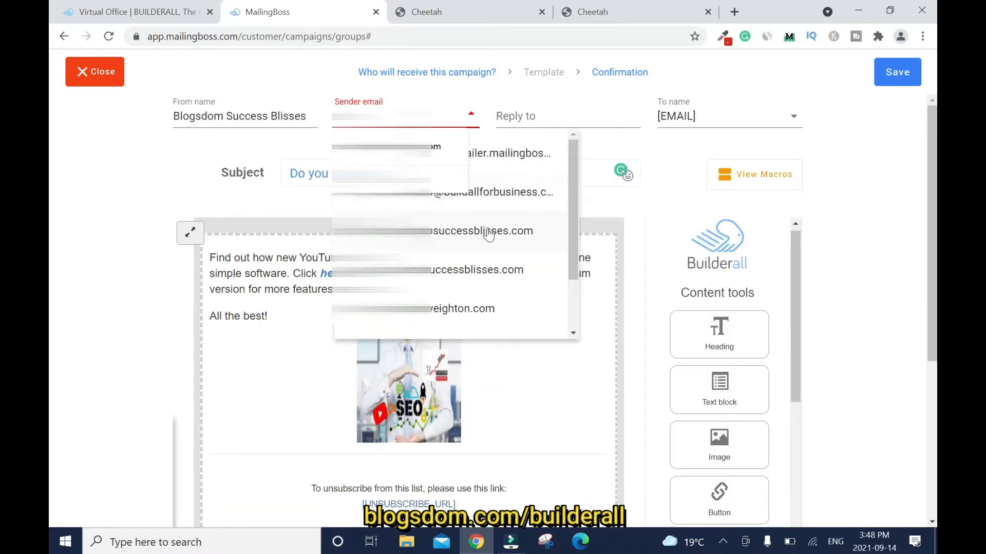
pyautogui.click(482, 231)
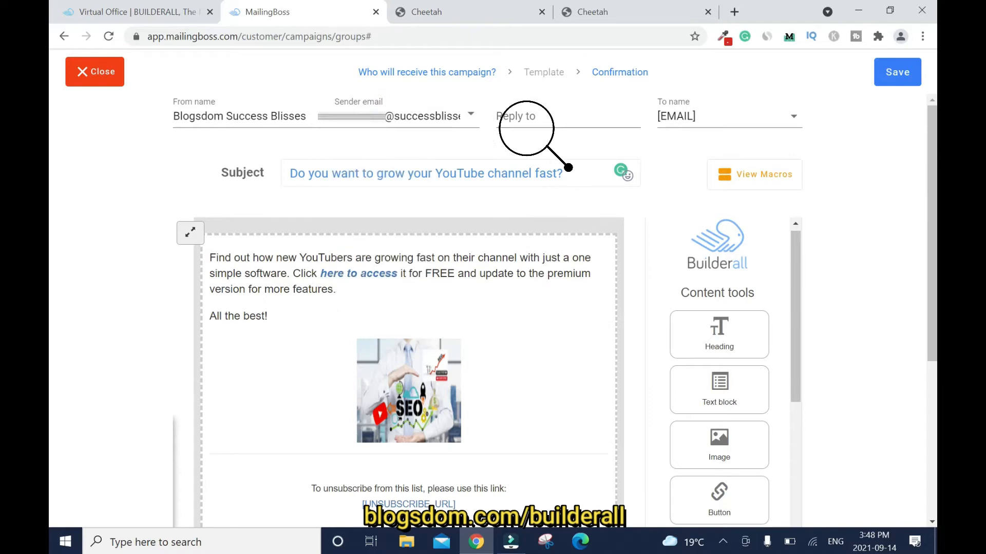
pyautogui.moveTo(897, 72)
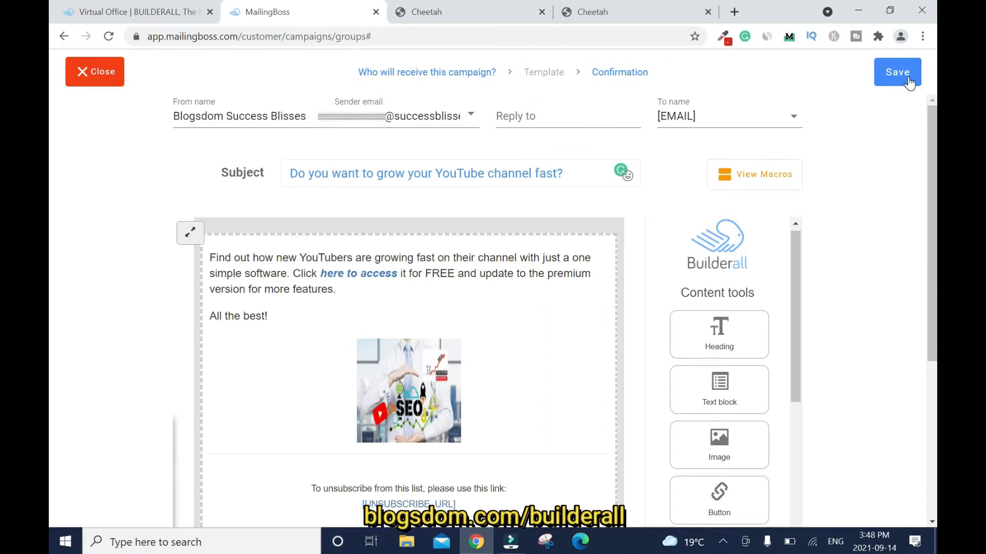
# Save Email #1 to send after subscribe with time value 0 days.
pyautogui.click(897, 72)
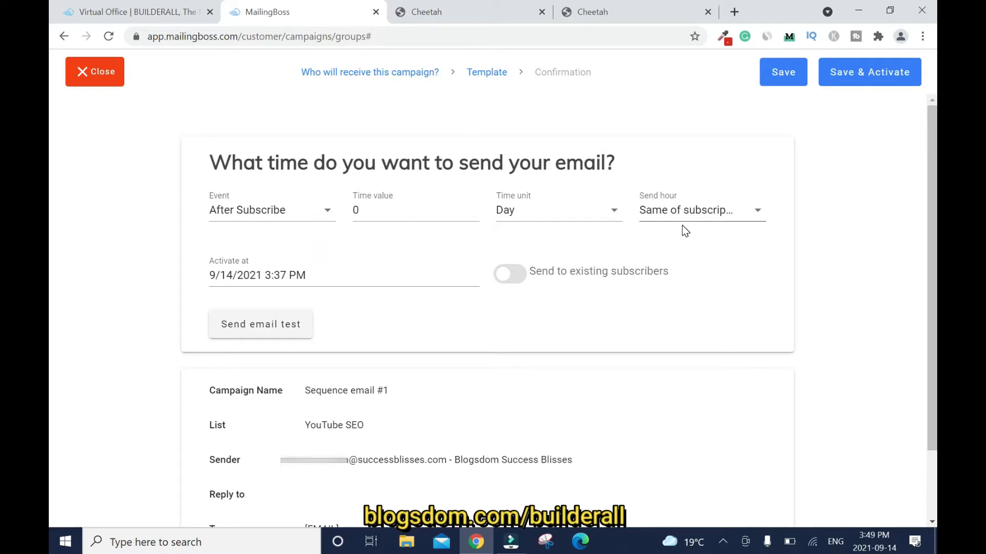
pyautogui.moveTo(754, 211)
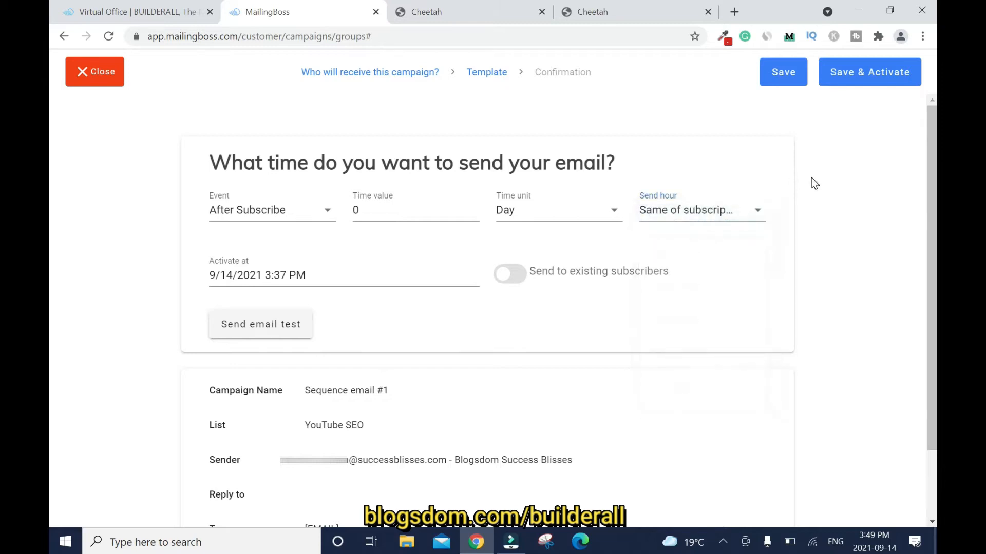
pyautogui.moveTo(543, 296)
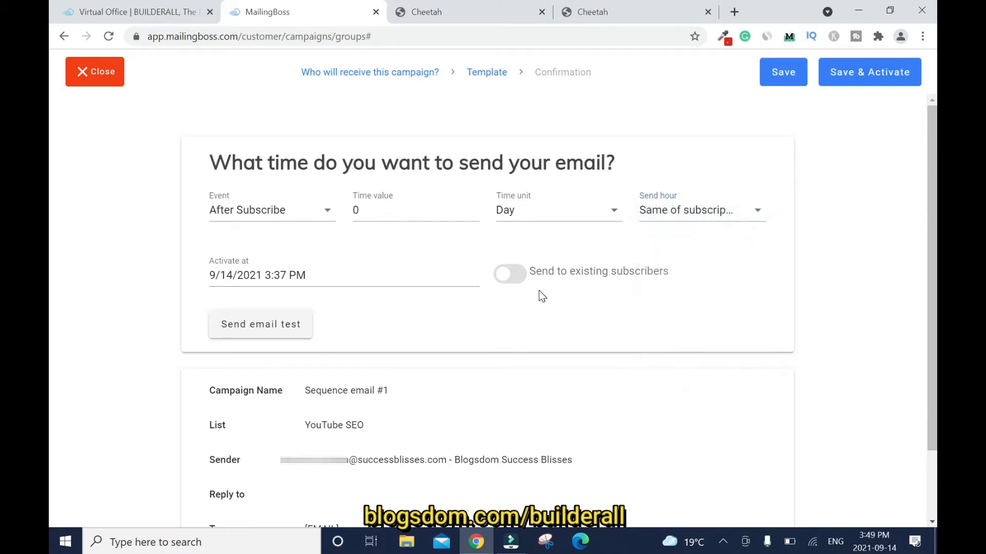
pyautogui.moveTo(625, 288)
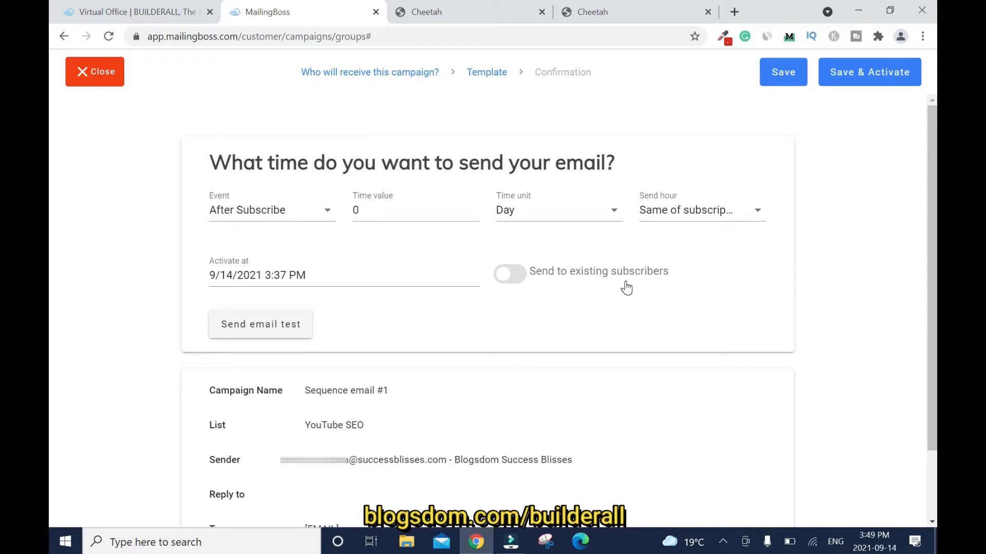
pyautogui.moveTo(645, 142)
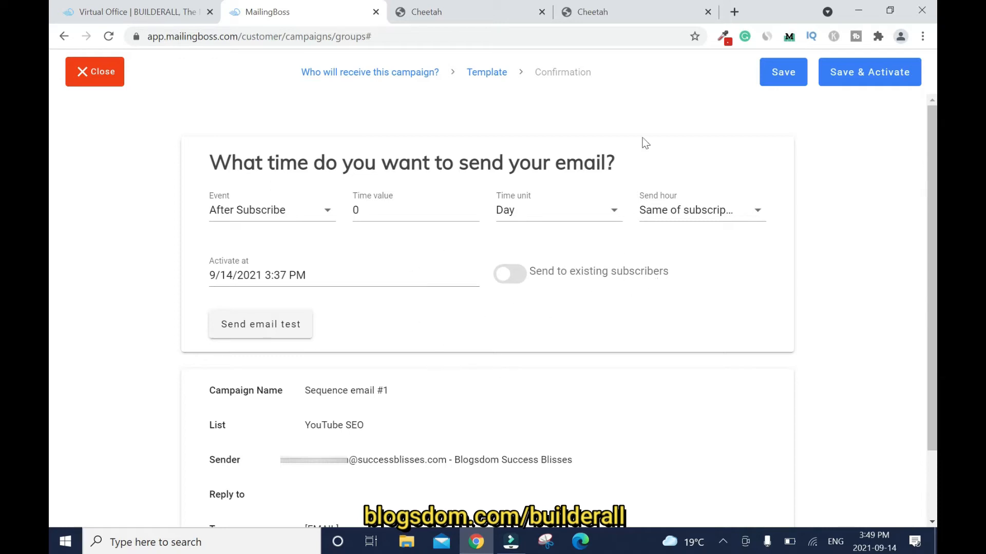
pyautogui.moveTo(542, 320)
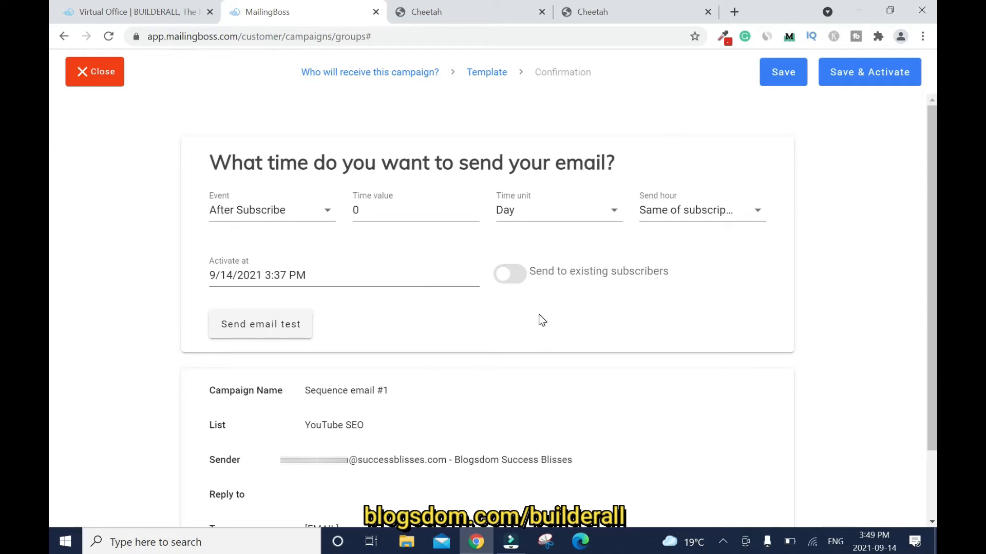
pyautogui.moveTo(579, 338)
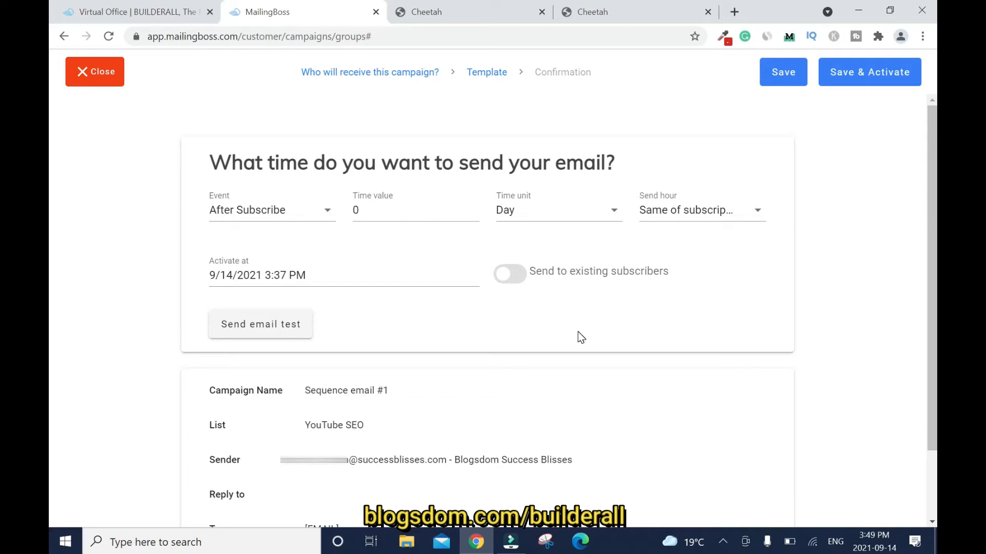
pyautogui.click(783, 71)
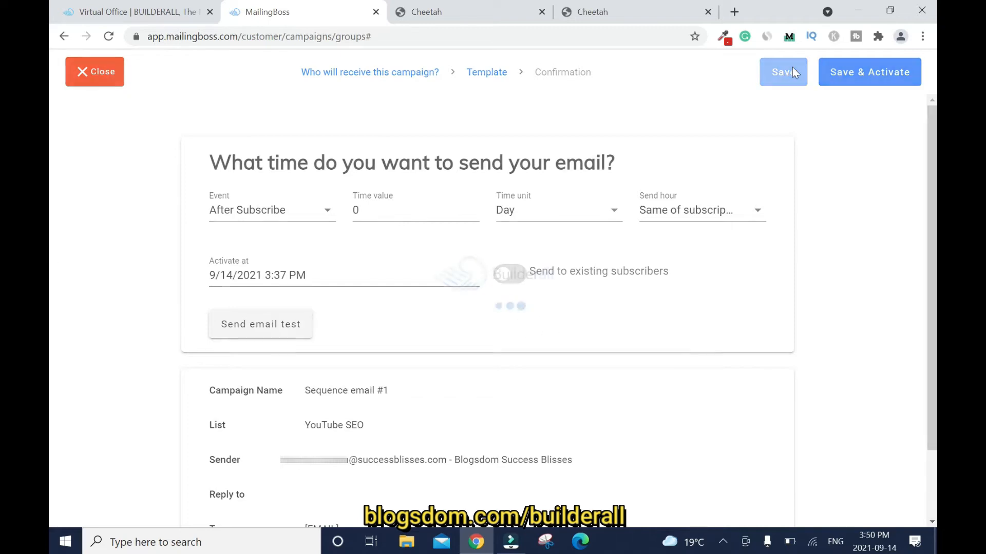
# Return to YouTube SEO Seq. and activate the Sequence email #1 card.
pyautogui.click(782, 72)
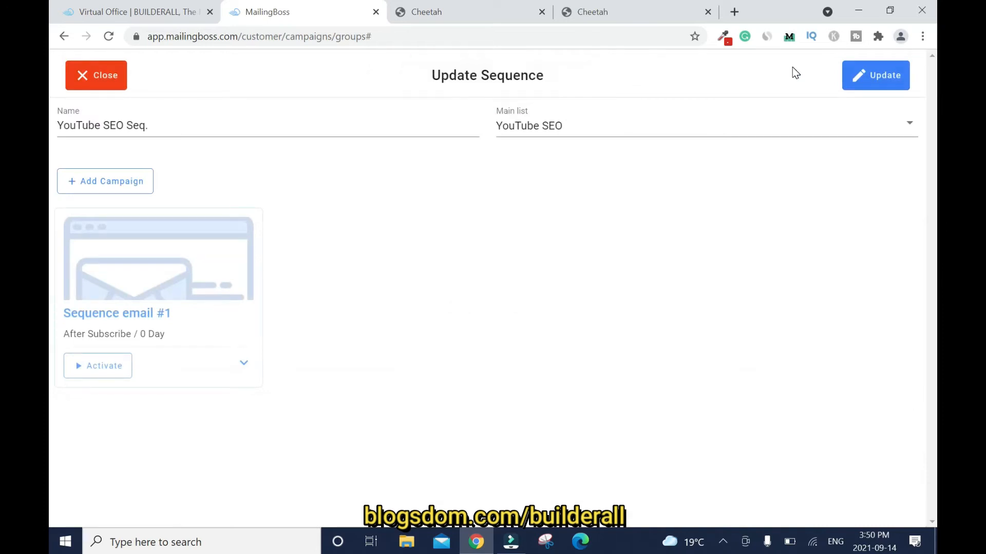
pyautogui.moveTo(96, 390)
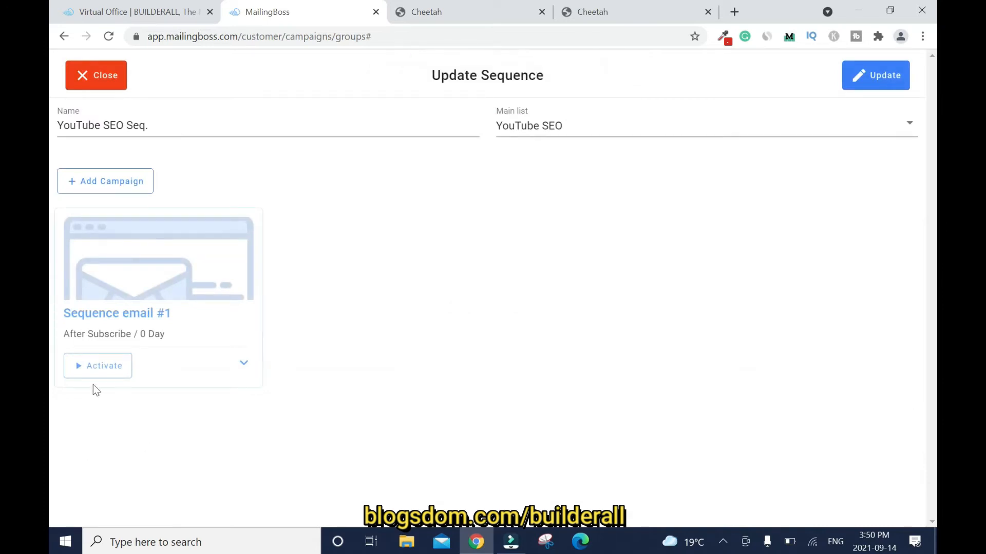
pyautogui.click(98, 366)
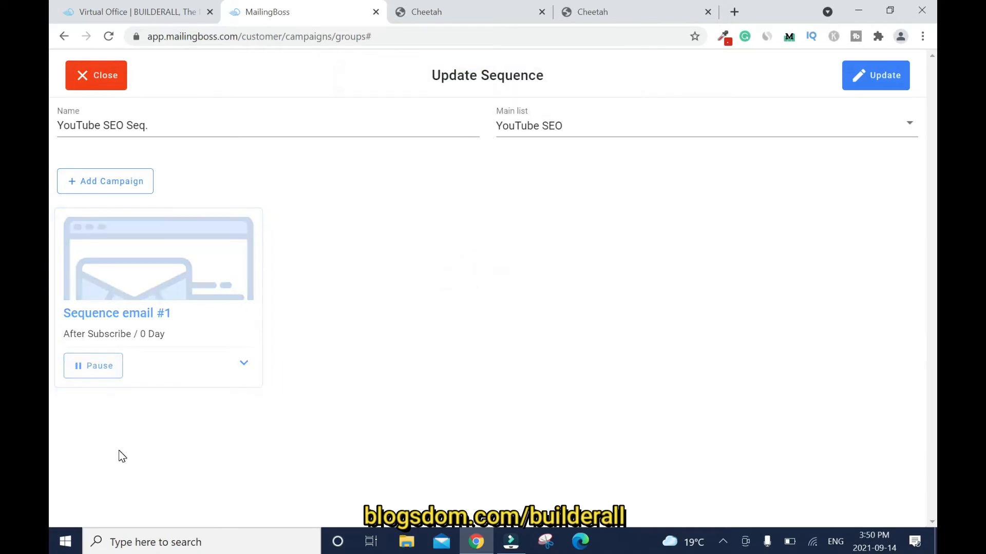
pyautogui.moveTo(130, 428)
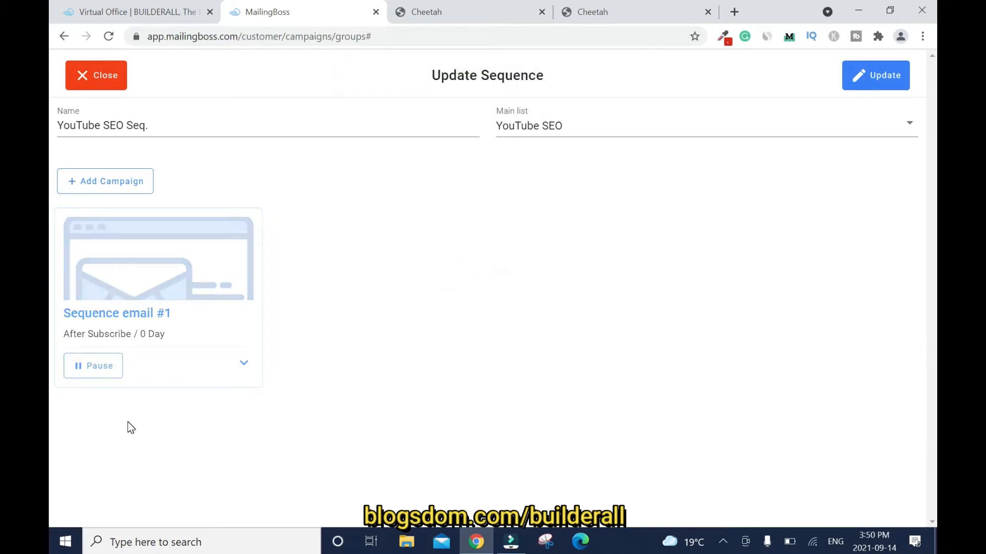
pyautogui.moveTo(417, 252)
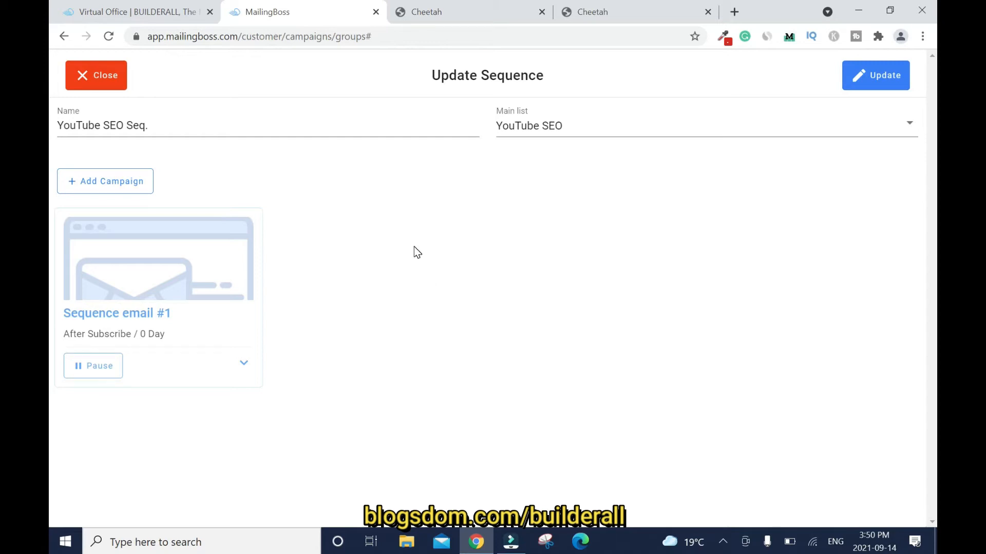
pyautogui.moveTo(132, 188)
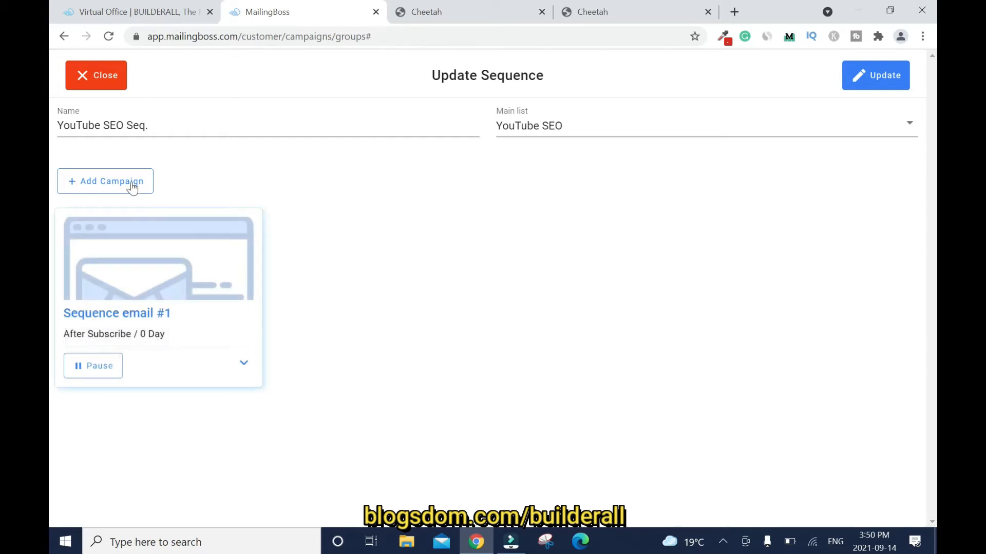
# Add a campaign named 'Email #2' targeting the YouTube SEO list.
pyautogui.click(104, 181)
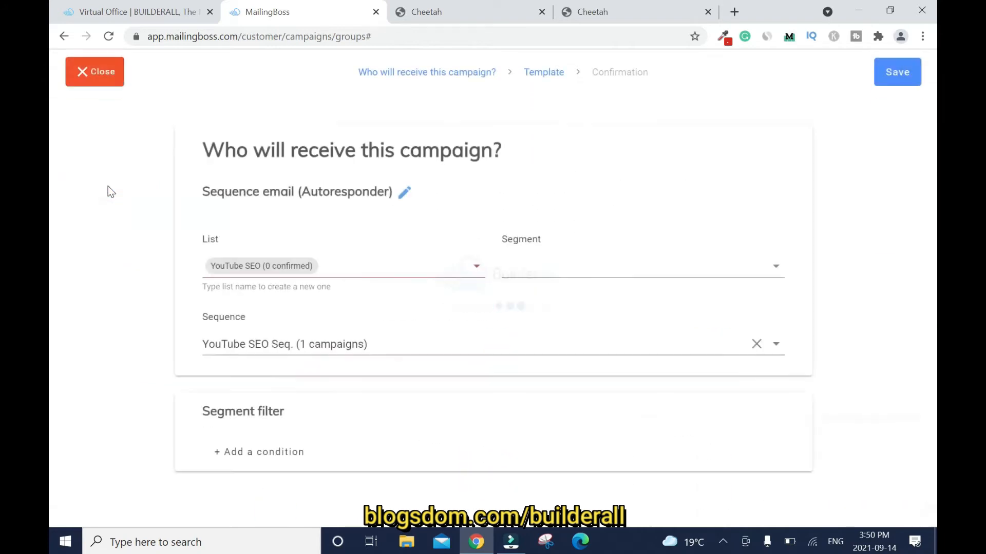
pyautogui.click(404, 192)
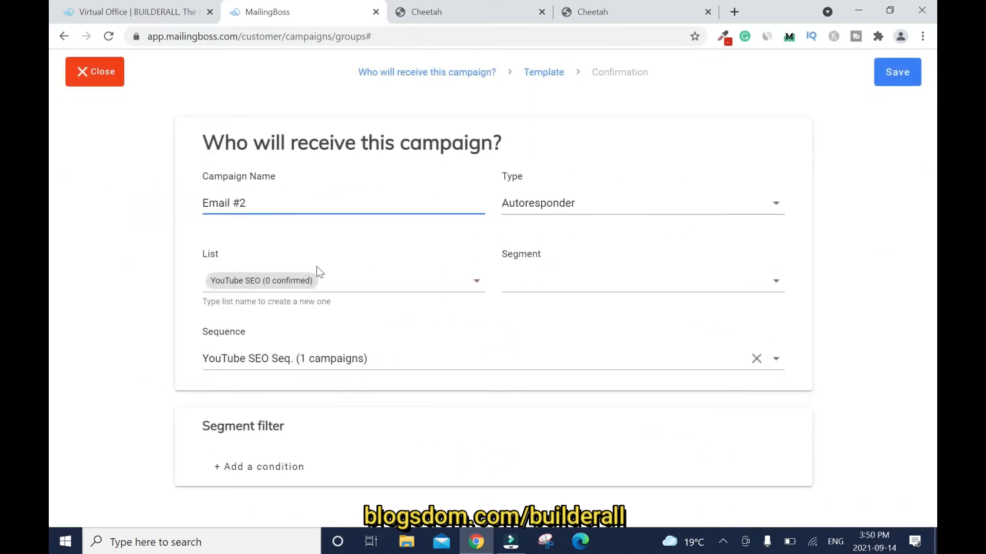
pyautogui.moveTo(317, 272)
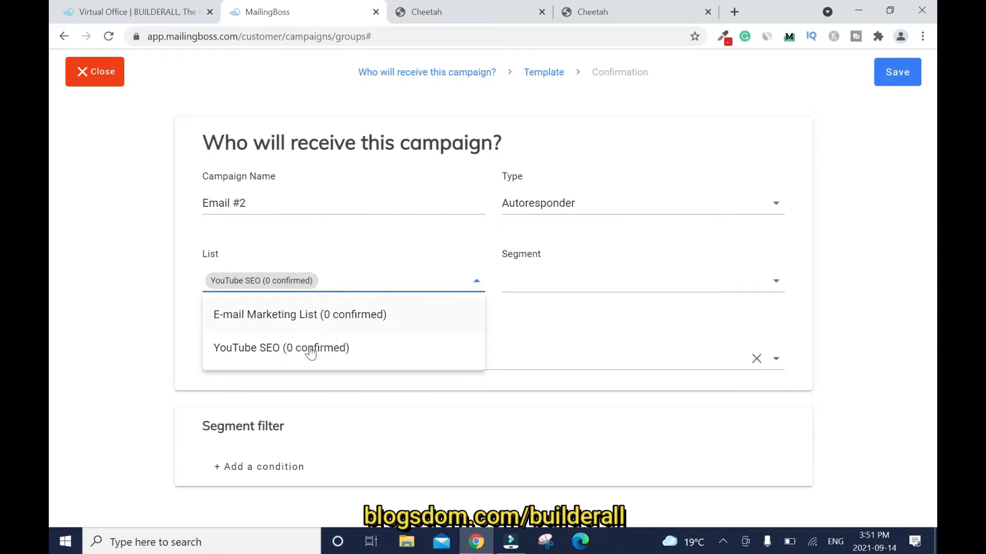
pyautogui.click(282, 347)
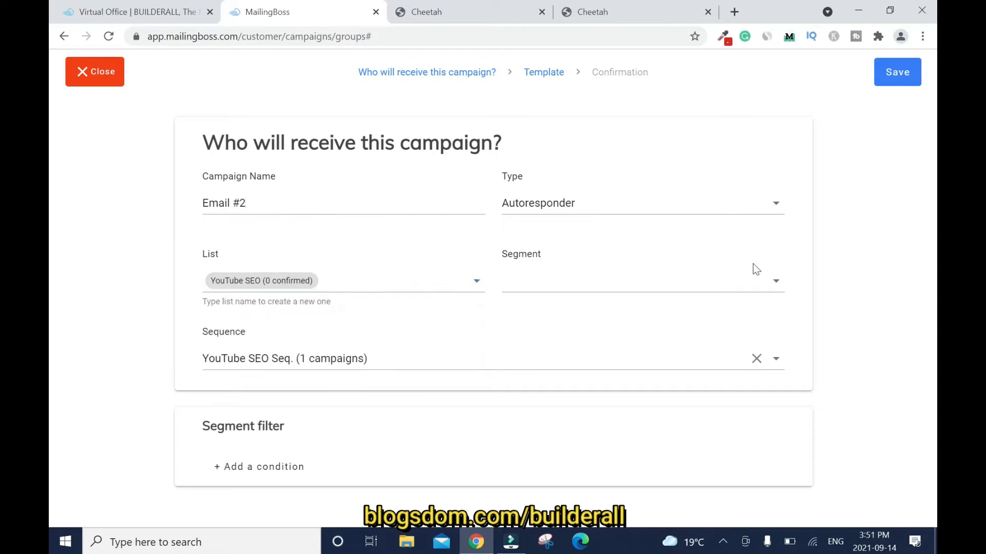
pyautogui.moveTo(544, 393)
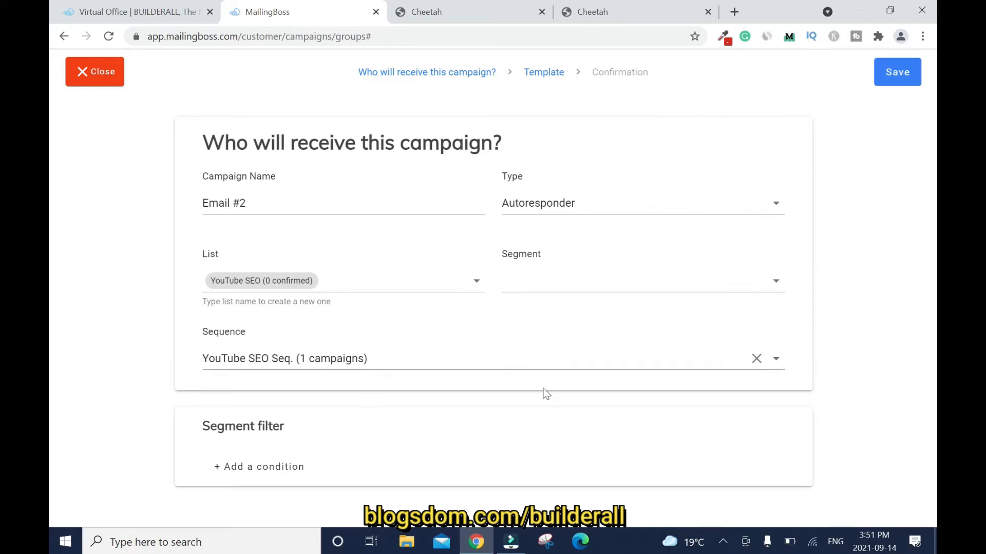
pyautogui.moveTo(858, 176)
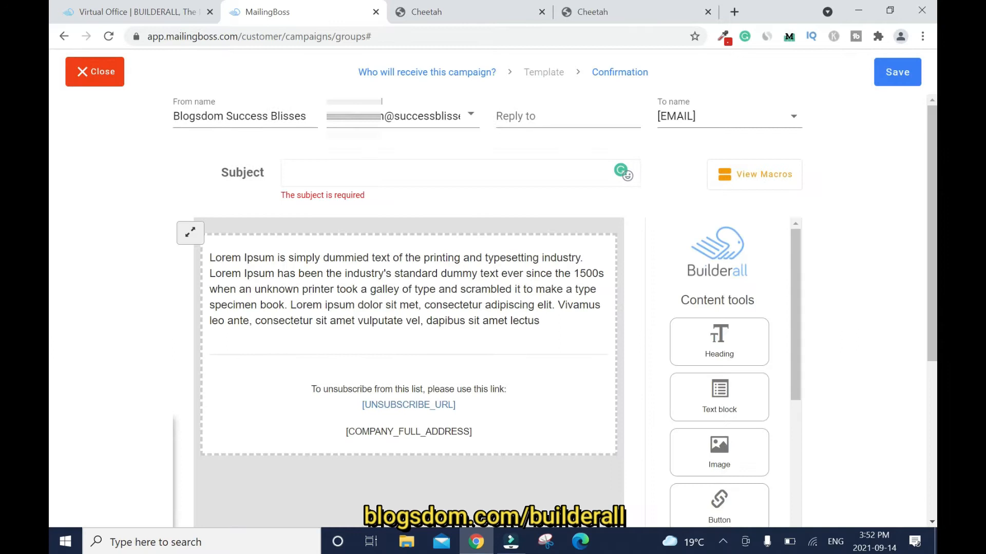
pyautogui.moveTo(481, 137)
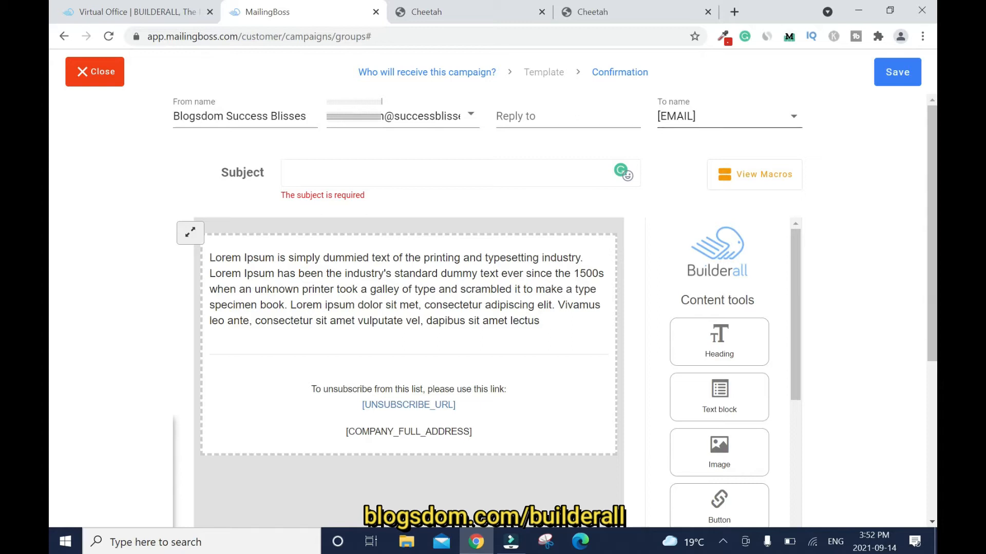
# Type the subject 'The #1 reason why few YouTubers keep growing!'.
pyautogui.write('The #1 R')
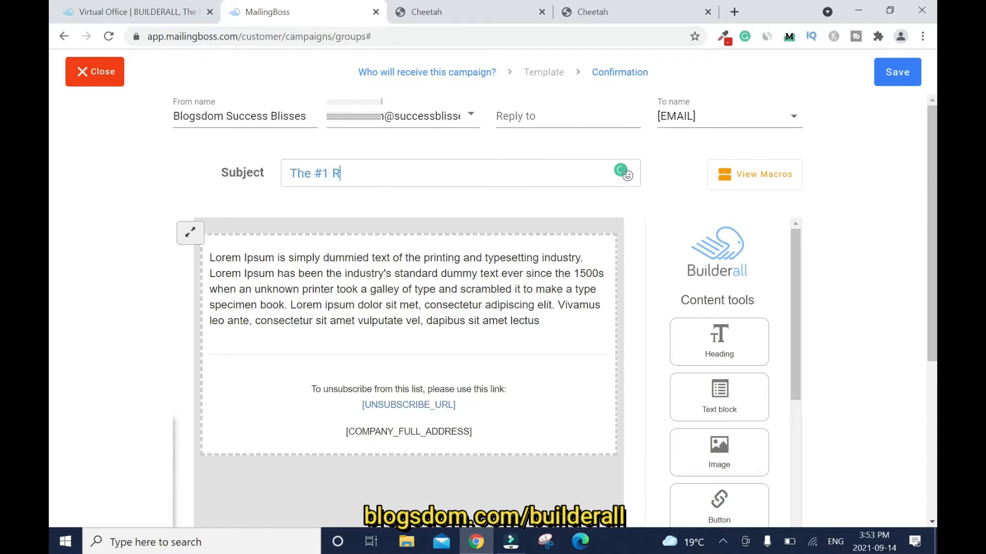
pyautogui.write('eason why')
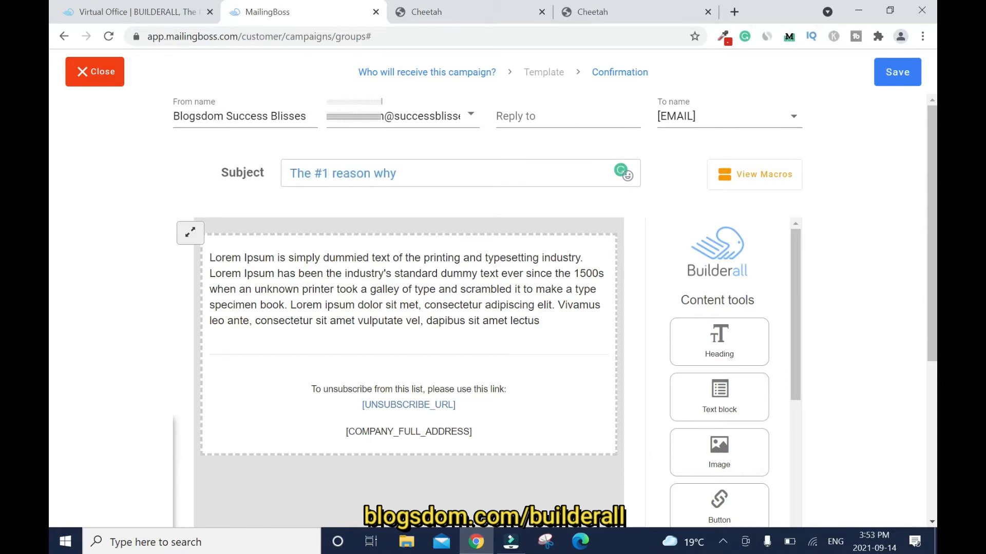
pyautogui.write('few YouTubers keep grow')
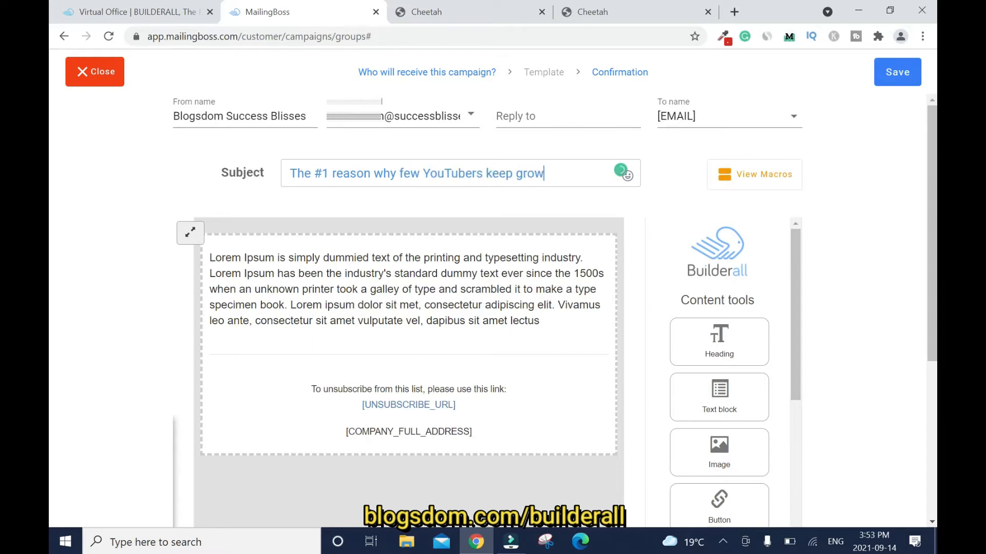
pyautogui.write('ing!')
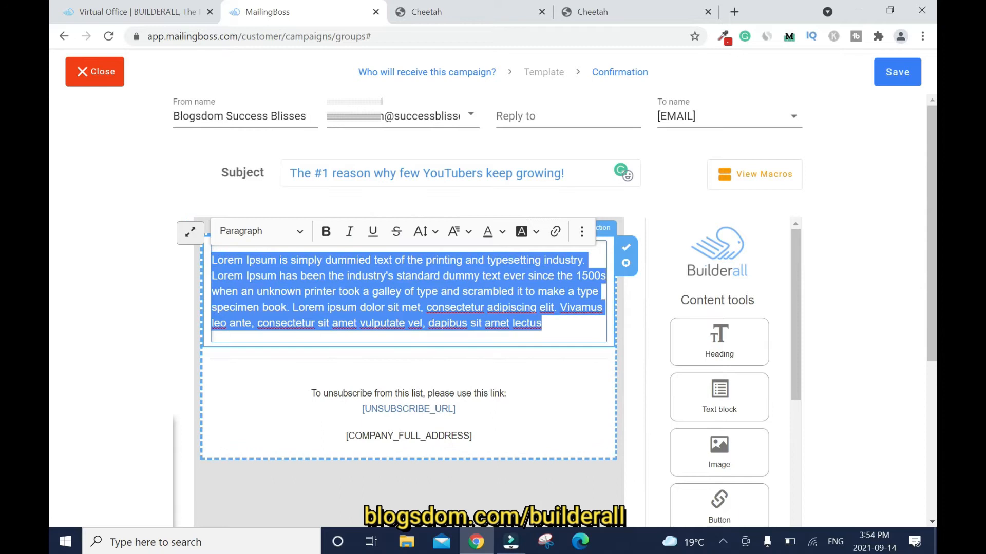
pyautogui.write('If you are struggli')
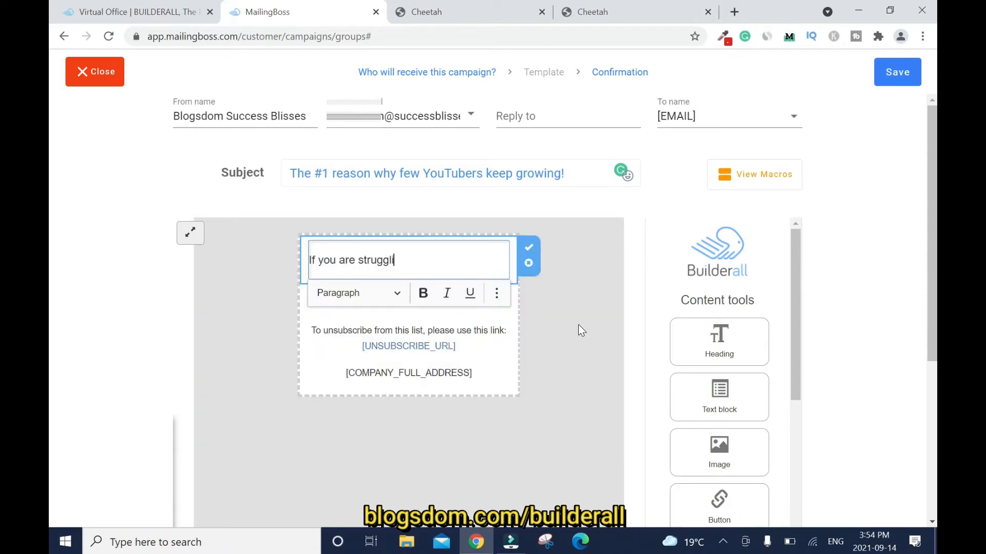
pyautogui.write('ing to grow on YouTube')
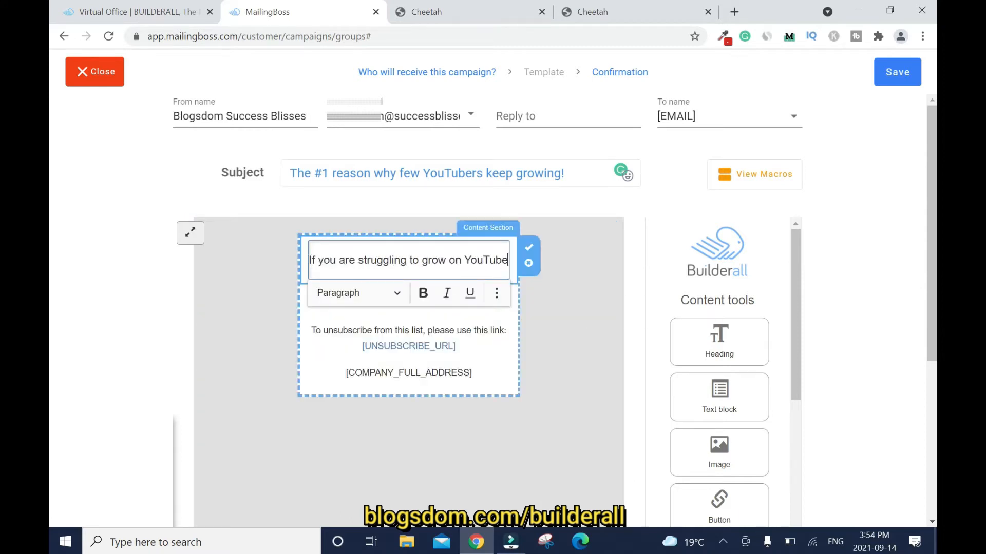
pyautogui.write('your YouTube channel')
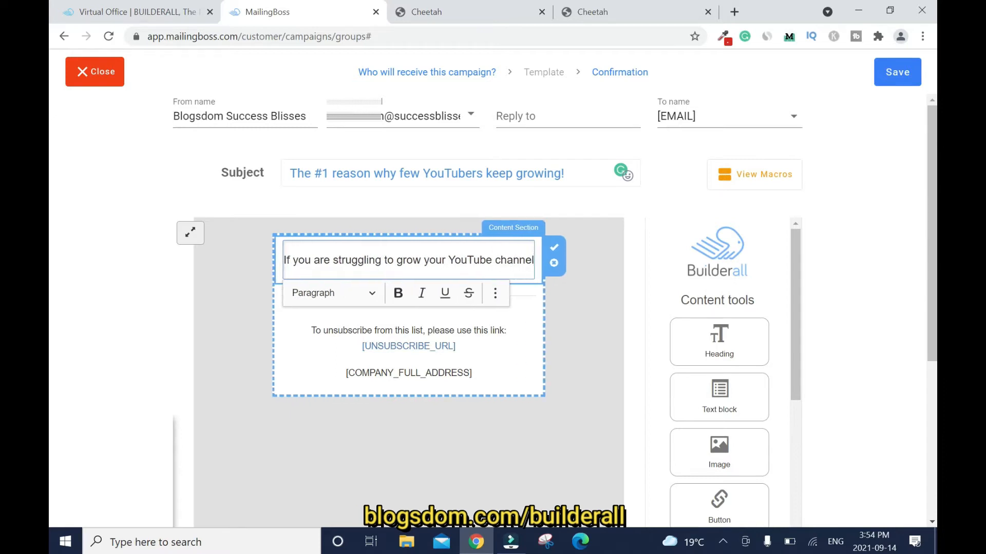
pyautogui.write('; click the link to find out')
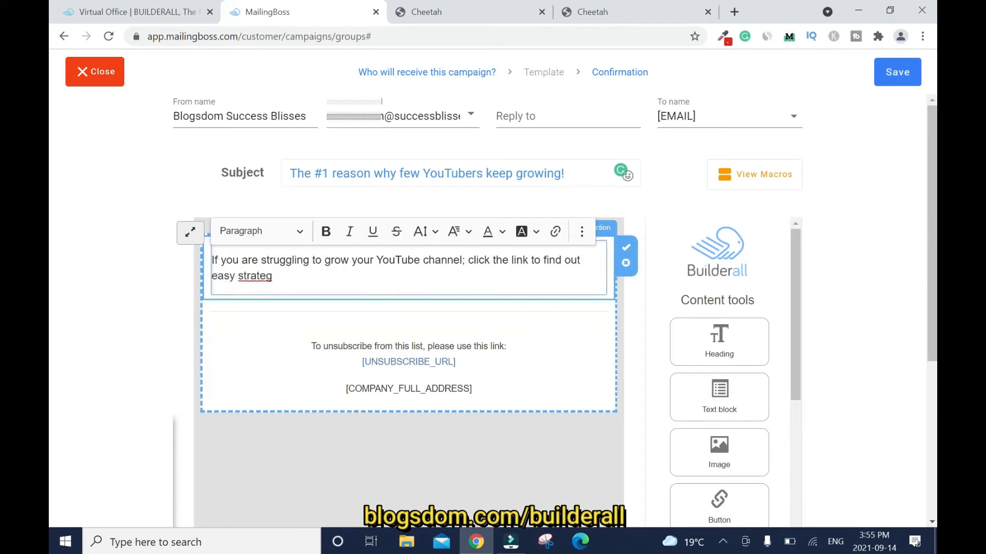
pyautogui.write('y to help you grow fast.')
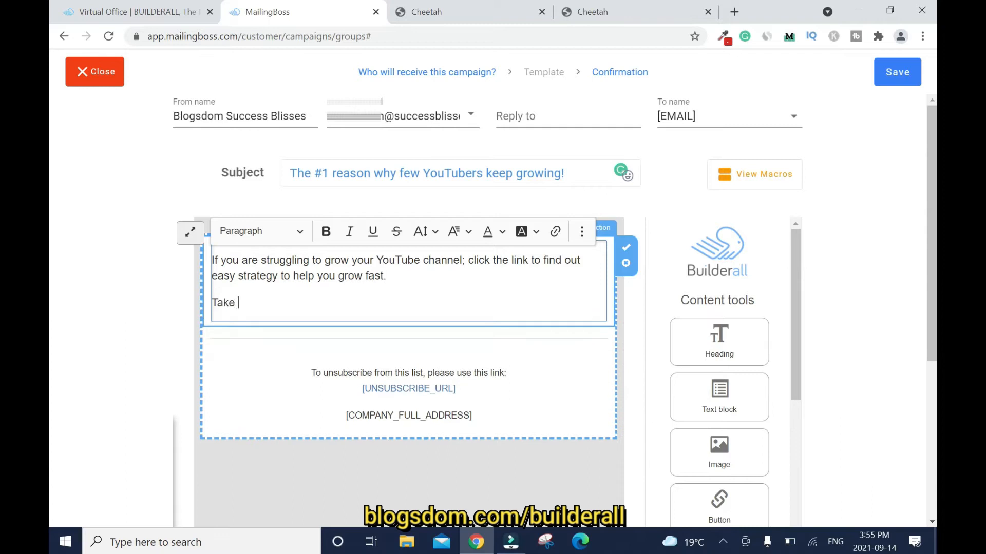
pyautogui.write('action now!')
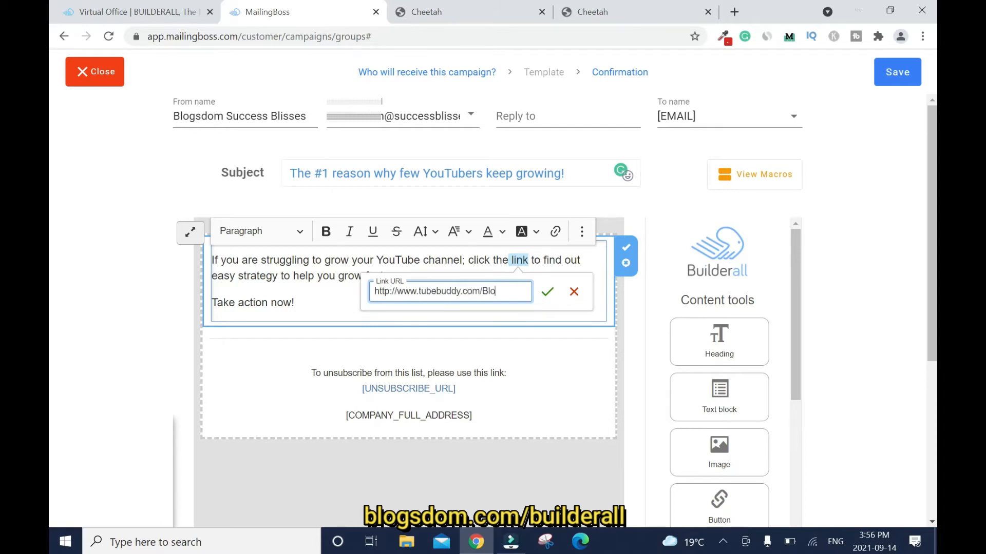
pyautogui.write('https://www.tubebuddy.com/Blogsdom')
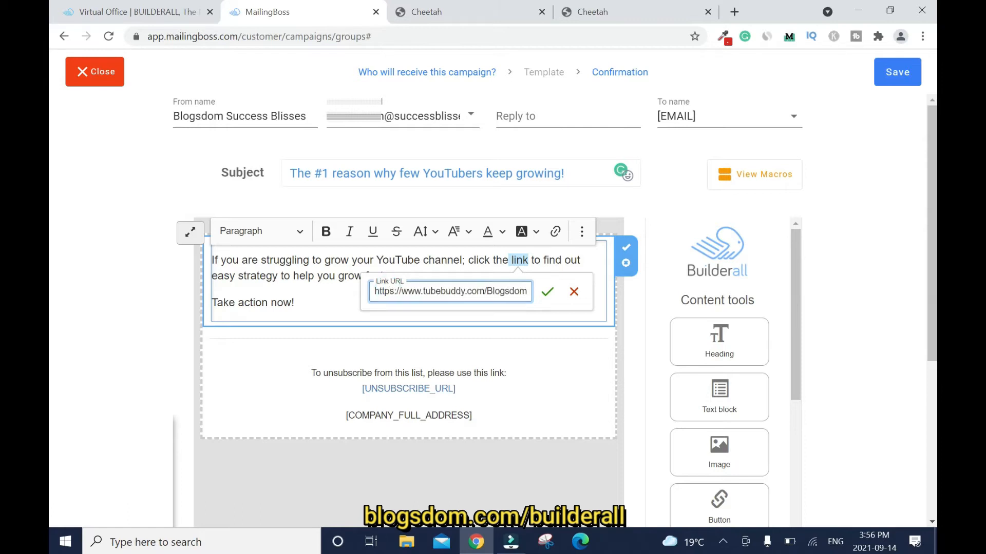
pyautogui.click(546, 291)
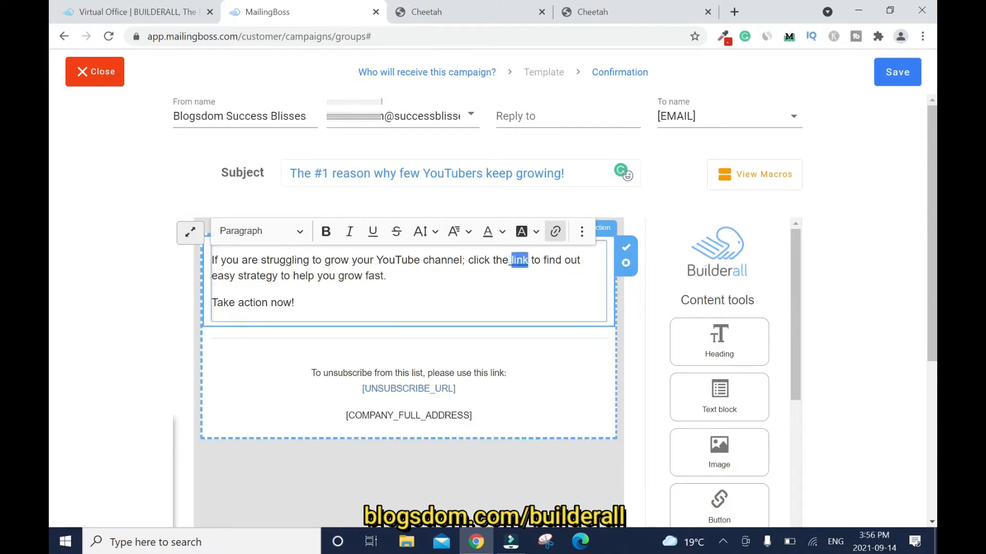
# Link the 'Take action now!' line to the TubeBuddy page.
pyautogui.click(349, 232)
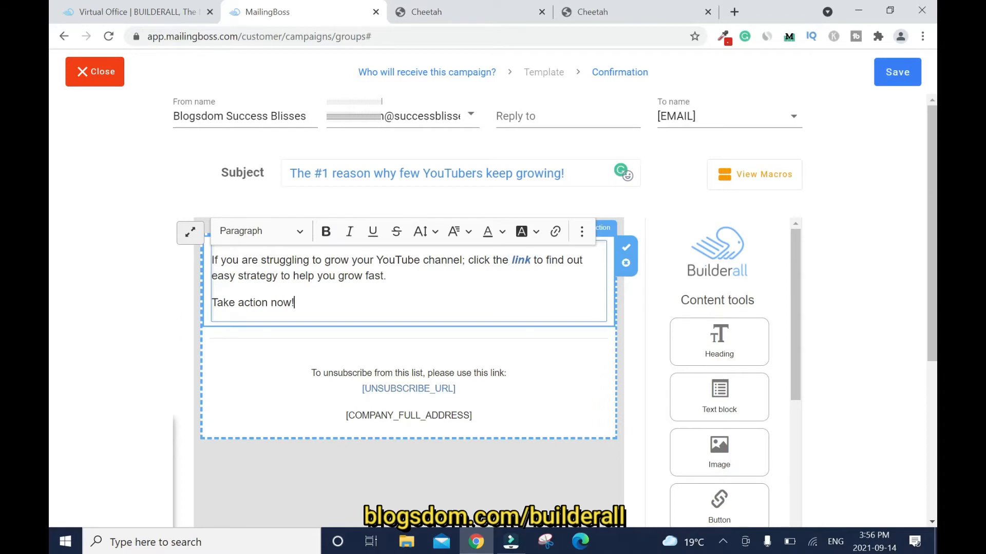
pyautogui.click(554, 231)
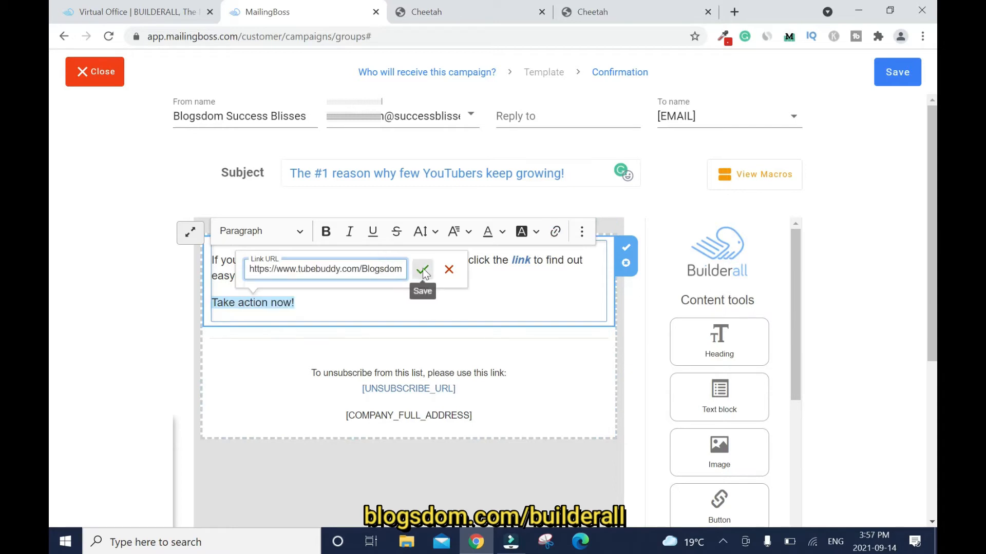
pyautogui.click(422, 269)
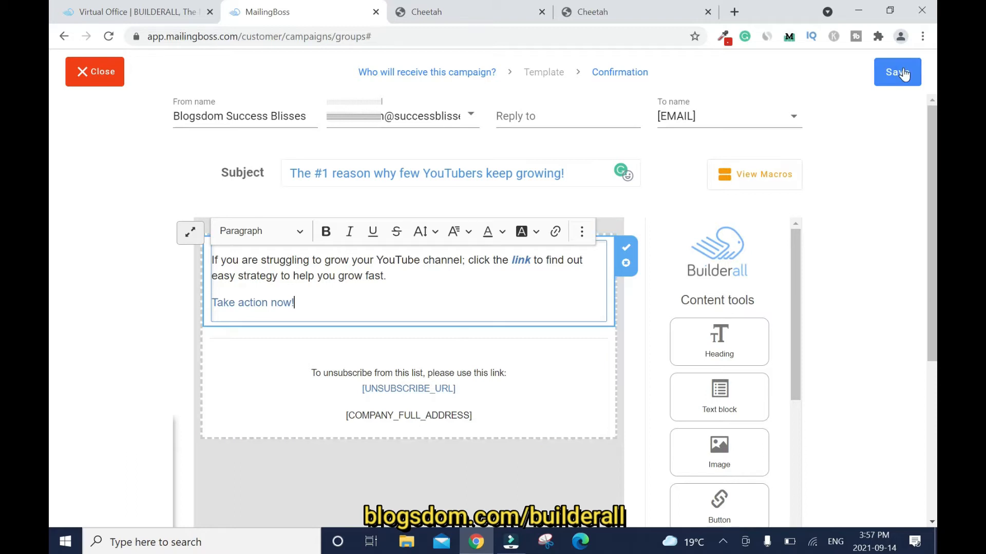
# Set Email #2 to send 3 days after subscribe and Save & Activate.
pyautogui.click(896, 72)
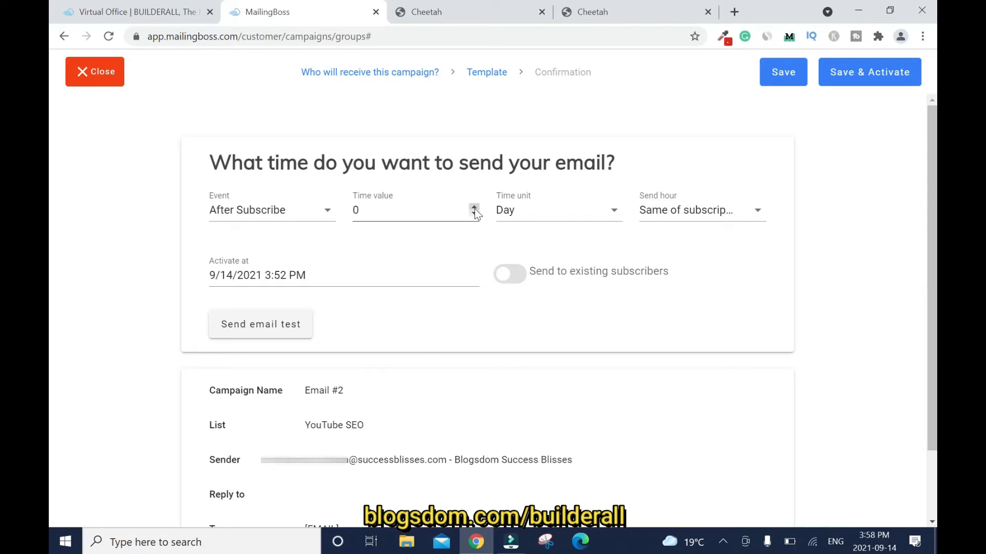
pyautogui.click(473, 207)
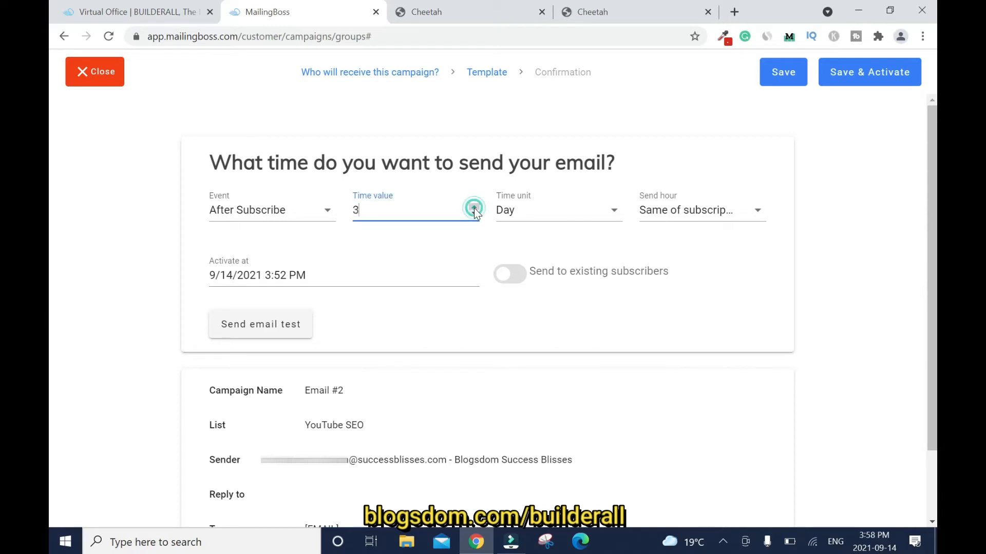
pyautogui.moveTo(783, 72)
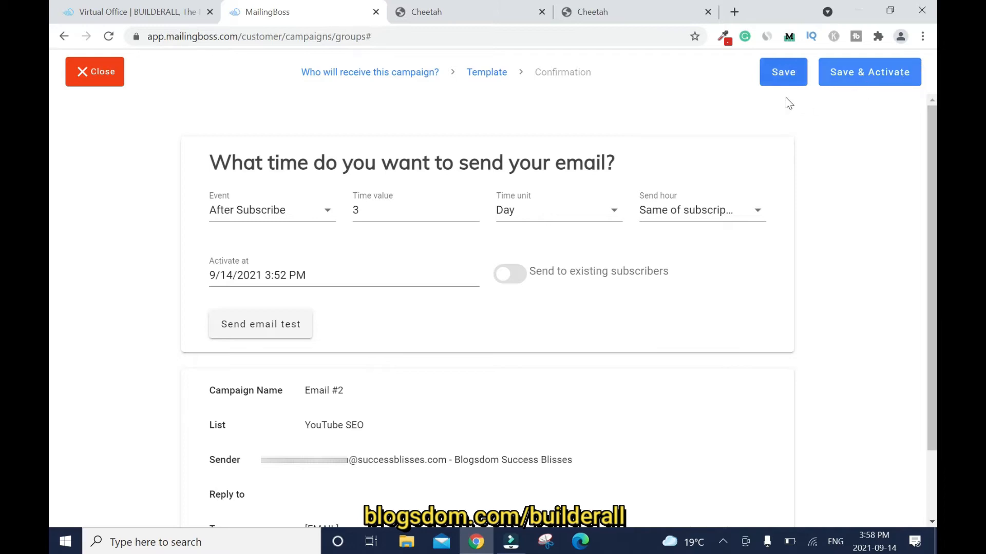
pyautogui.moveTo(101, 184)
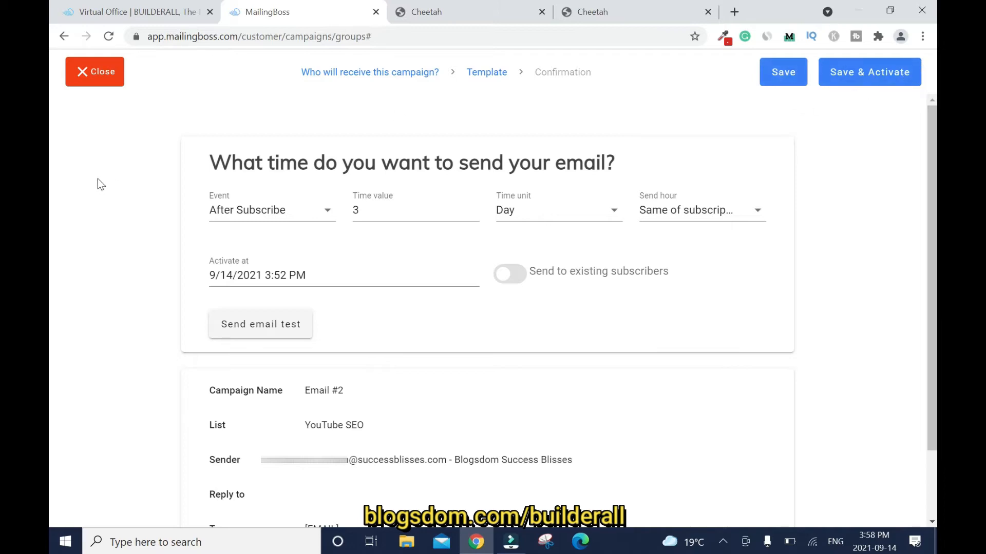
pyautogui.moveTo(132, 289)
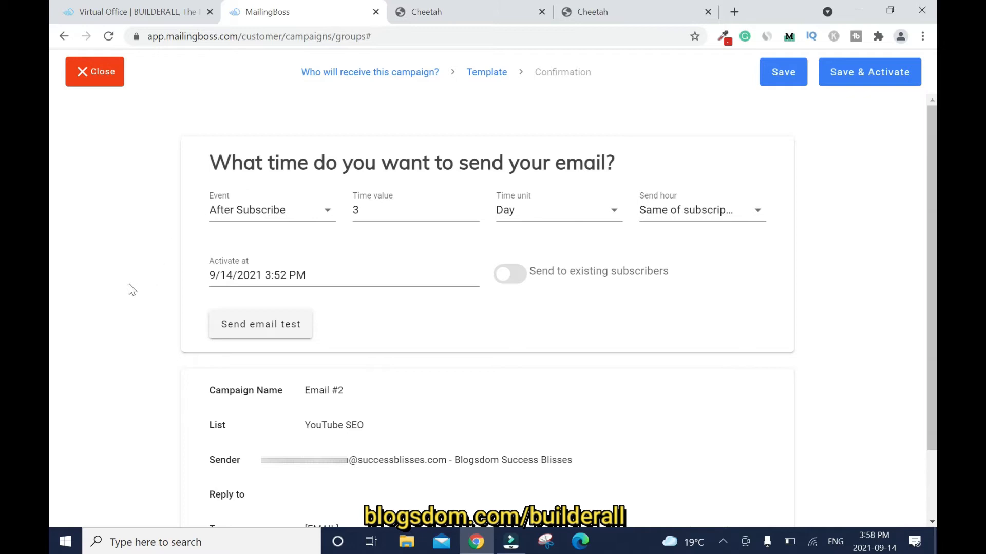
pyautogui.moveTo(873, 79)
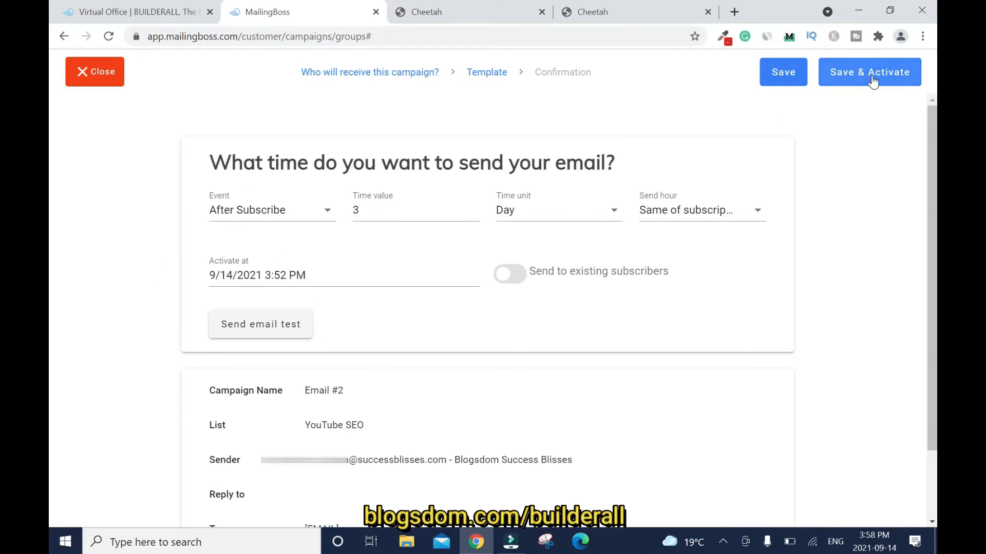
pyautogui.click(869, 72)
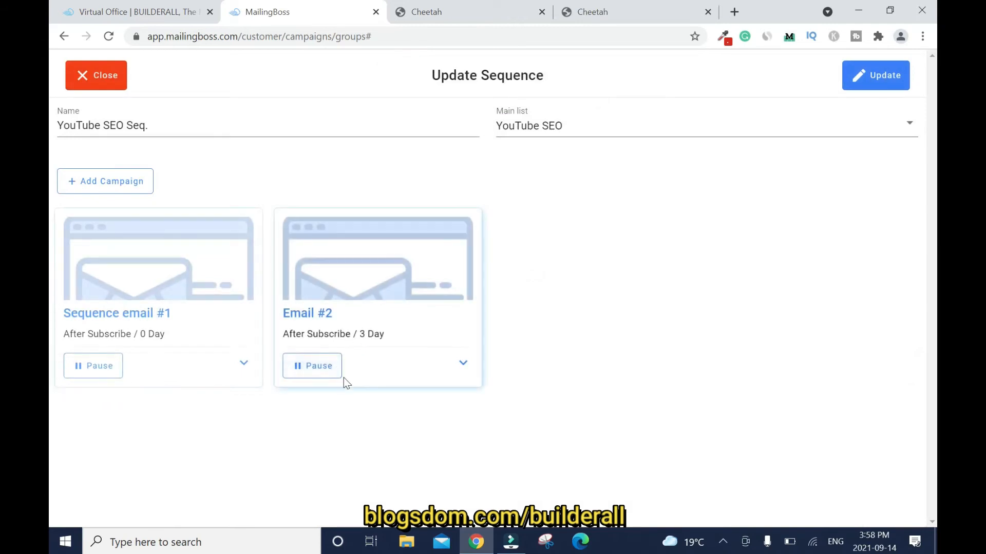
pyautogui.moveTo(368, 388)
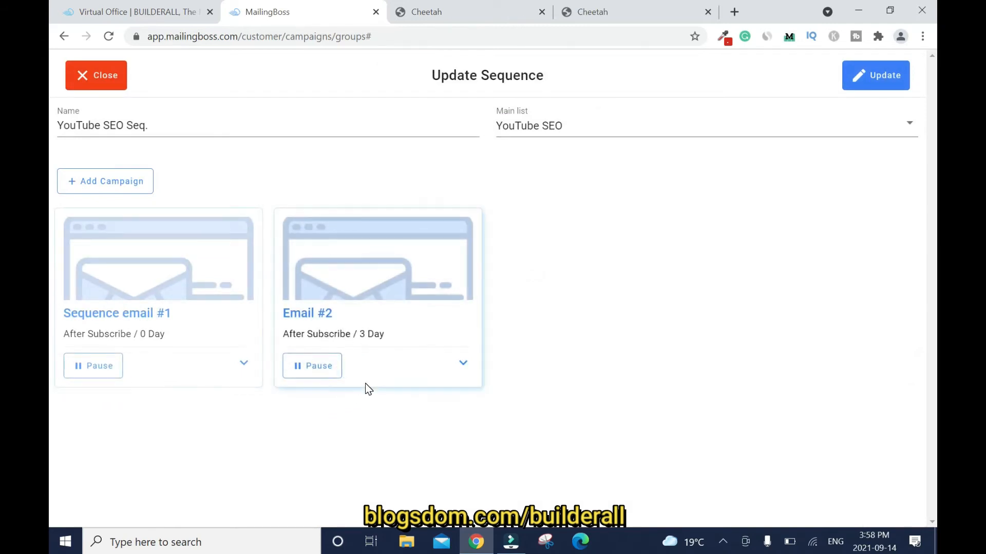
pyautogui.moveTo(371, 399)
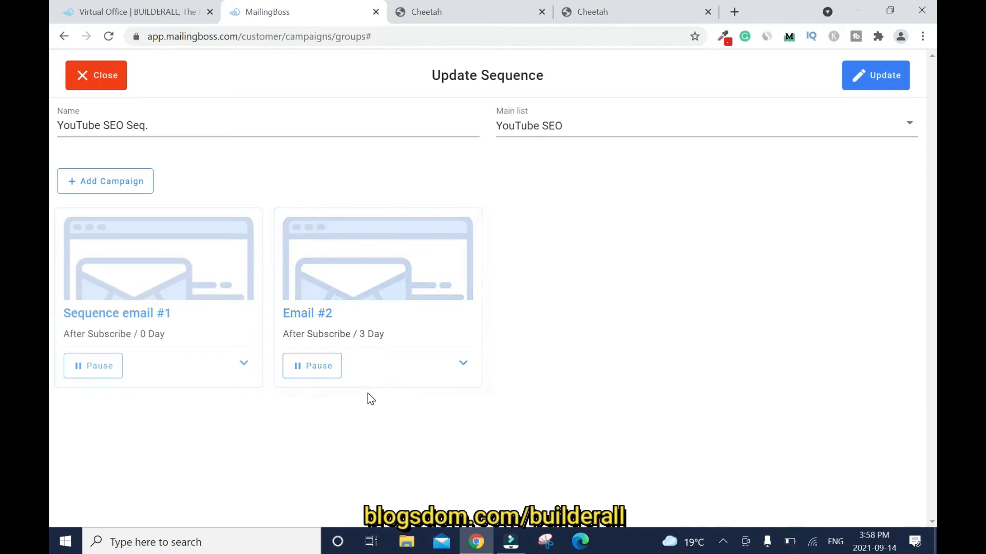
pyautogui.moveTo(499, 397)
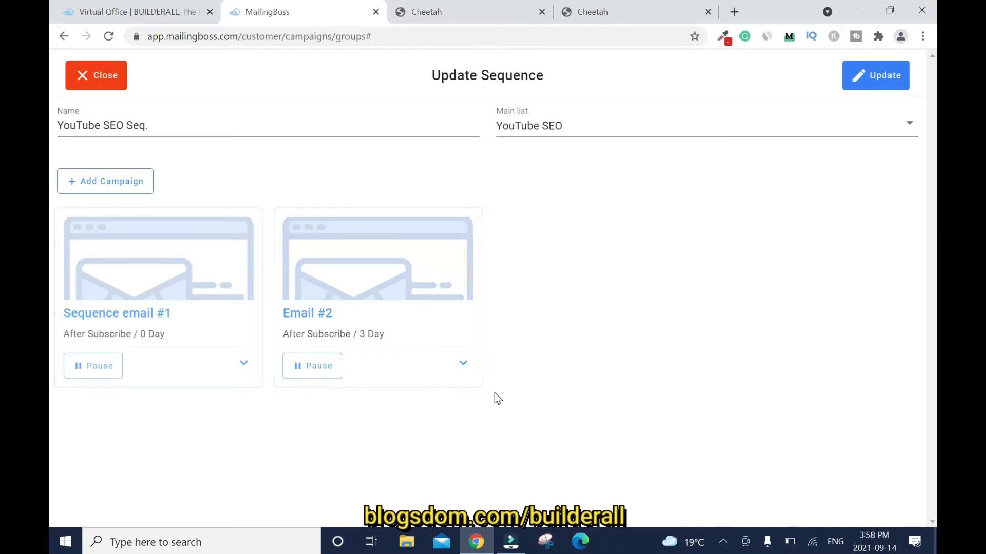
pyautogui.moveTo(120, 383)
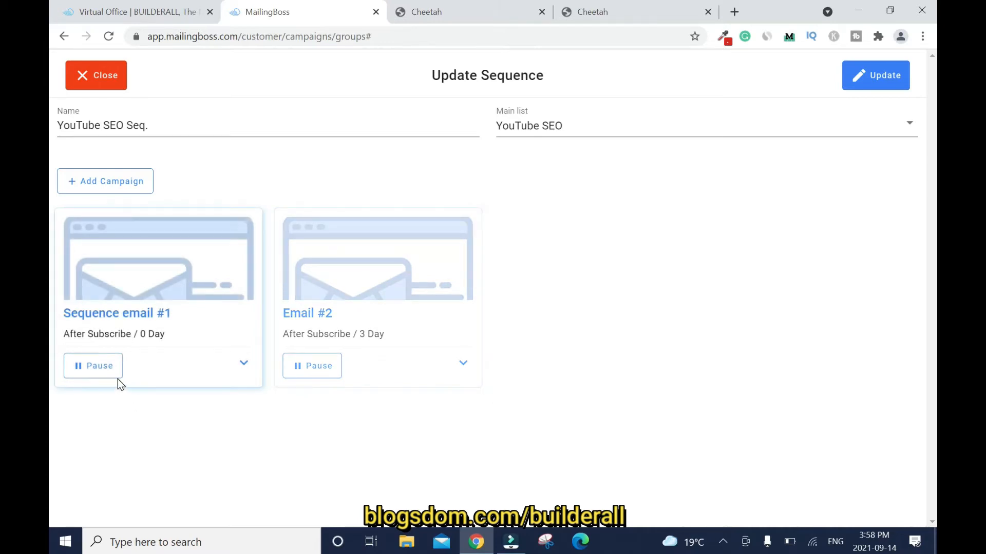
pyautogui.moveTo(173, 415)
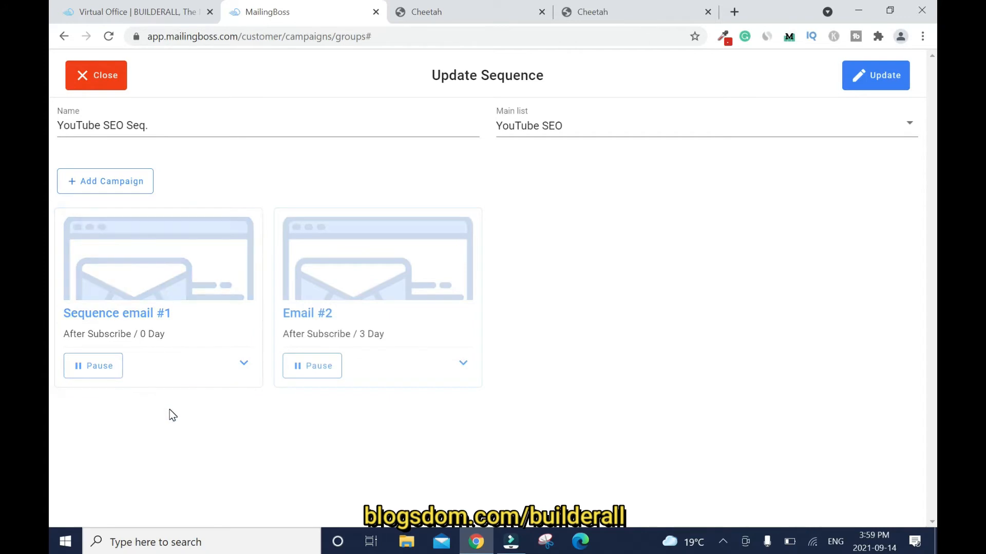
pyautogui.moveTo(440, 429)
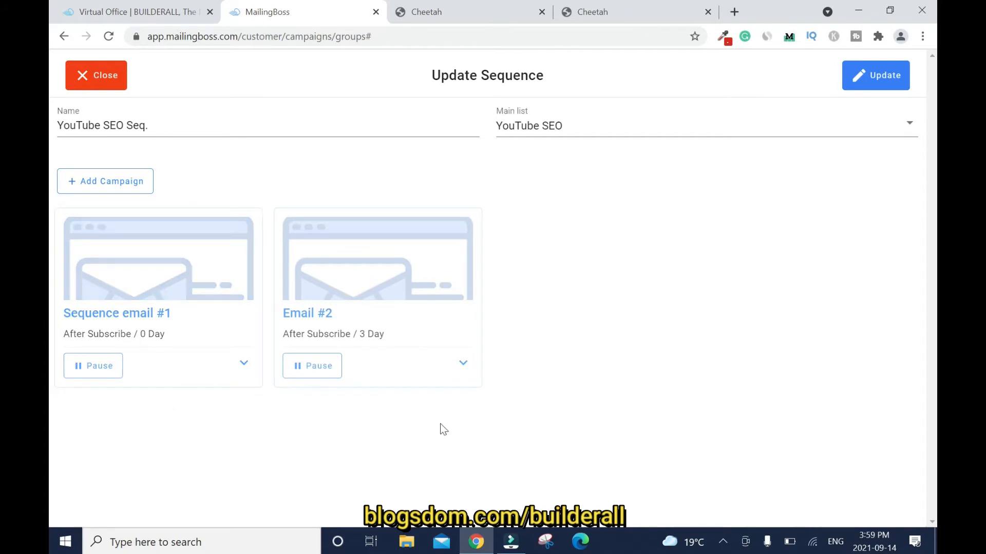
pyautogui.moveTo(641, 296)
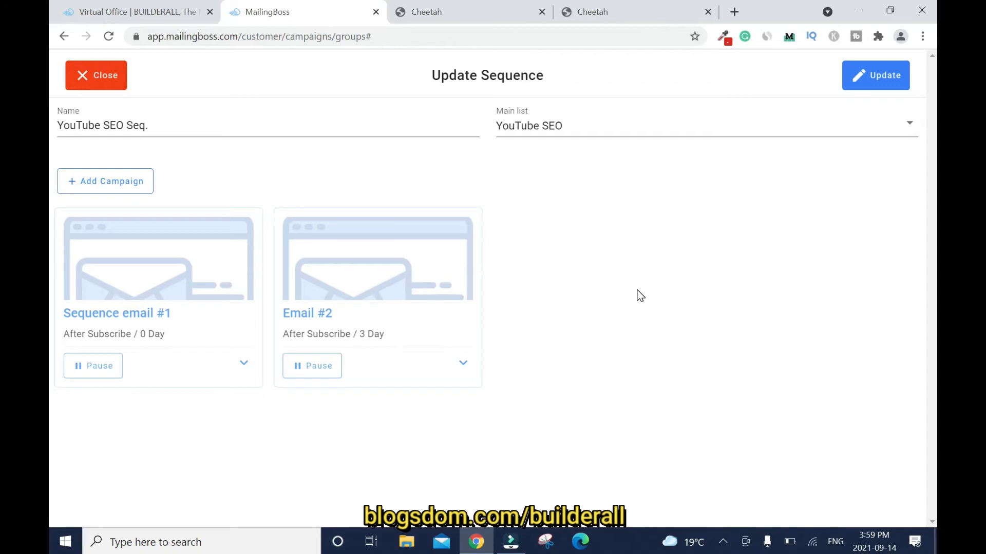
pyautogui.moveTo(630, 279)
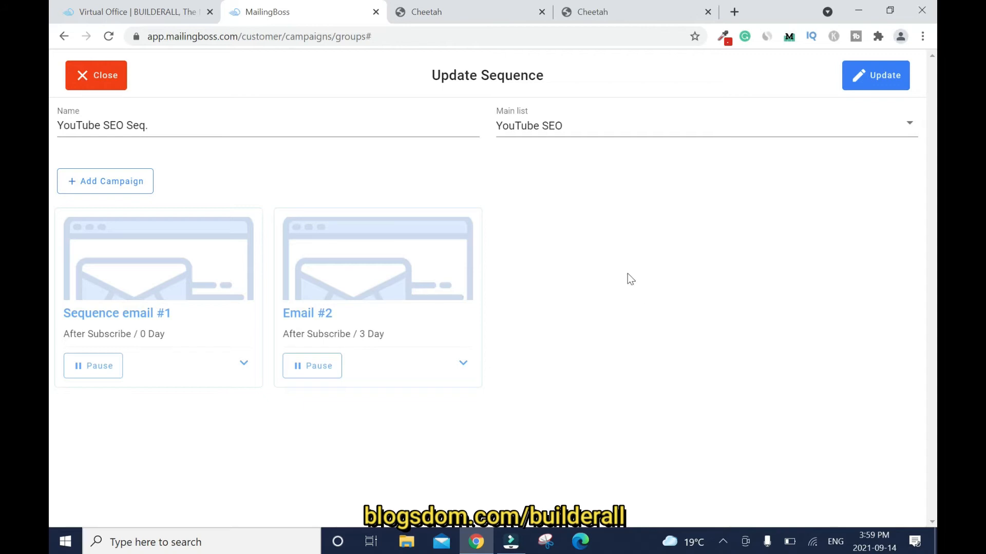
pyautogui.moveTo(896, 87)
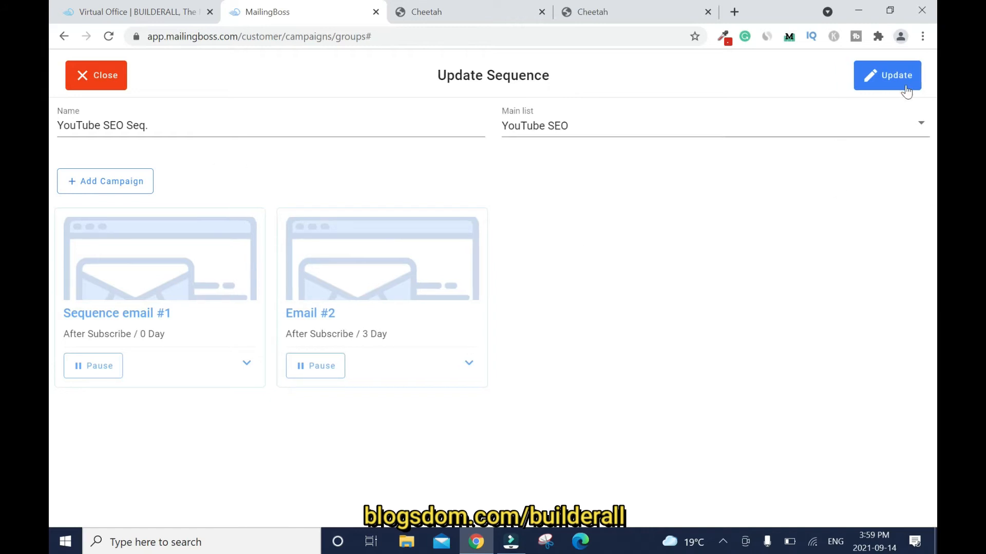
# Update the YouTube SEO Seq. sequence and switch to the Cheetah dashboard.
pyautogui.click(887, 75)
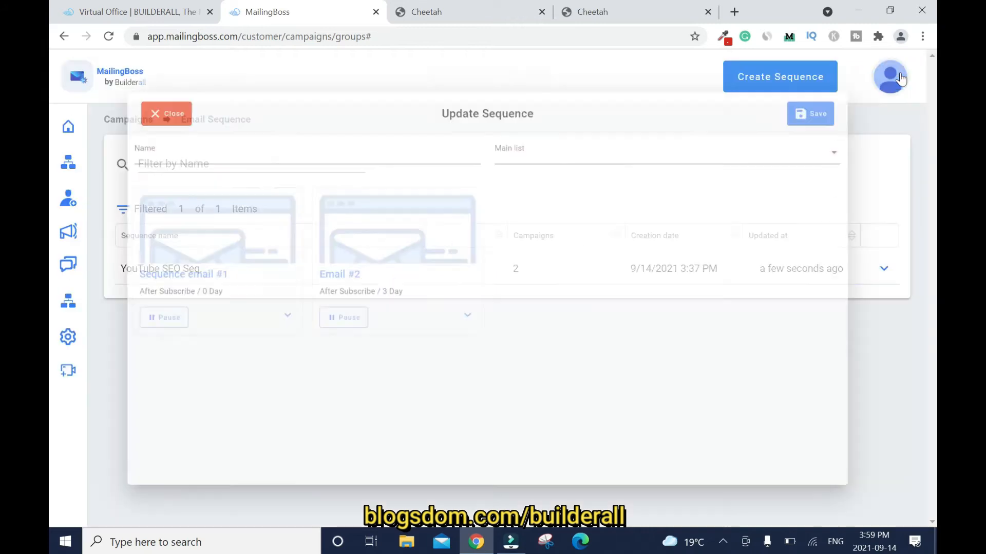
pyautogui.click(166, 114)
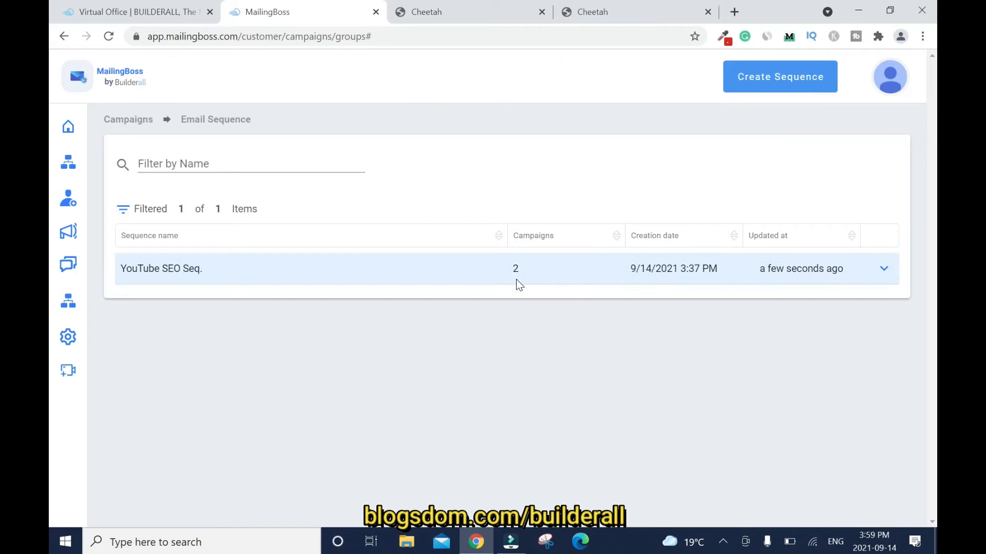
pyautogui.moveTo(220, 126)
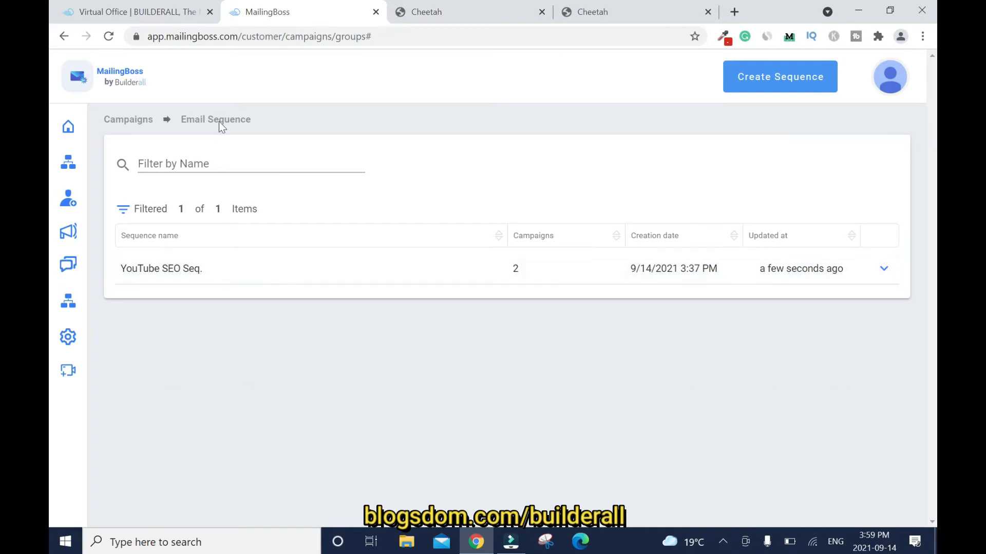
pyautogui.moveTo(465, 137)
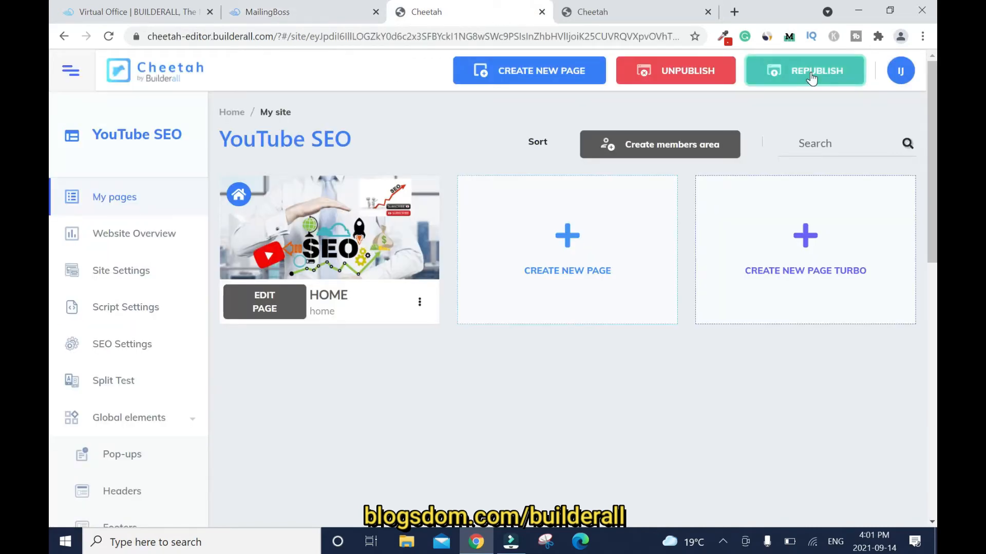
# Republish the YouTube SEO site, reload the editor, and select the ACCESS NOW! form.
pyautogui.click(804, 71)
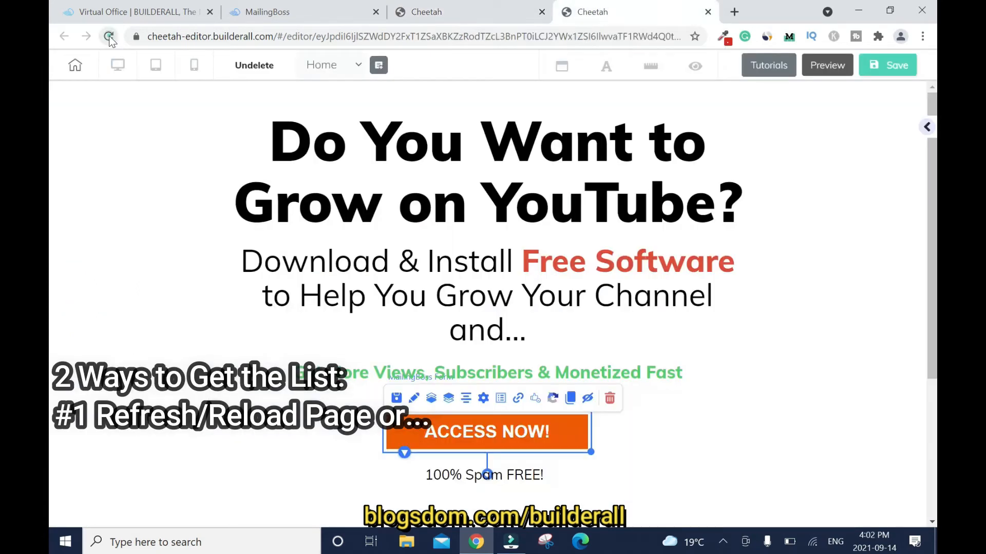
pyautogui.click(109, 36)
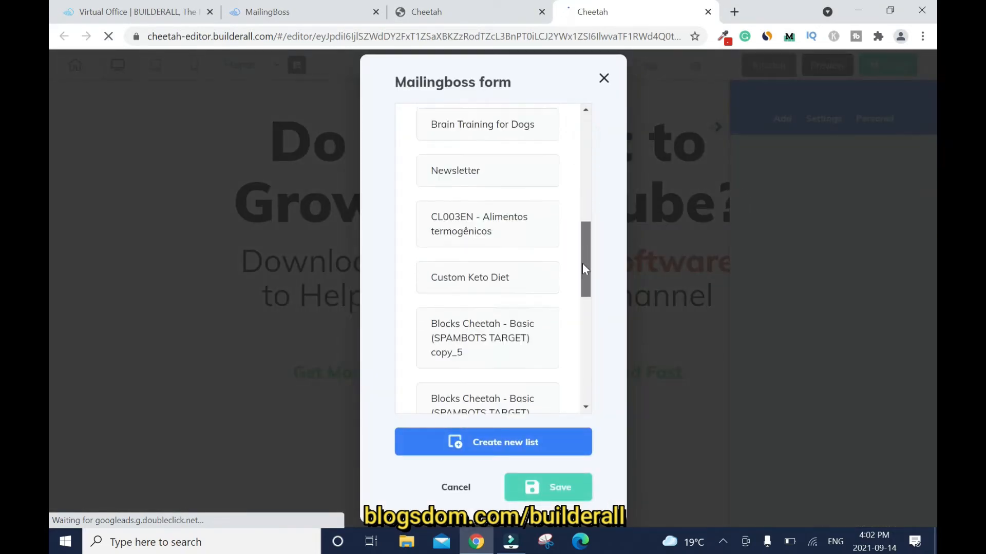
pyautogui.click(602, 78)
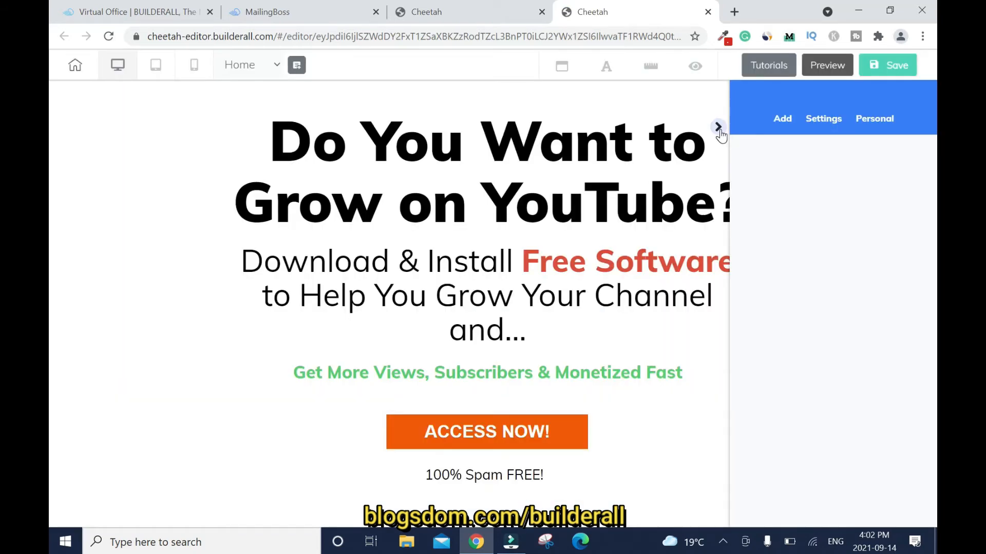
pyautogui.scroll(-3)
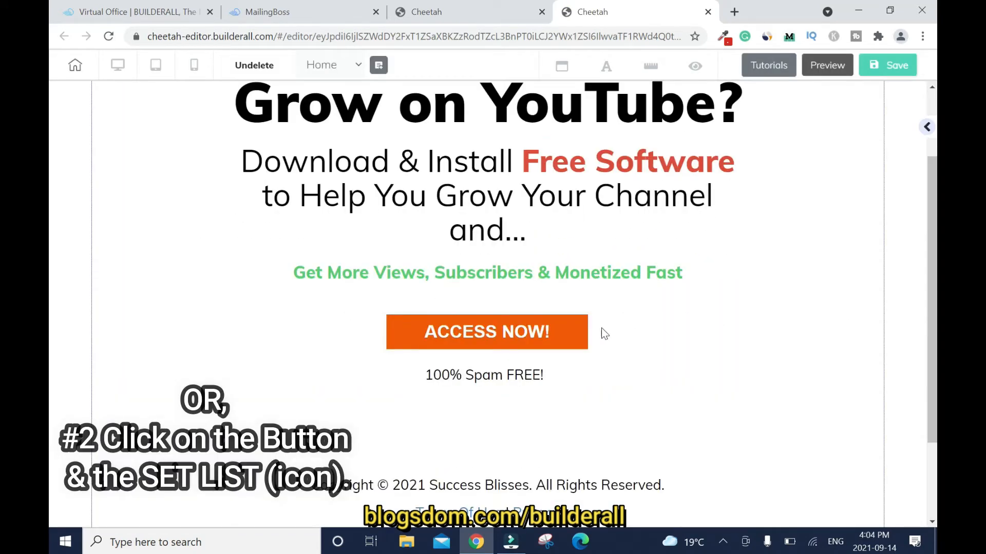
pyautogui.click(486, 332)
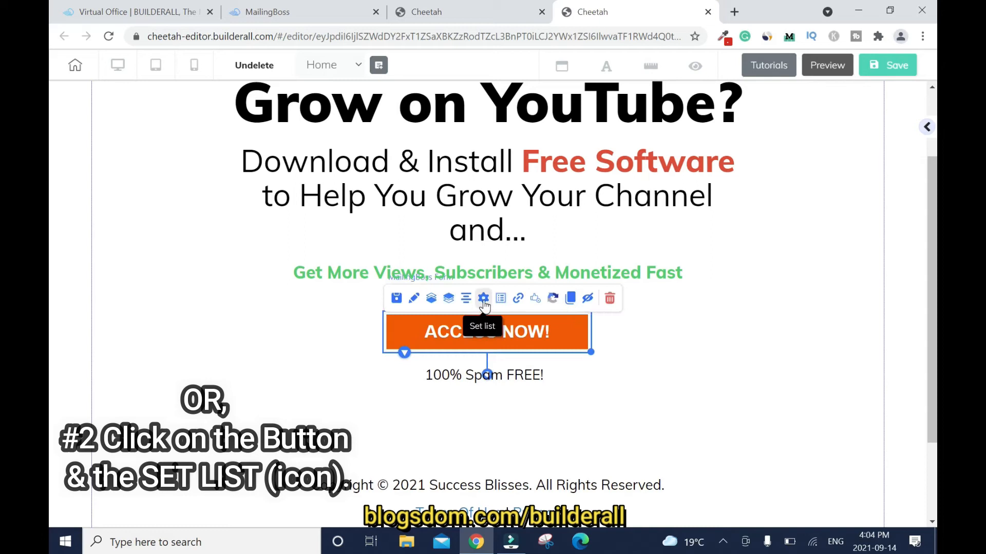
# Link the ACCESS NOW! form to the 'Default Form / YouTube SEO' list and save.
pyautogui.click(483, 297)
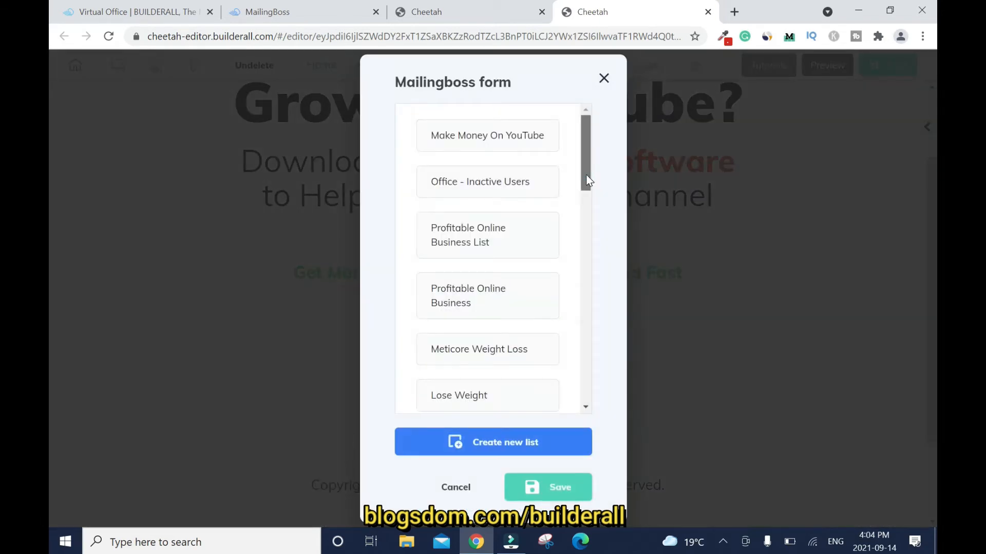
pyautogui.scroll(-3)
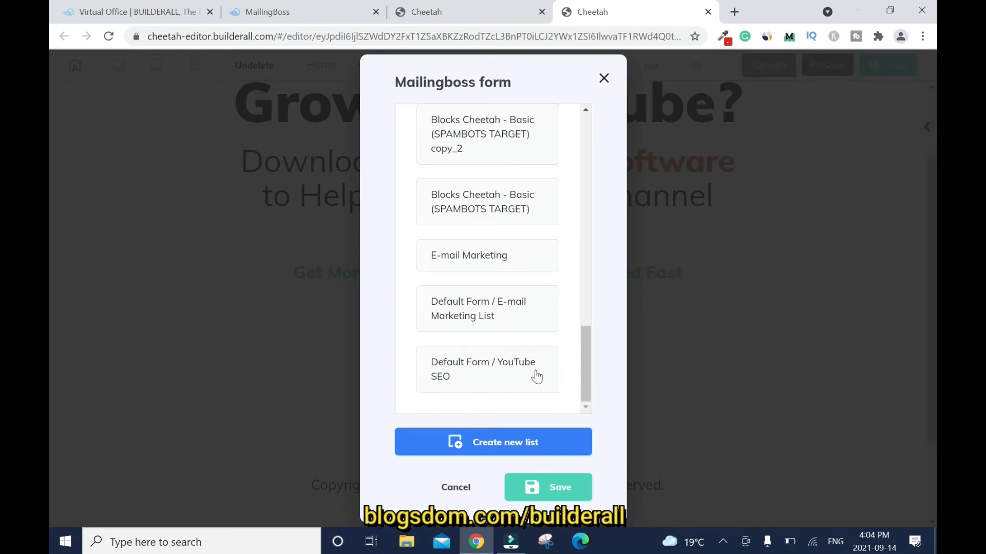
pyautogui.moveTo(496, 374)
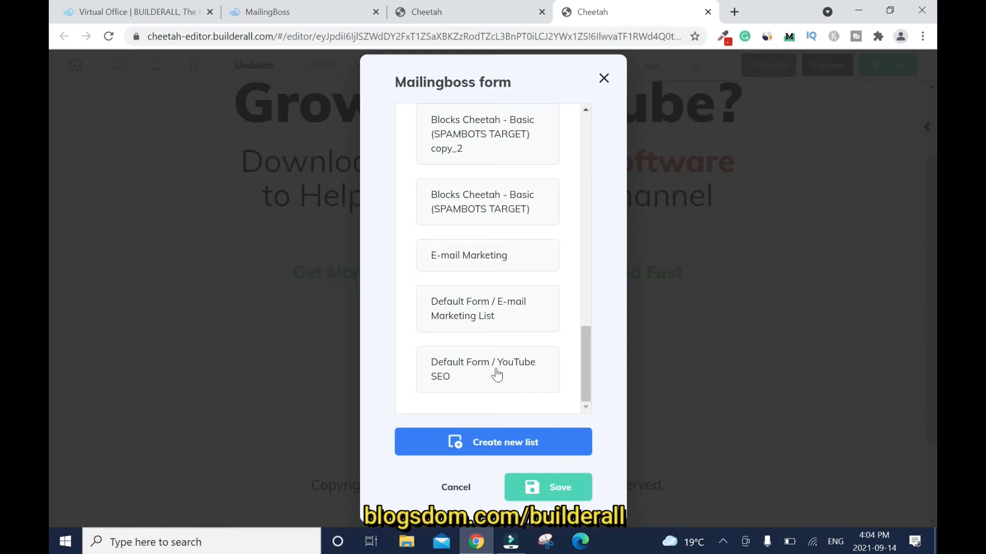
pyautogui.click(487, 369)
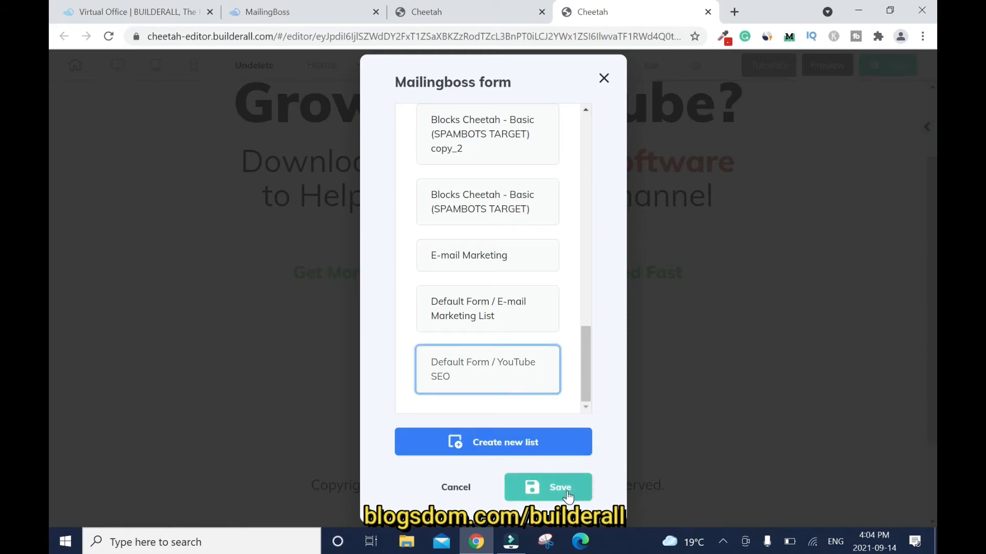
pyautogui.click(546, 487)
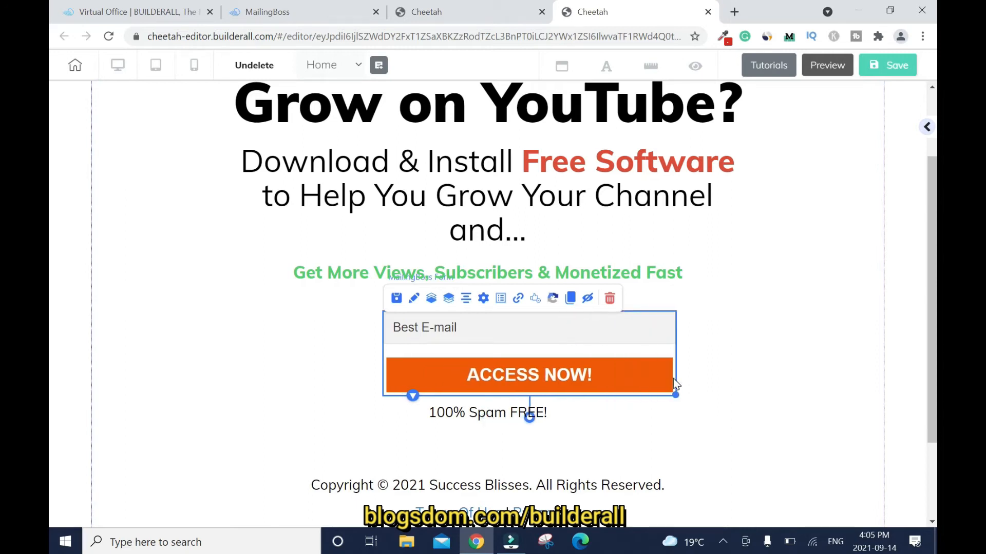
# Center the opt-in form and nudge the green subheading into place above it.
pyautogui.click(459, 298)
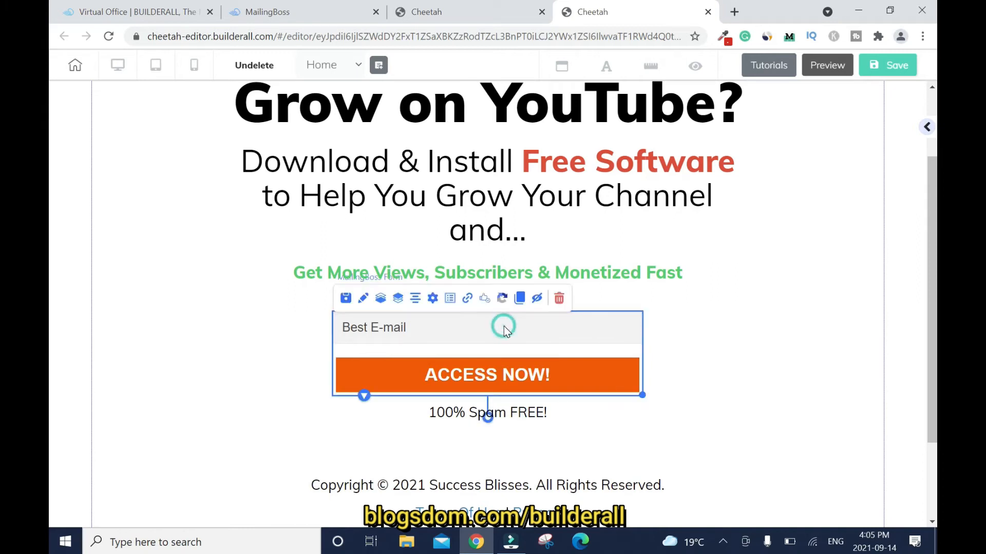
pyautogui.moveTo(467, 298)
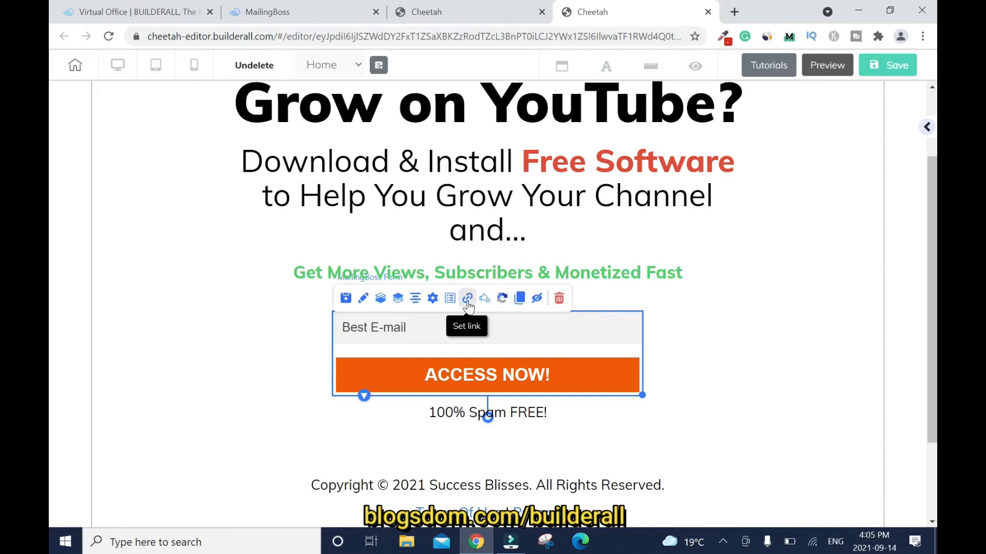
pyautogui.moveTo(638, 272)
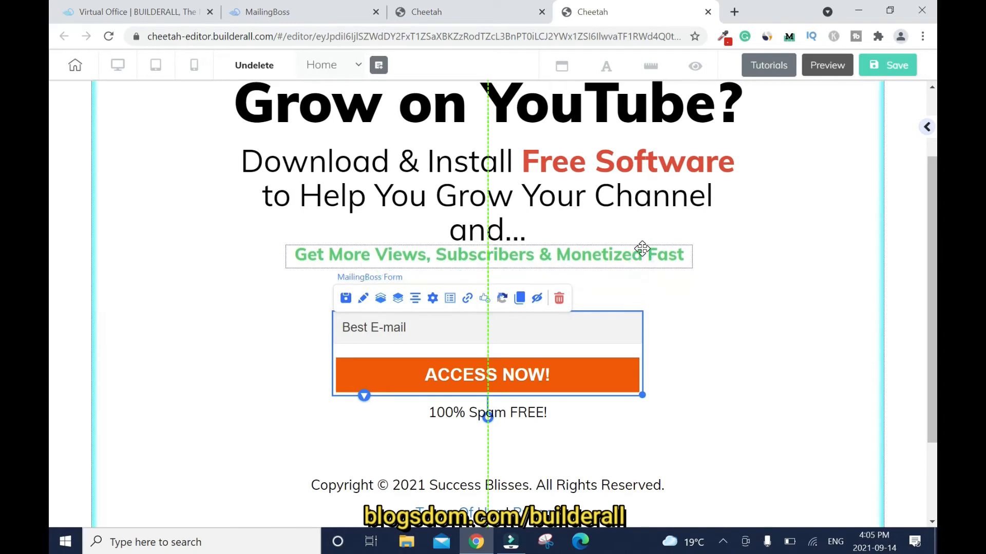
pyautogui.click(487, 255)
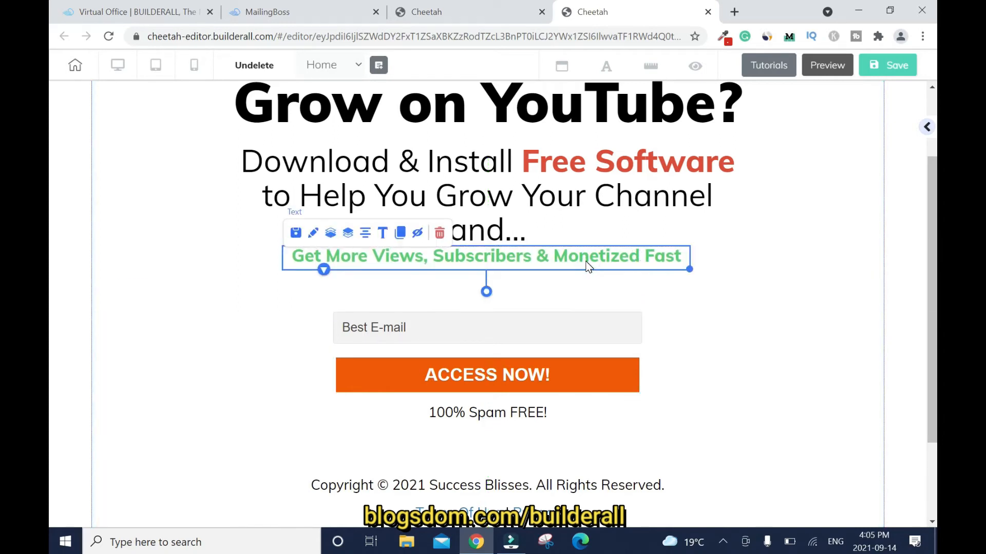
pyautogui.moveTo(313, 238)
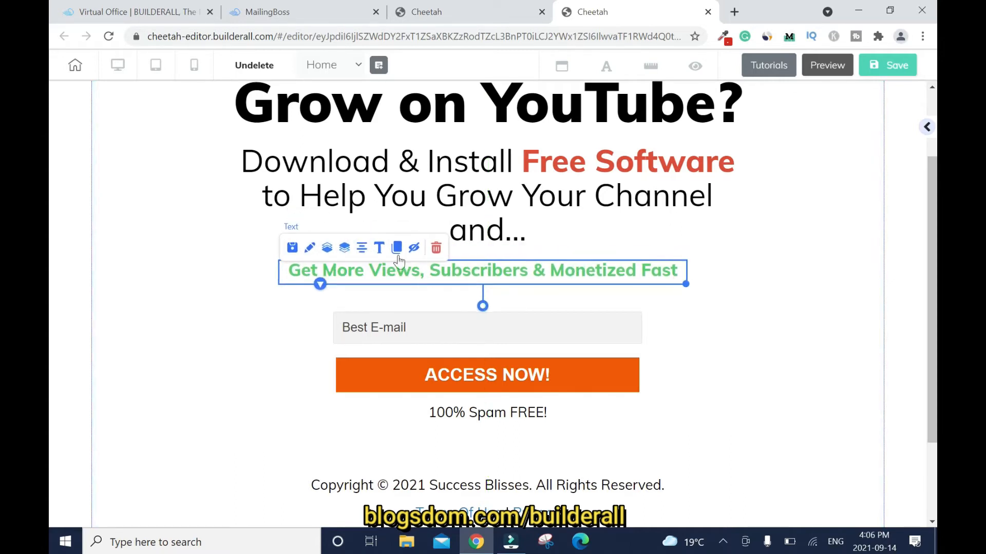
pyautogui.click(789, 291)
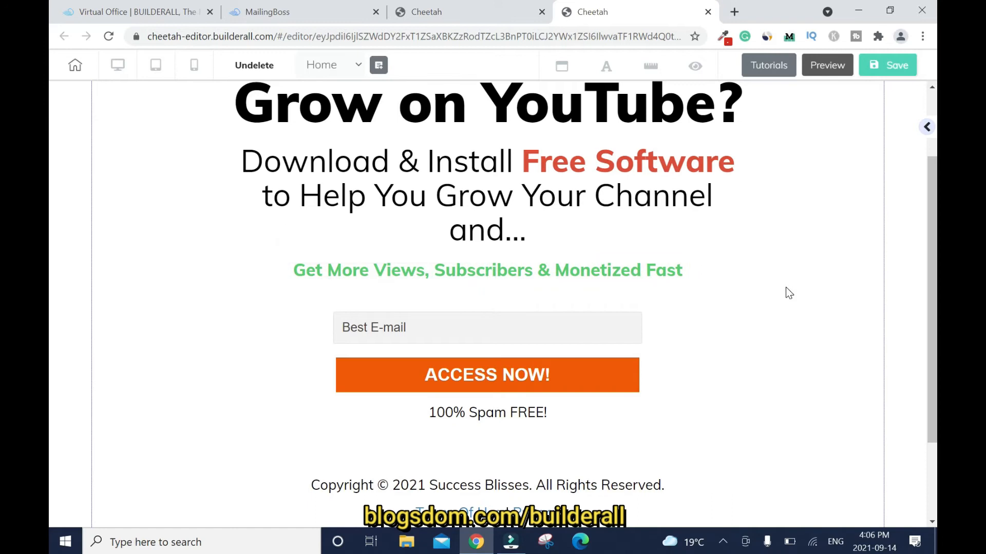
pyautogui.click(510, 334)
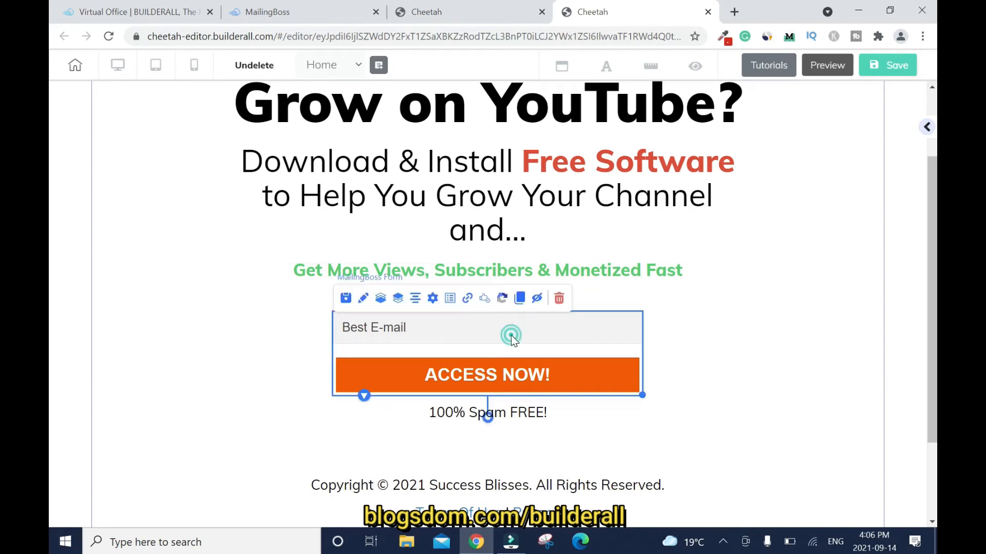
pyautogui.moveTo(467, 298)
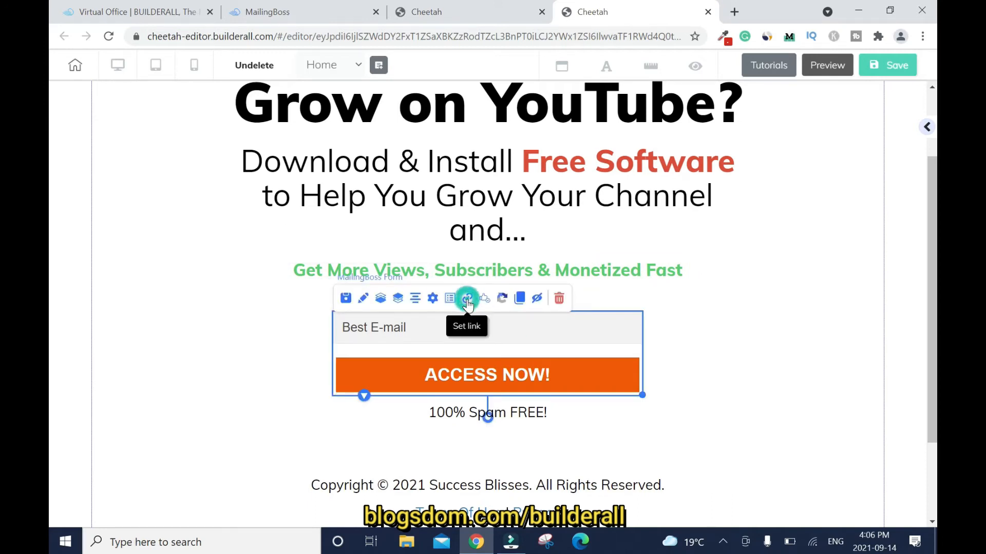
# Open the form's List URL settings and the Set link dialog for Subscribe pending.
pyautogui.click(467, 298)
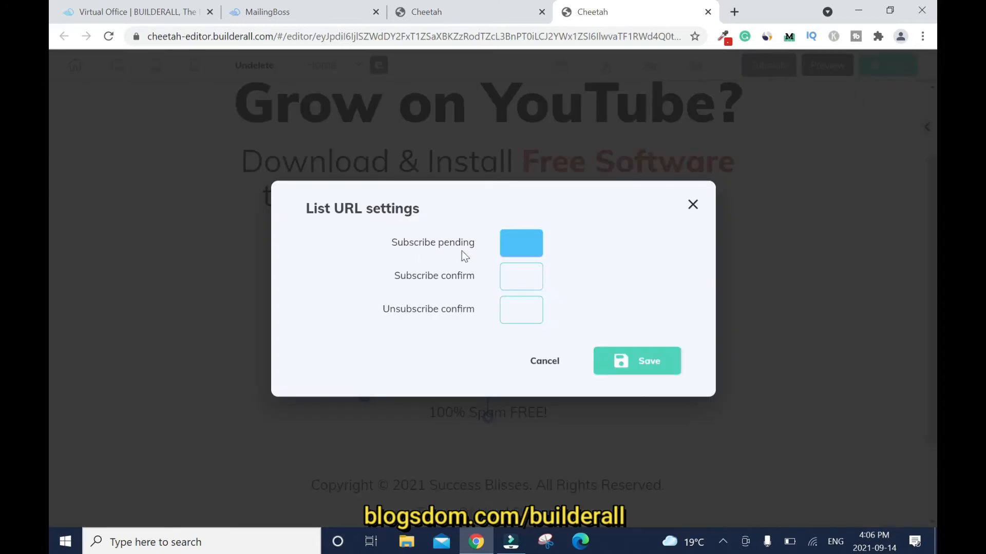
pyautogui.moveTo(531, 249)
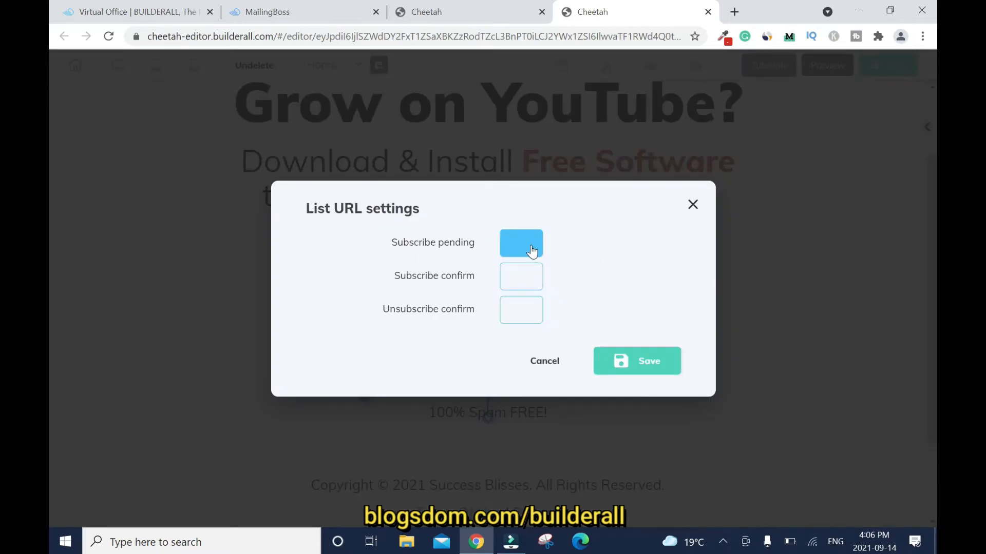
pyautogui.moveTo(538, 247)
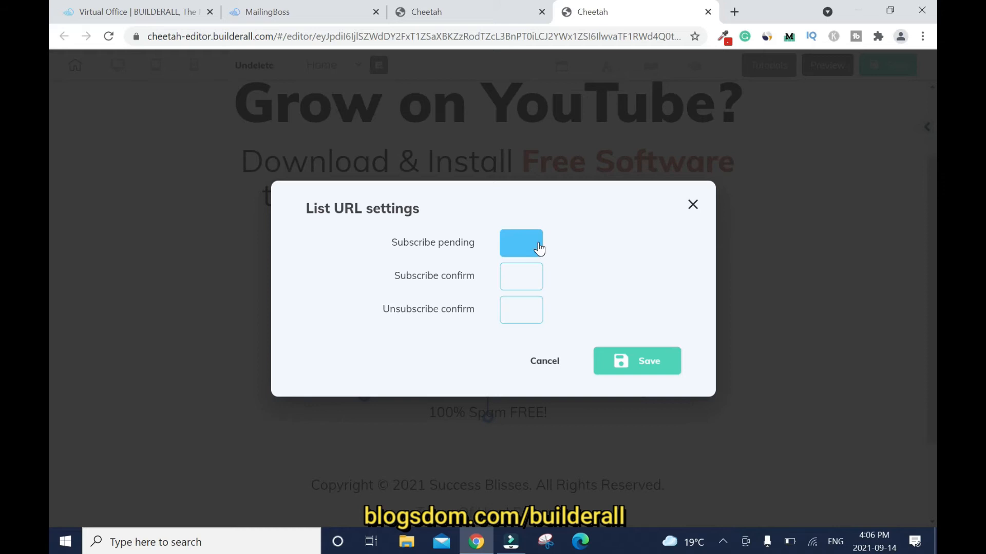
pyautogui.moveTo(572, 256)
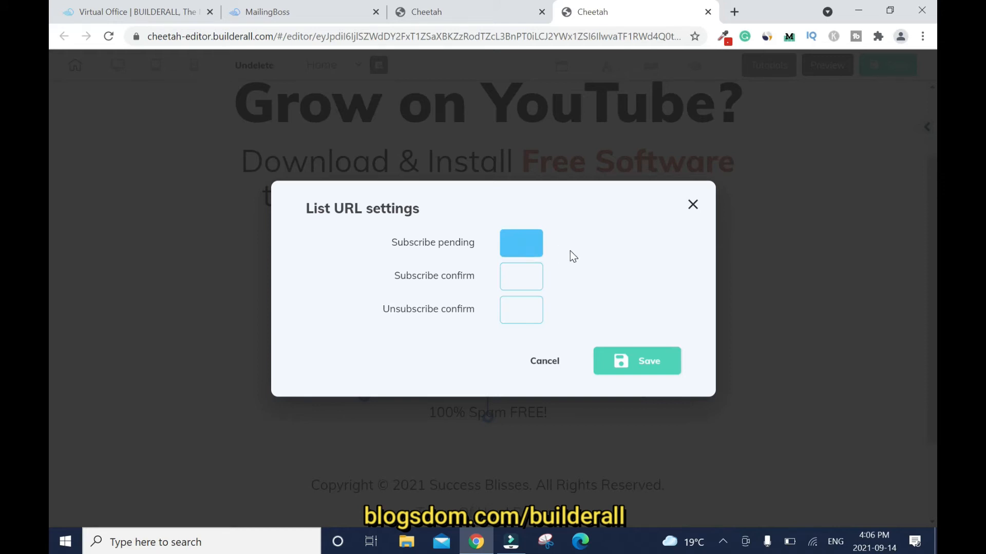
pyautogui.moveTo(555, 250)
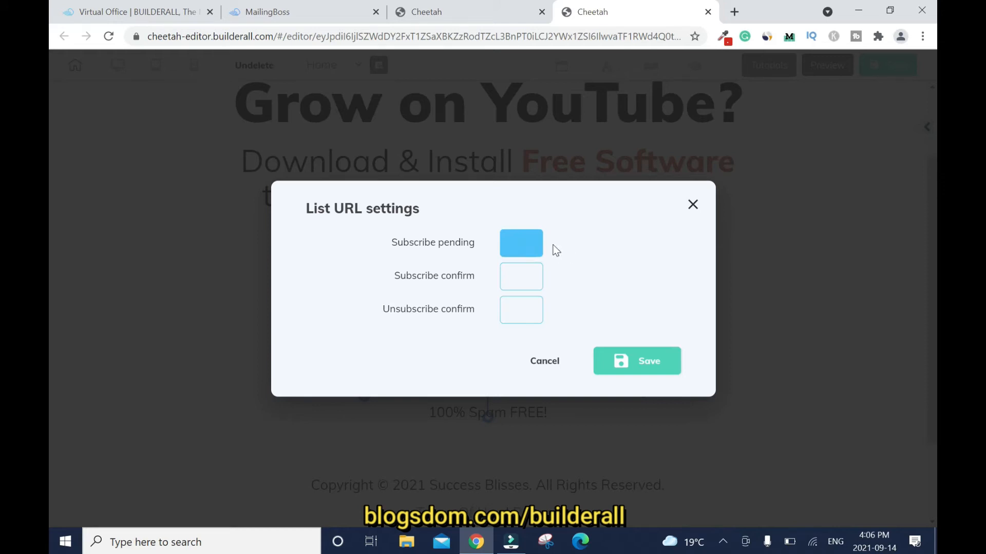
pyautogui.moveTo(580, 249)
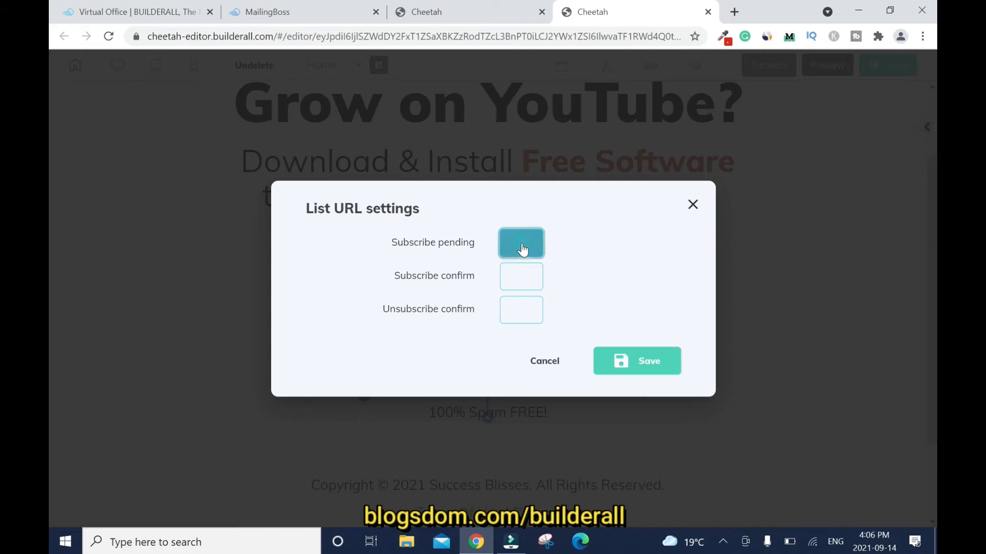
pyautogui.click(520, 243)
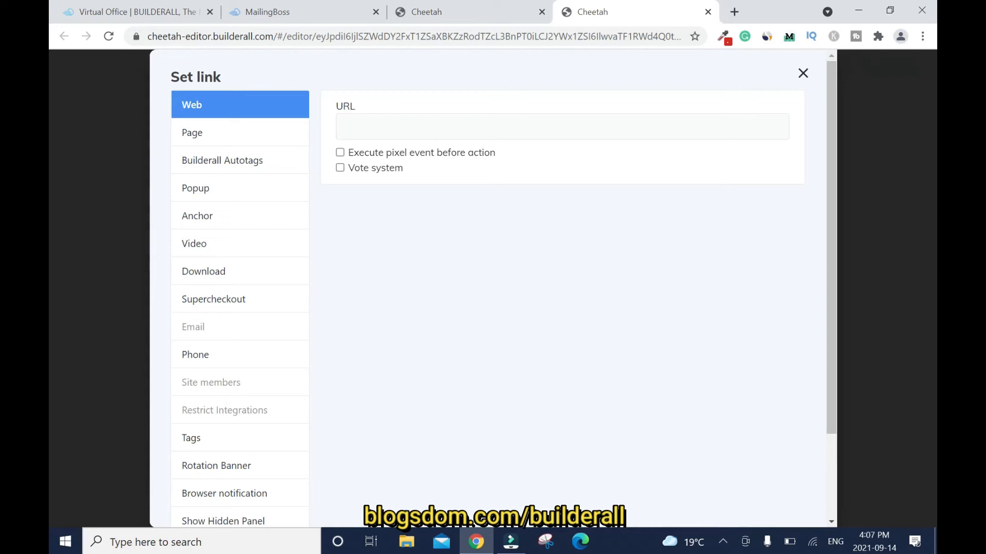
pyautogui.write('h')
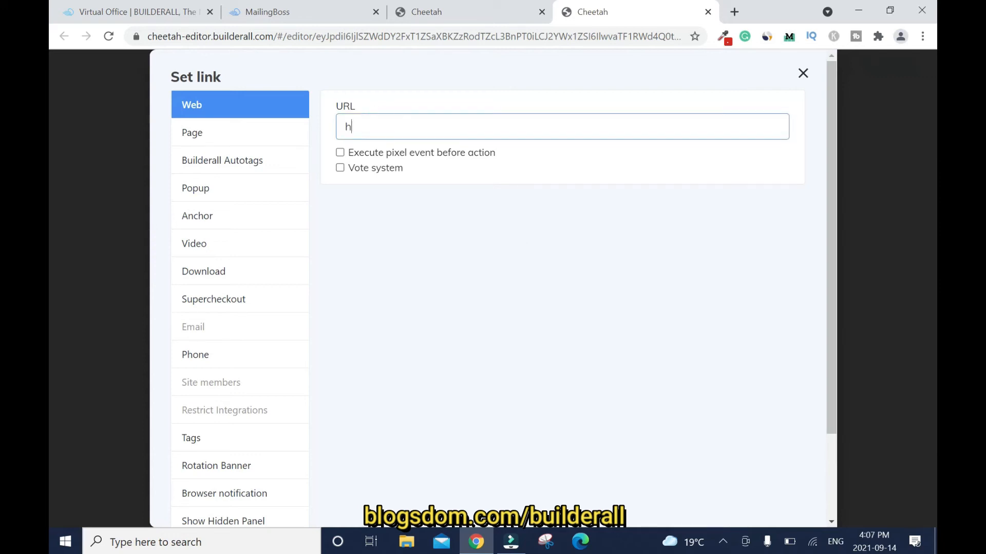
pyautogui.write('ttps')
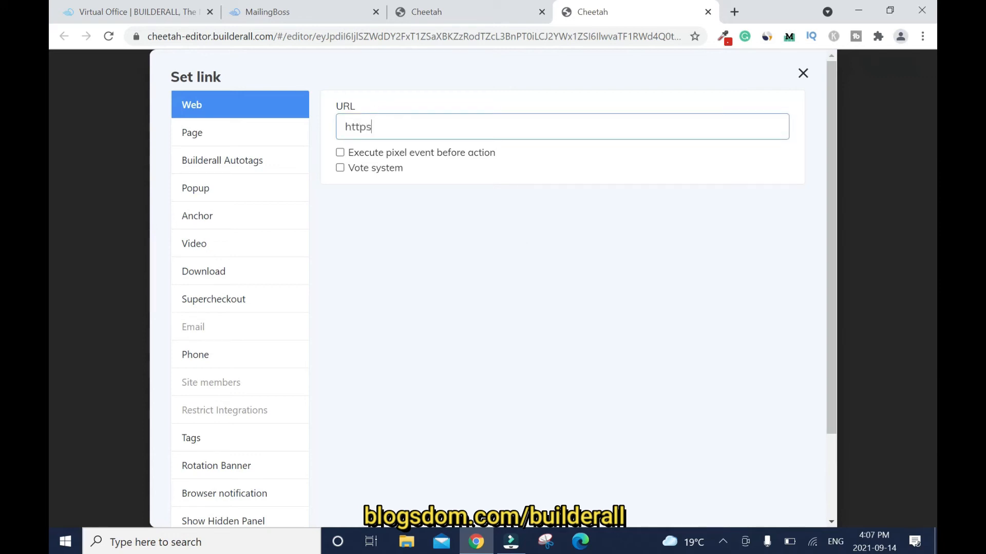
pyautogui.write('://www.tubebudd')
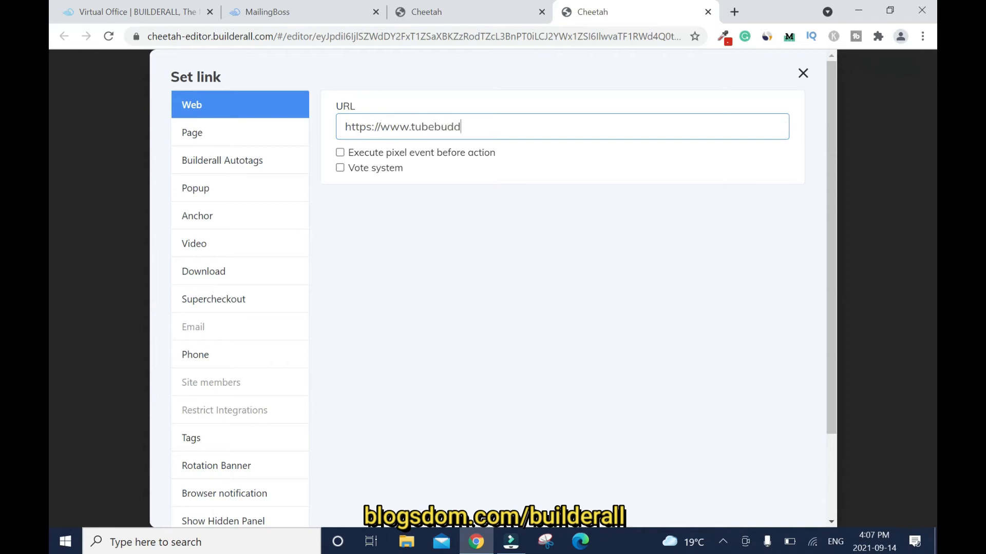
pyautogui.write('y.com/Blogsdom')
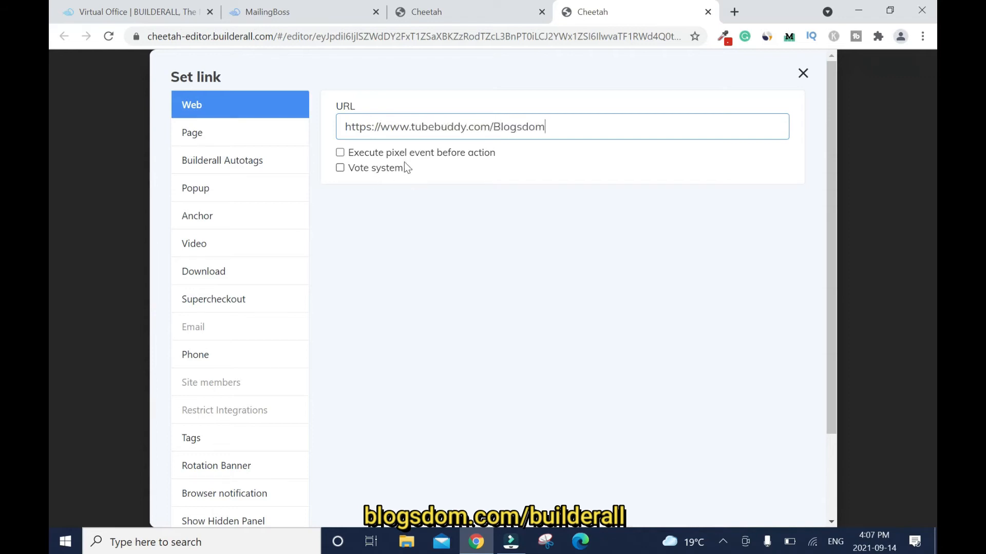
pyautogui.scroll(3)
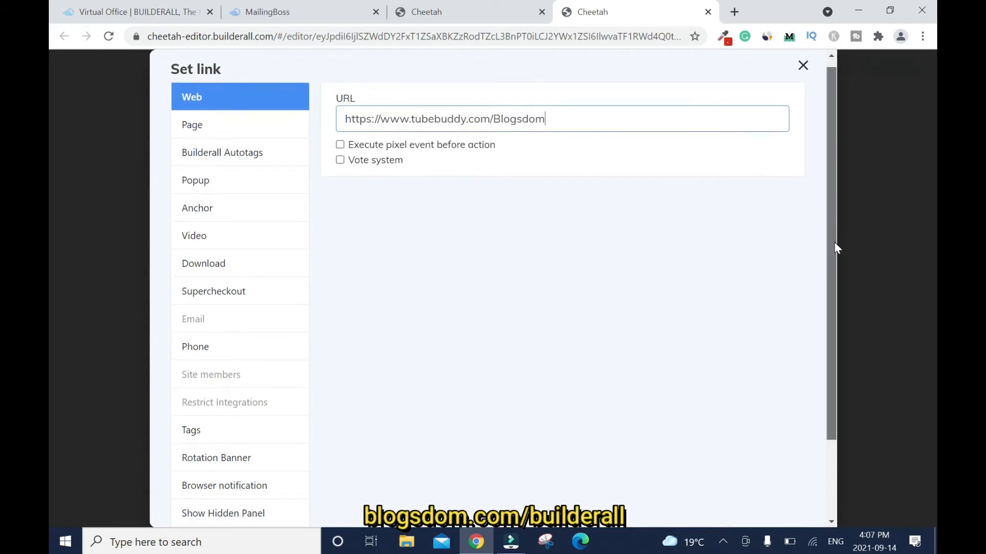
pyautogui.scroll(-3)
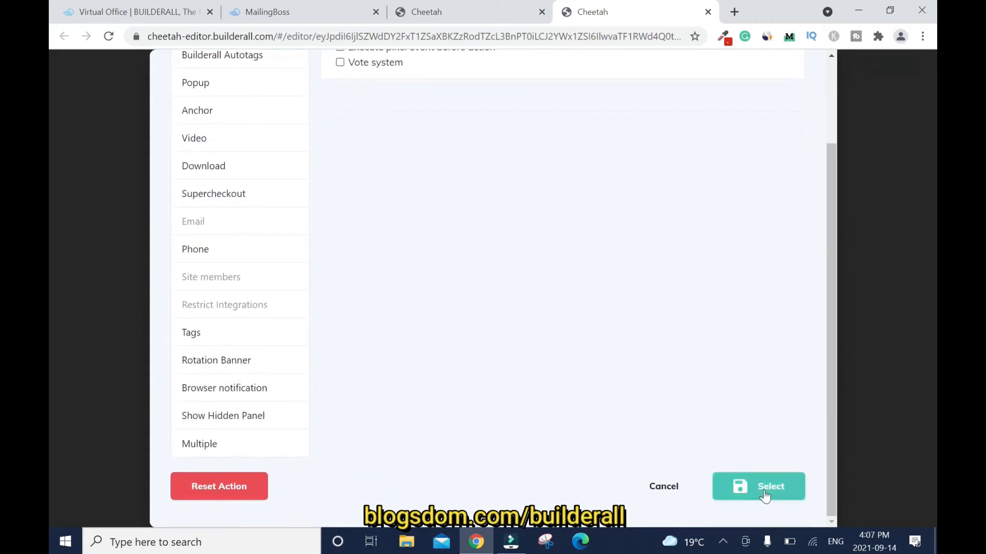
pyautogui.click(758, 487)
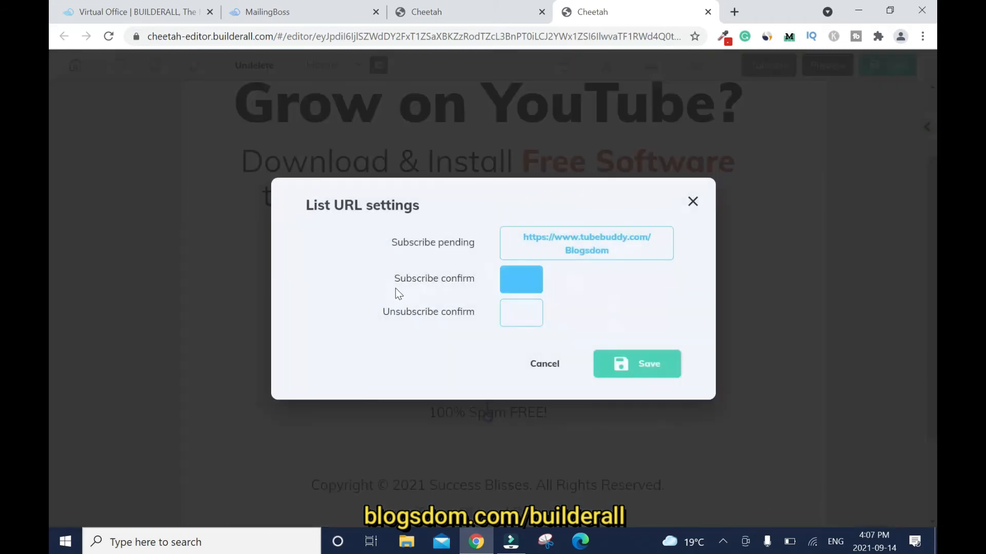
pyautogui.moveTo(607, 272)
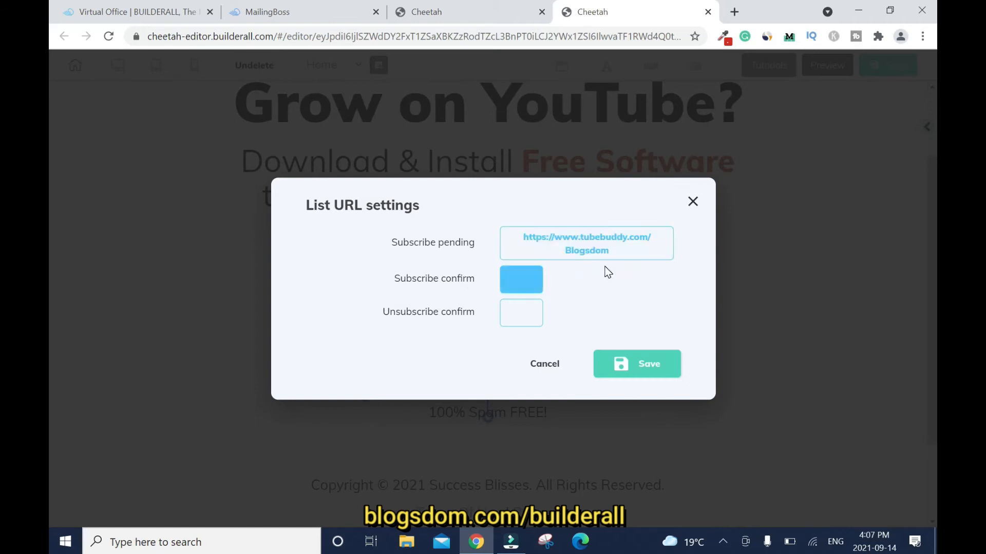
pyautogui.click(586, 243)
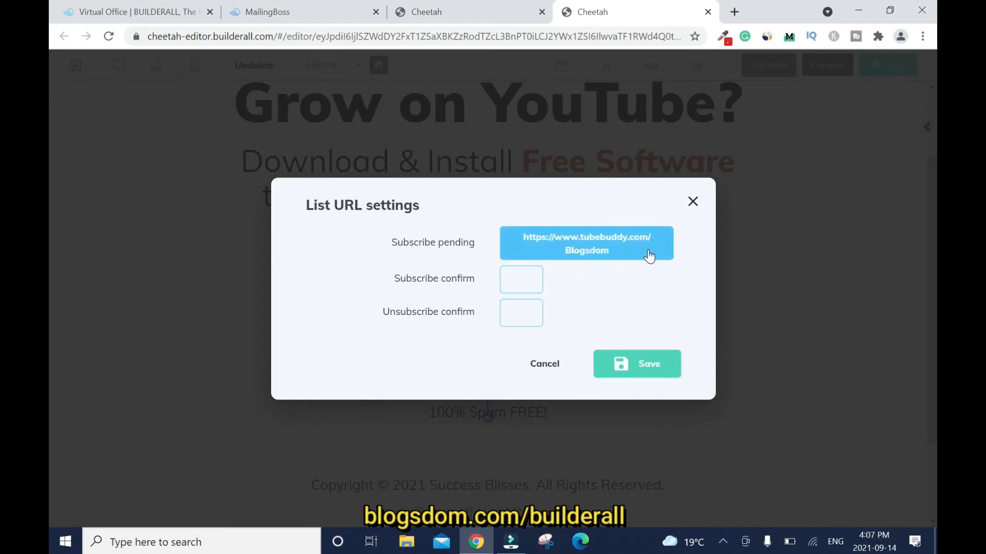
pyautogui.moveTo(653, 249)
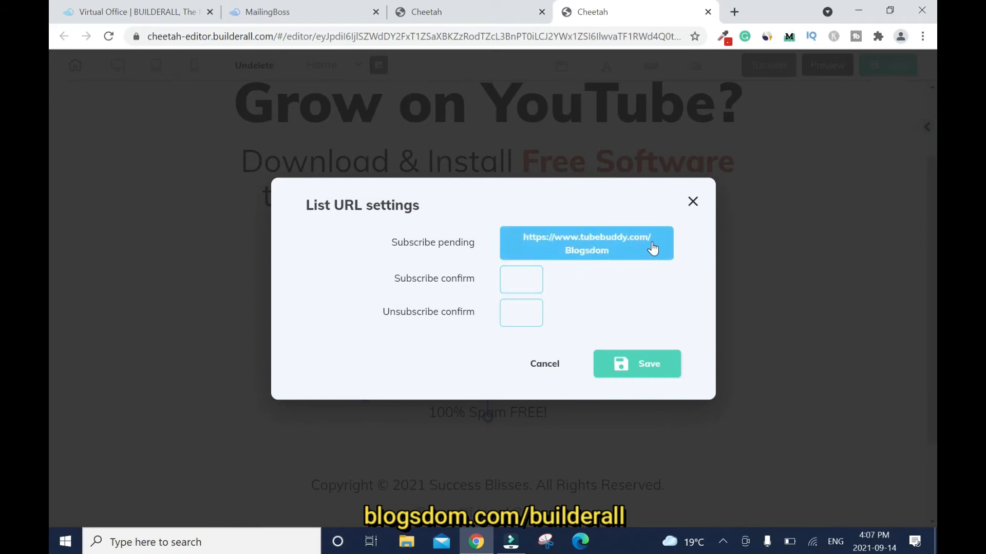
pyautogui.moveTo(636, 284)
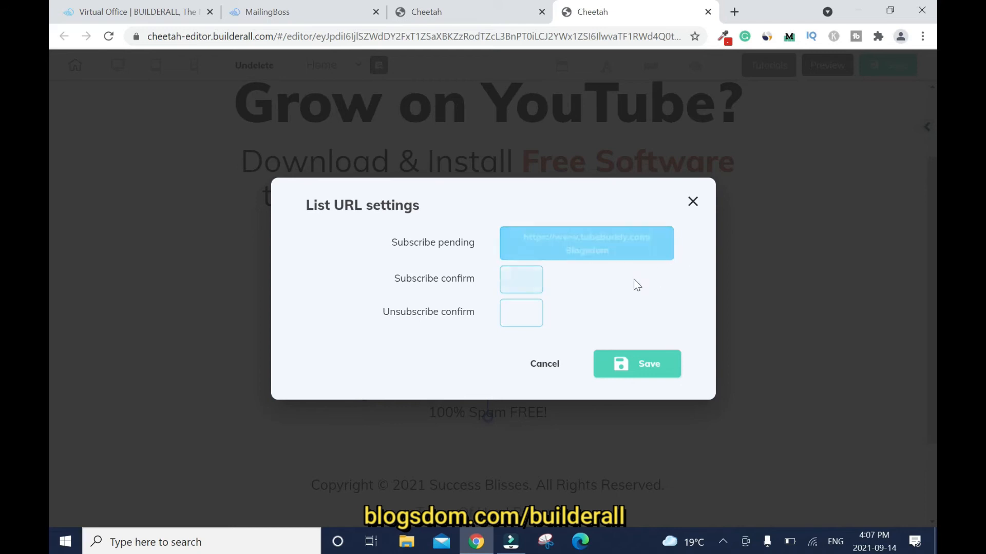
# Set the Subscribe confirm redirect to the same TubeBuddy URL.
pyautogui.click(520, 280)
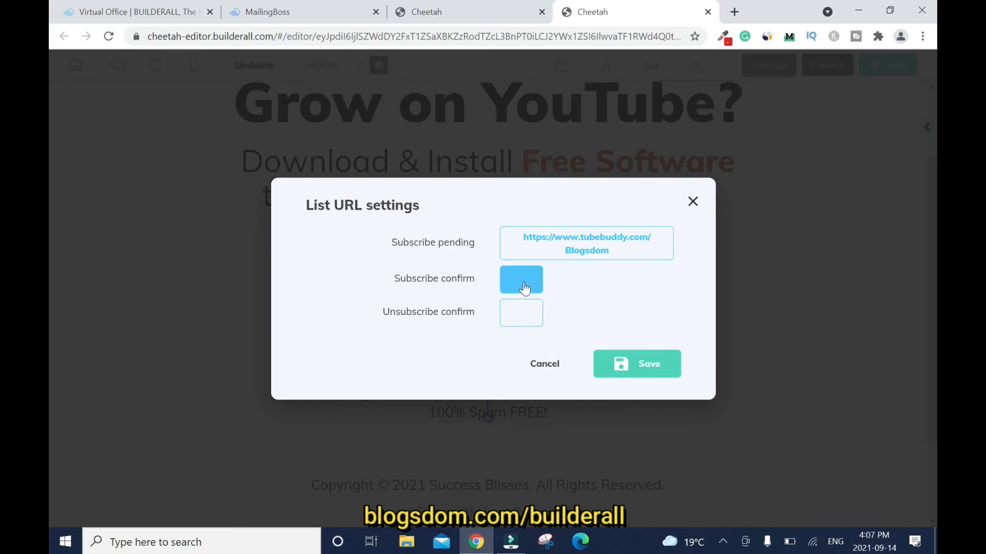
pyautogui.moveTo(625, 285)
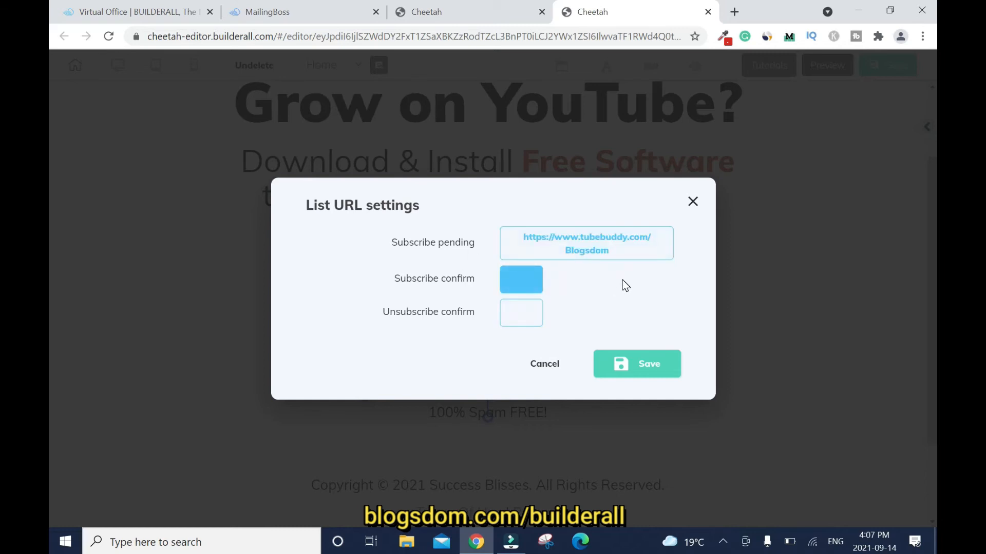
pyautogui.moveTo(521, 280)
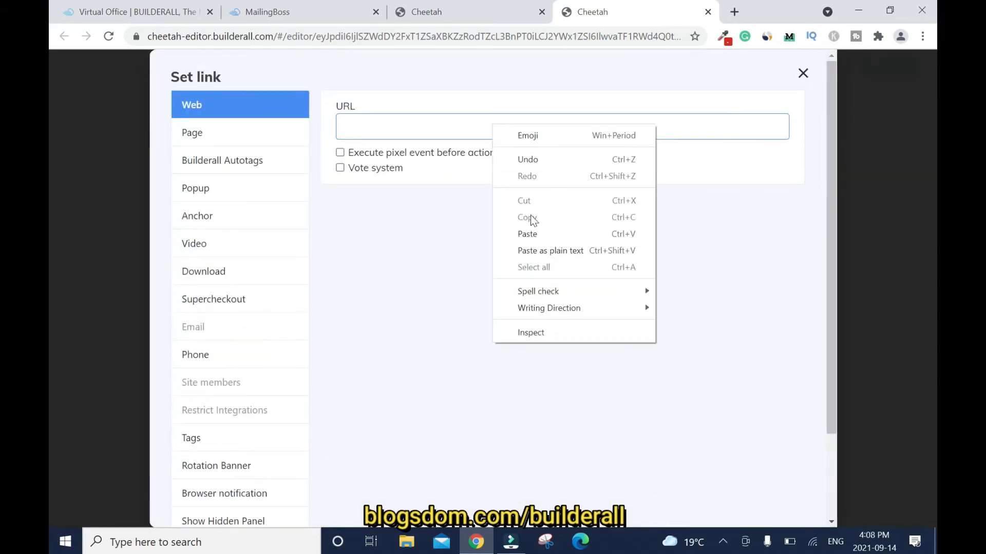
pyautogui.click(527, 234)
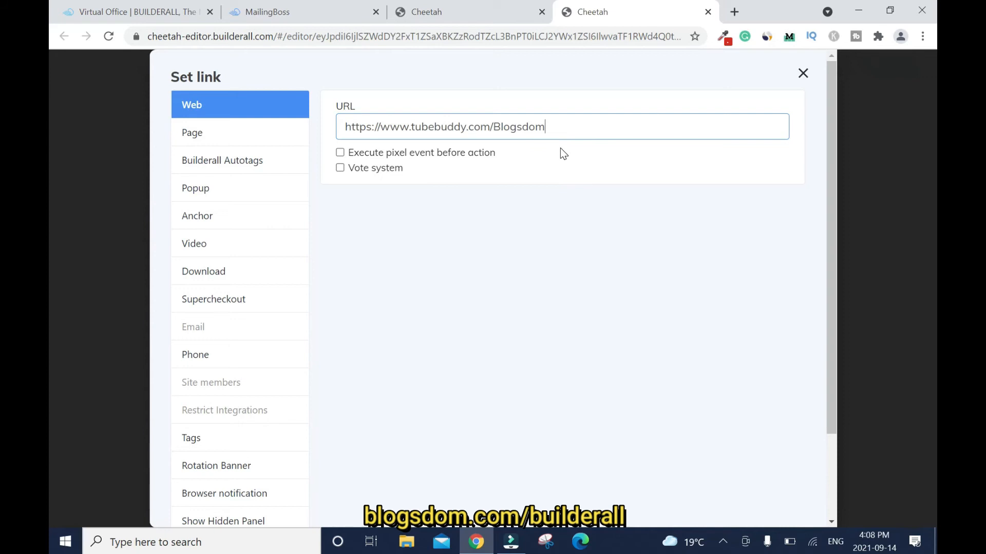
pyautogui.scroll(-3)
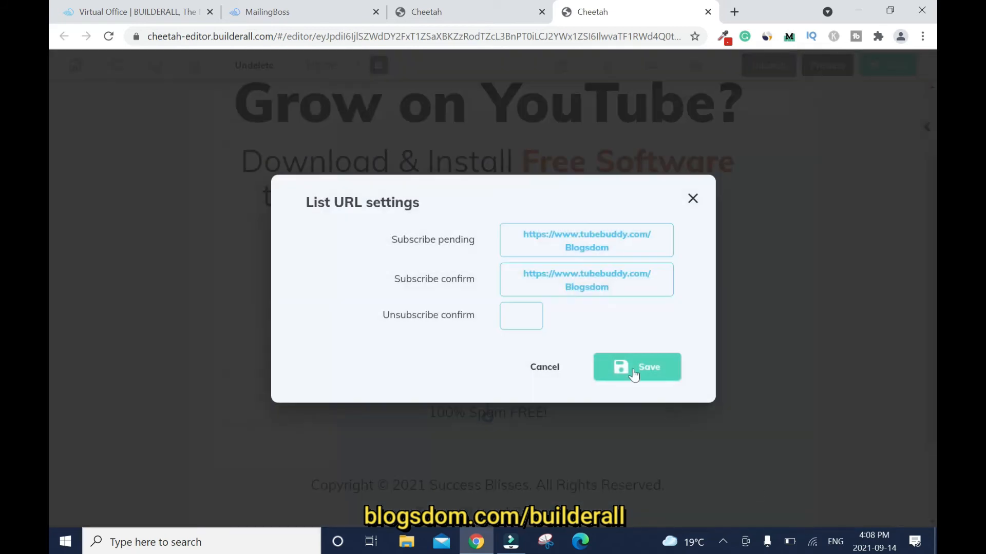
pyautogui.moveTo(716, 238)
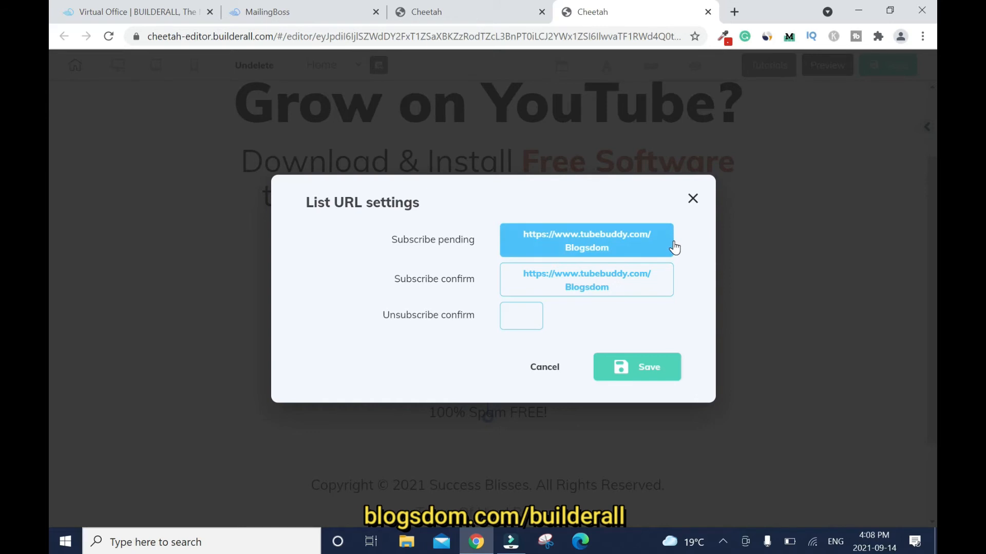
pyautogui.moveTo(657, 241)
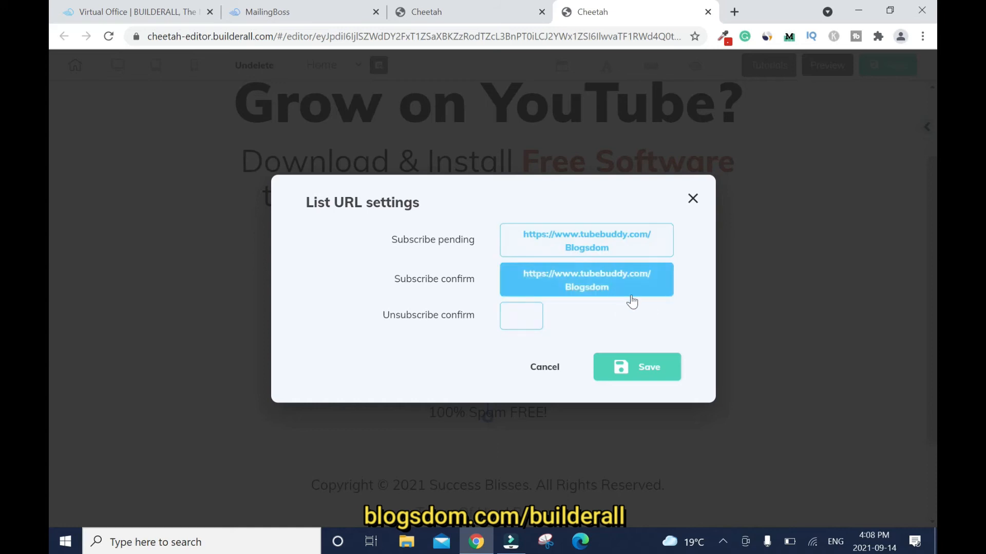
pyautogui.moveTo(603, 308)
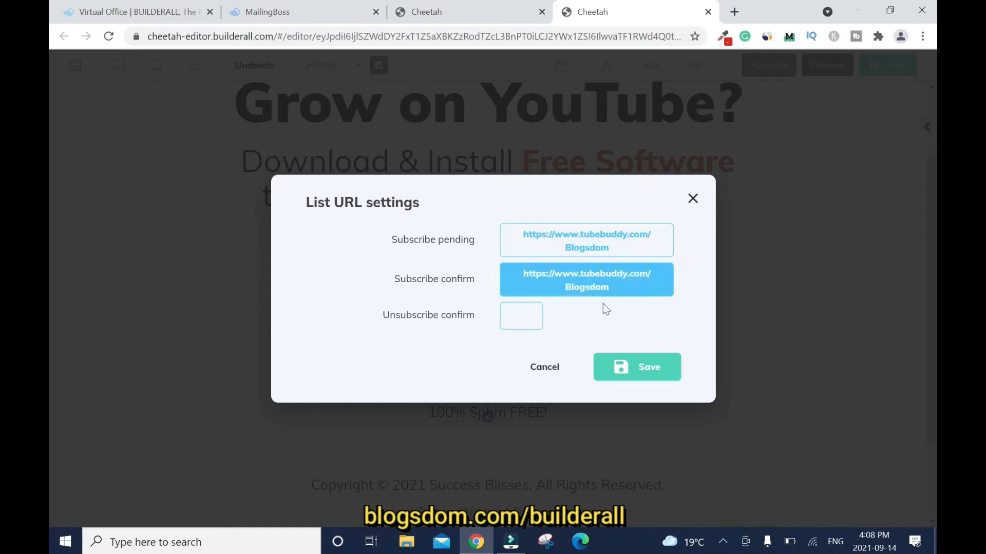
pyautogui.moveTo(647, 280)
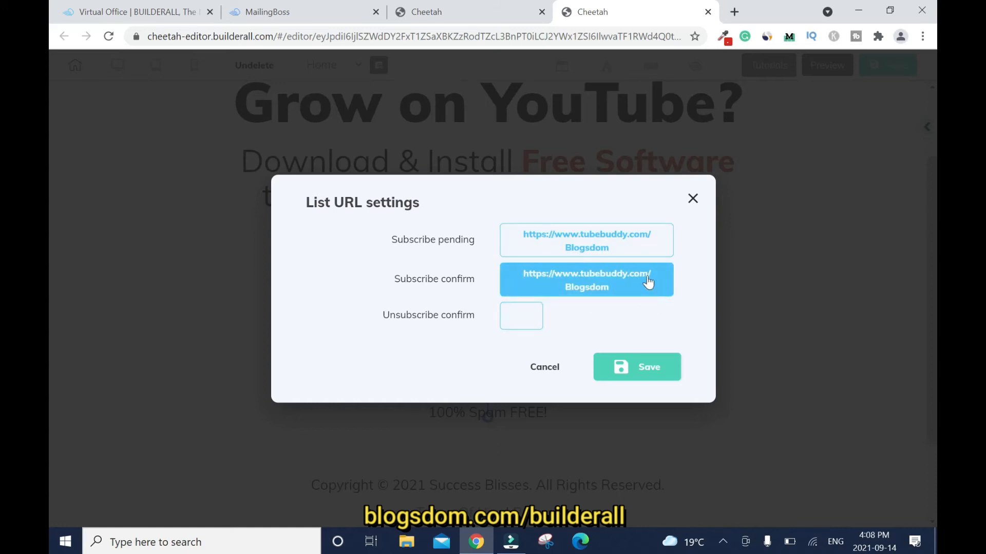
pyautogui.moveTo(640, 288)
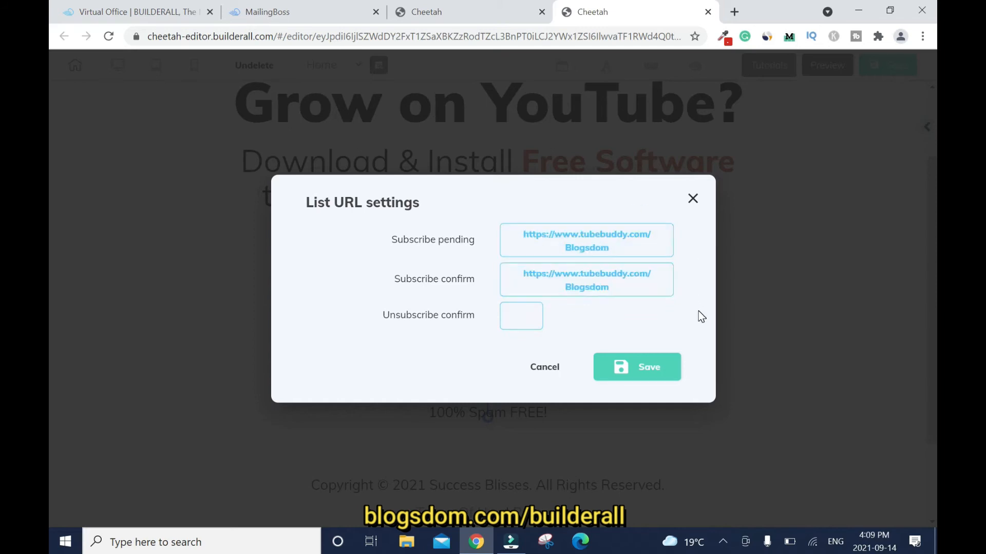
# Review the Subscribe confirm field and save the TubeBuddy redirect settings.
pyautogui.click(520, 316)
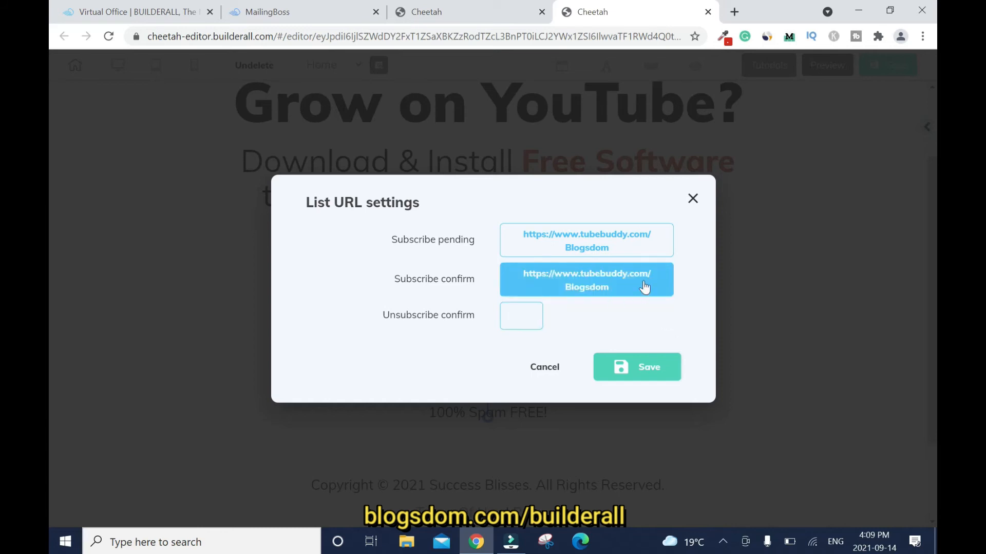
pyautogui.moveTo(644, 292)
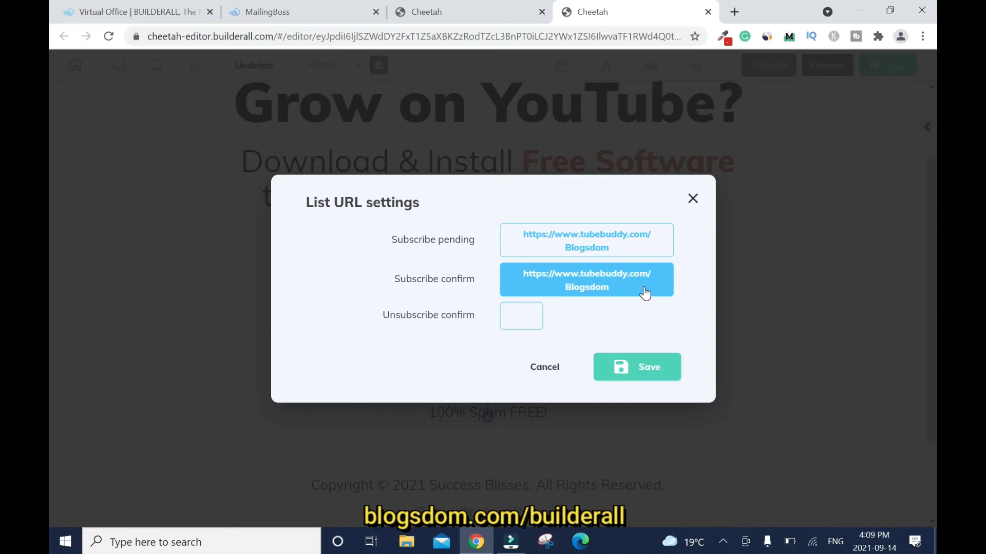
pyautogui.click(521, 316)
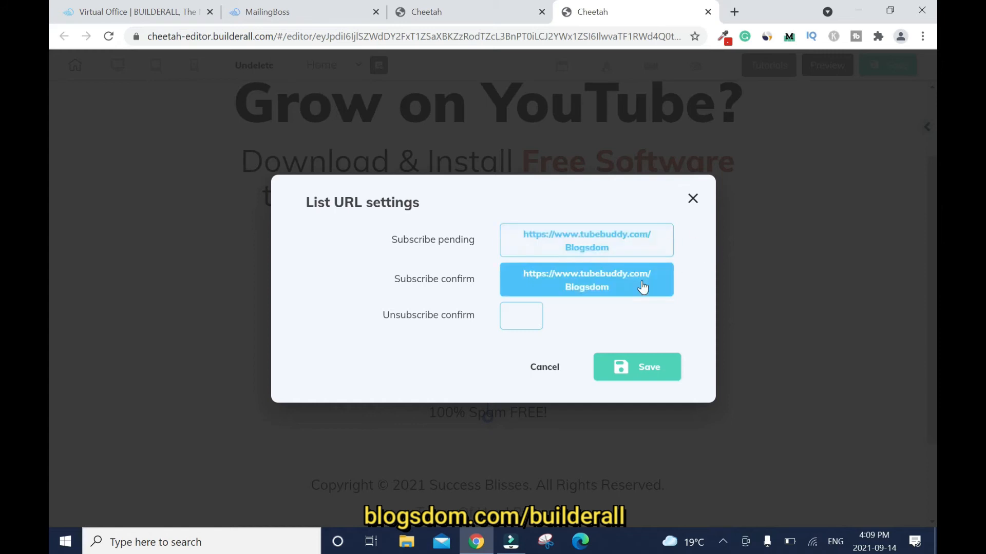
pyautogui.click(636, 367)
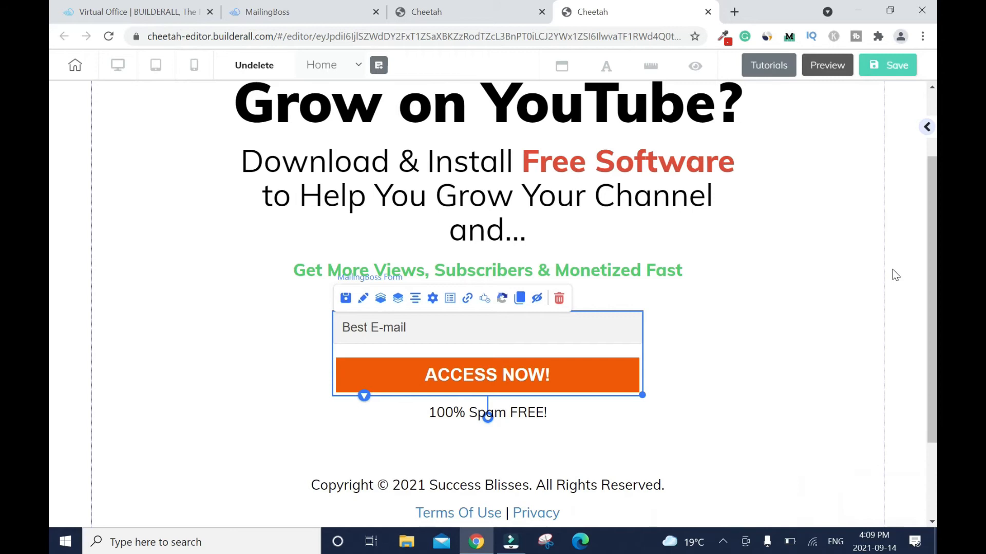
# Save the page, publish it to youtubeseo.successblisses.com, and close the done dialog.
pyautogui.scroll(3)
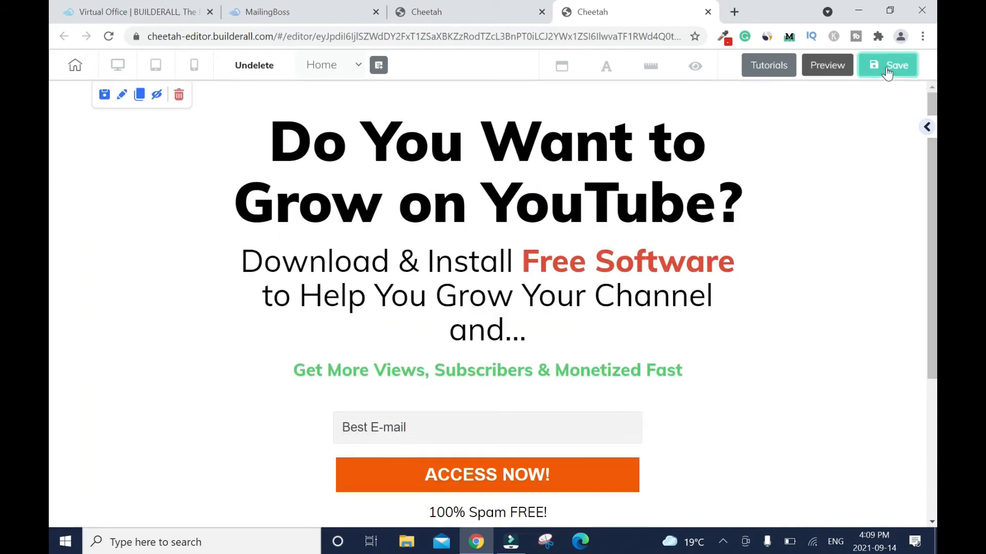
pyautogui.click(887, 64)
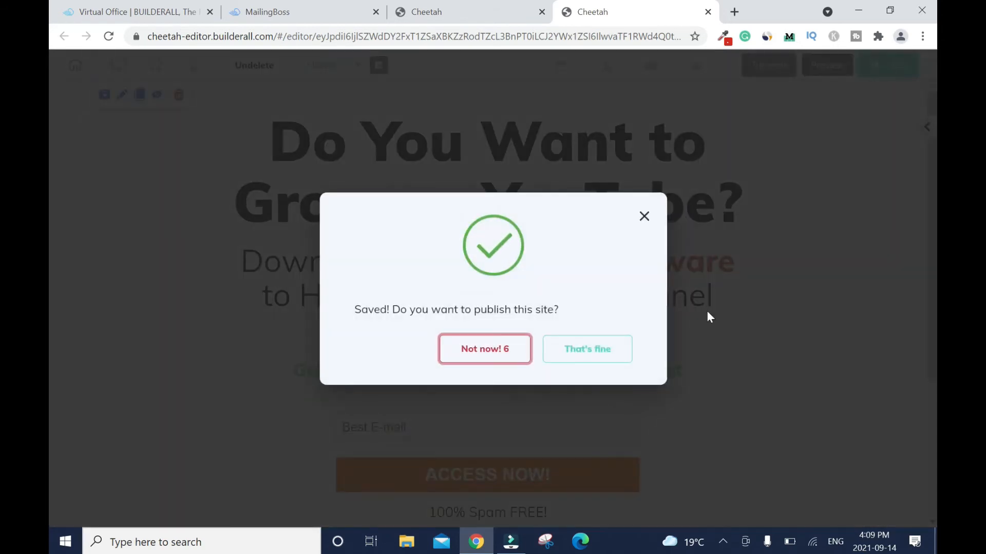
pyautogui.moveTo(586, 349)
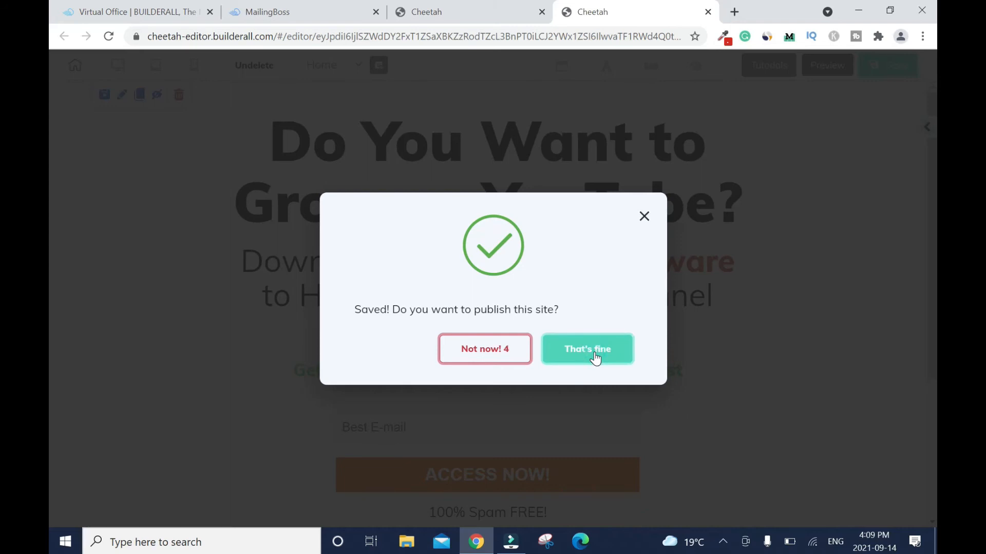
pyautogui.click(586, 349)
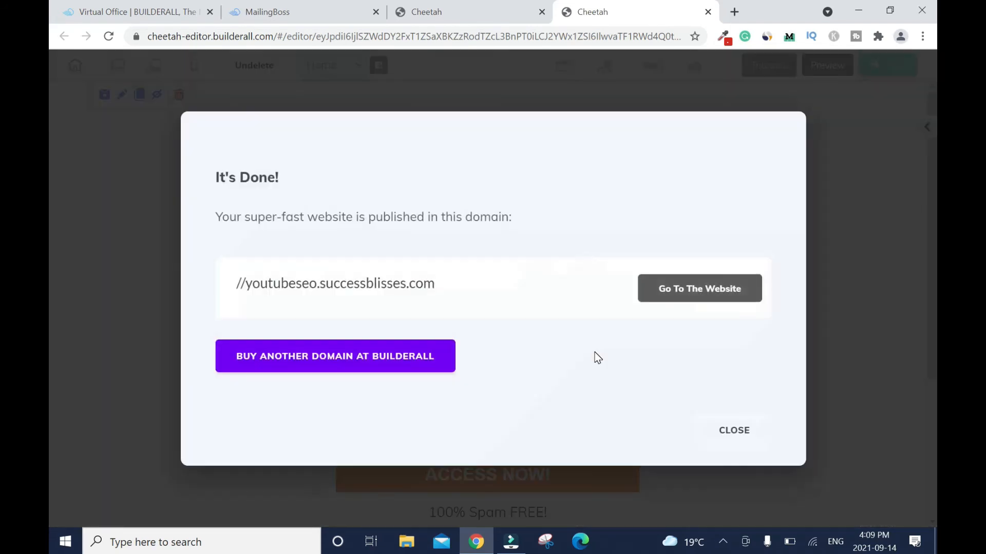
pyautogui.moveTo(449, 305)
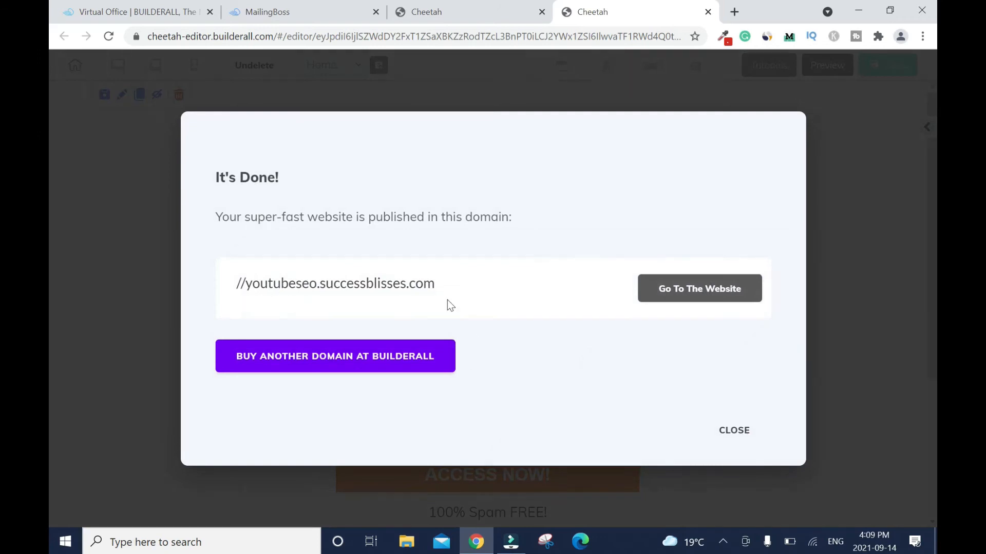
pyautogui.click(734, 430)
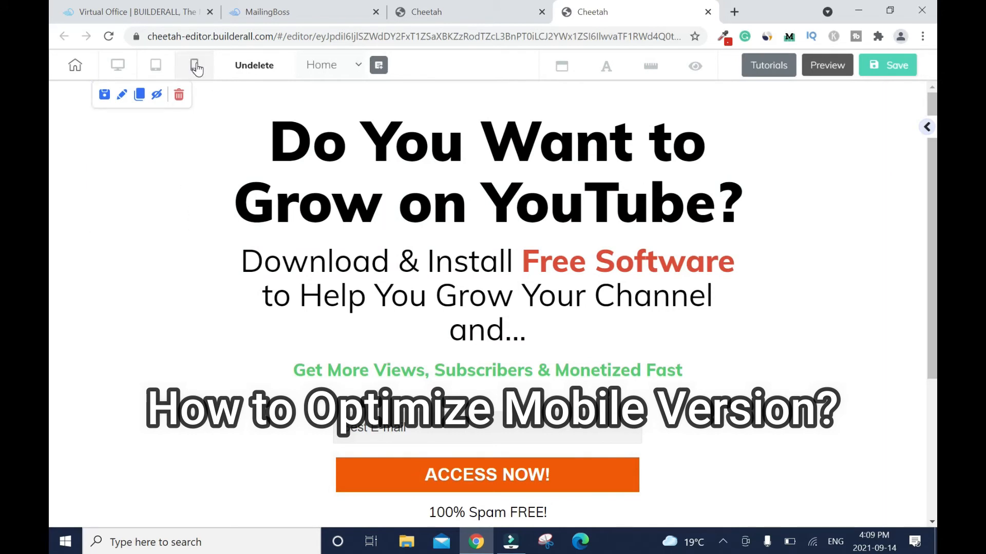
# In mobile view, move the headline, subheading and green tagline above the email form.
pyautogui.click(195, 65)
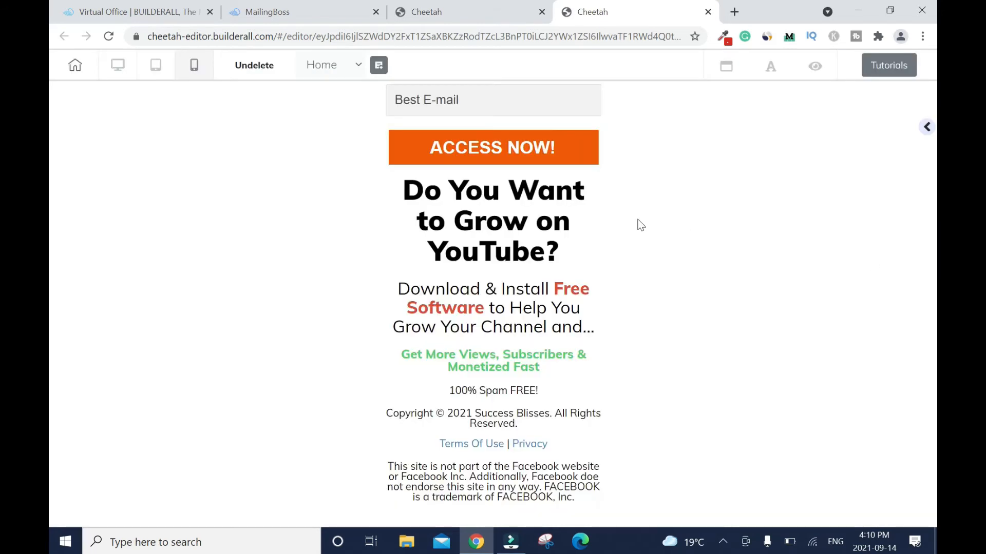
pyautogui.click(493, 221)
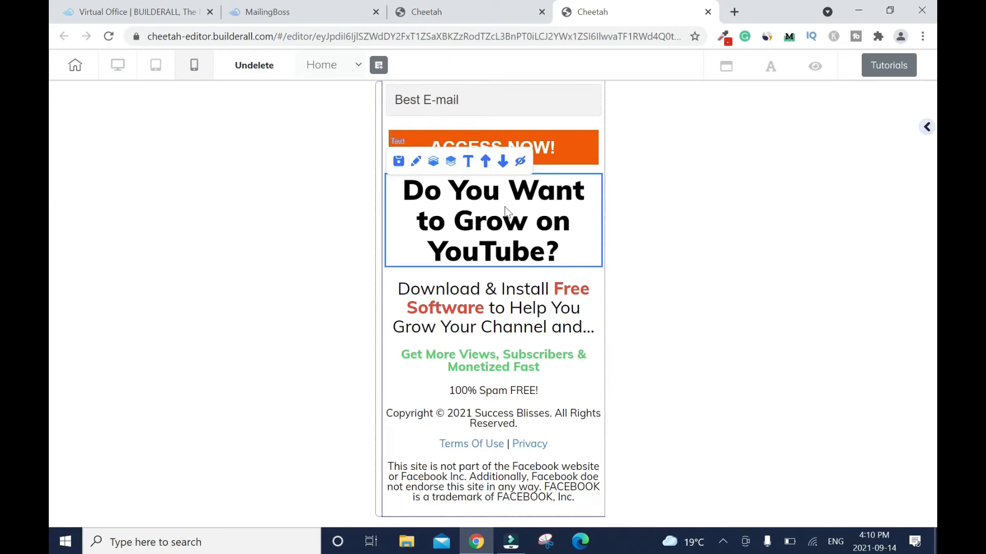
pyautogui.moveTo(485, 162)
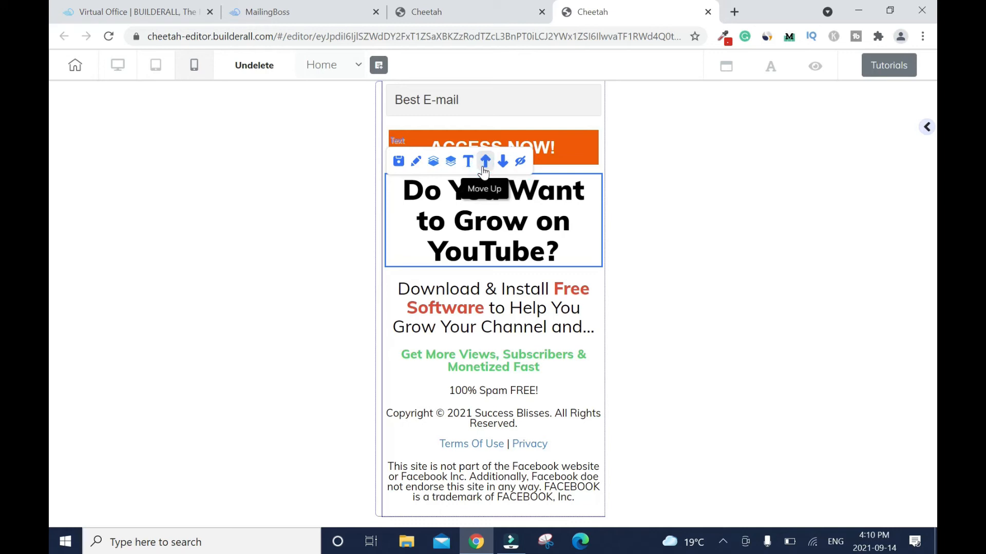
pyautogui.click(485, 162)
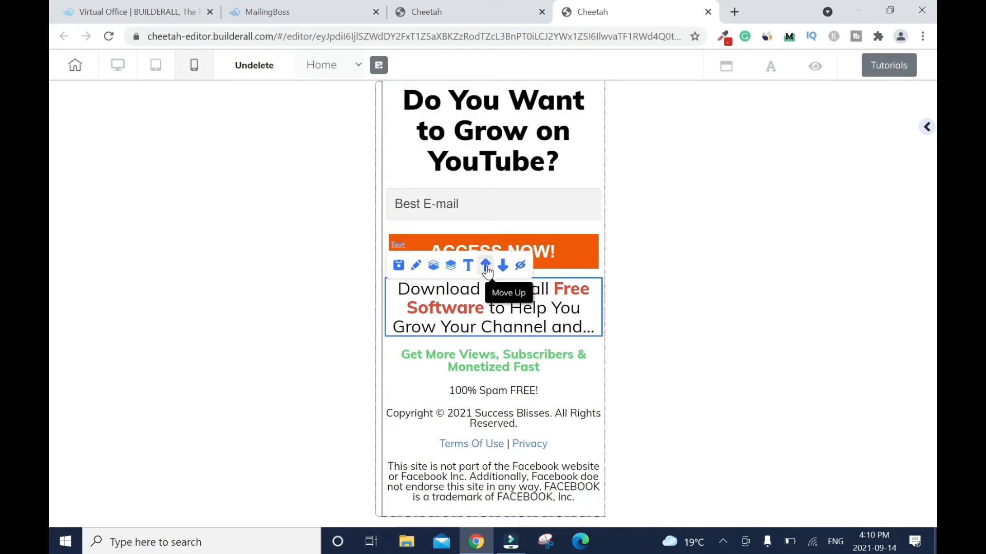
pyautogui.click(485, 265)
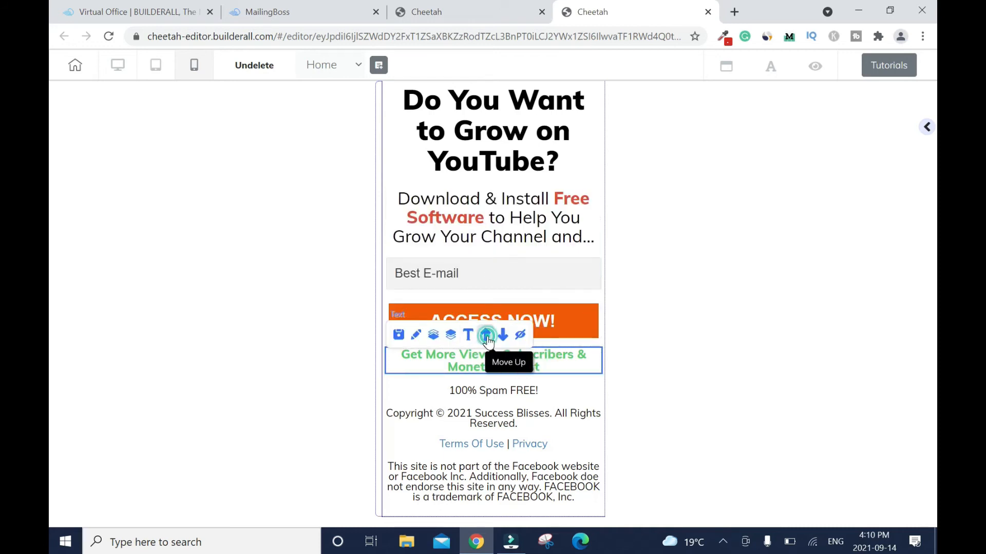
pyautogui.click(486, 334)
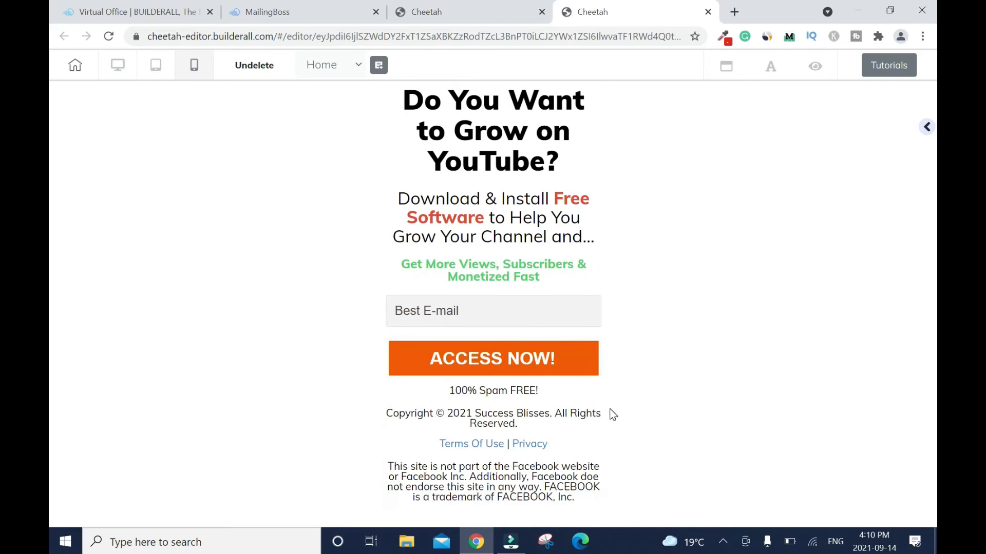
pyautogui.moveTo(683, 424)
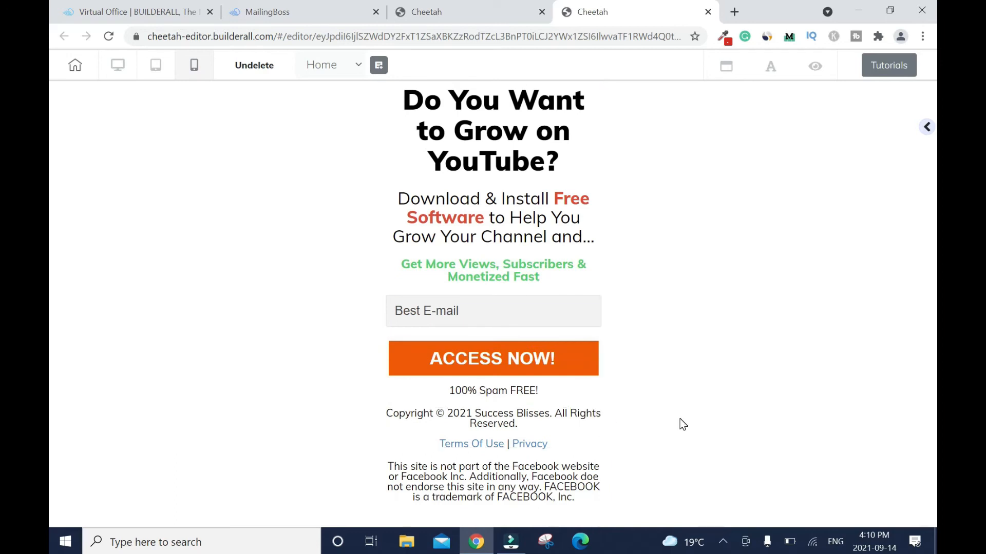
pyautogui.moveTo(761, 270)
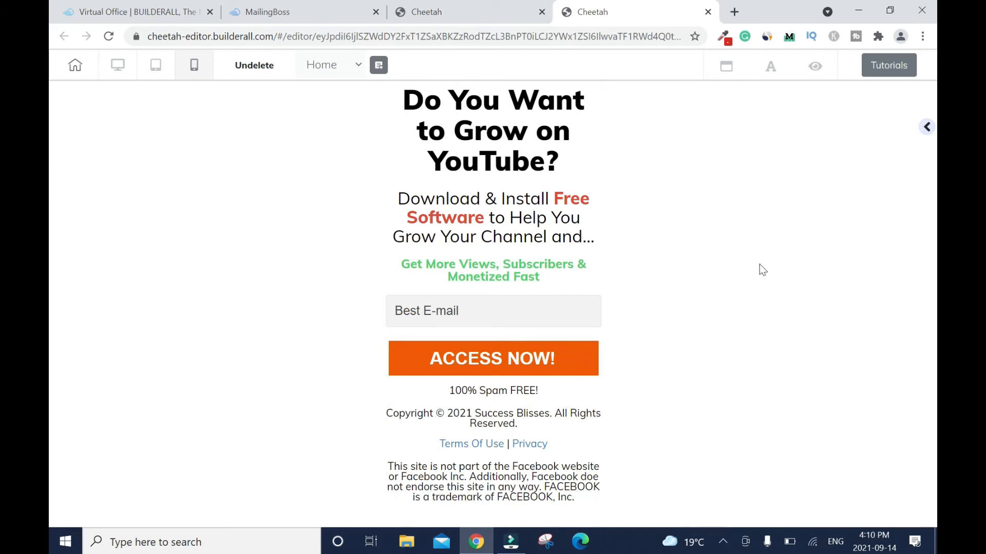
pyautogui.moveTo(155, 64)
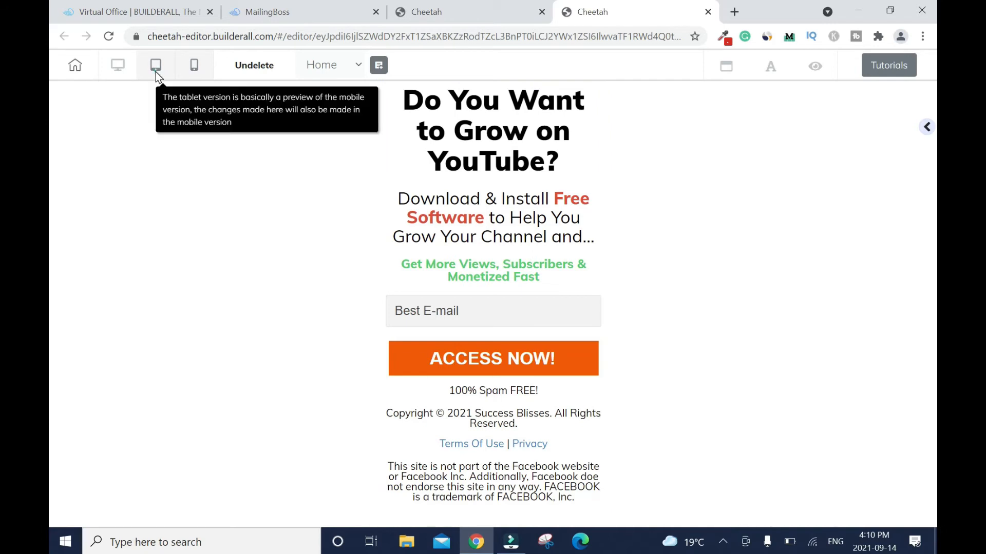
pyautogui.moveTo(155, 65)
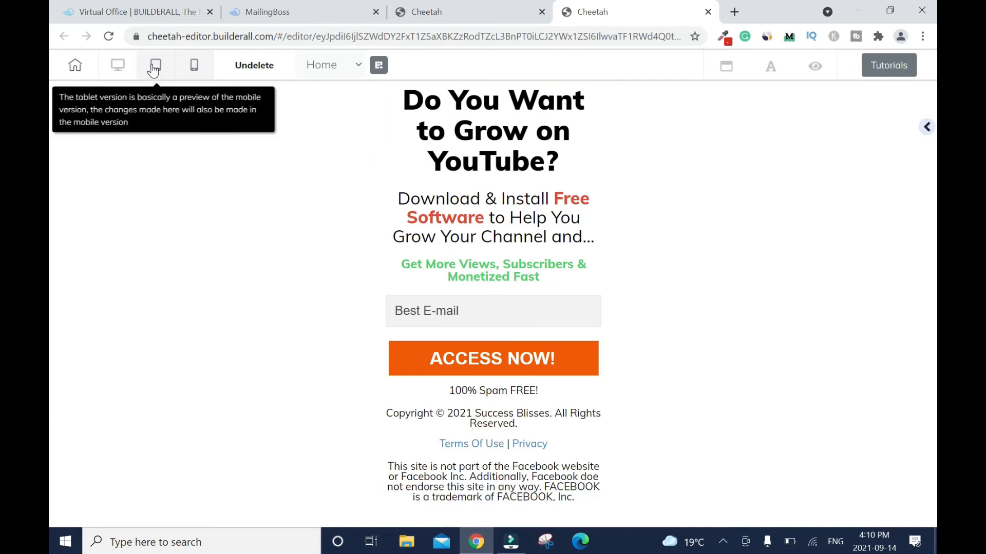
# Preview the tablet and mobile layouts, then return to the desktop view.
pyautogui.click(151, 65)
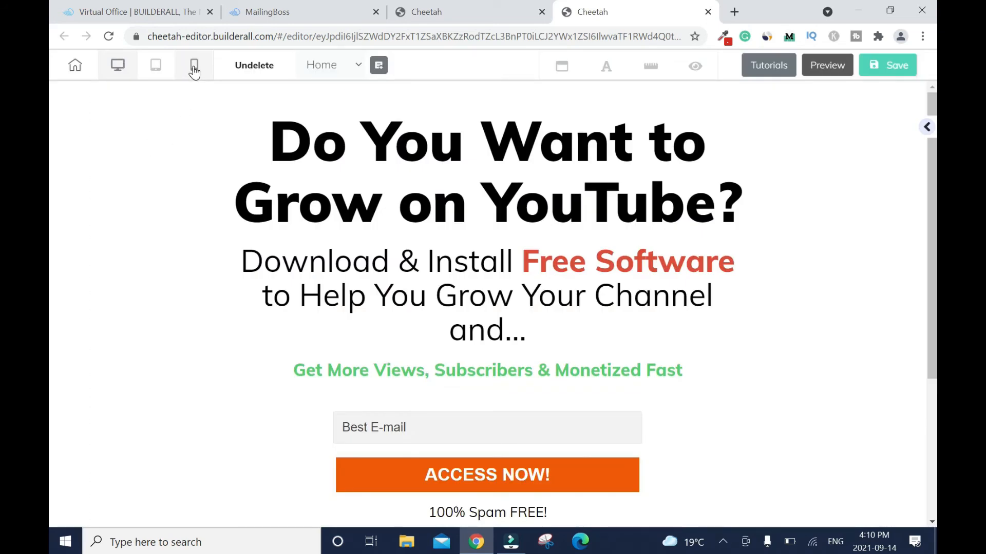
pyautogui.click(194, 65)
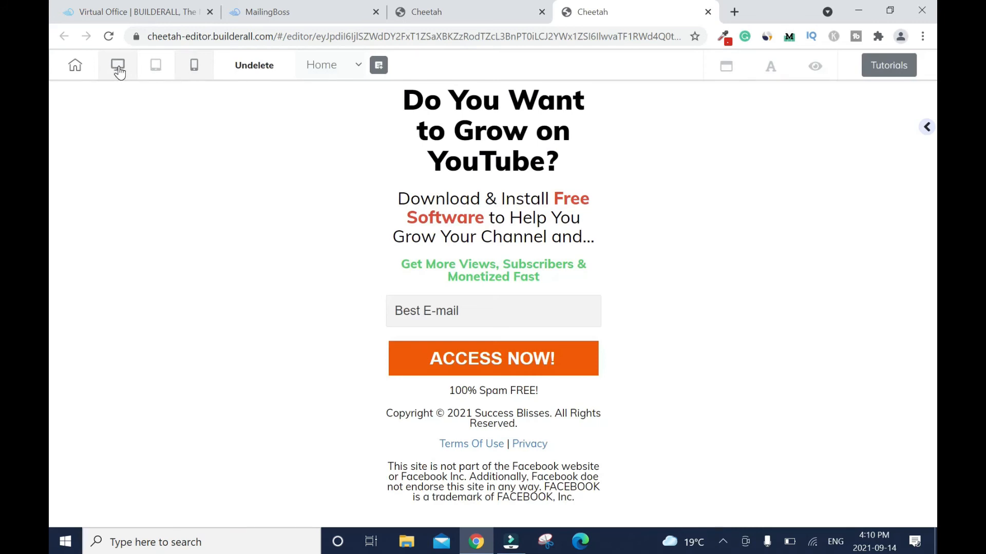
pyautogui.click(118, 65)
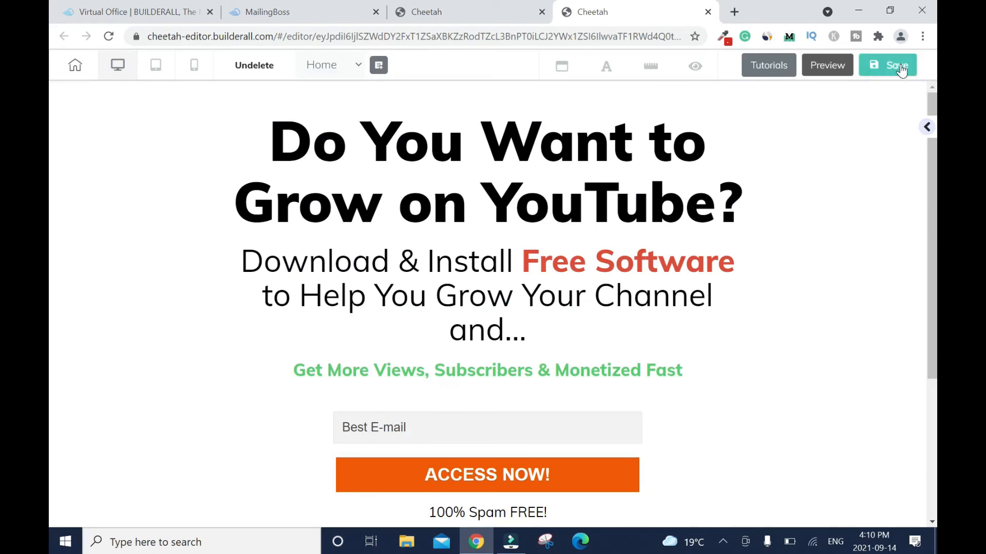
# Save the reordered page and republish it to youtubeseo.successblisses.com.
pyautogui.click(887, 65)
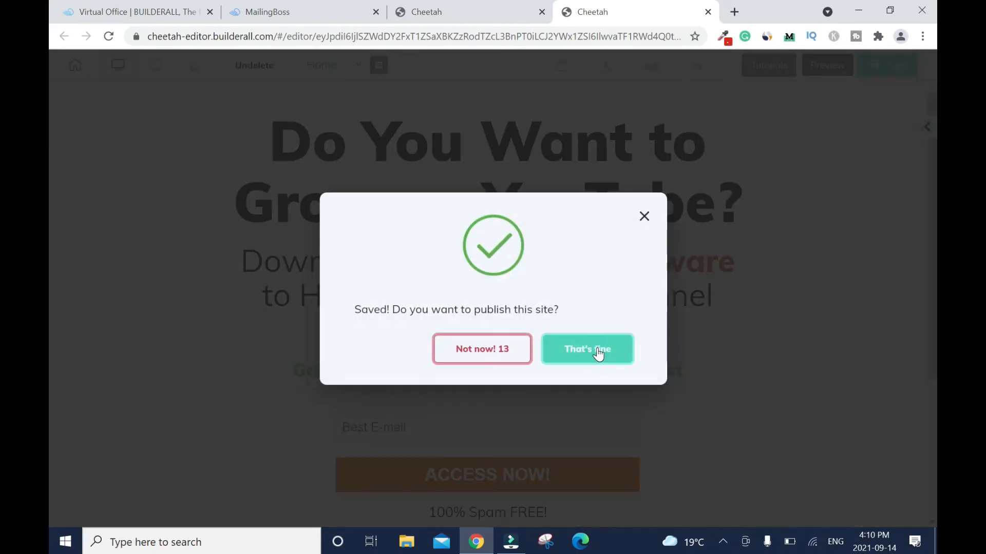
pyautogui.click(586, 349)
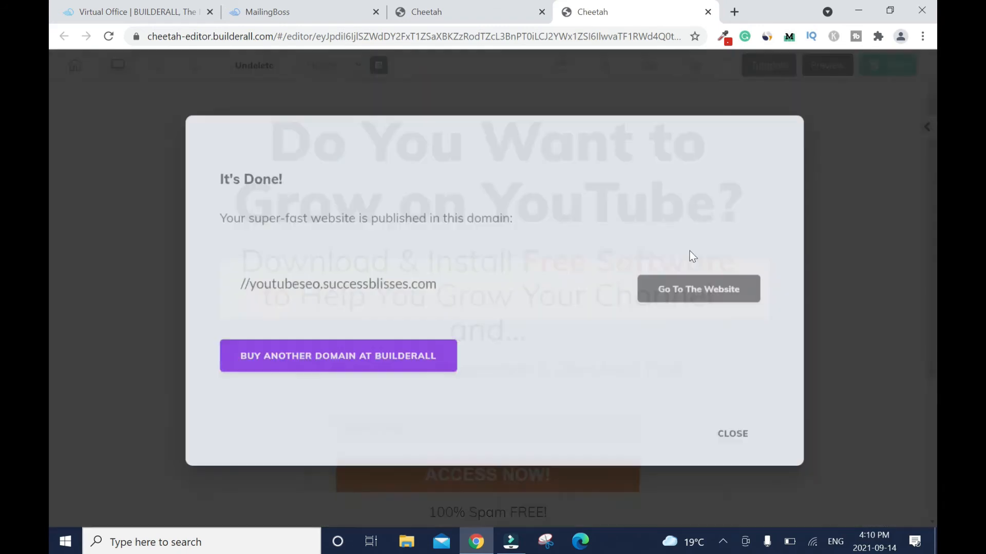
pyautogui.click(733, 434)
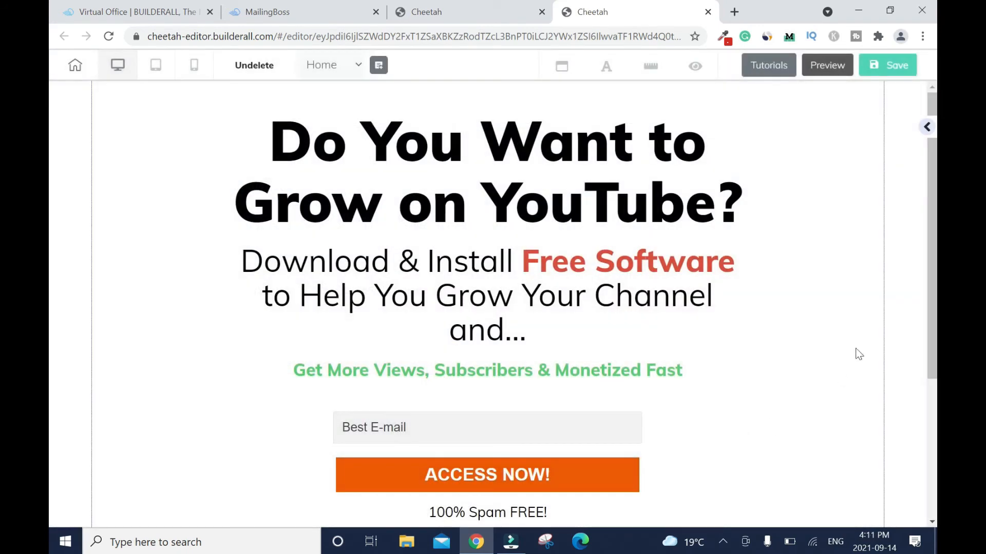
pyautogui.moveTo(877, 314)
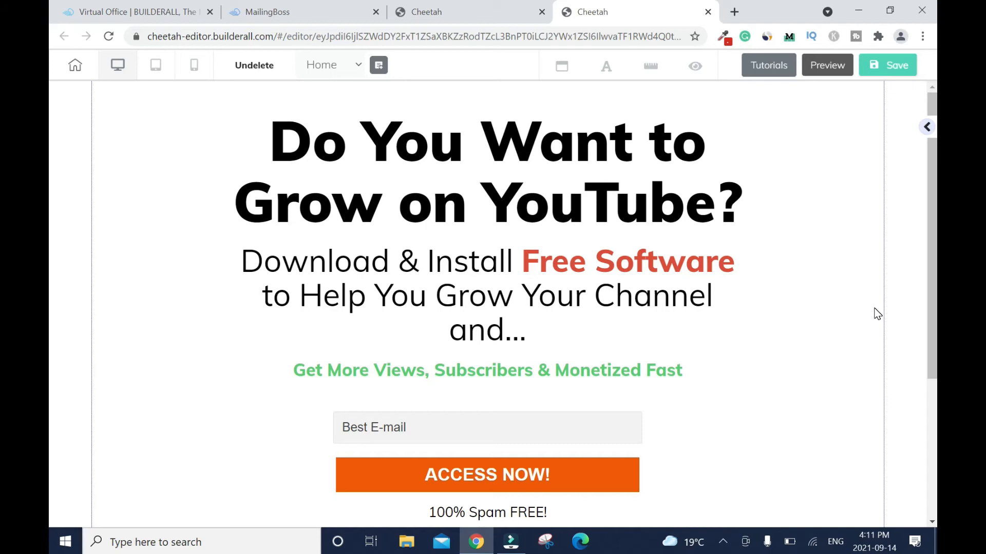
pyautogui.moveTo(462, 12)
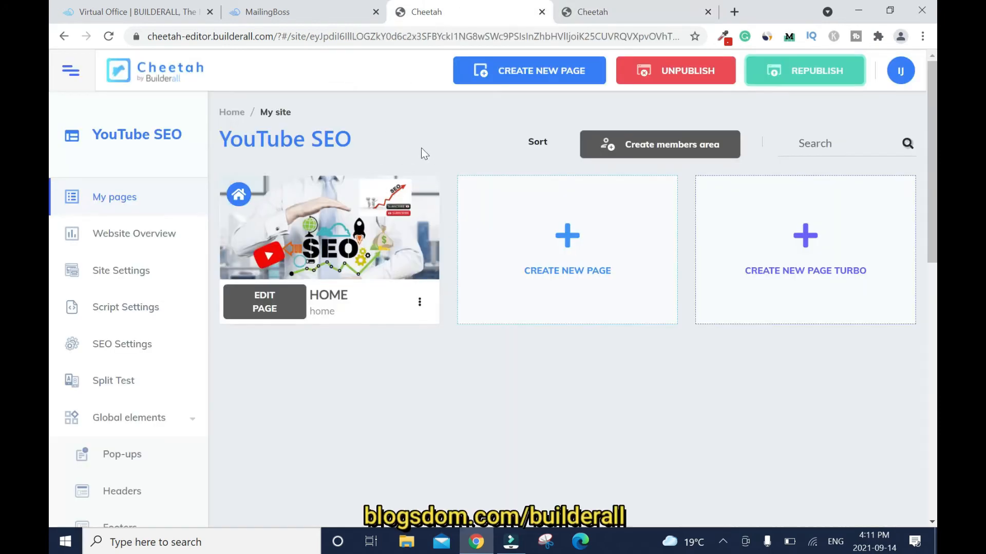
pyautogui.moveTo(787, 105)
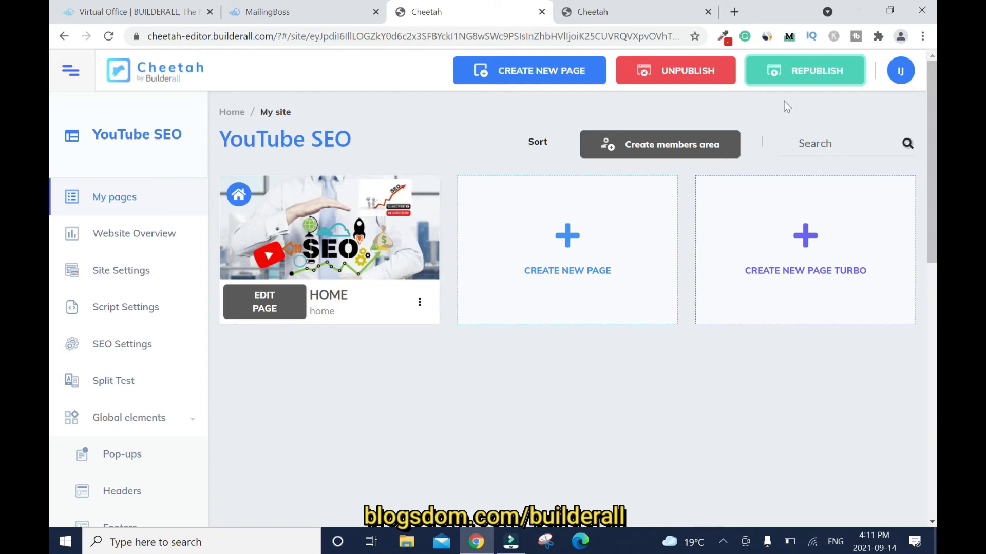
pyautogui.moveTo(796, 80)
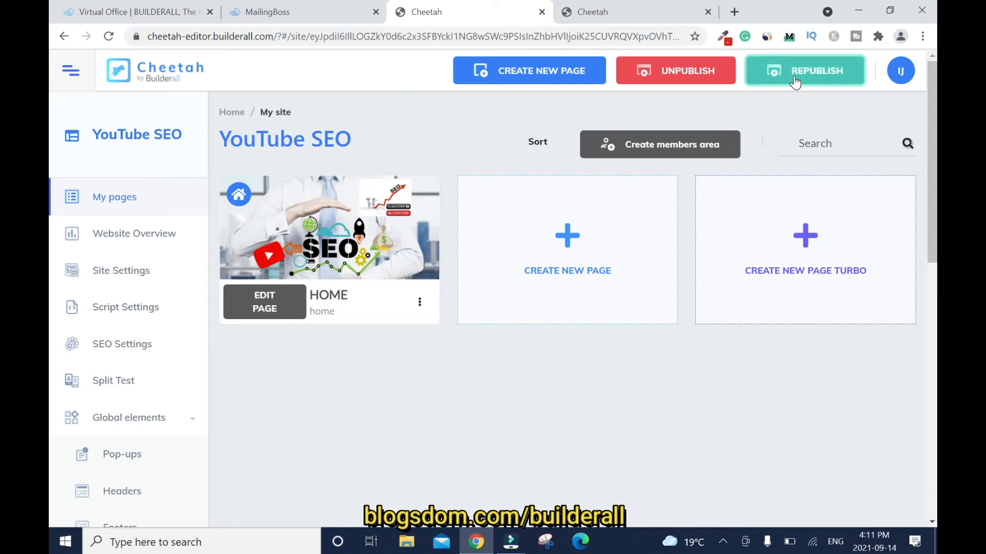
# Republish the site and open the live HOME page via Go to the website page.
pyautogui.click(805, 70)
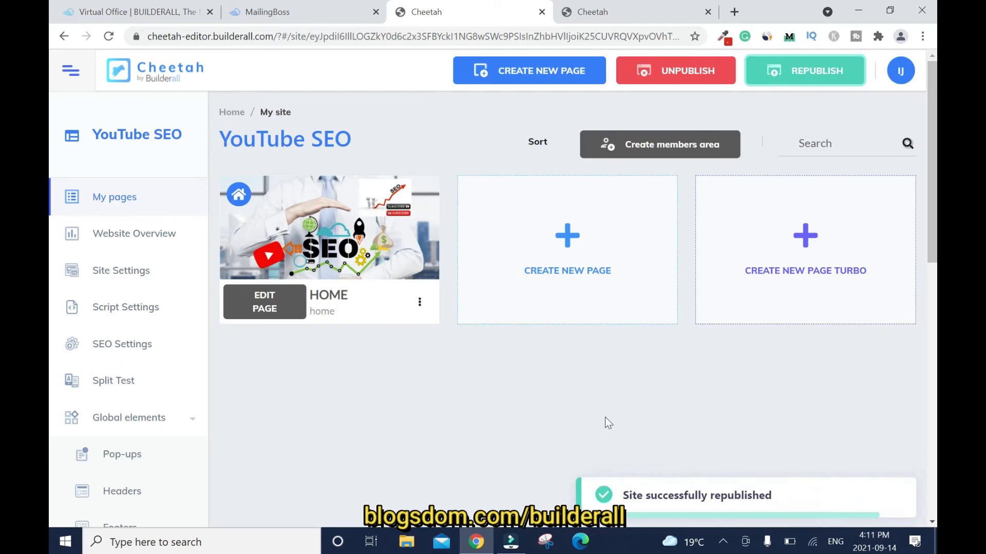
pyautogui.moveTo(496, 438)
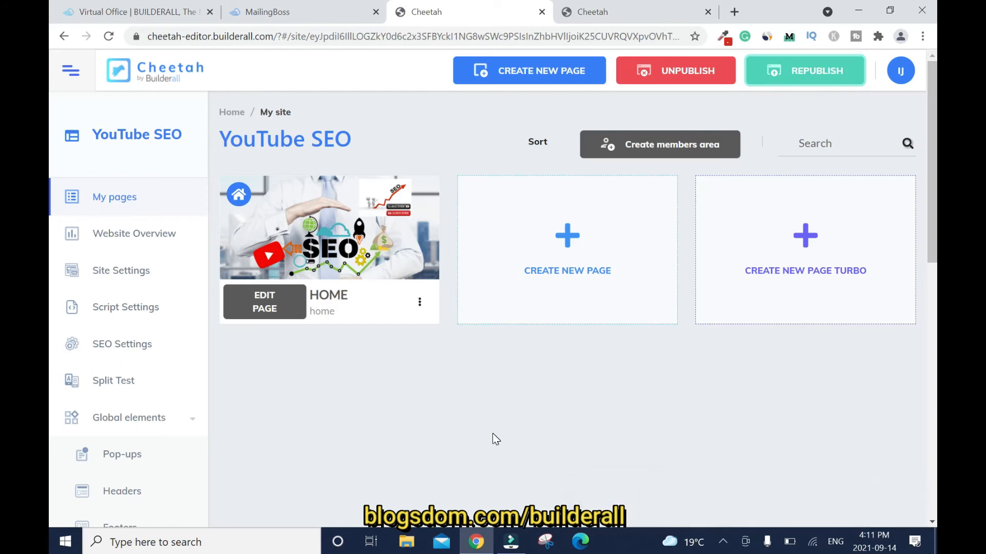
pyautogui.moveTo(808, 495)
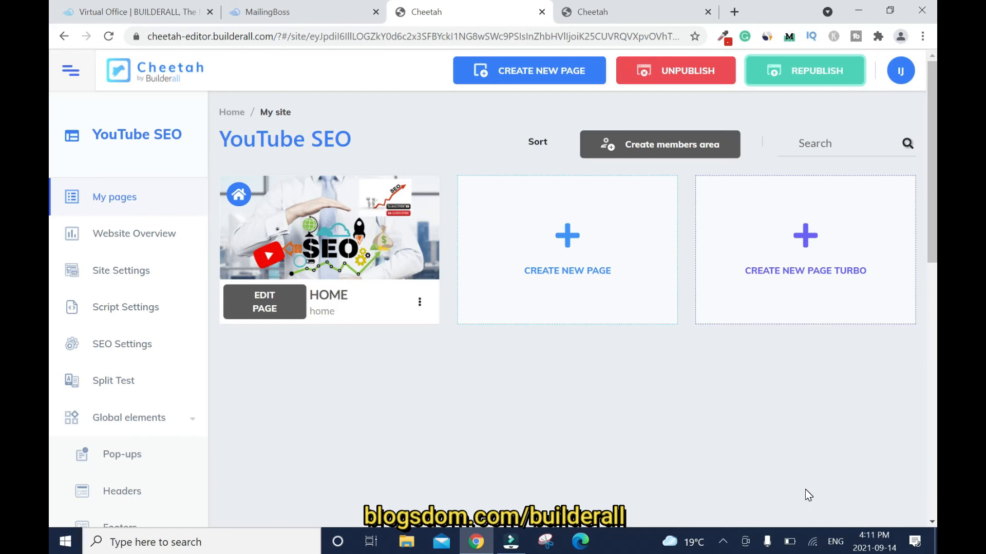
pyautogui.moveTo(484, 338)
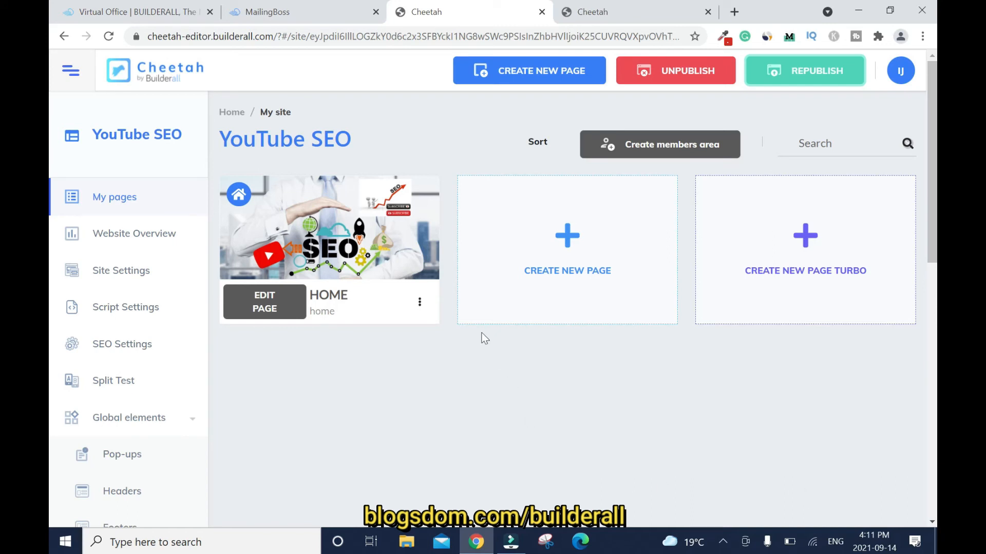
pyautogui.click(419, 302)
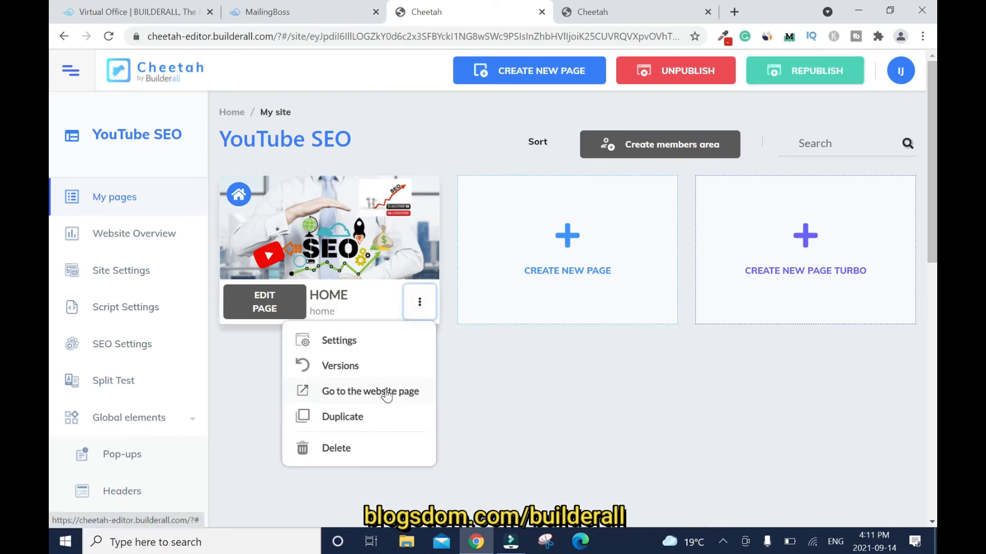
pyautogui.click(369, 392)
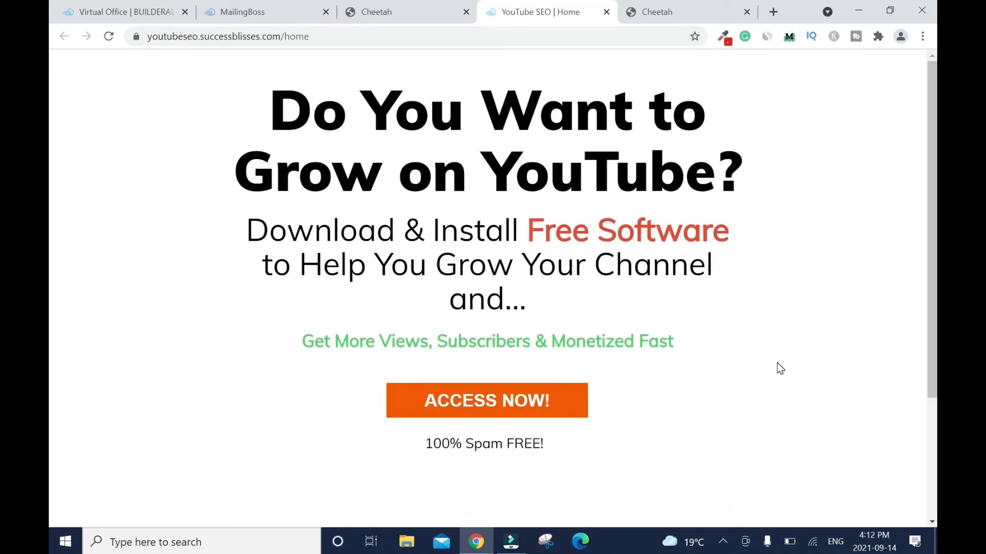
pyautogui.moveTo(837, 438)
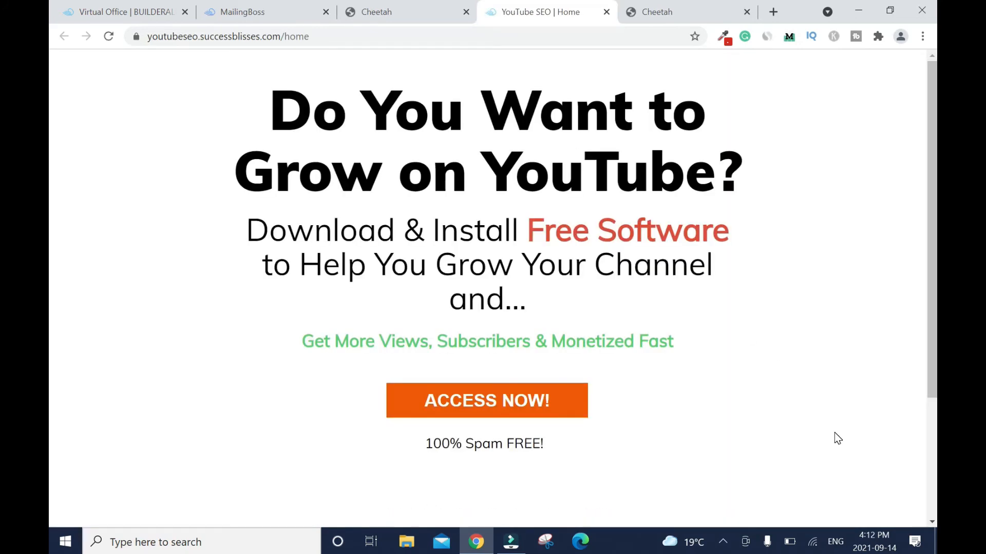
pyautogui.moveTo(51, 263)
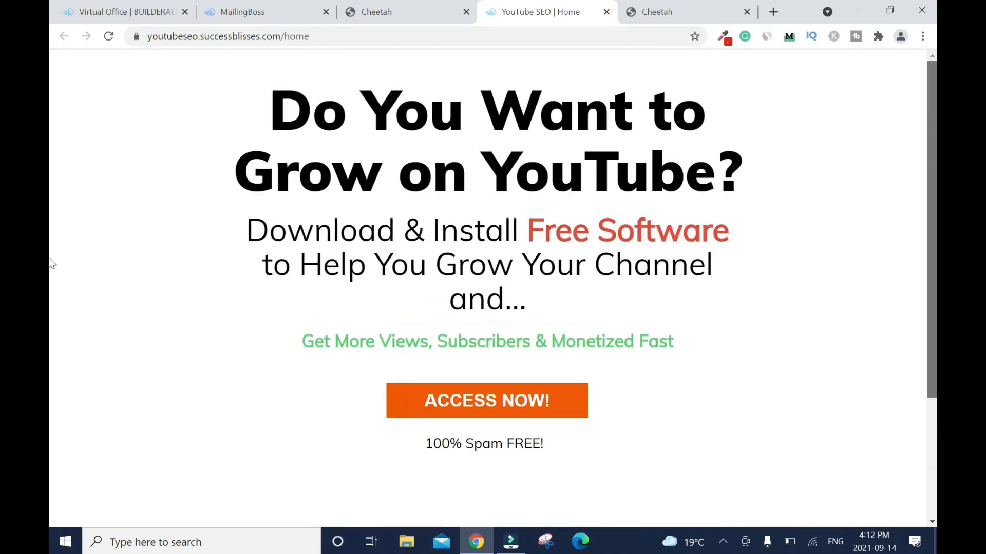
pyautogui.moveTo(108, 36)
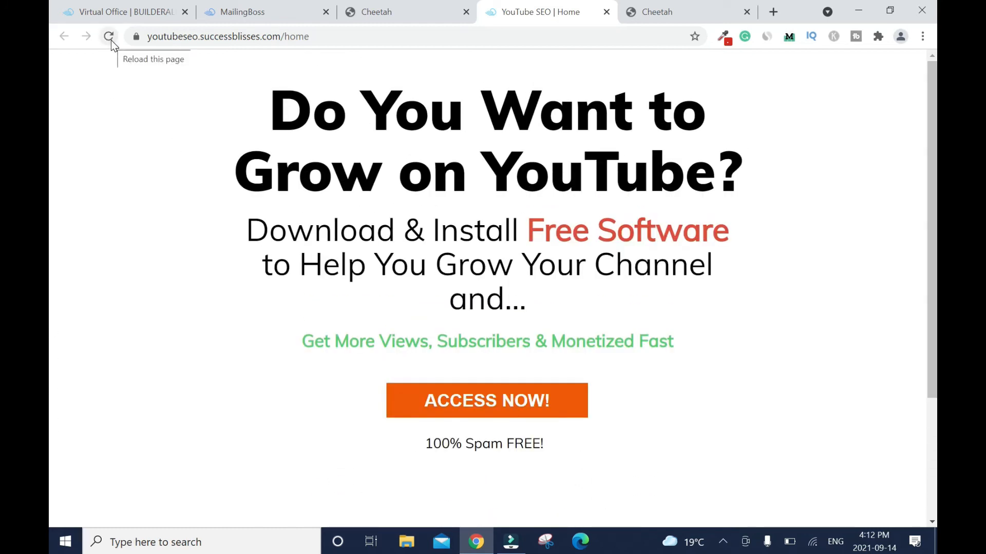
# Enter a test email in the live page's form, hit ACCESS NOW, and browse the TubeBuddy page.
pyautogui.scroll(-3)
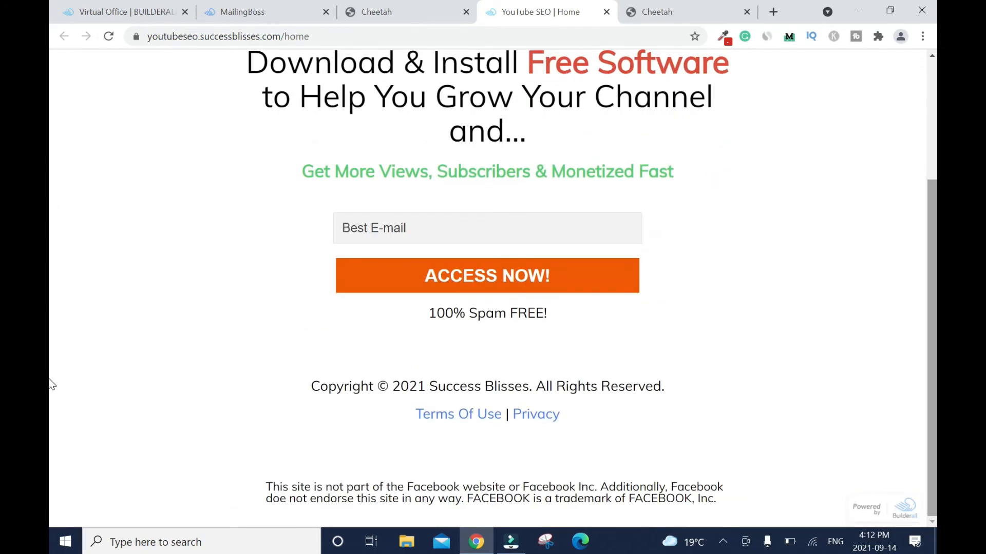
pyautogui.scroll(3)
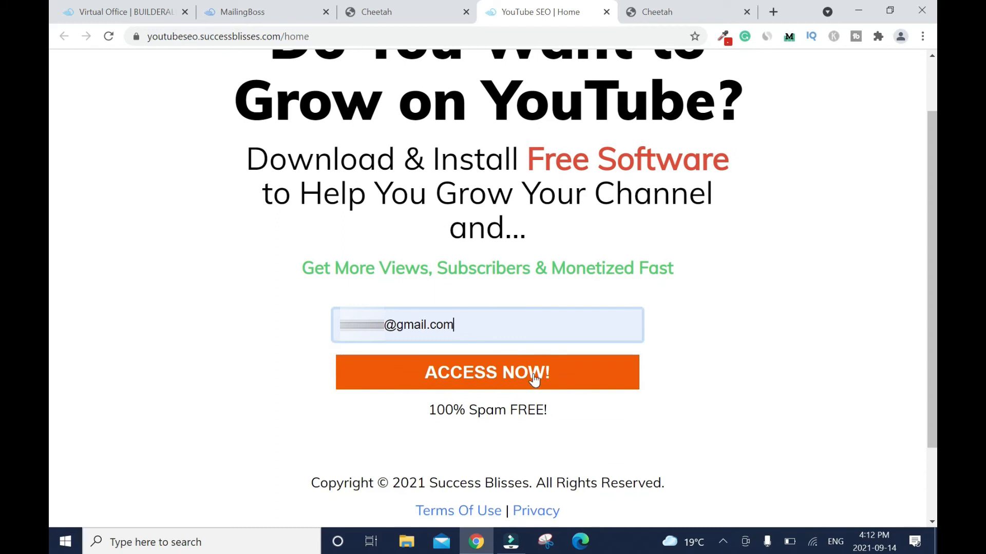
pyautogui.click(487, 372)
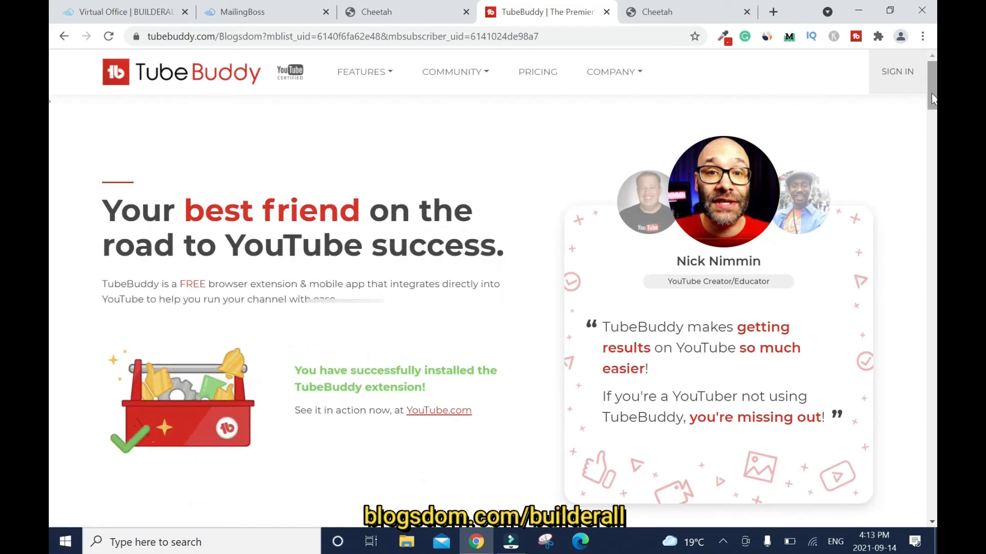
pyautogui.scroll(-3)
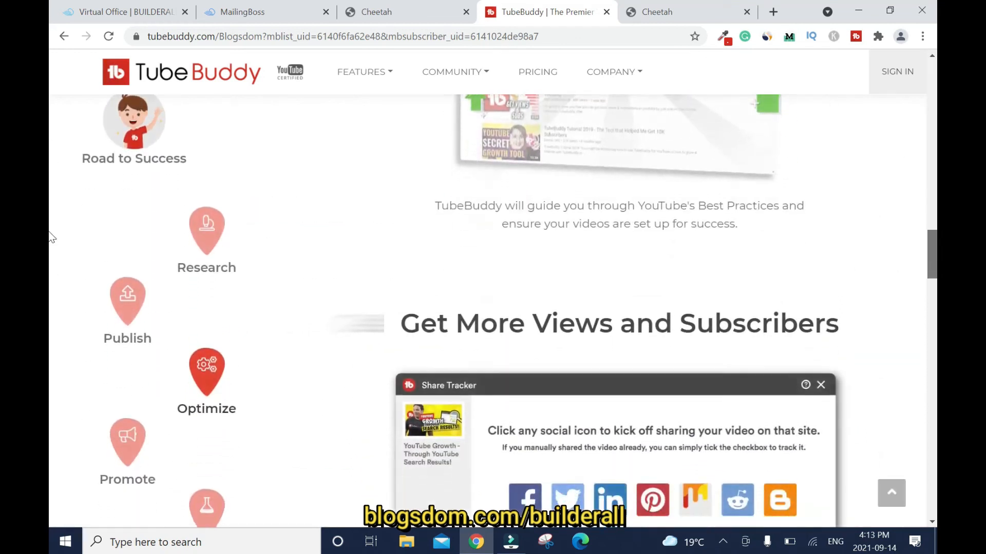
pyautogui.scroll(3)
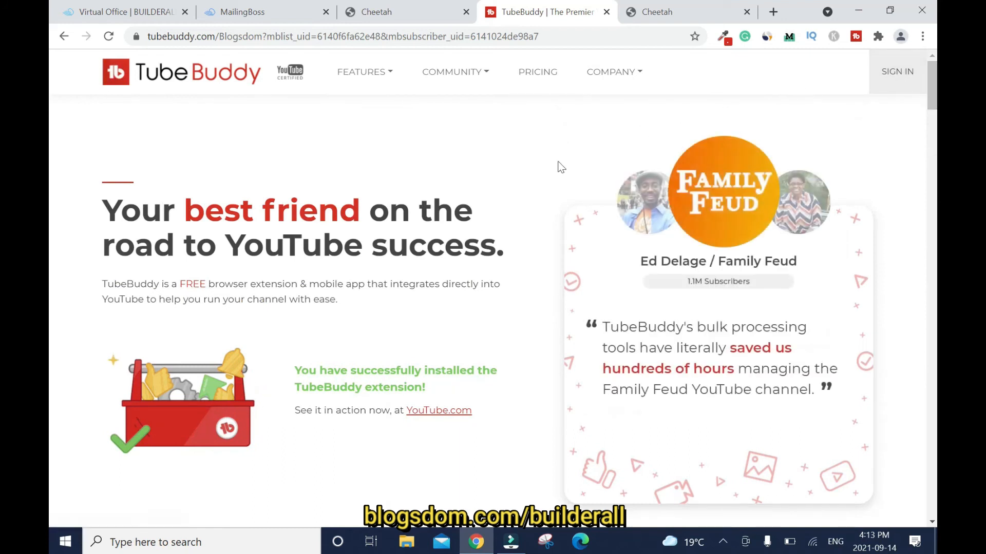
pyautogui.moveTo(508, 84)
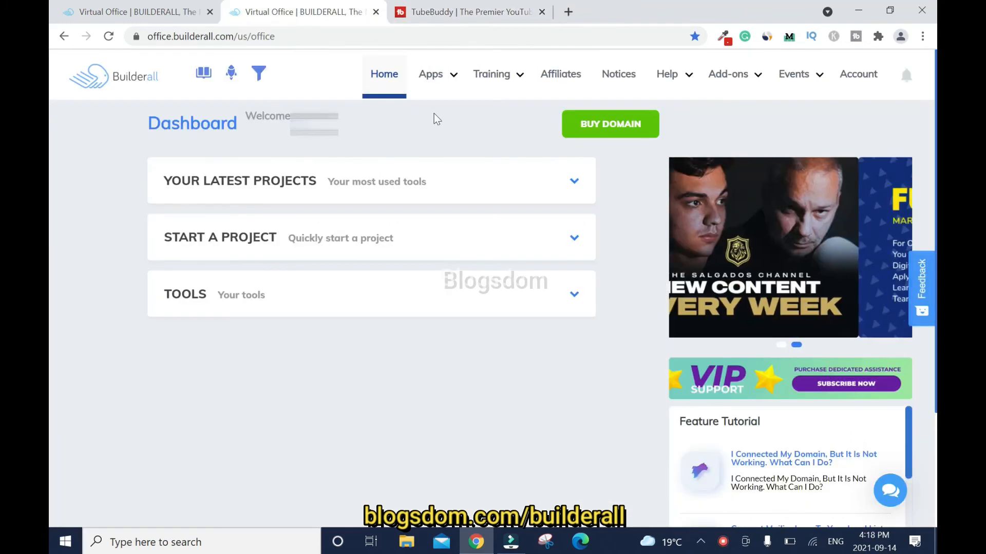
# Launch MailingBoss from the Builderall Apps menu and open its subscriber lists via See lists.
pyautogui.click(430, 74)
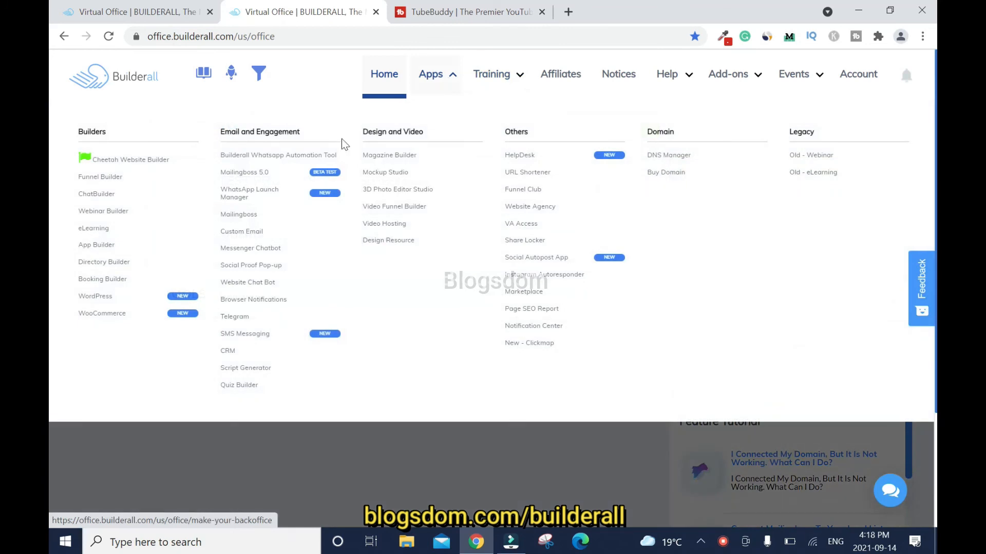
pyautogui.click(244, 173)
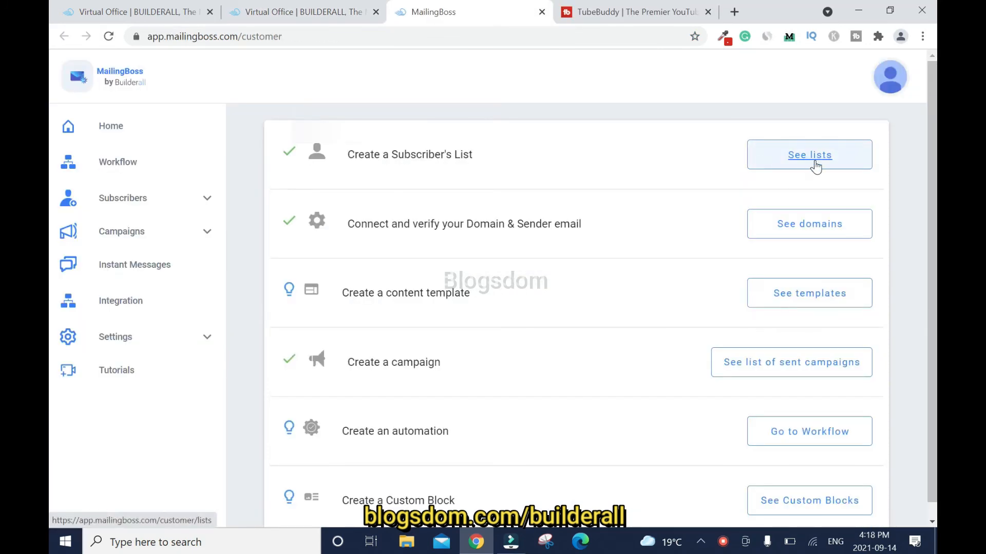
pyautogui.click(809, 154)
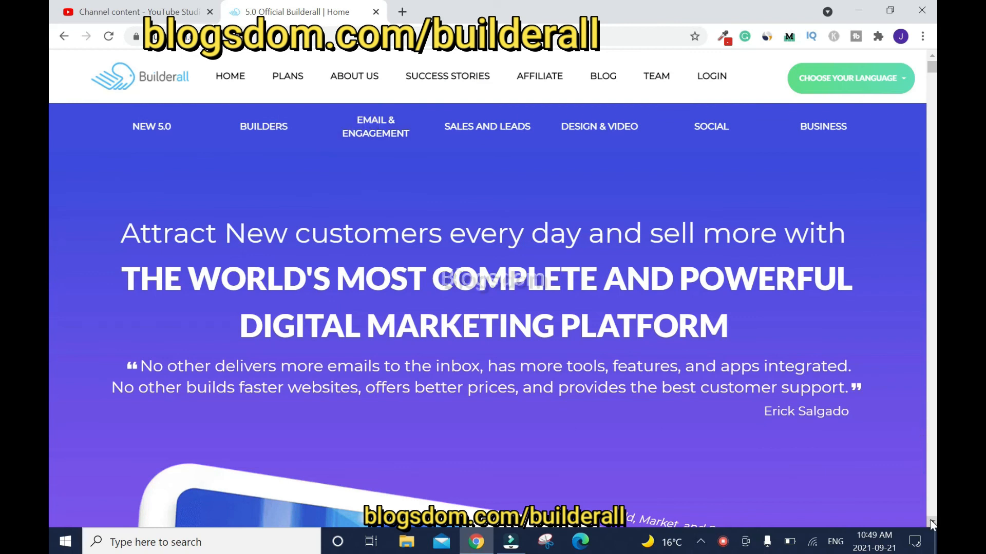
# Check the YouTube SEO list's single subscriber, then navigate to the Builderall Plans page.
pyautogui.scroll(-3)
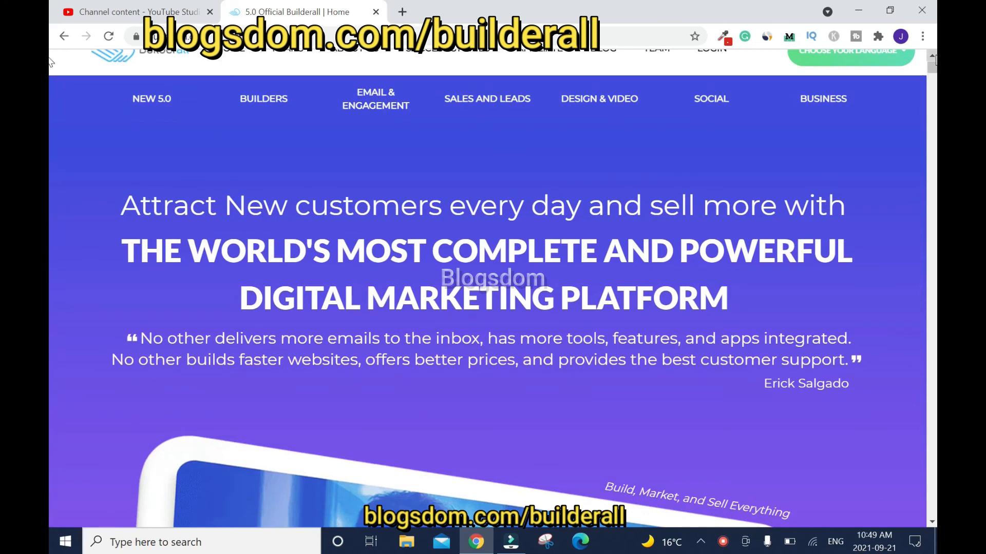
pyautogui.scroll(3)
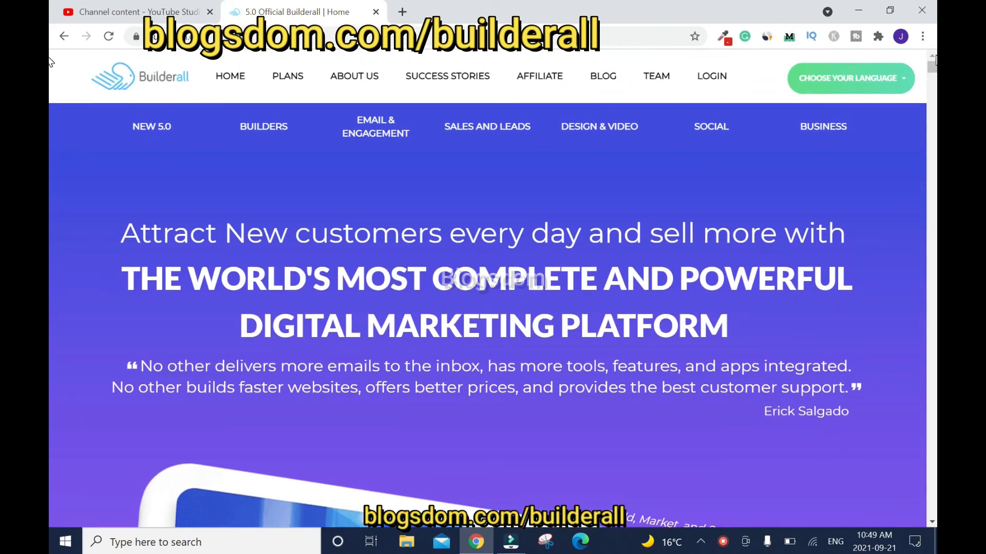
pyautogui.moveTo(932, 69)
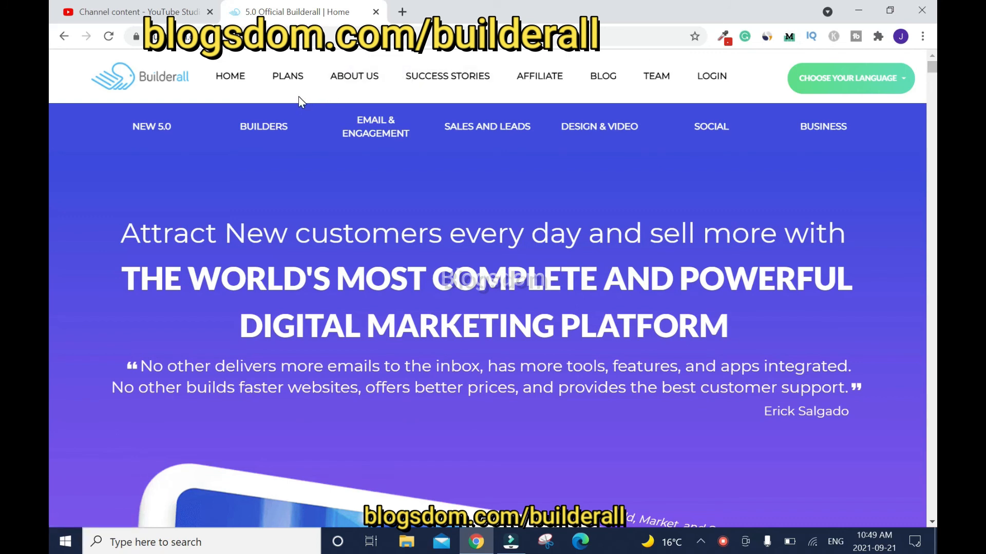
pyautogui.moveTo(287, 93)
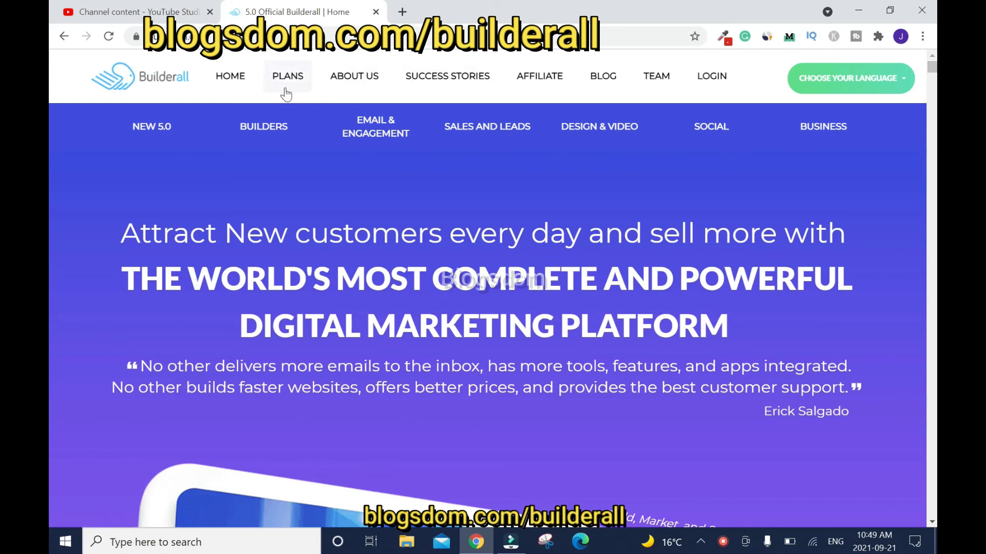
pyautogui.click(288, 76)
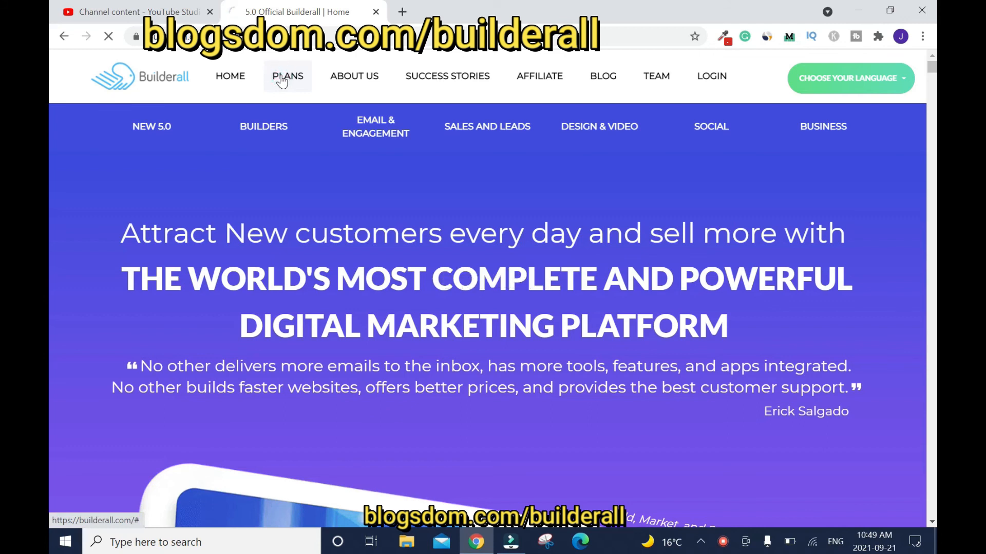
pyautogui.click(288, 76)
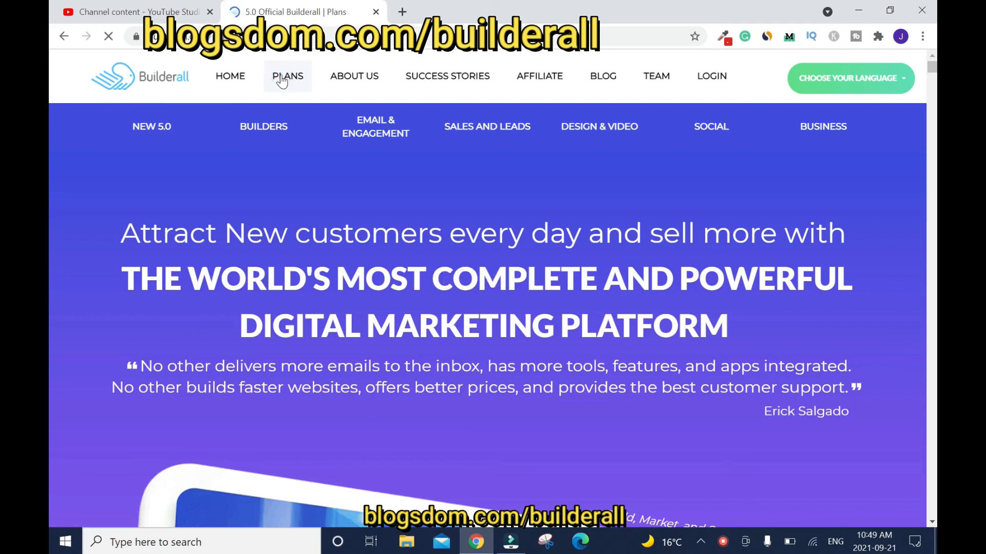
pyautogui.click(287, 76)
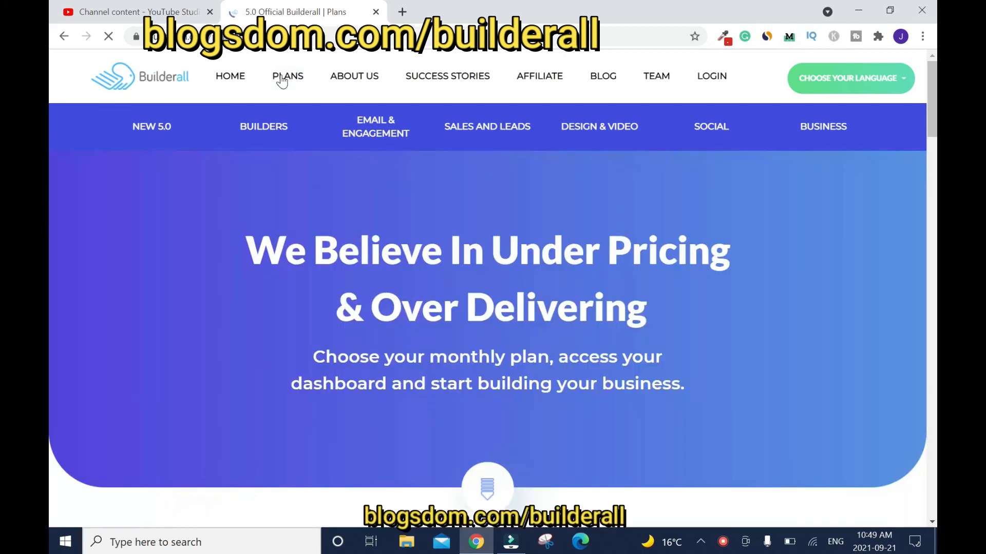
pyautogui.click(230, 76)
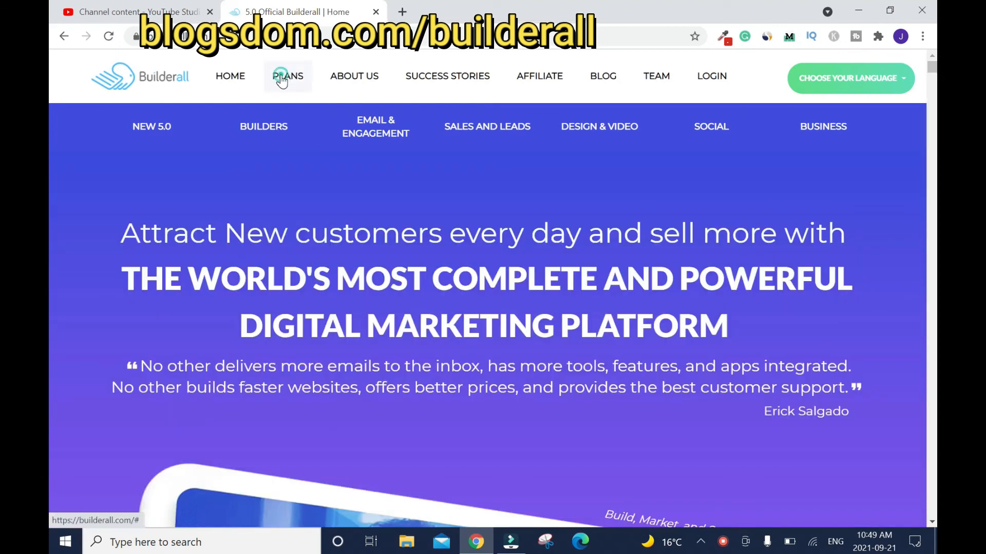
pyautogui.click(287, 76)
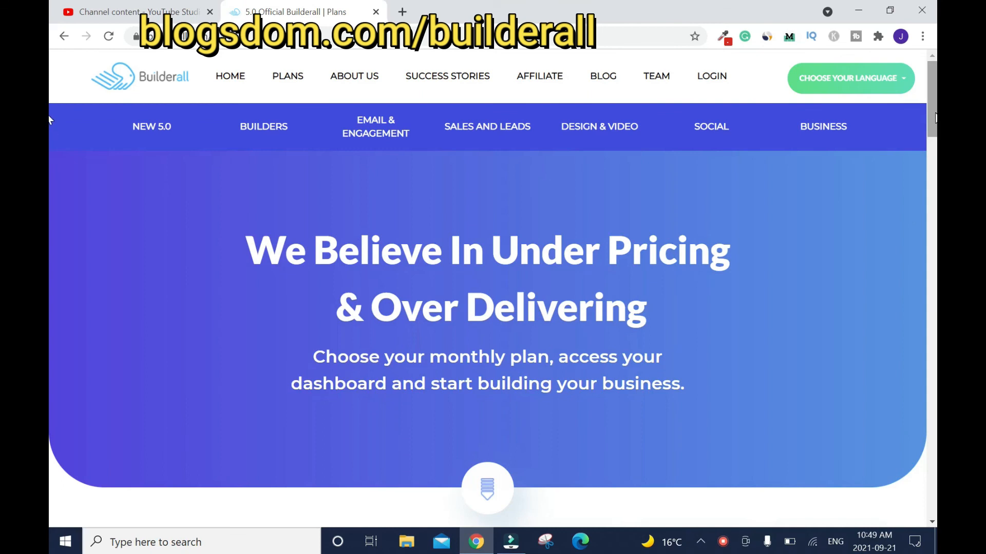
# Scroll the Domains & Quota comparison to Funnel Club's Unlimited subscribers value.
pyautogui.scroll(-3)
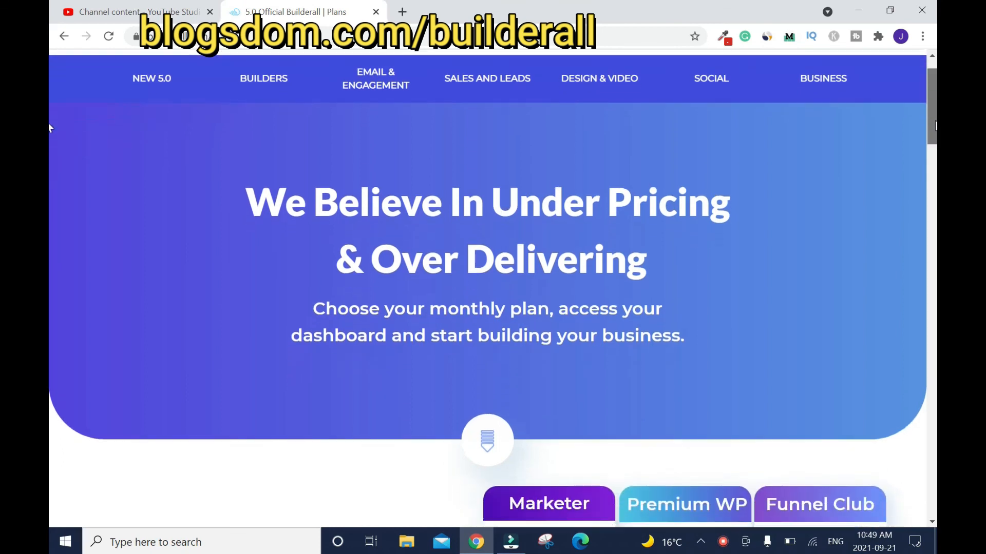
pyautogui.scroll(-3)
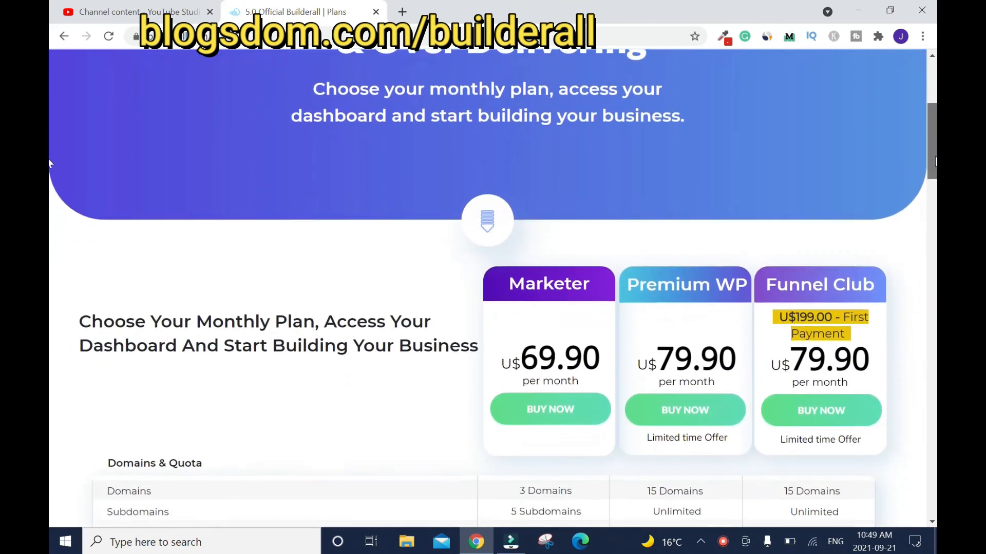
pyautogui.scroll(-3)
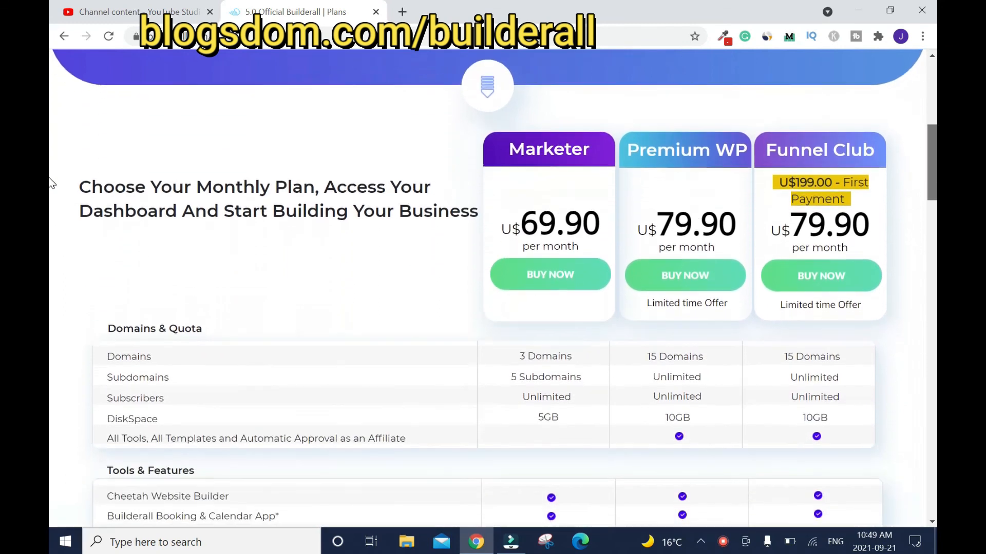
pyautogui.scroll(-3)
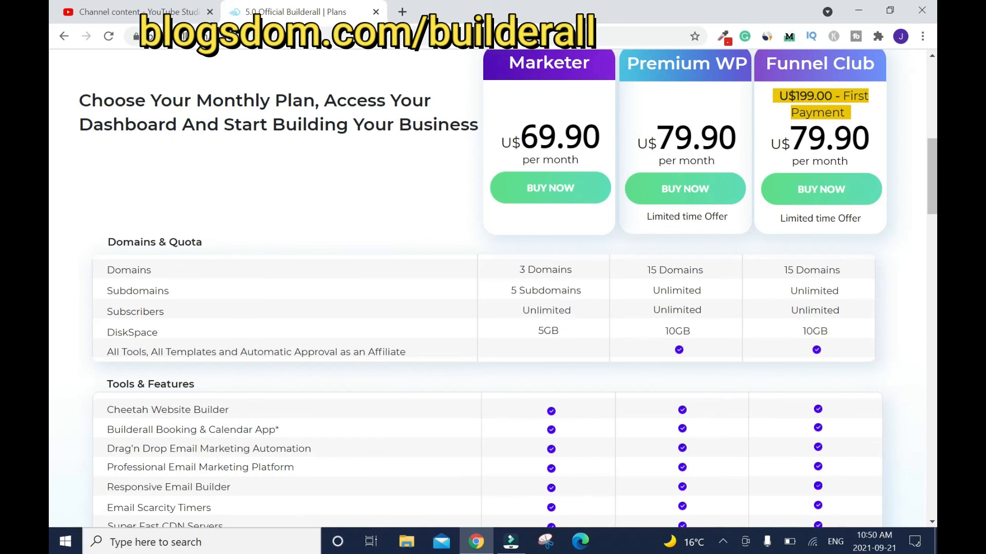
pyautogui.doubleClick(814, 310)
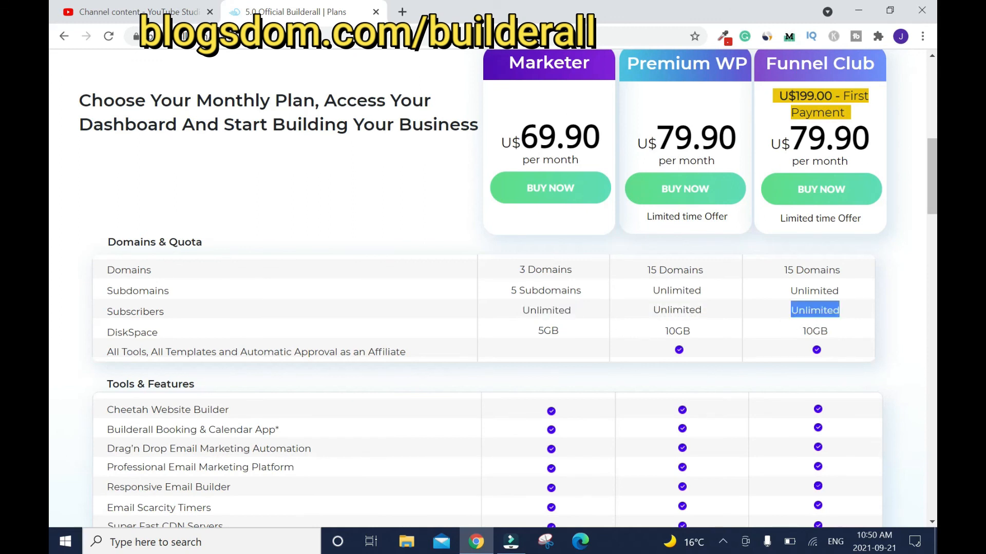
# Scroll through the Tools & Features comparison table down to the pricing cards.
pyautogui.scroll(-3)
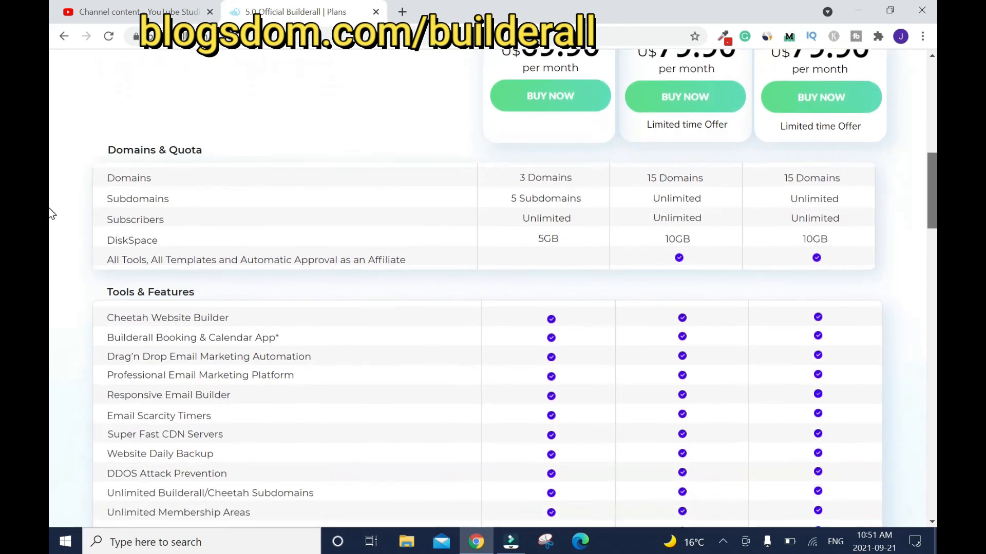
pyautogui.scroll(-3)
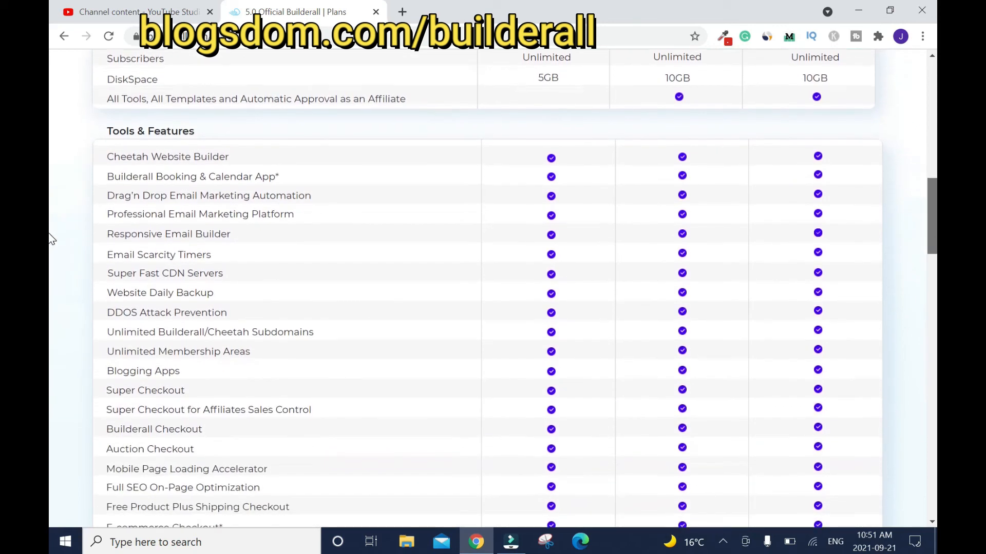
pyautogui.scroll(-3)
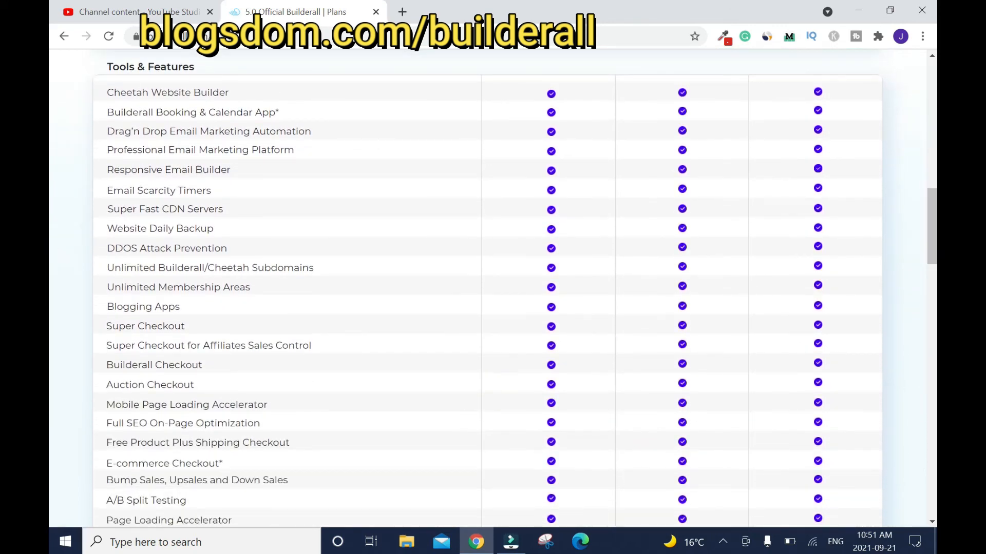
pyautogui.scroll(-3)
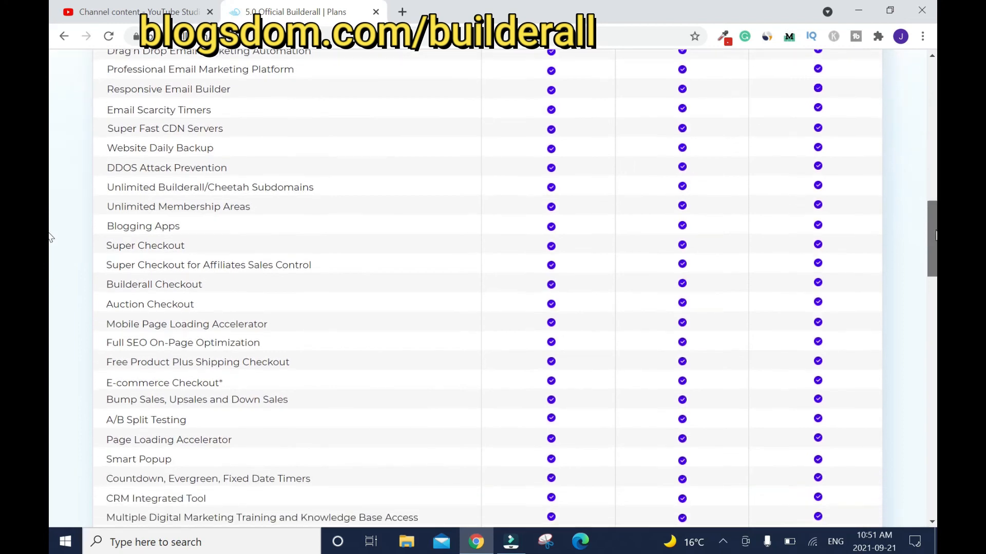
pyautogui.scroll(-3)
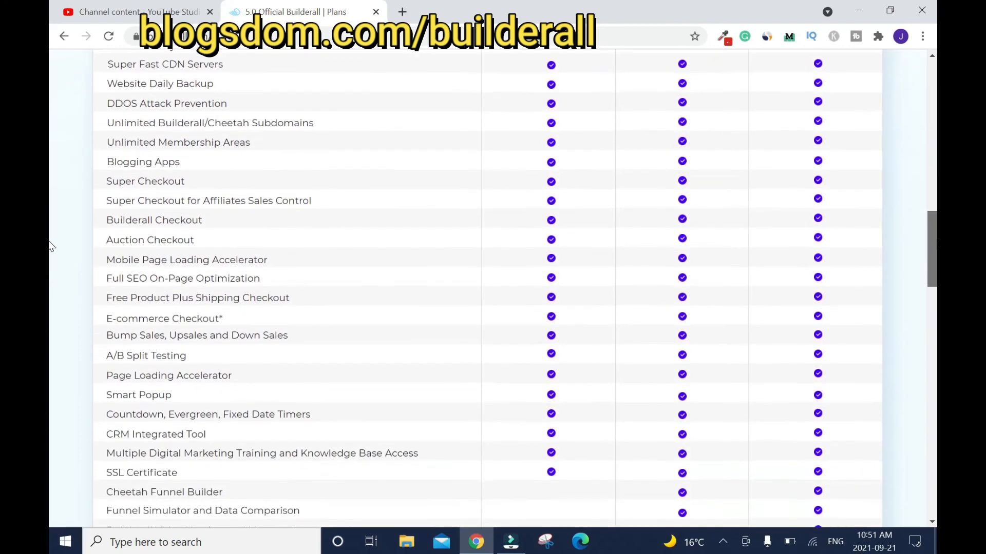
pyautogui.scroll(-3)
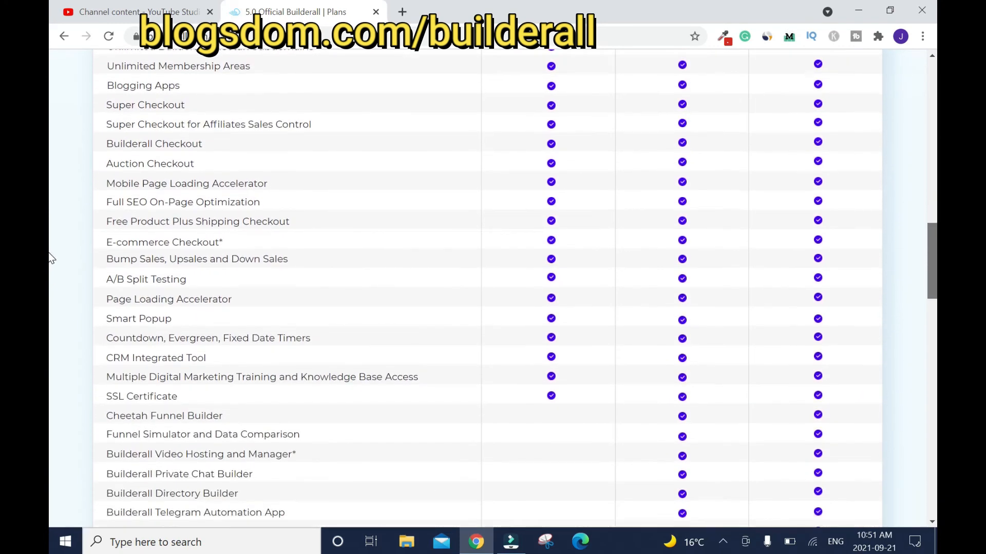
pyautogui.scroll(-3)
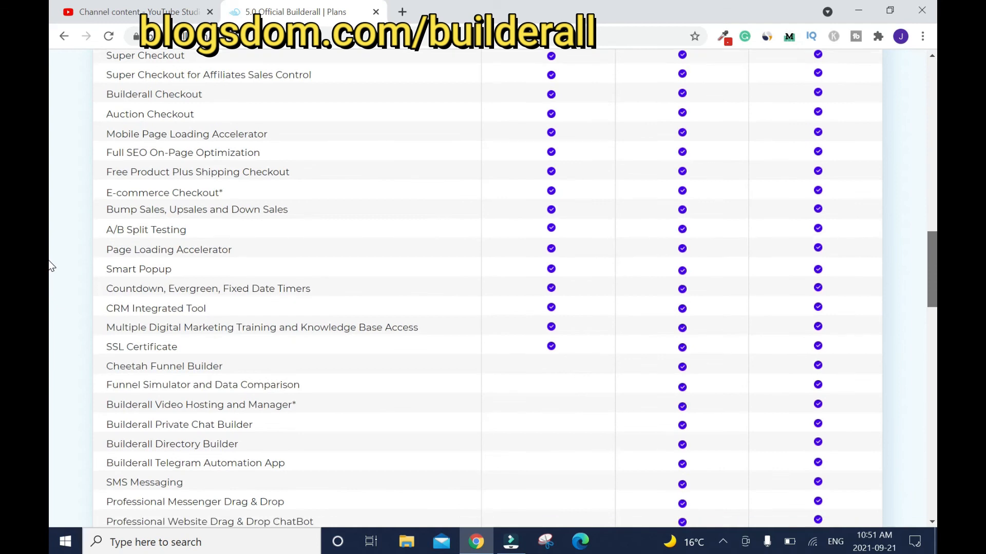
pyautogui.scroll(-3)
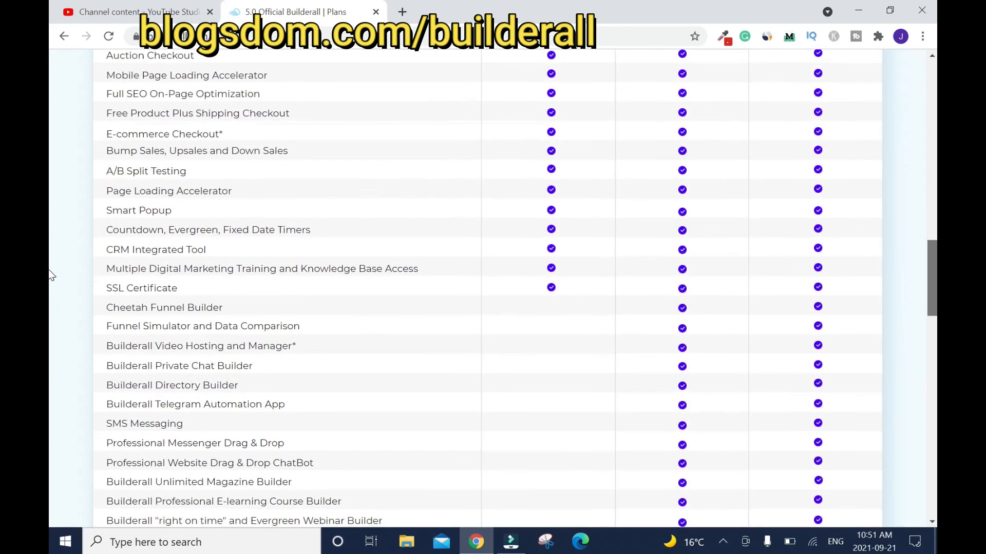
pyautogui.scroll(-3)
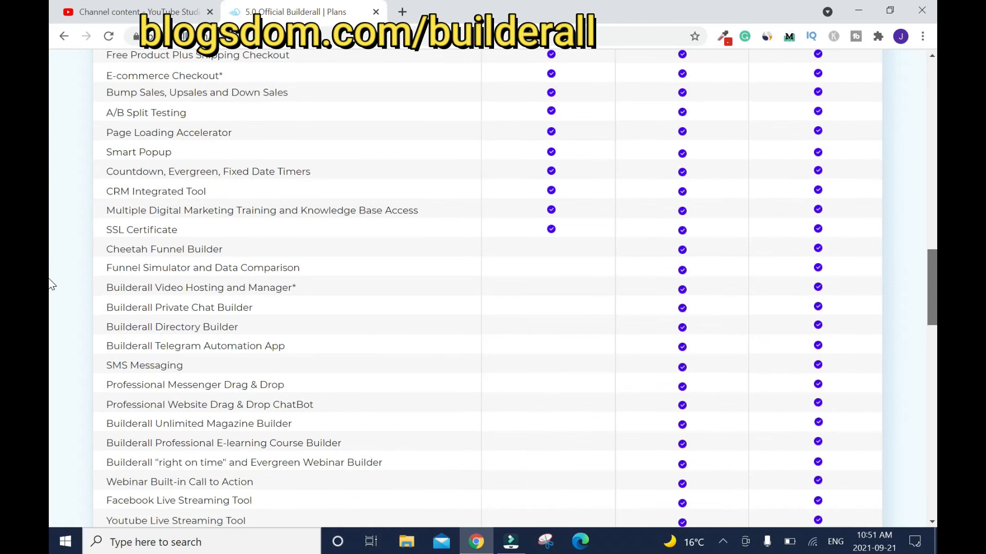
pyautogui.scroll(-3)
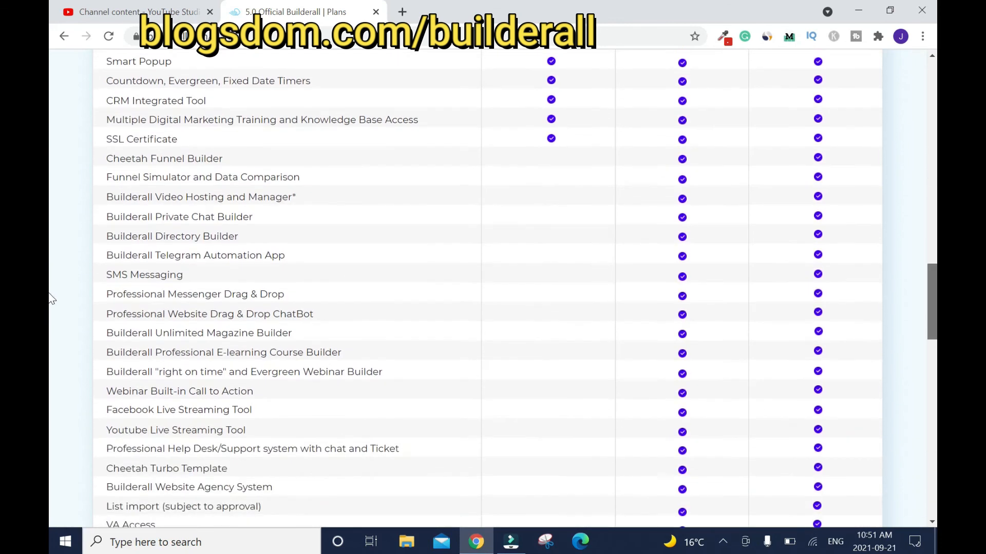
pyautogui.scroll(-3)
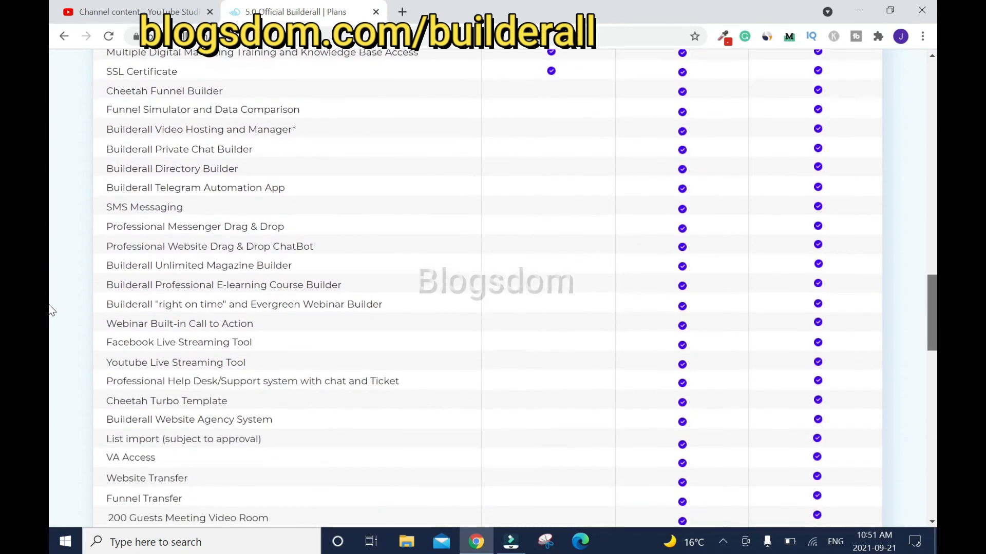
pyautogui.scroll(-3)
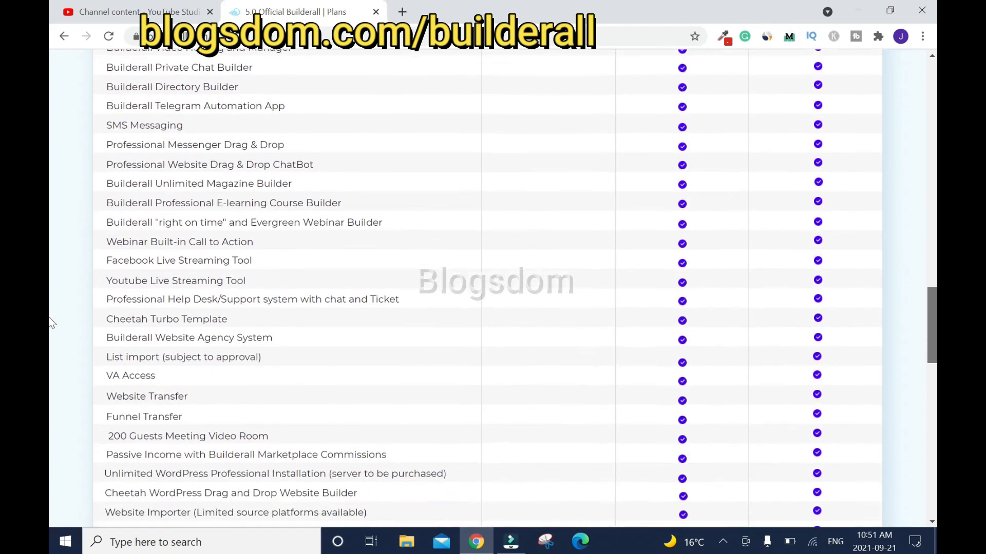
pyautogui.scroll(-3)
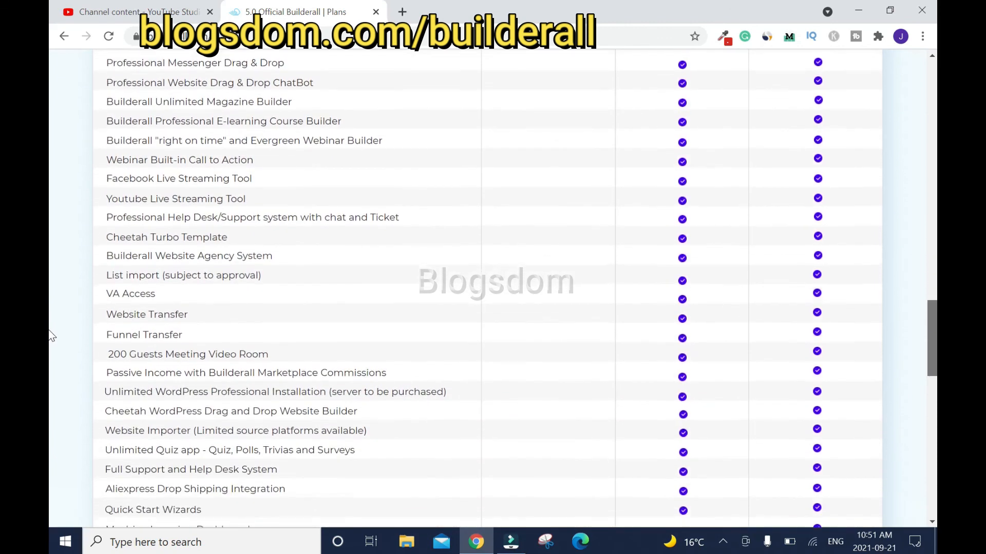
pyautogui.scroll(-3)
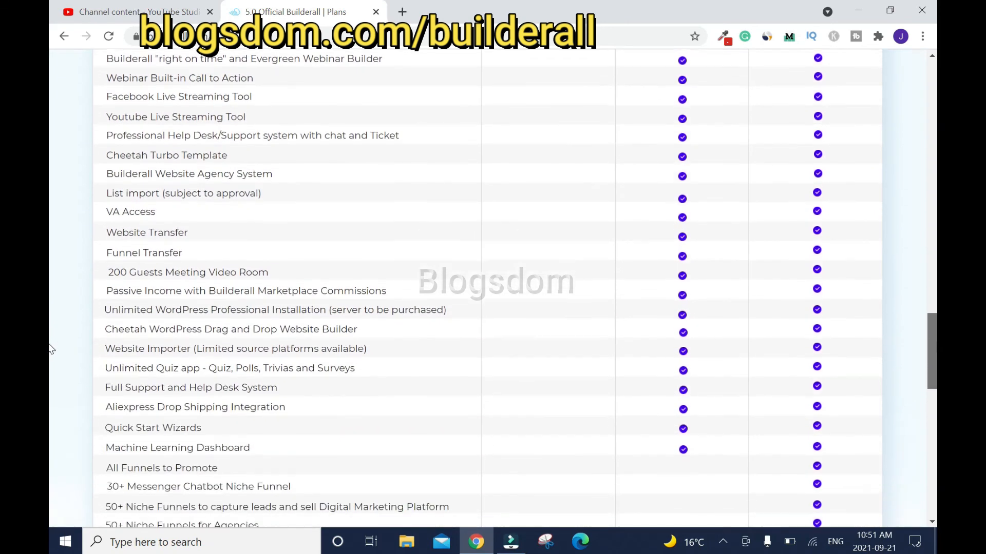
pyautogui.scroll(-3)
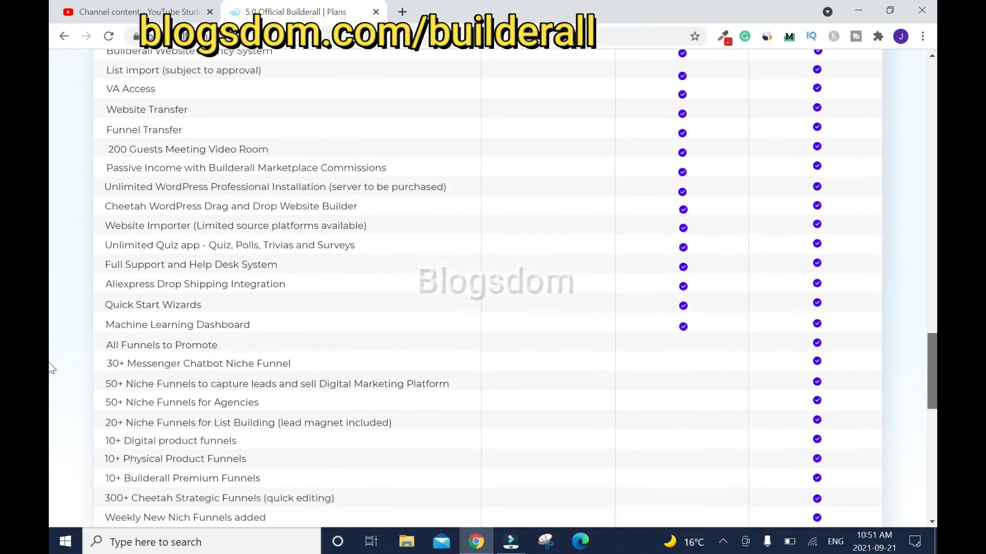
pyautogui.scroll(-3)
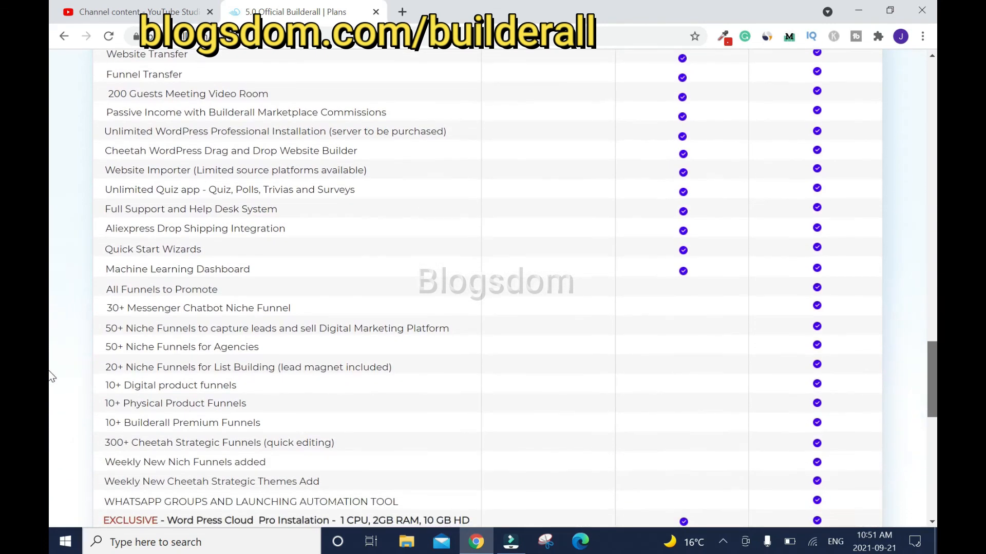
pyautogui.scroll(-3)
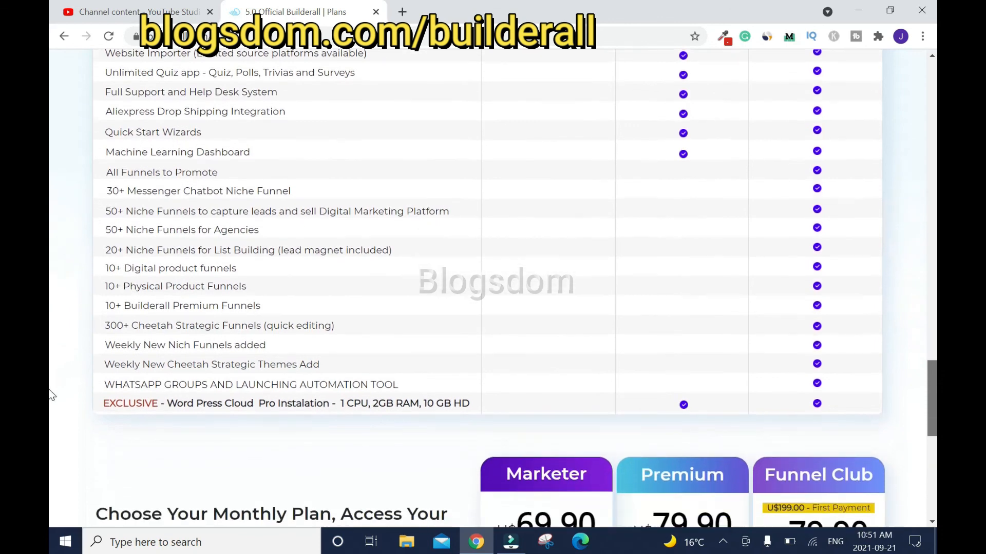
pyautogui.scroll(-3)
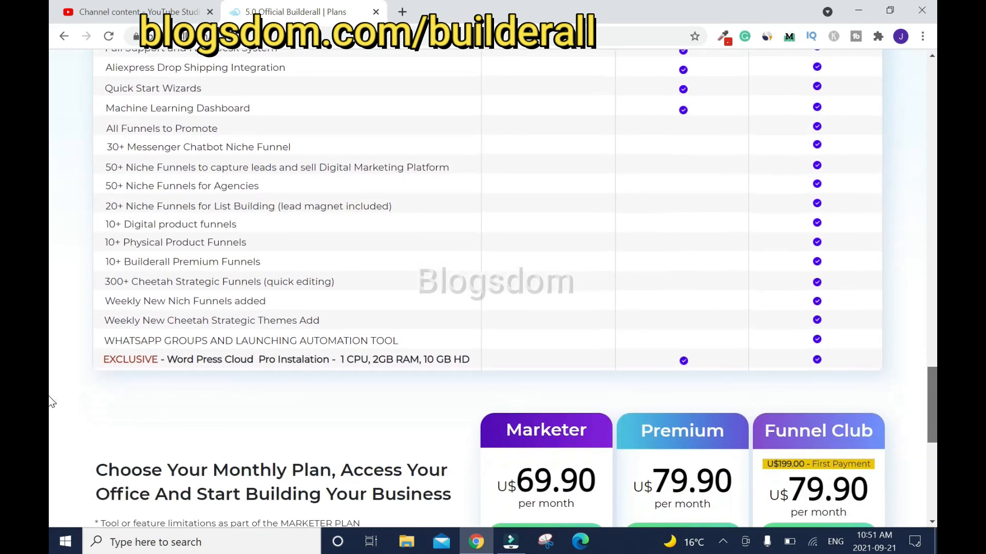
pyautogui.scroll(-3)
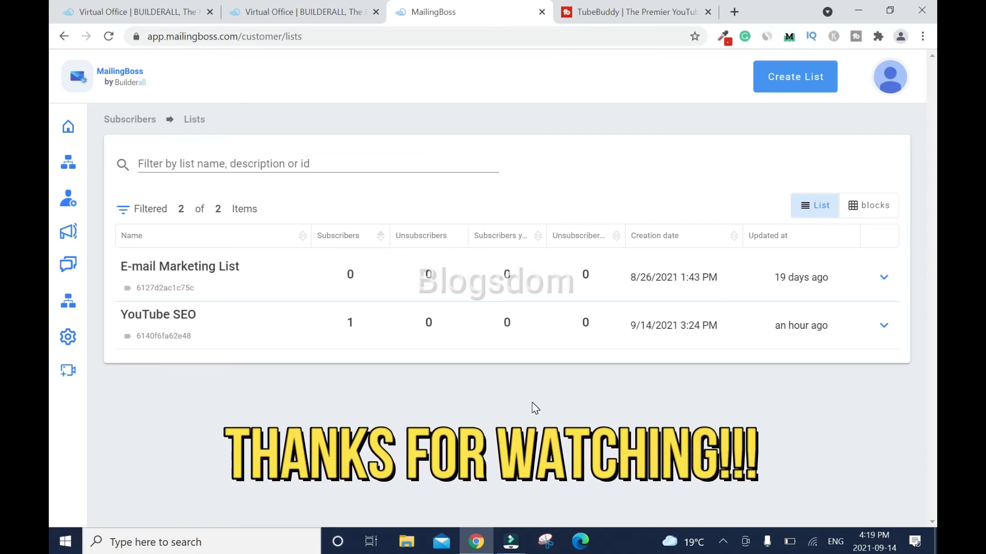
pyautogui.moveTo(699, 485)
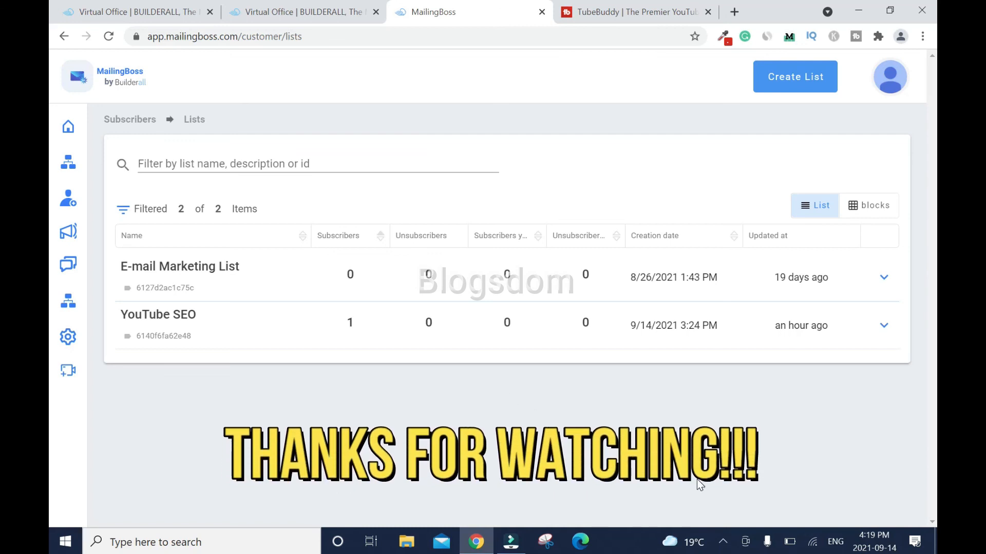